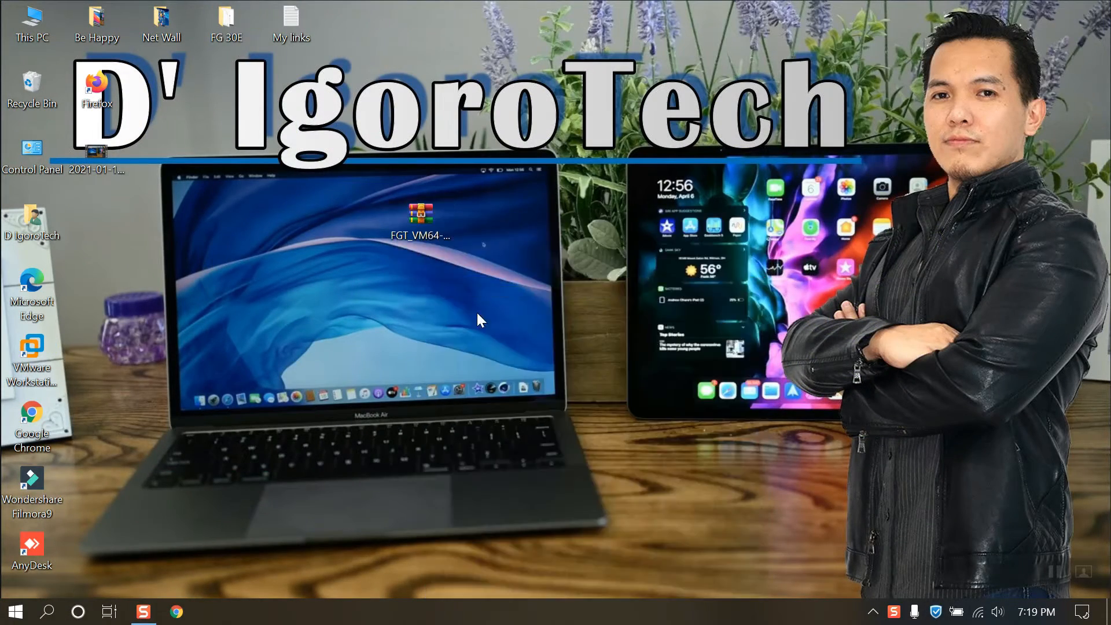
# Step: Extract the FGT_VM64 archive and place the extracted folder beside it on the Desktop
pyautogui.doubleClick(420, 213)
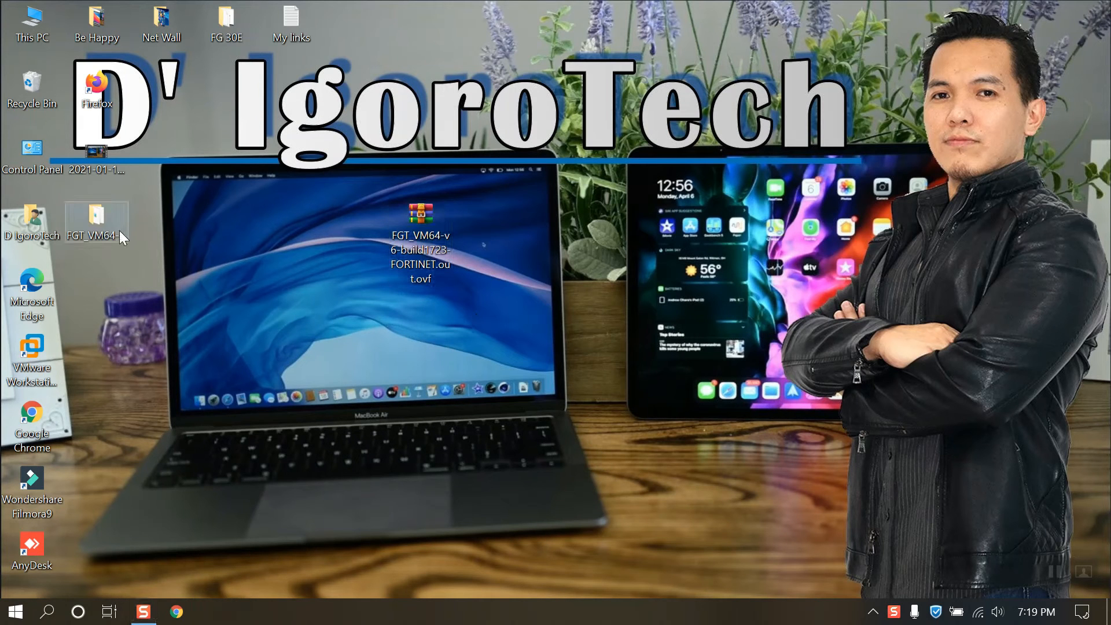
pyautogui.moveTo(96, 220); pyautogui.dragTo(291, 215)
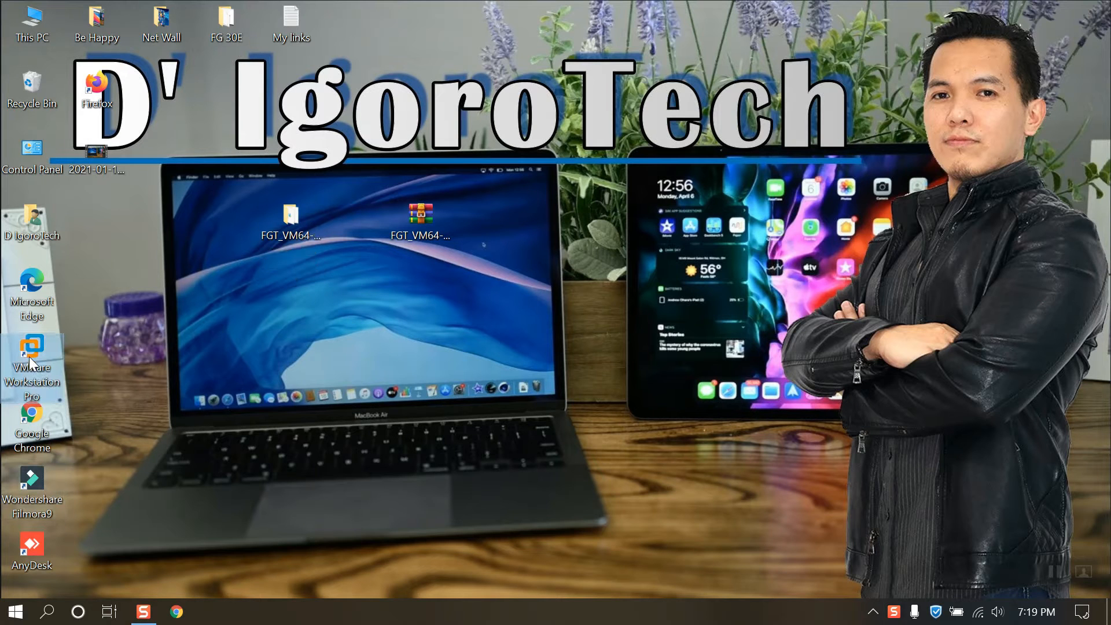
pyautogui.moveTo(206, 358)
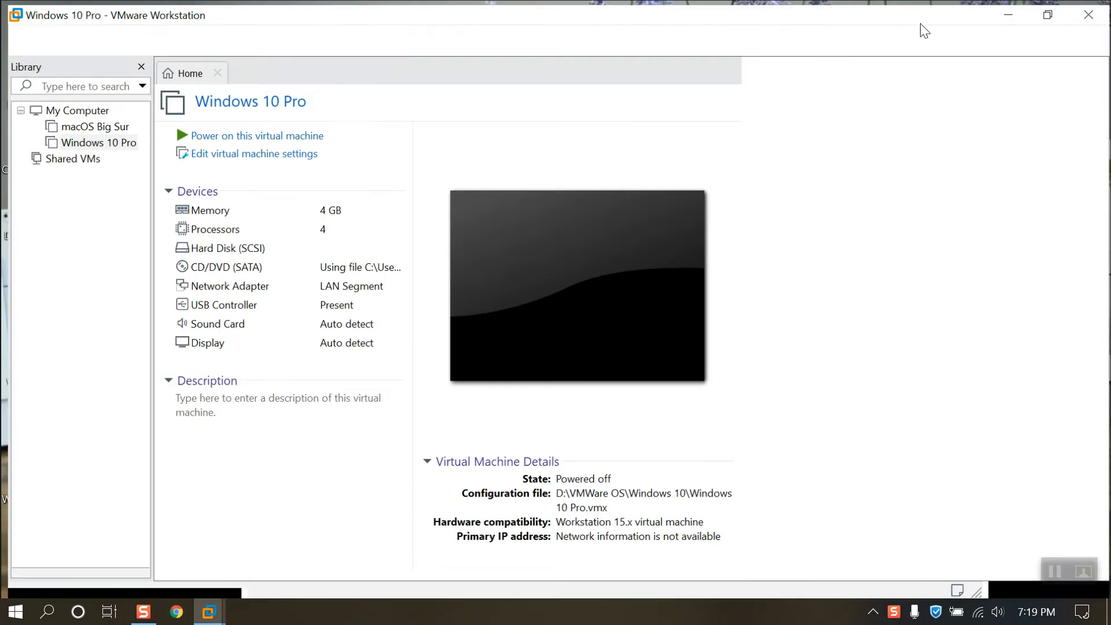
# Step: From the Home page, browse into the FGT_VM64 folder and load FortiGate-VM64.ovf into the import wizard
pyautogui.click(186, 68)
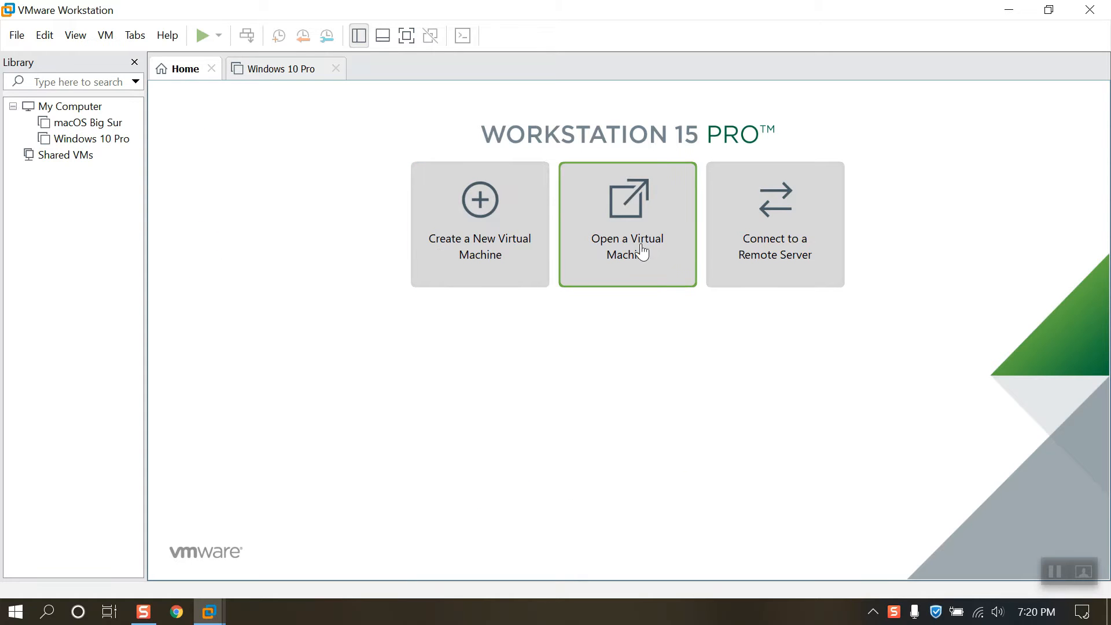
pyautogui.click(626, 223)
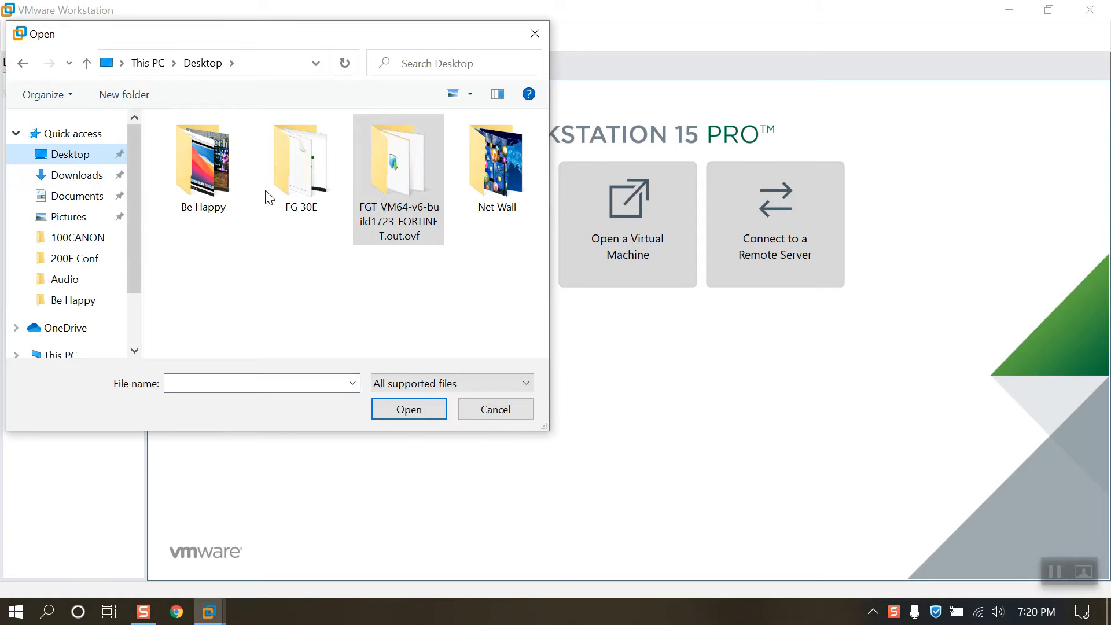
pyautogui.doubleClick(398, 164)
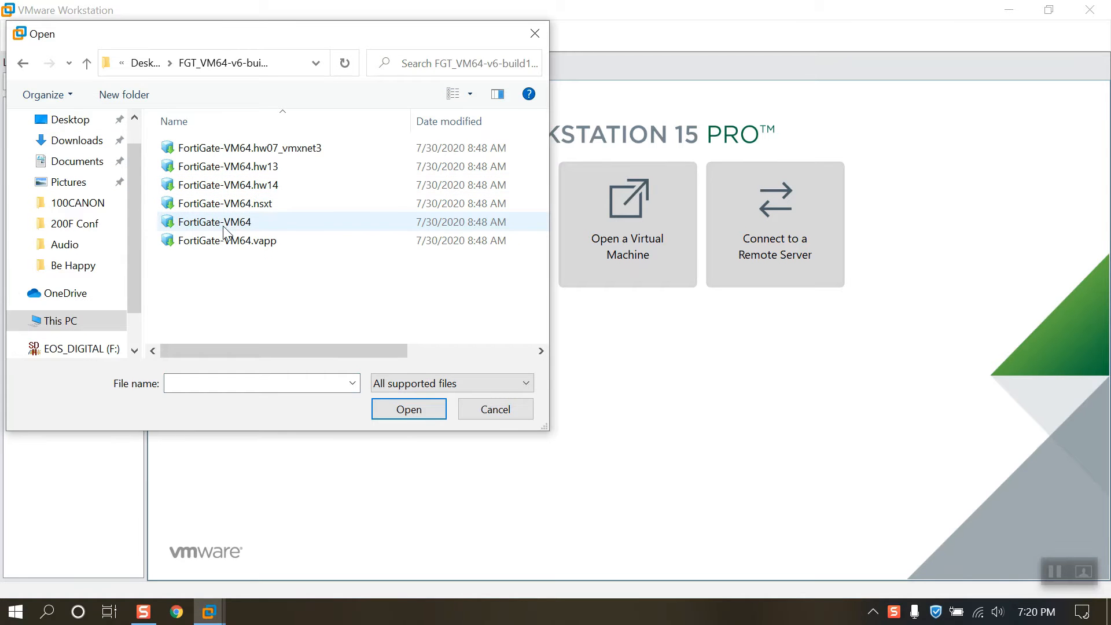
pyautogui.click(211, 222)
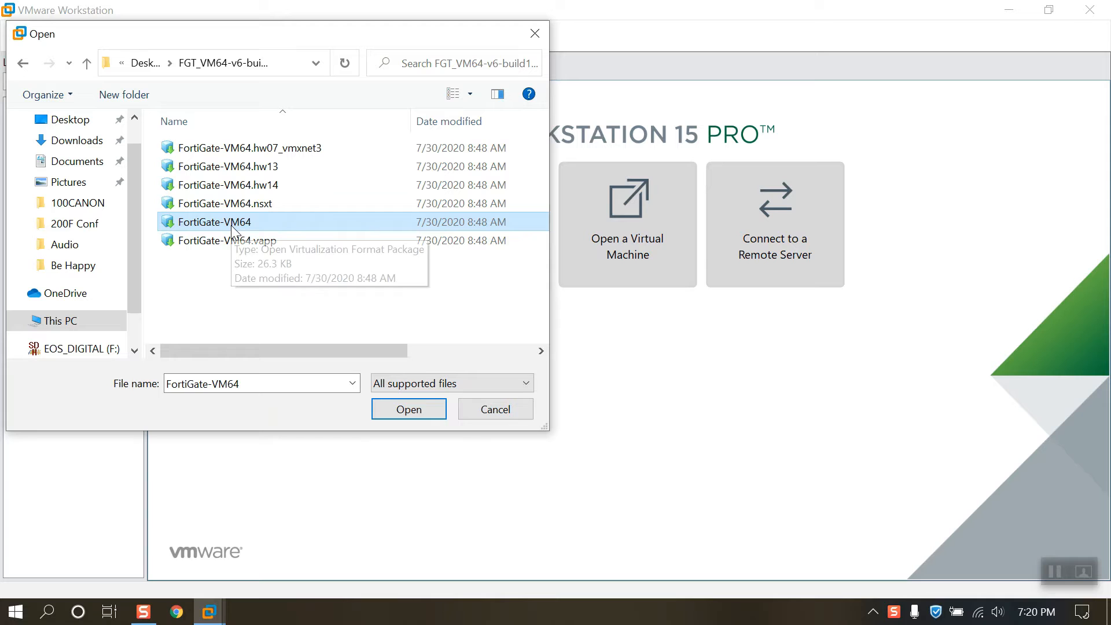
pyautogui.moveTo(408, 409)
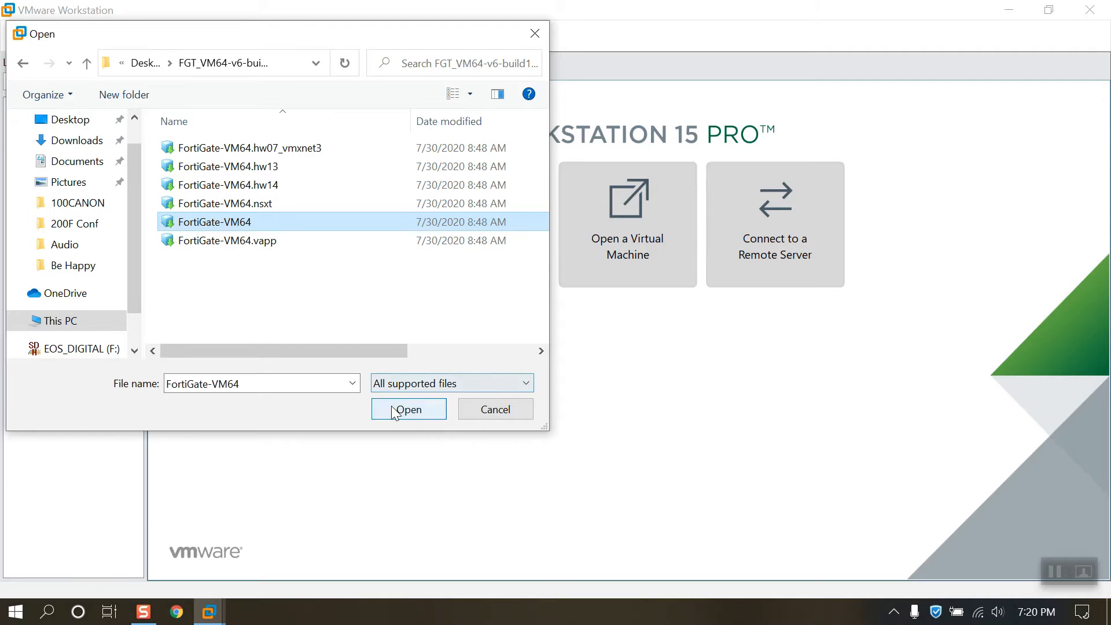
pyautogui.click(407, 410)
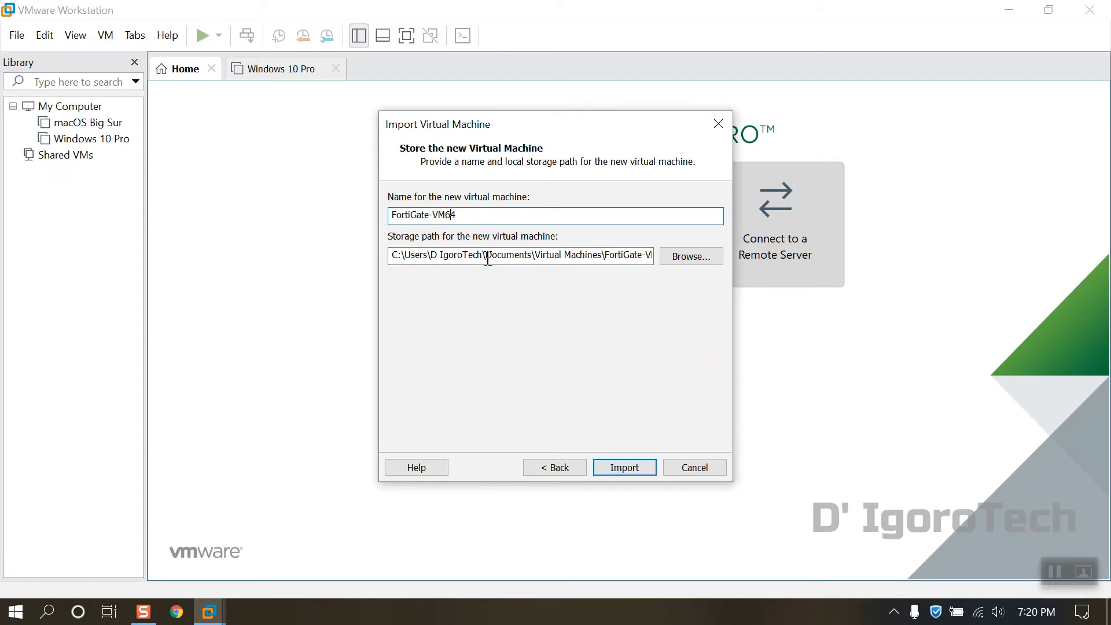
# Step: Name the VM FortiGate-VM6.4 and choose D:\VMWare OS\Fortigate VM6.4 as its storage location
pyautogui.write('.')
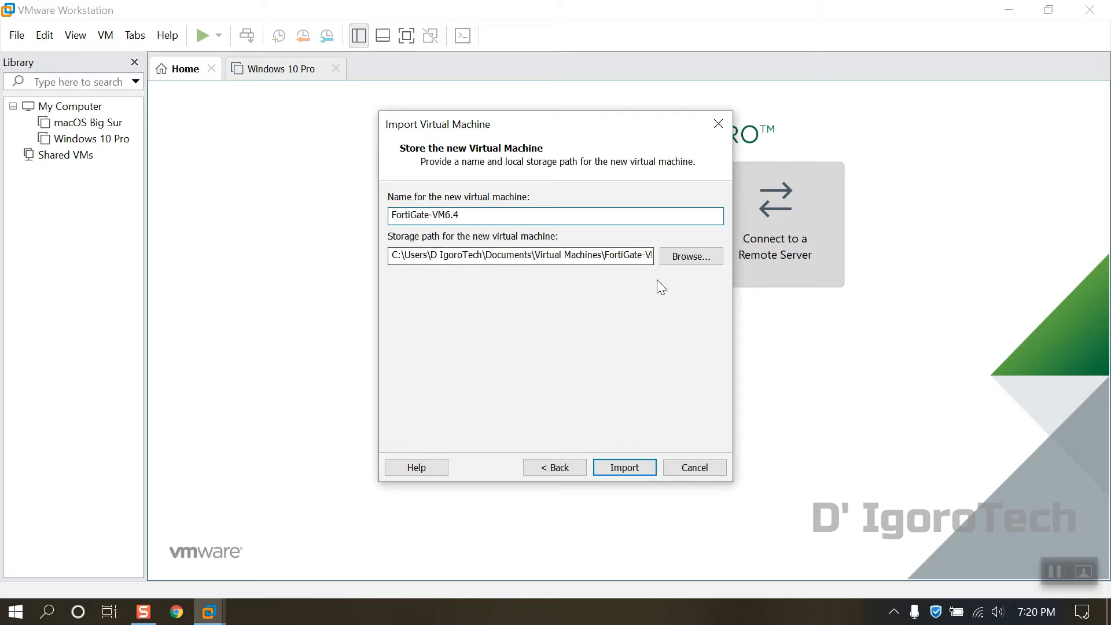
pyautogui.click(690, 256)
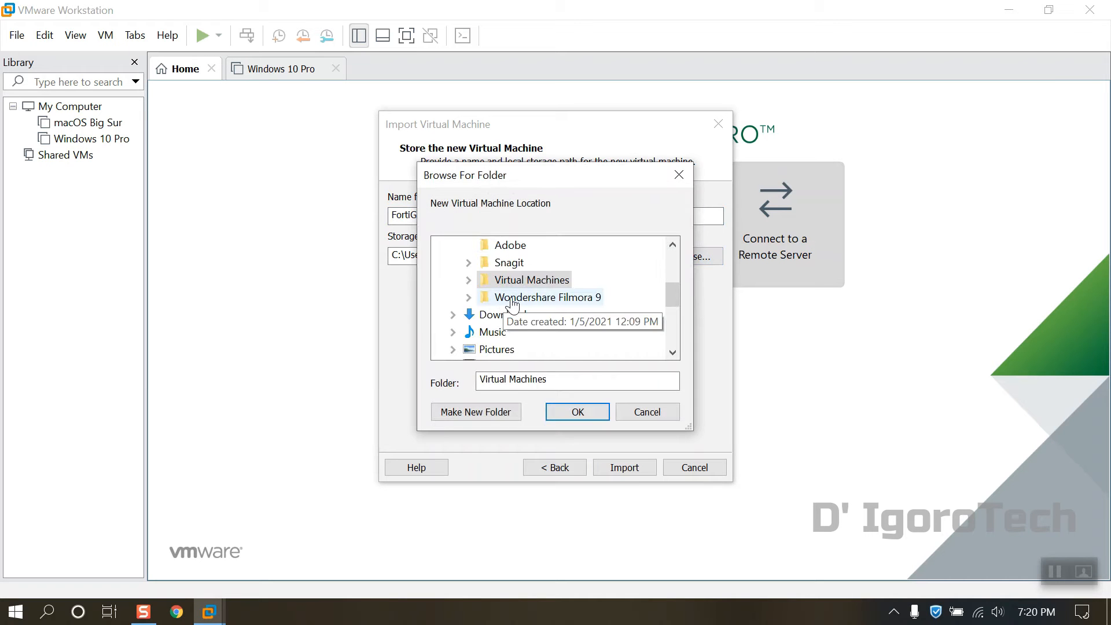
pyautogui.scroll(-3)
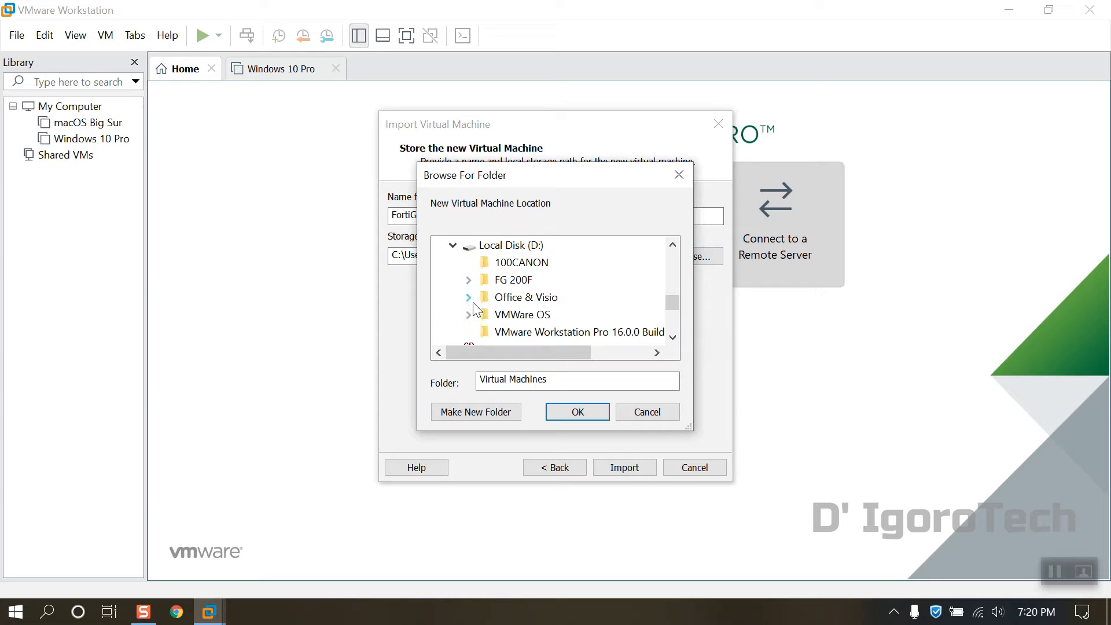
pyautogui.click(467, 315)
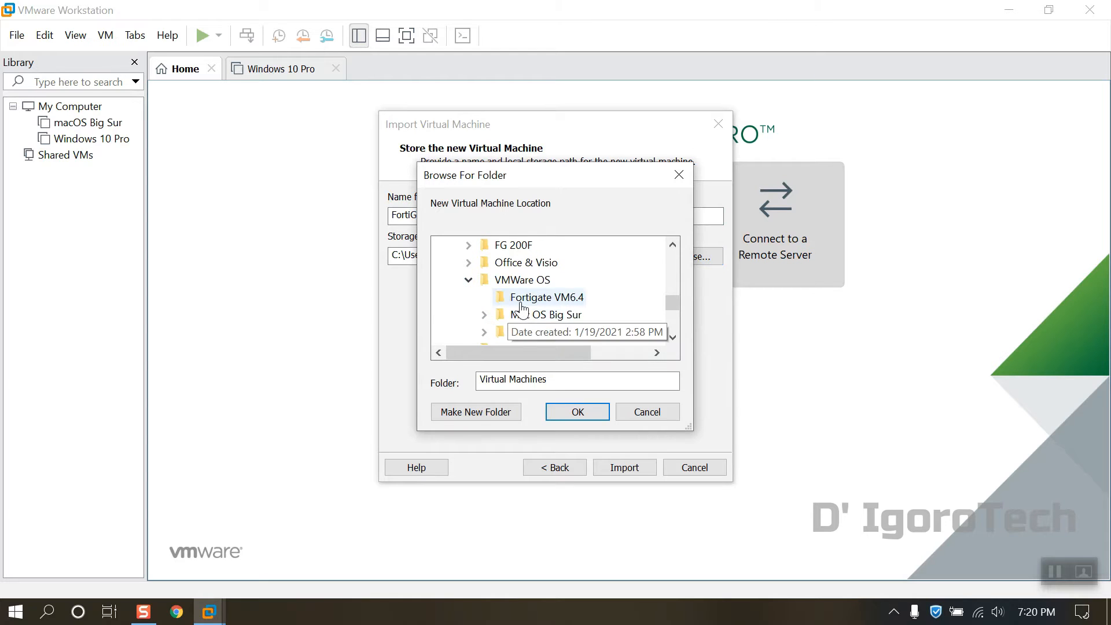
pyautogui.click(576, 412)
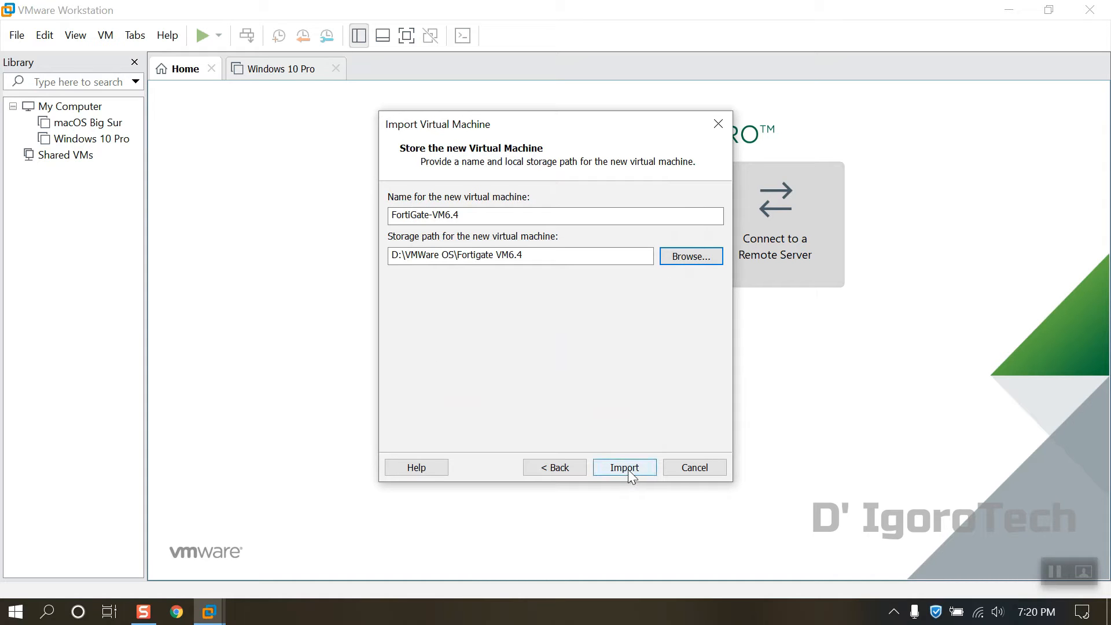
# Step: Import the appliance so FortiGate-VM6.4 appears in the library
pyautogui.click(623, 466)
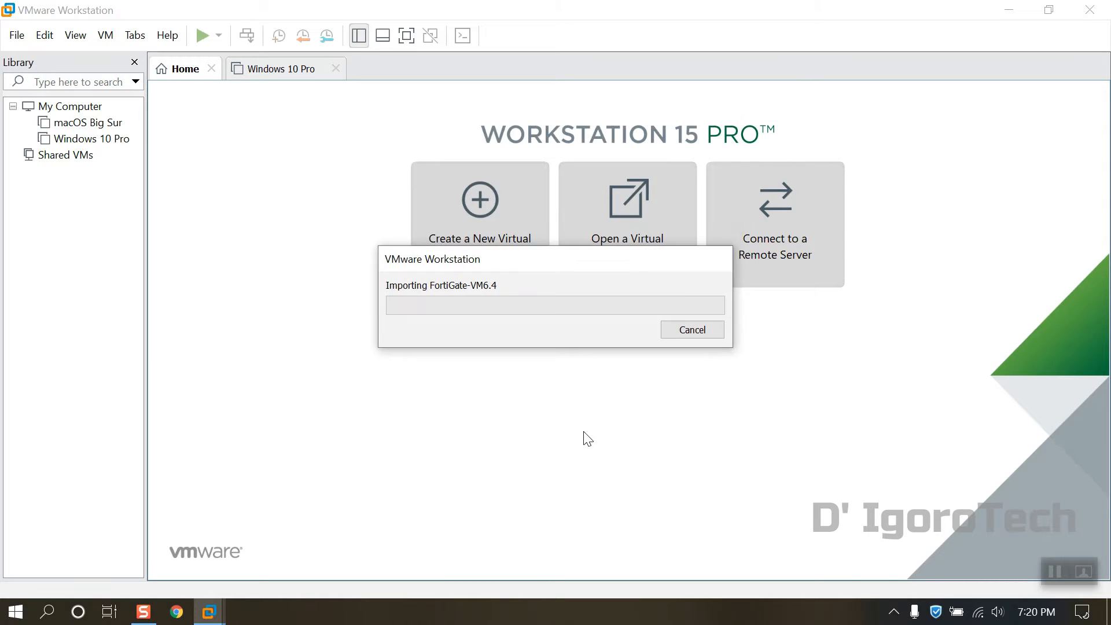
pyautogui.click(691, 330)
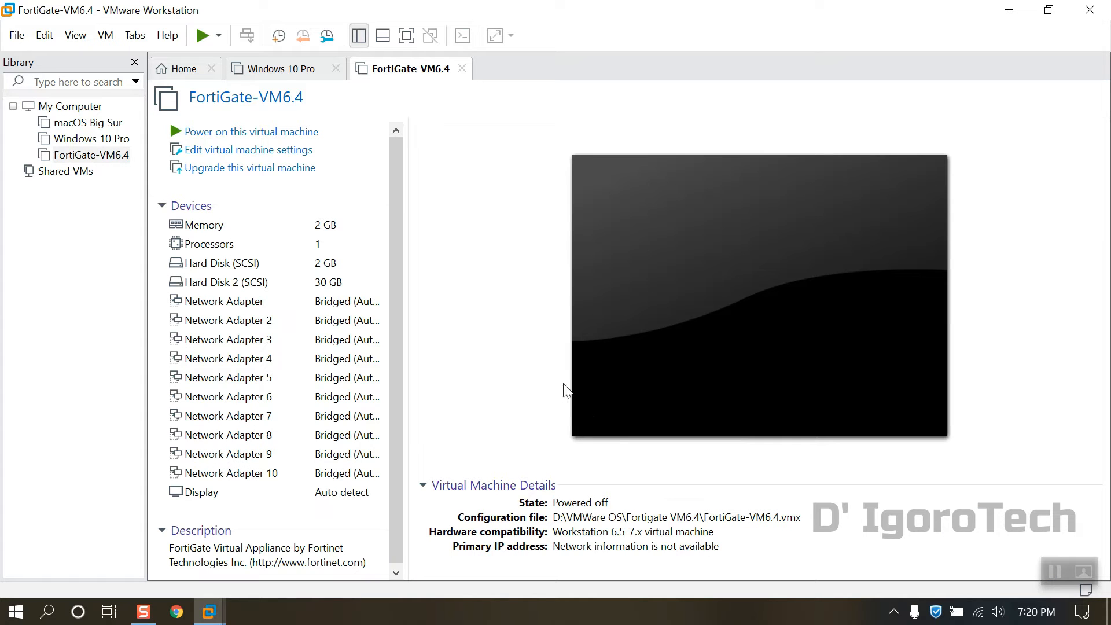
pyautogui.moveTo(361, 191)
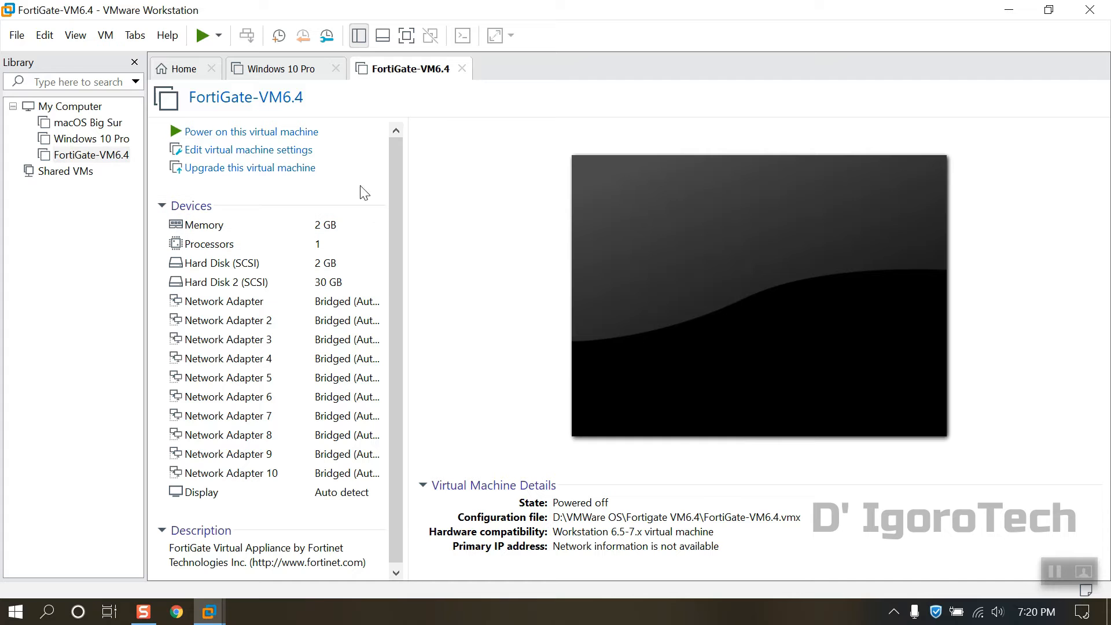
pyautogui.moveTo(273, 149)
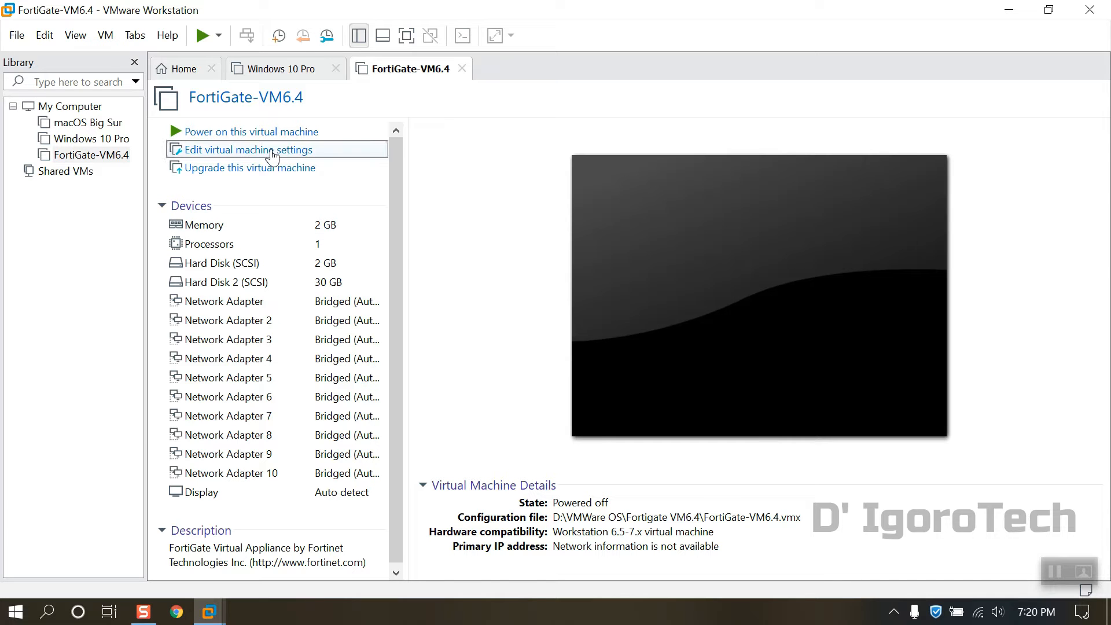
# Step: In the VM's hardware settings, set the processor to 2 cores per processor
pyautogui.click(250, 149)
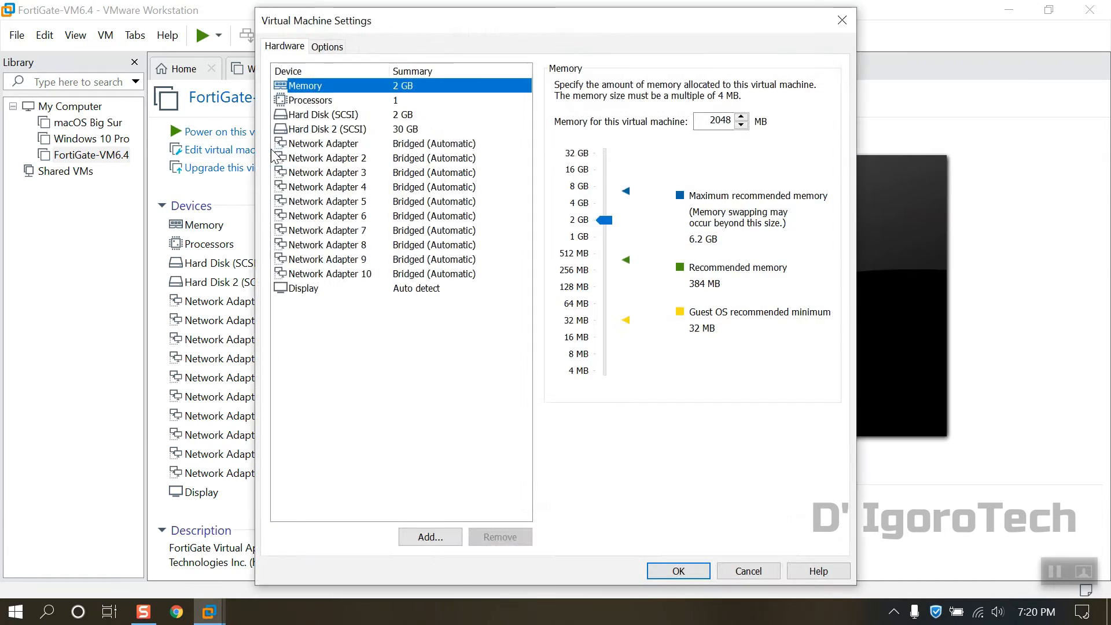
pyautogui.click(309, 99)
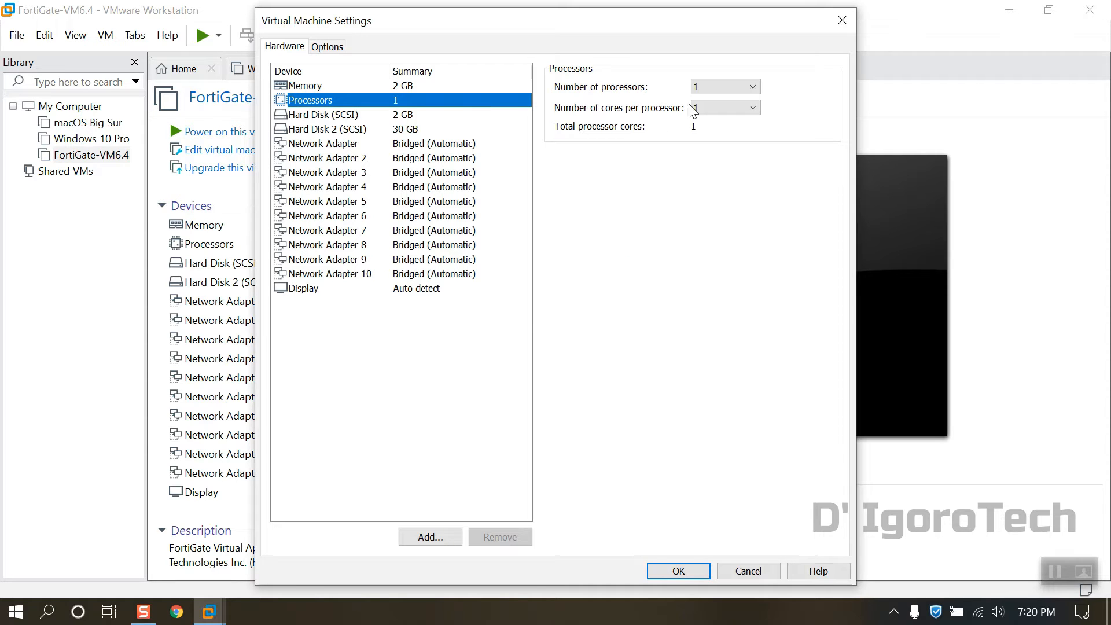
pyautogui.click(752, 106)
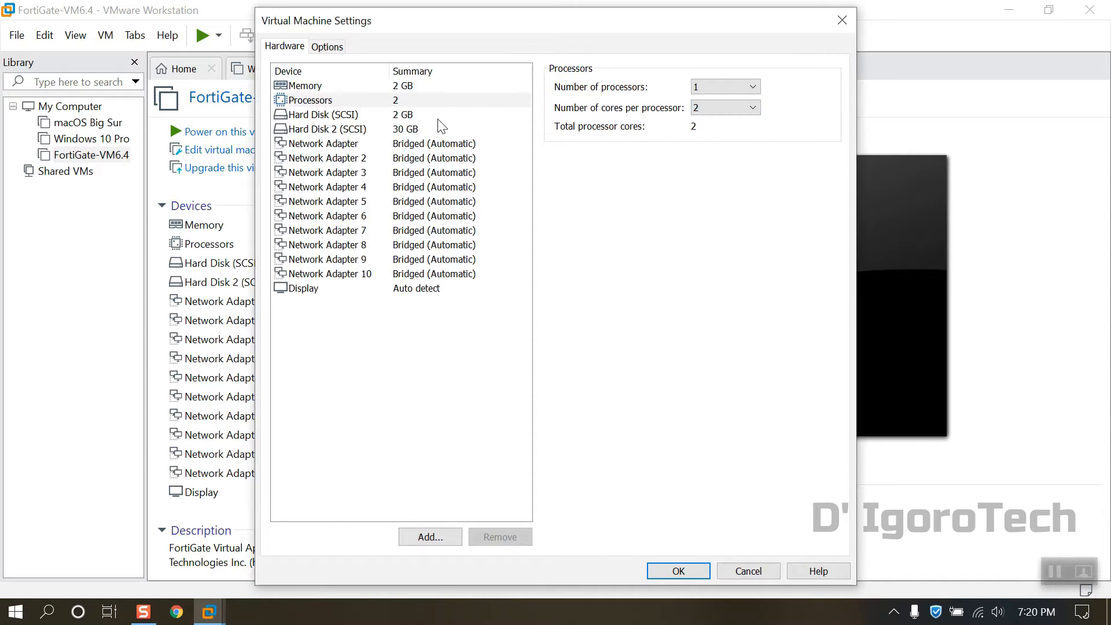
pyautogui.click(323, 143)
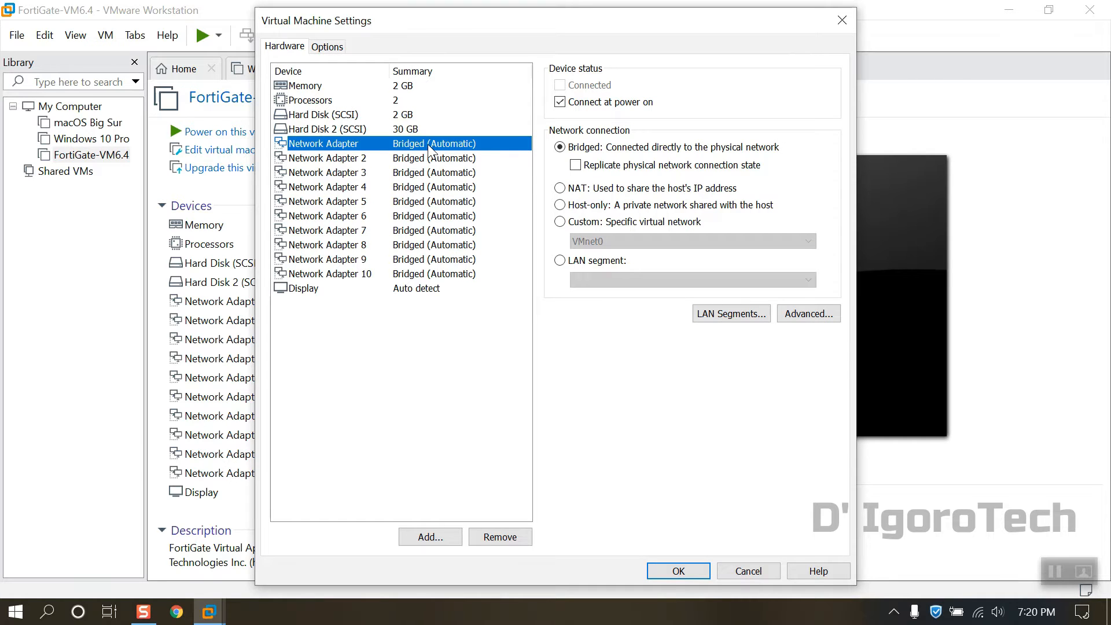
pyautogui.moveTo(571, 181)
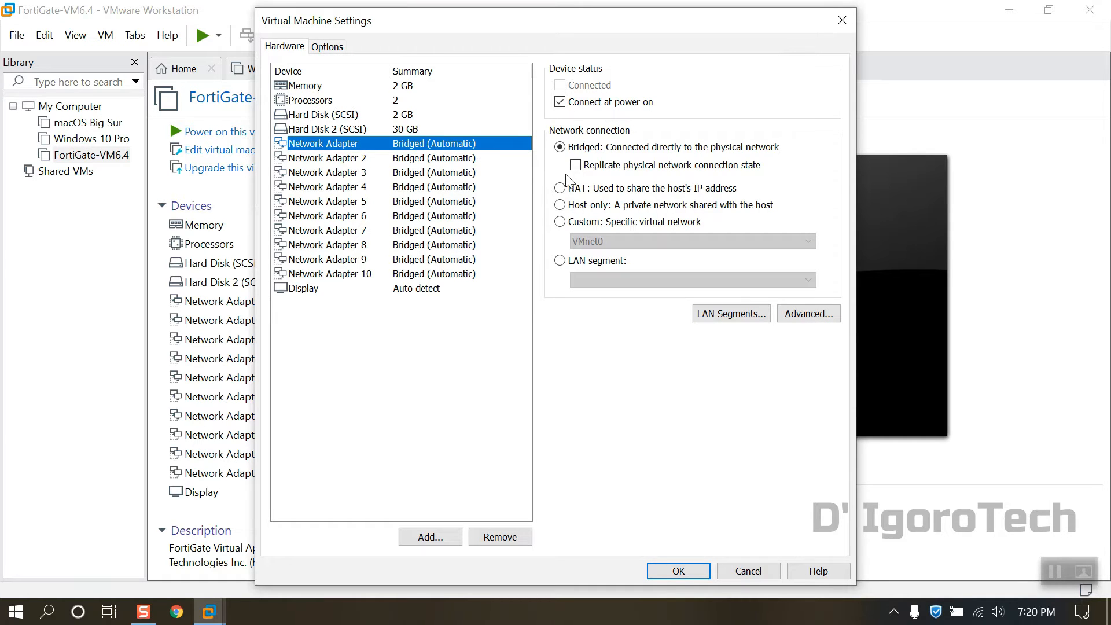
# Step: Switch the first network adapter to NAT and move on to Network Adapter 2
pyautogui.click(560, 188)
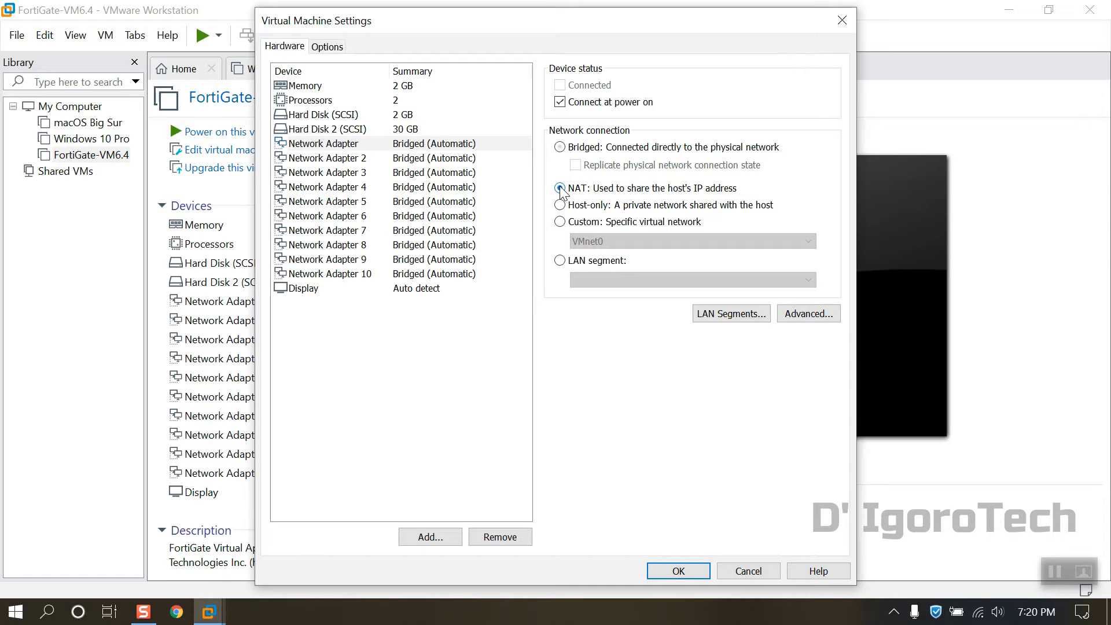
pyautogui.click(560, 189)
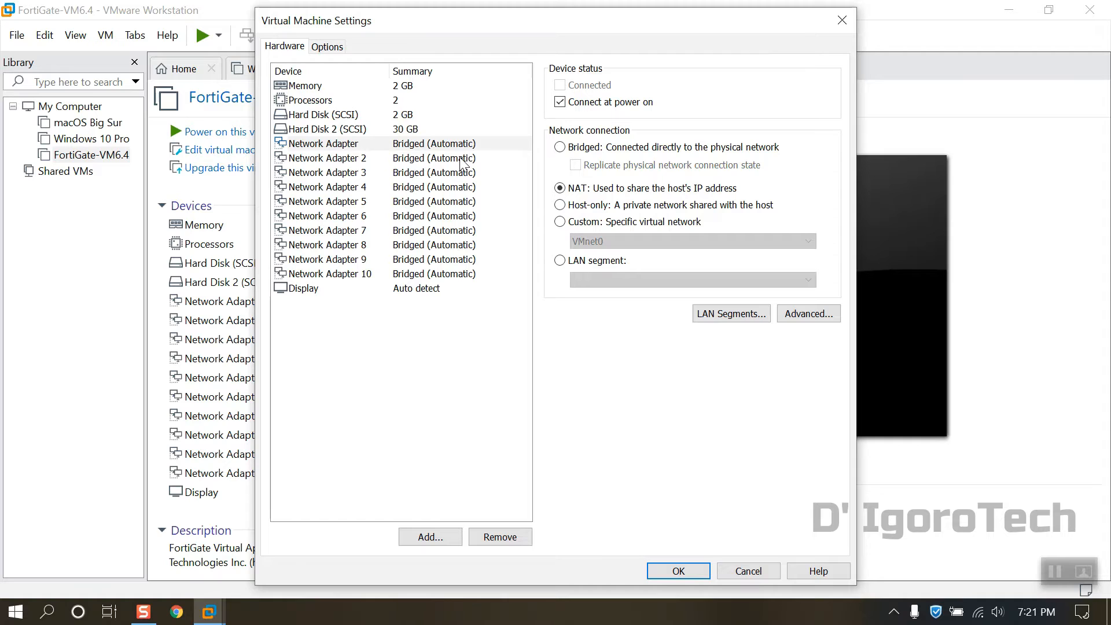
pyautogui.click(327, 157)
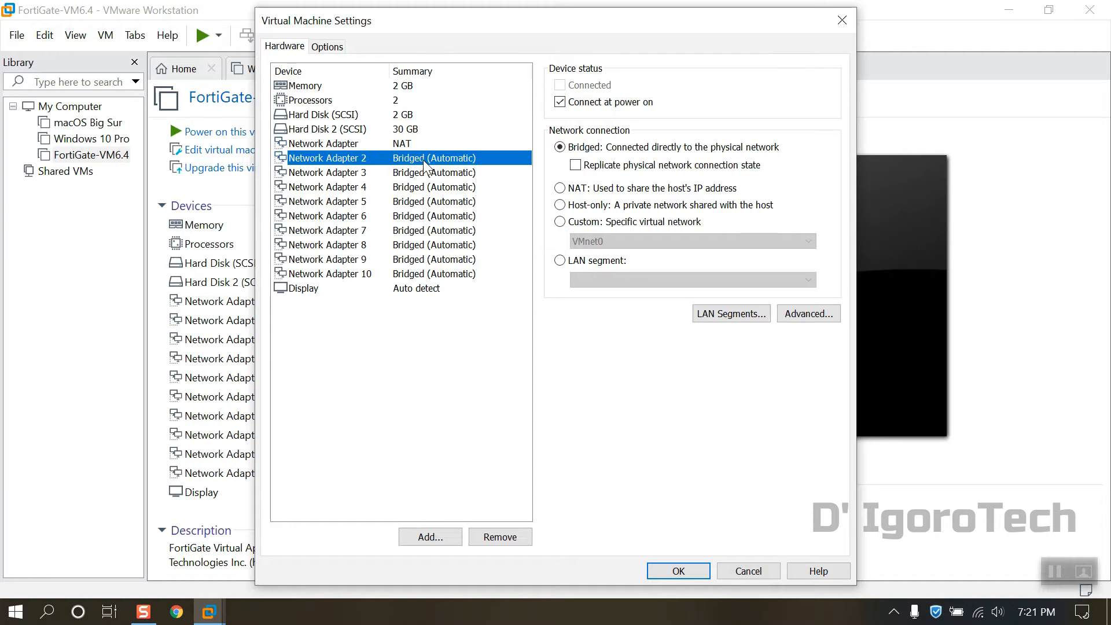
pyautogui.moveTo(541, 217)
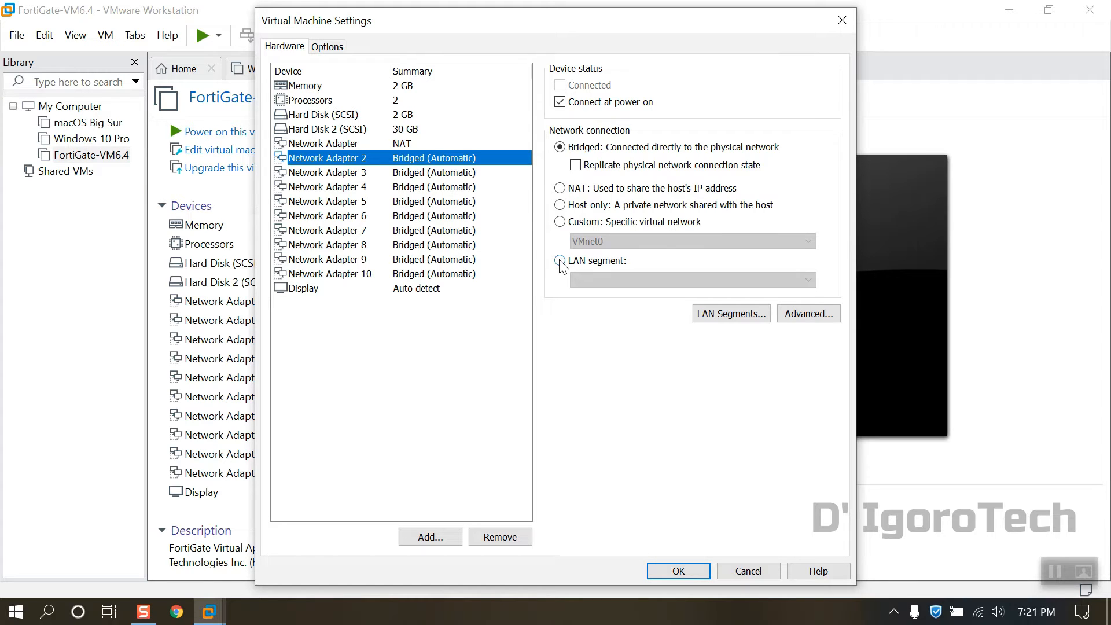
# Step: Attach Network Adapter 2 to a LAN segment and define a global segment named Local LAN, removing the extra segment
pyautogui.click(561, 260)
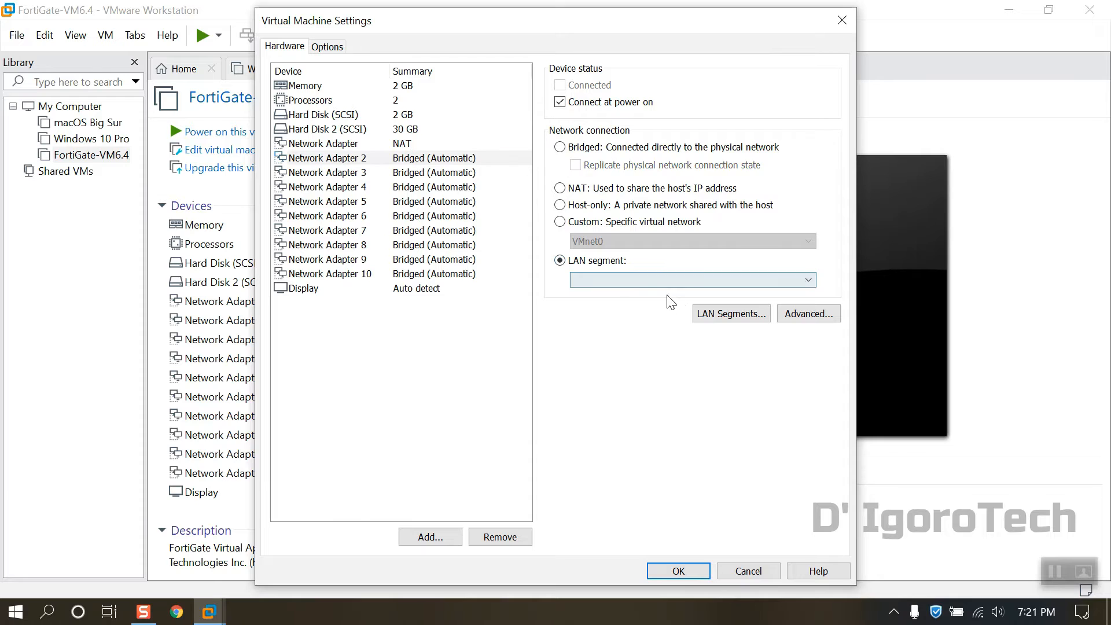
pyautogui.click(730, 314)
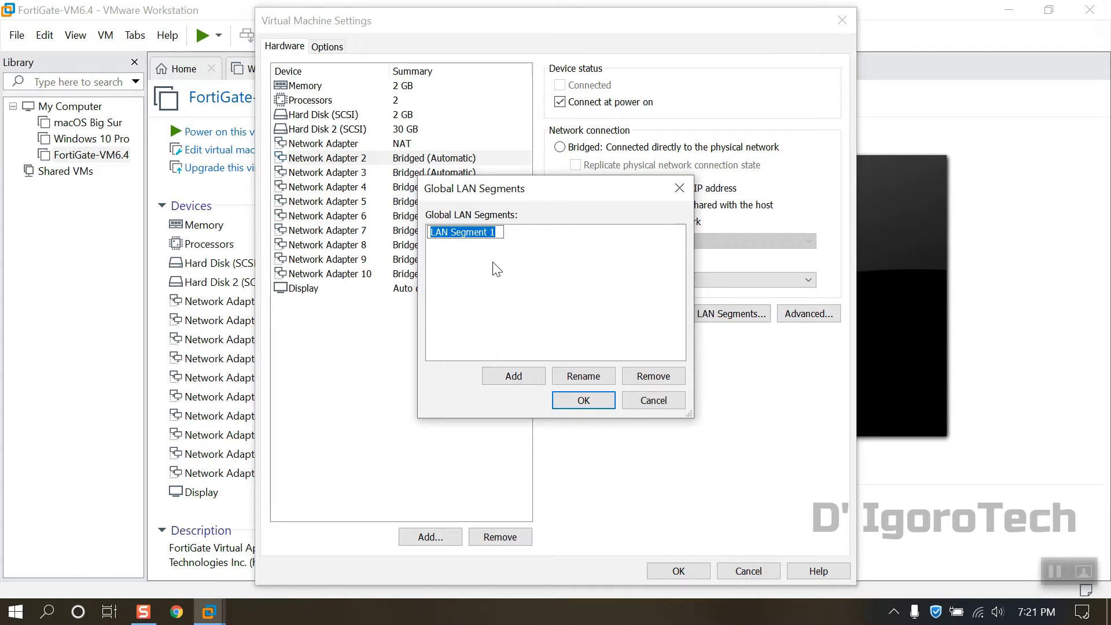
pyautogui.write('Local LAN')
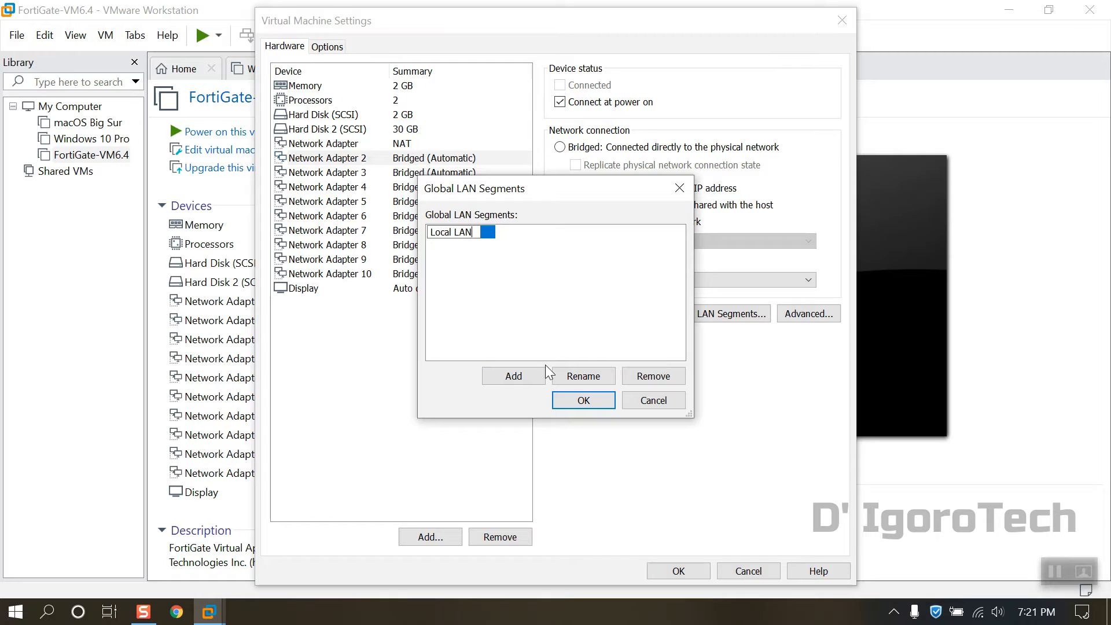
pyautogui.click(513, 375)
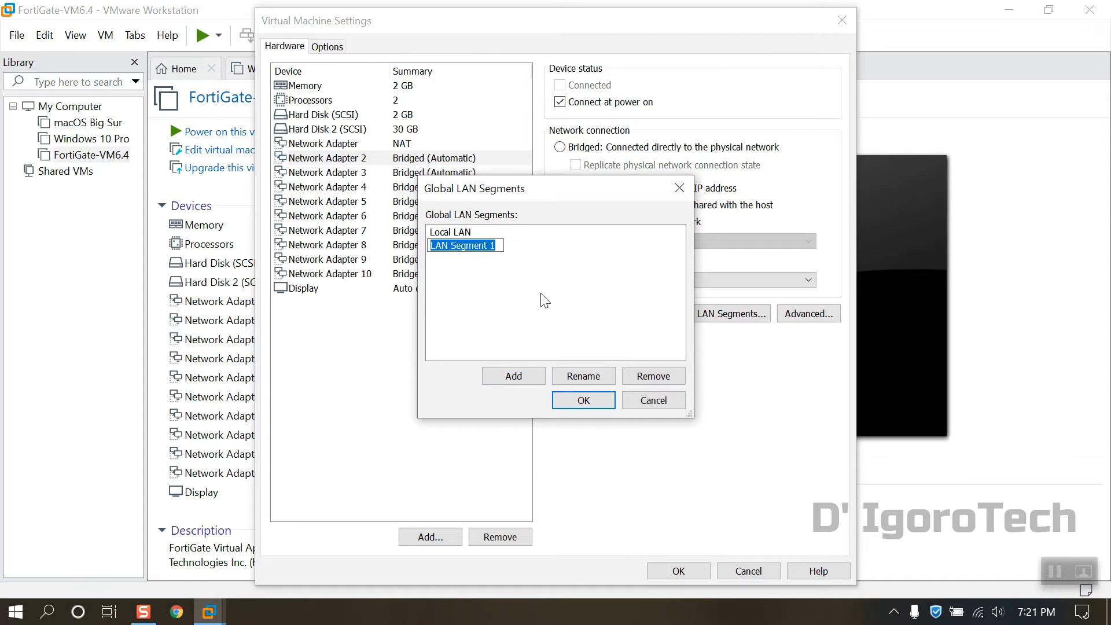
pyautogui.click(652, 375)
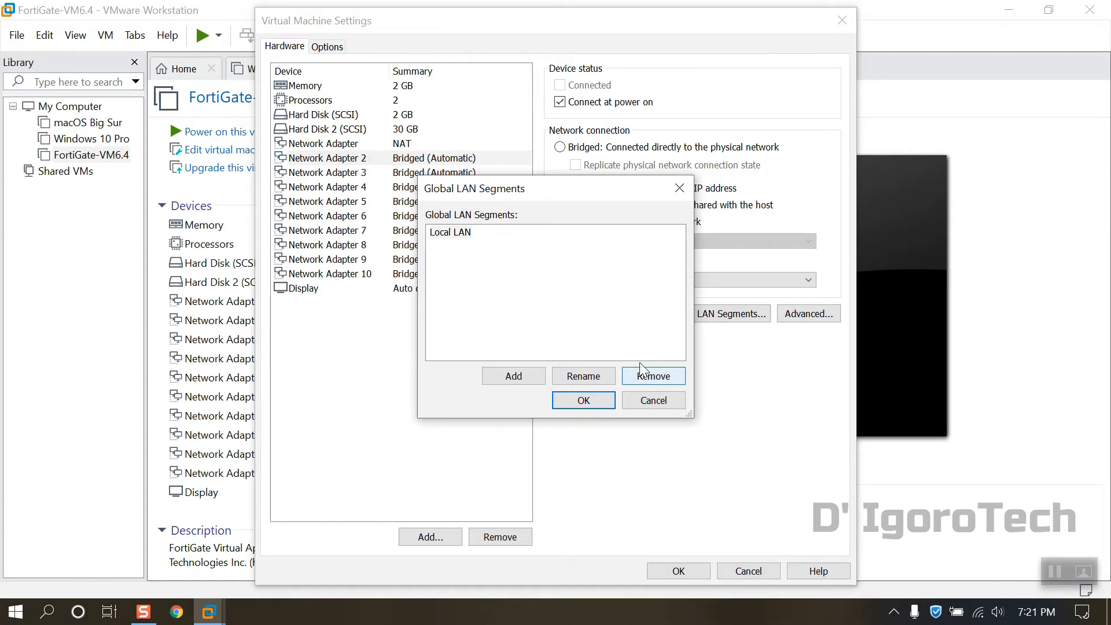
pyautogui.click(582, 400)
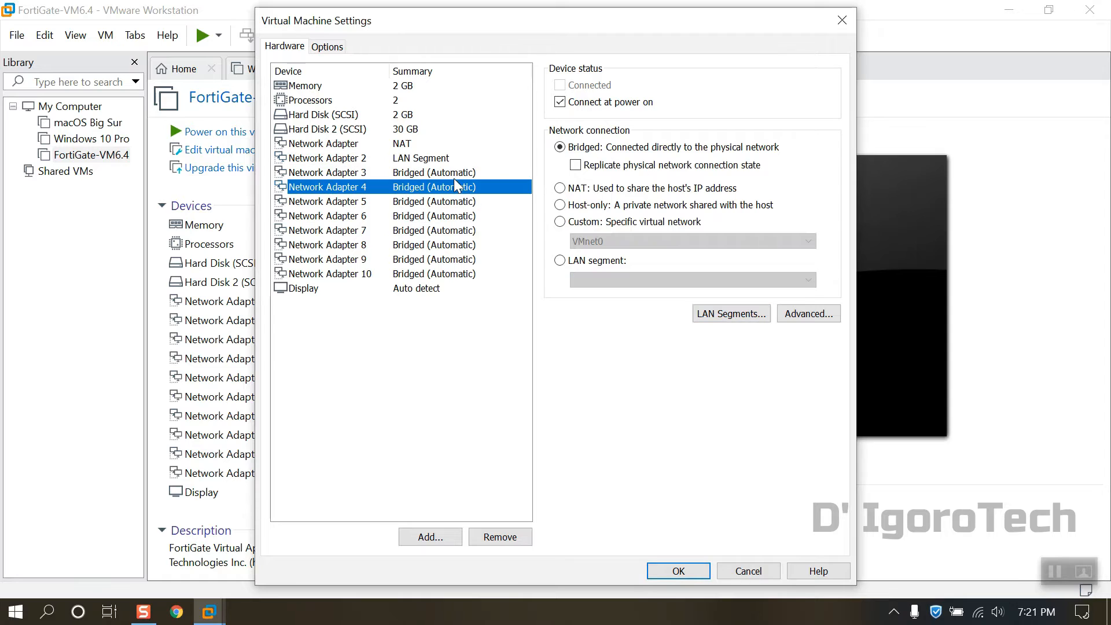
# Step: Review the remaining adapters and stop the extra bridged adapter connecting at power on
pyautogui.click(322, 143)
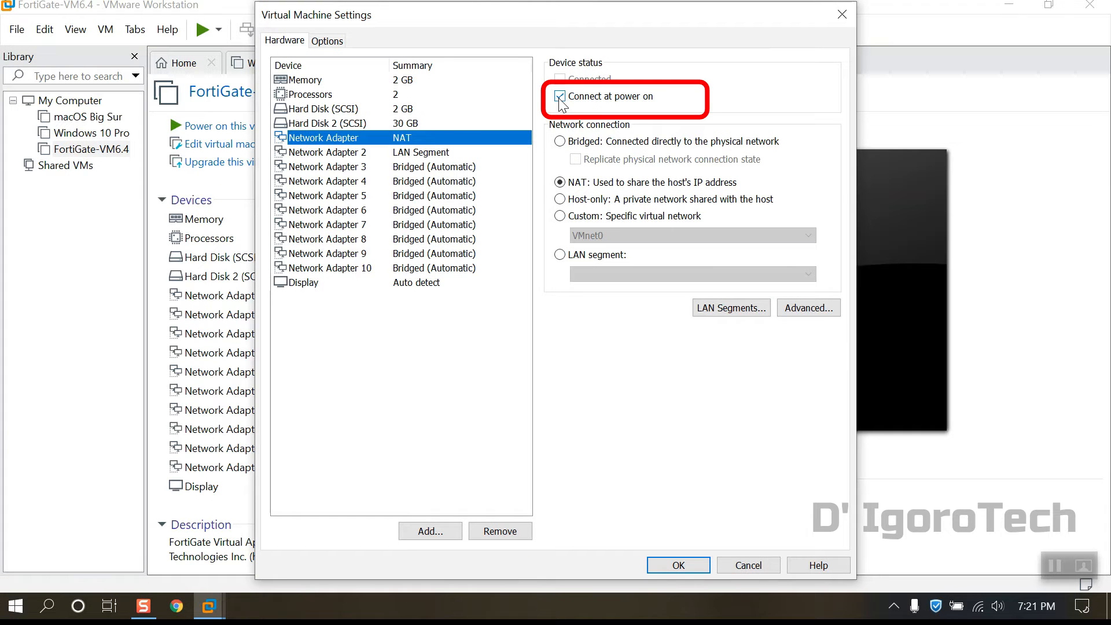
pyautogui.click(327, 152)
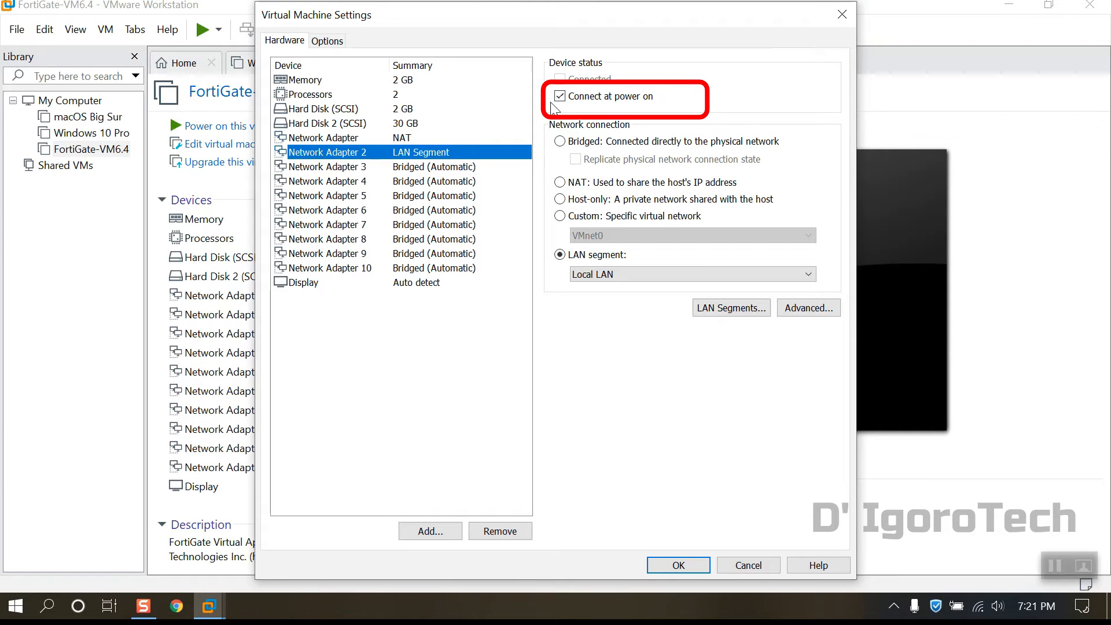
pyautogui.click(328, 166)
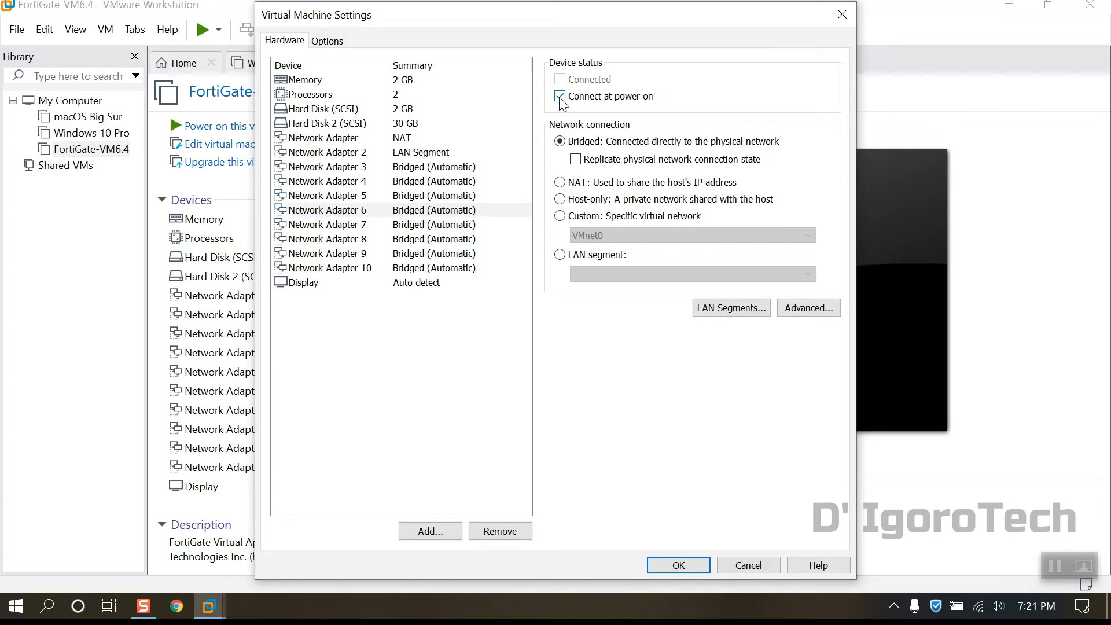
pyautogui.click(559, 96)
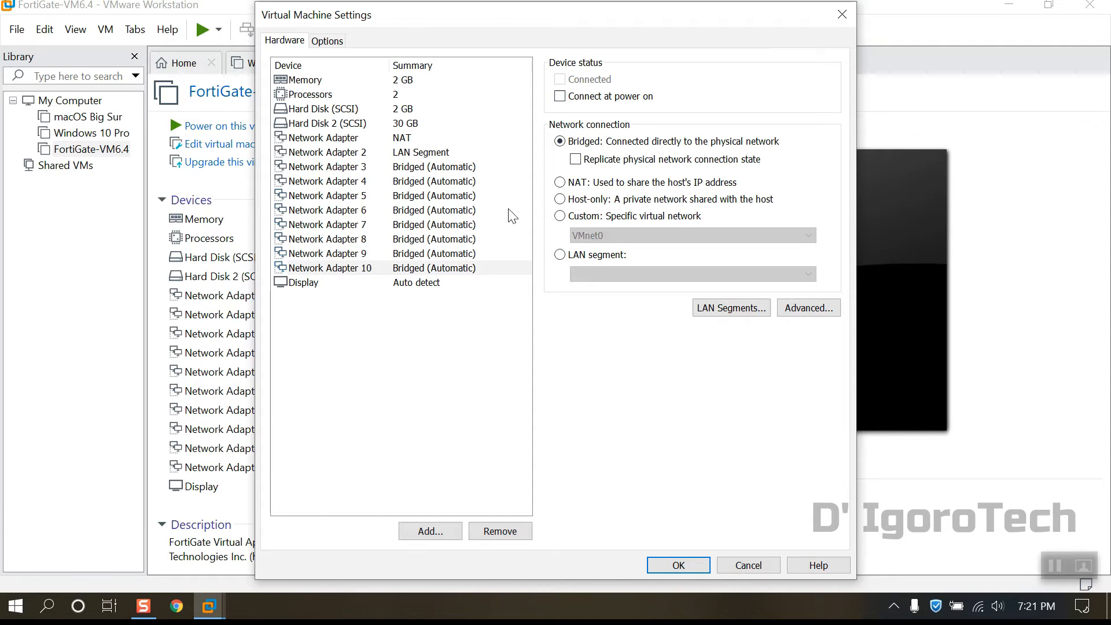
# Step: Recheck the Local LAN adapter and hard disk, then save the virtual machine settings
pyautogui.click(327, 152)
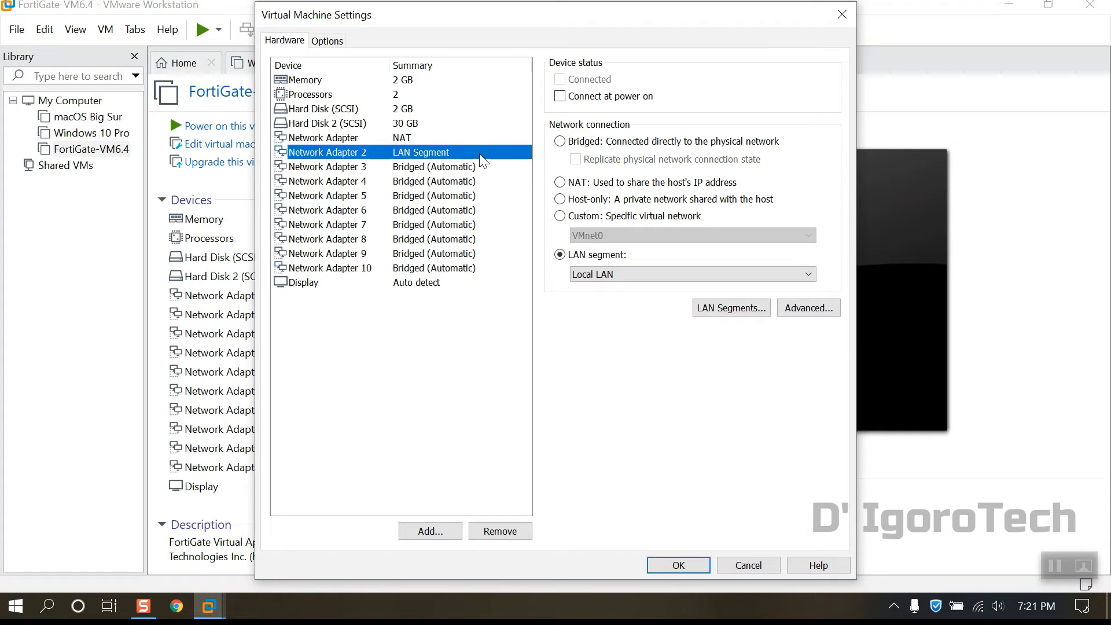
pyautogui.click(331, 123)
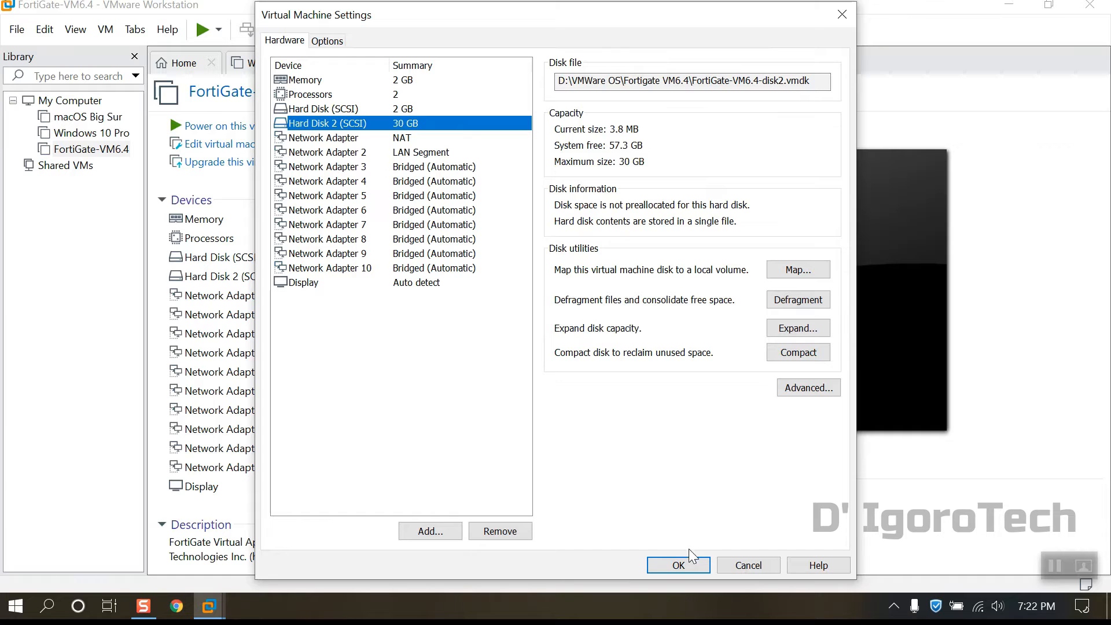
pyautogui.click(678, 565)
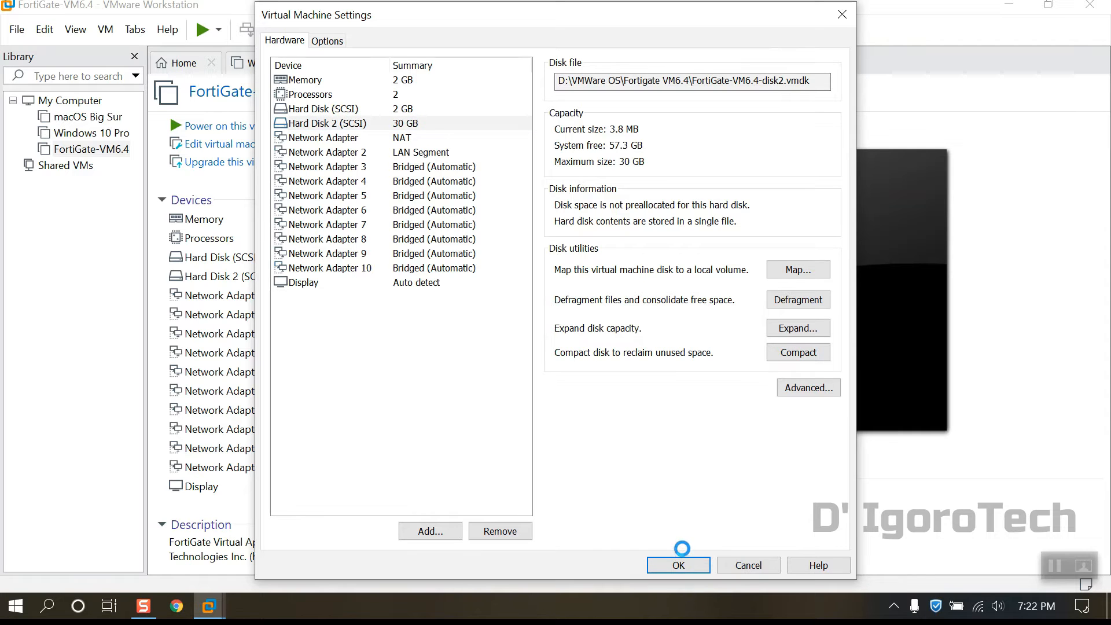
pyautogui.click(677, 565)
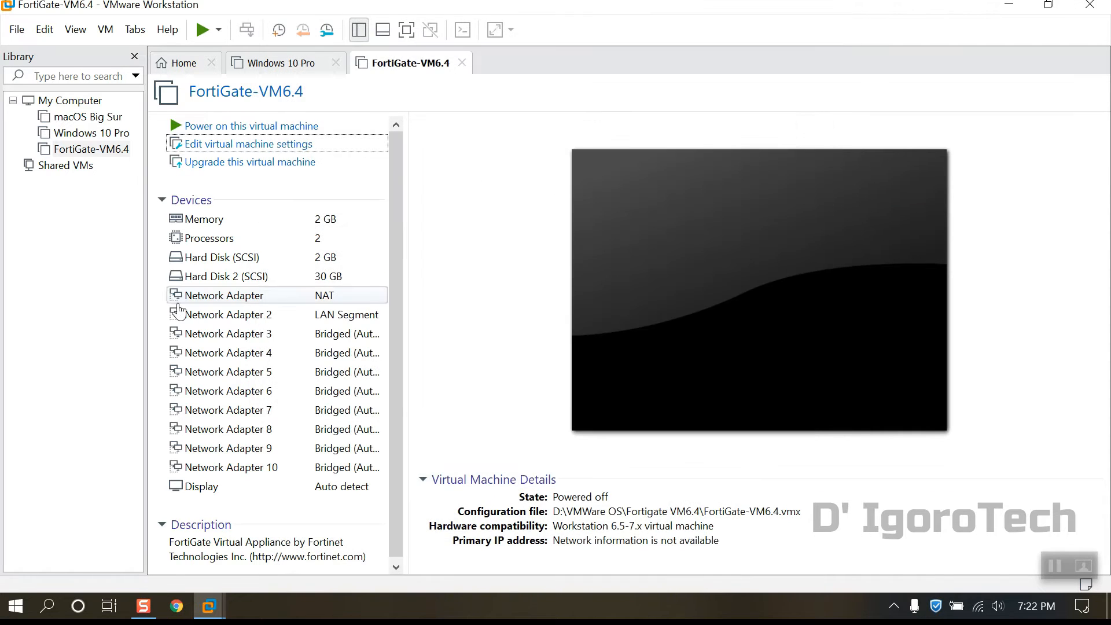
pyautogui.click(90, 132)
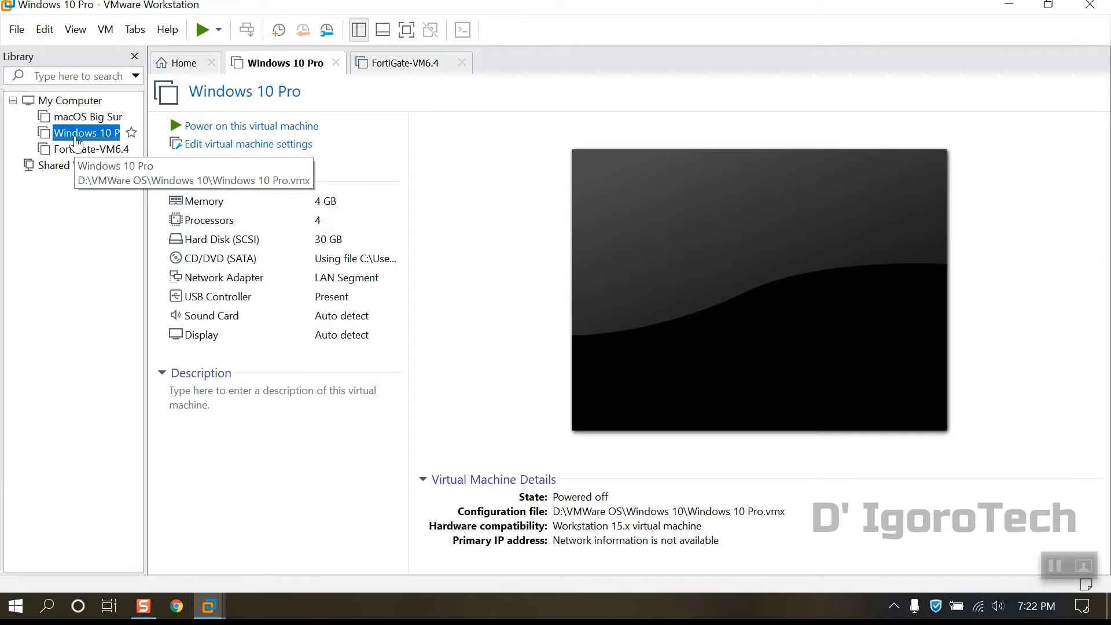
pyautogui.moveTo(85, 149)
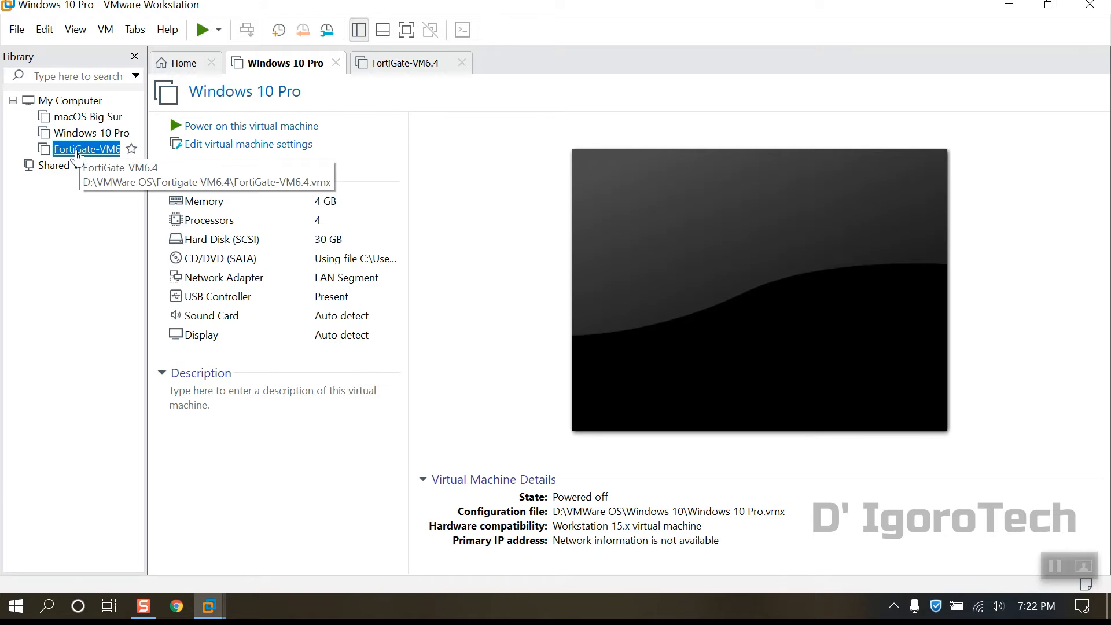
pyautogui.click(402, 63)
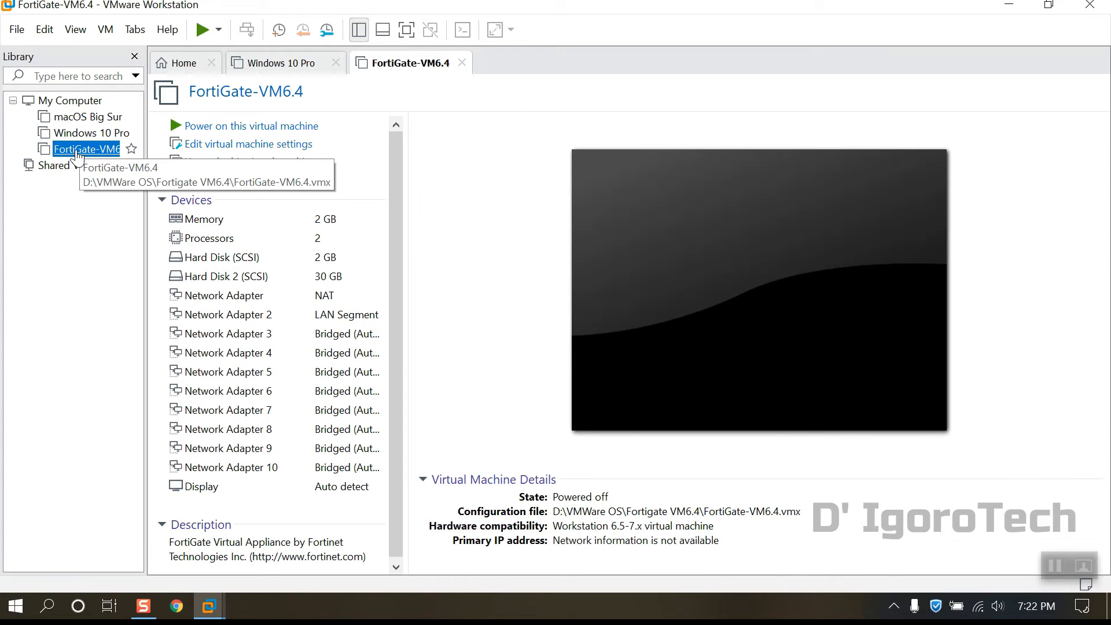
pyautogui.moveTo(193, 131)
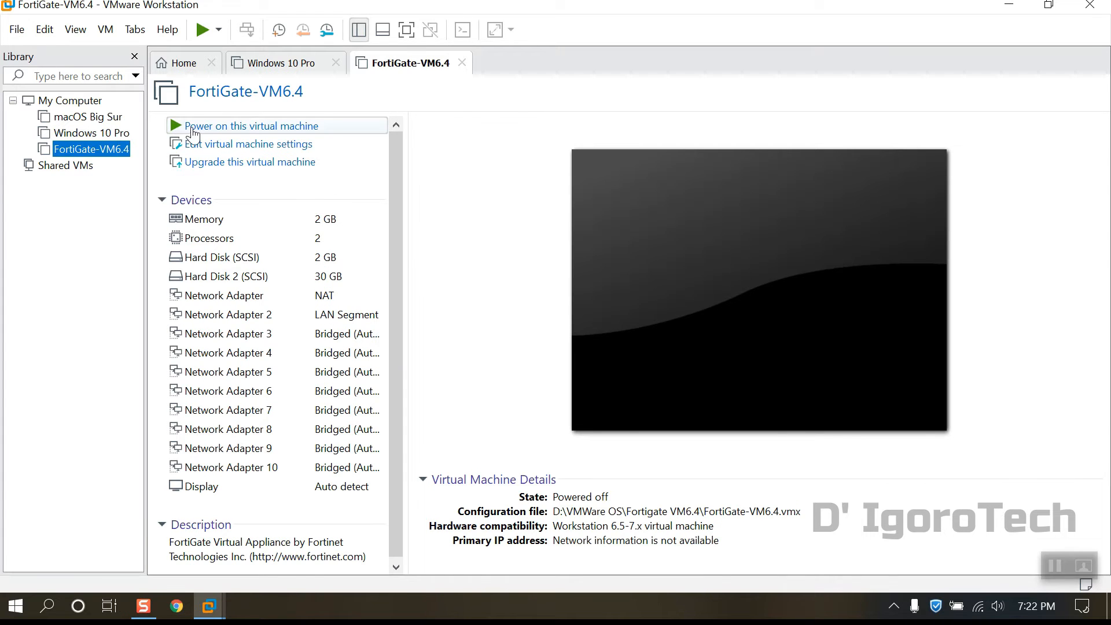
pyautogui.moveTo(220, 132)
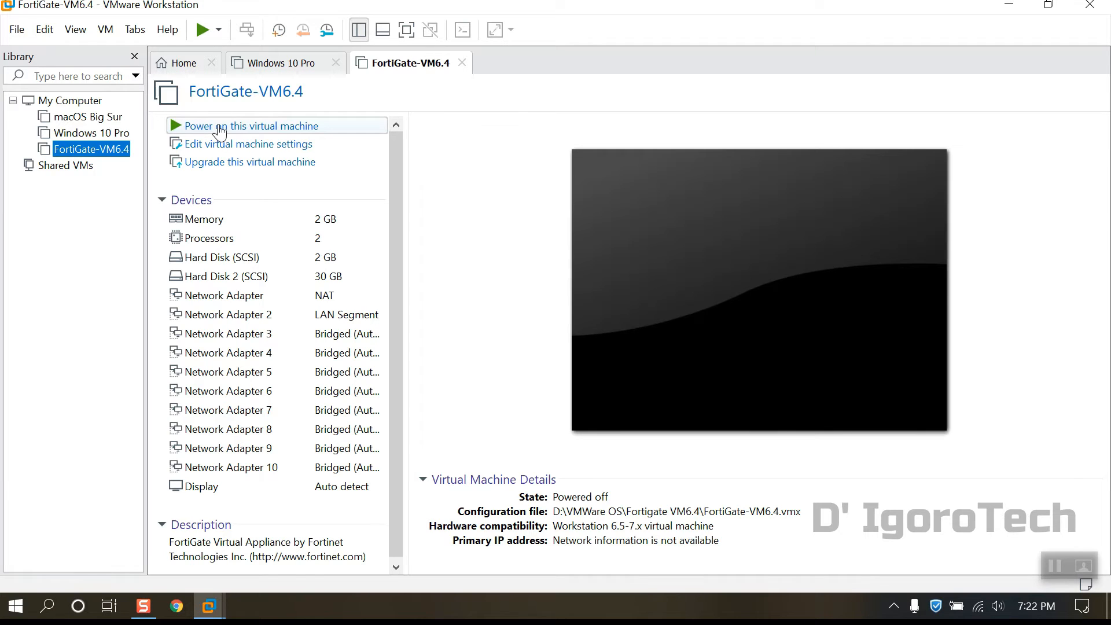
# Step: Power on FortiGate-VM6.4 and let it boot to the console login prompt
pyautogui.click(250, 125)
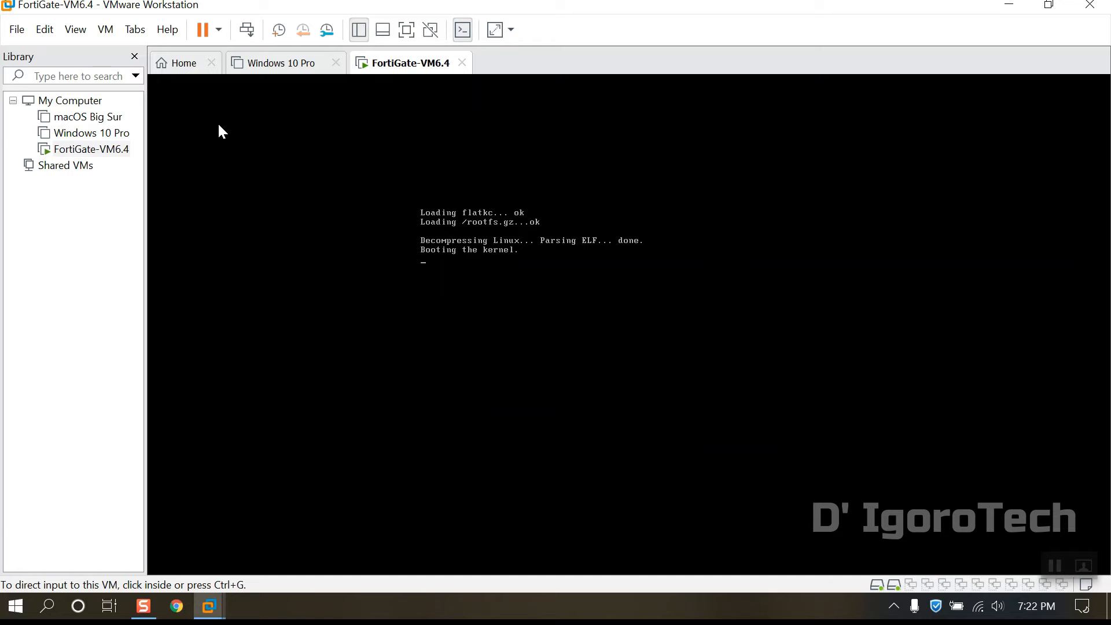
pyautogui.moveTo(399, 292)
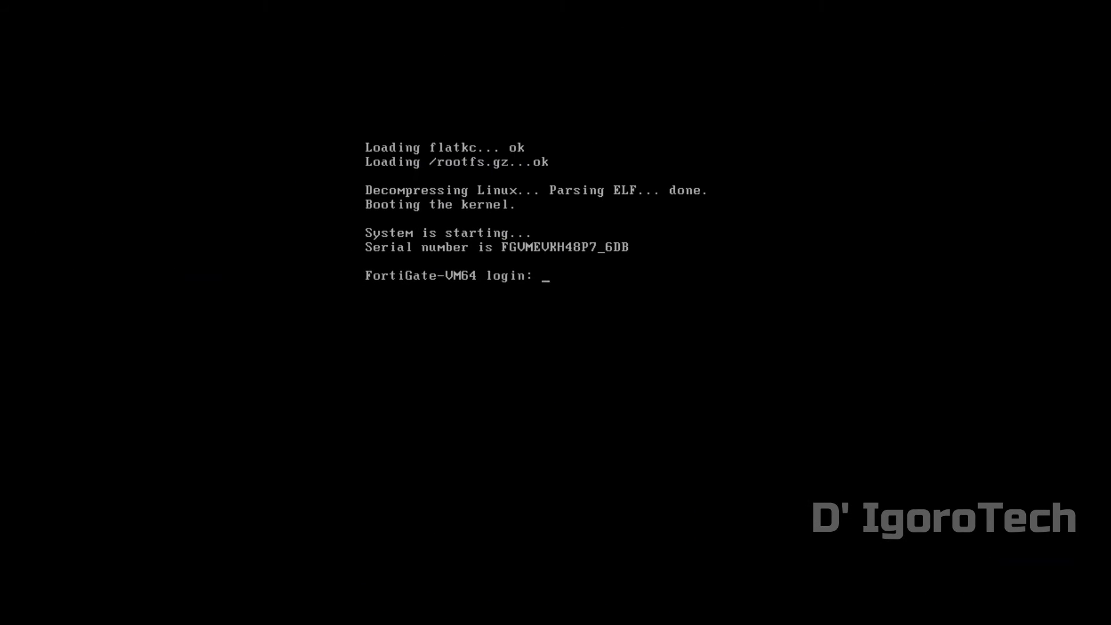
# Step: Log in as admin with a new password and run 'get system status' to show v6.4.2
pyautogui.write('admin')
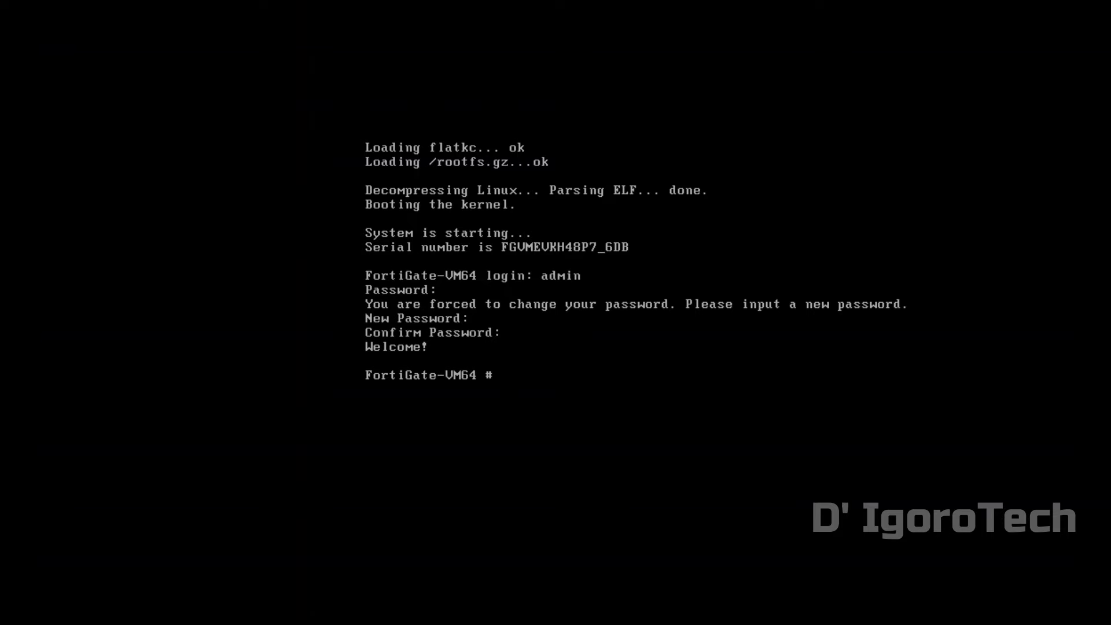
pyautogui.write('ge')
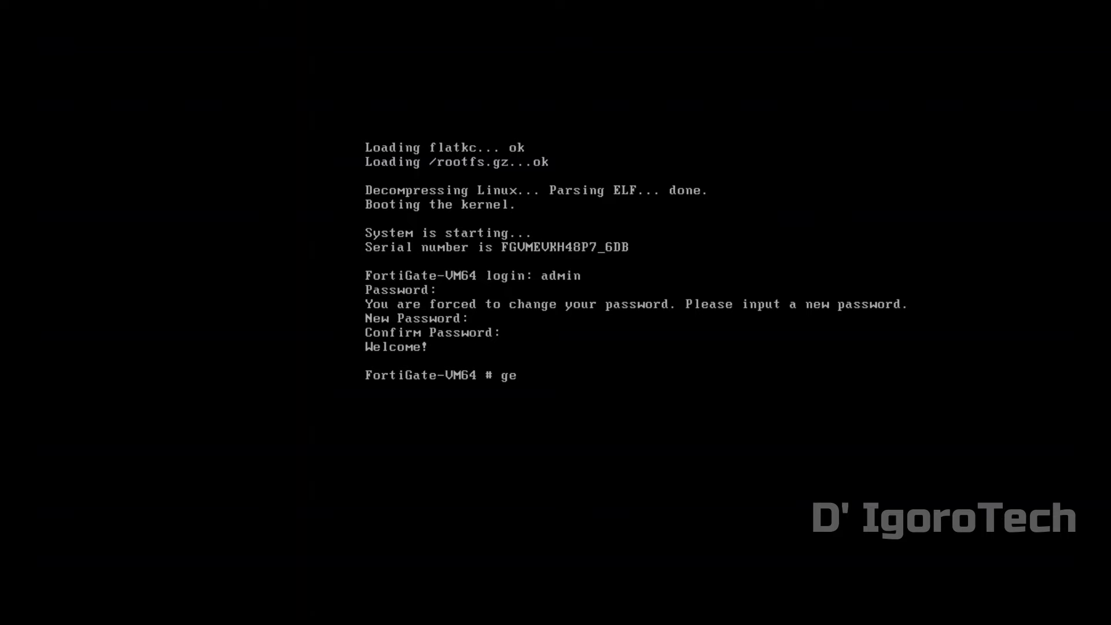
pyautogui.write('t system status')
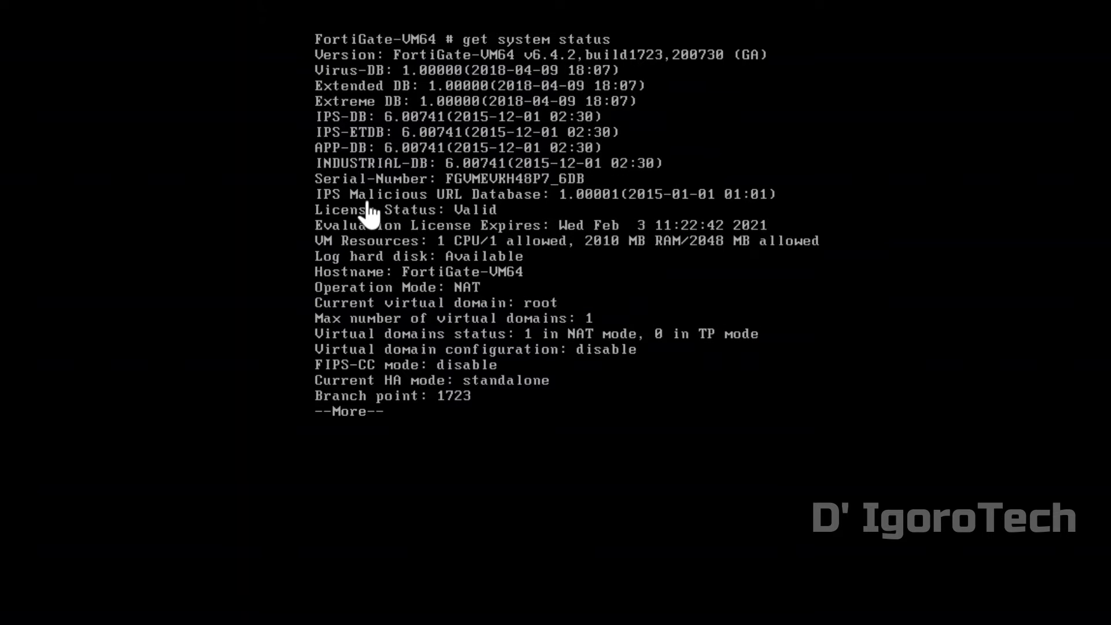
# Step: Under config system ntp, set ntpsync disable and type custom, then end the configuration
pyautogui.press('space')
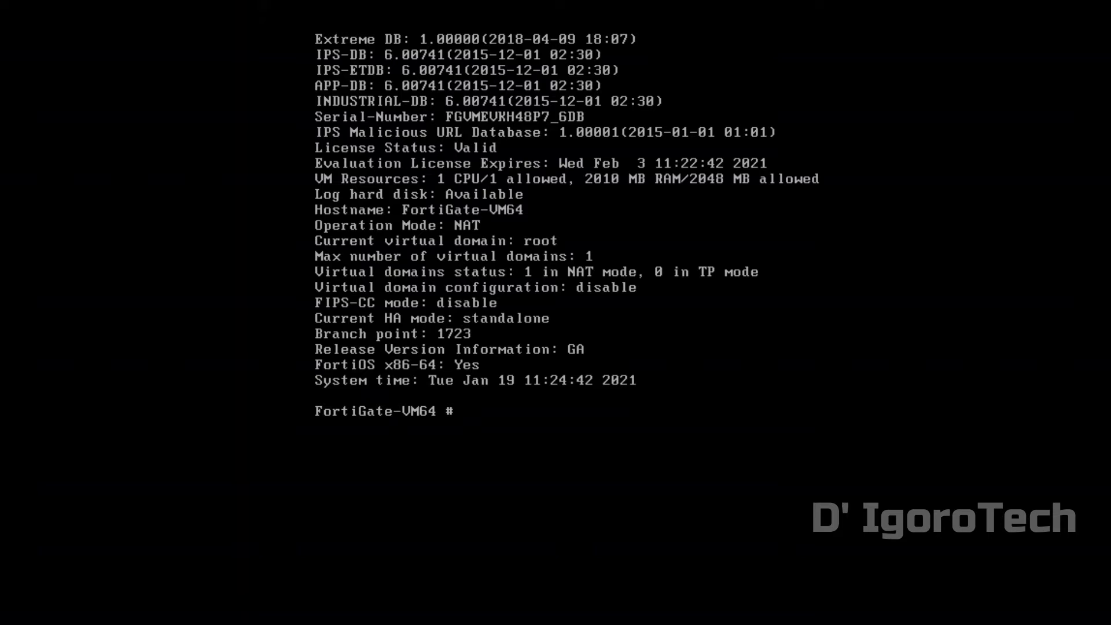
pyautogui.write('config system ntp')
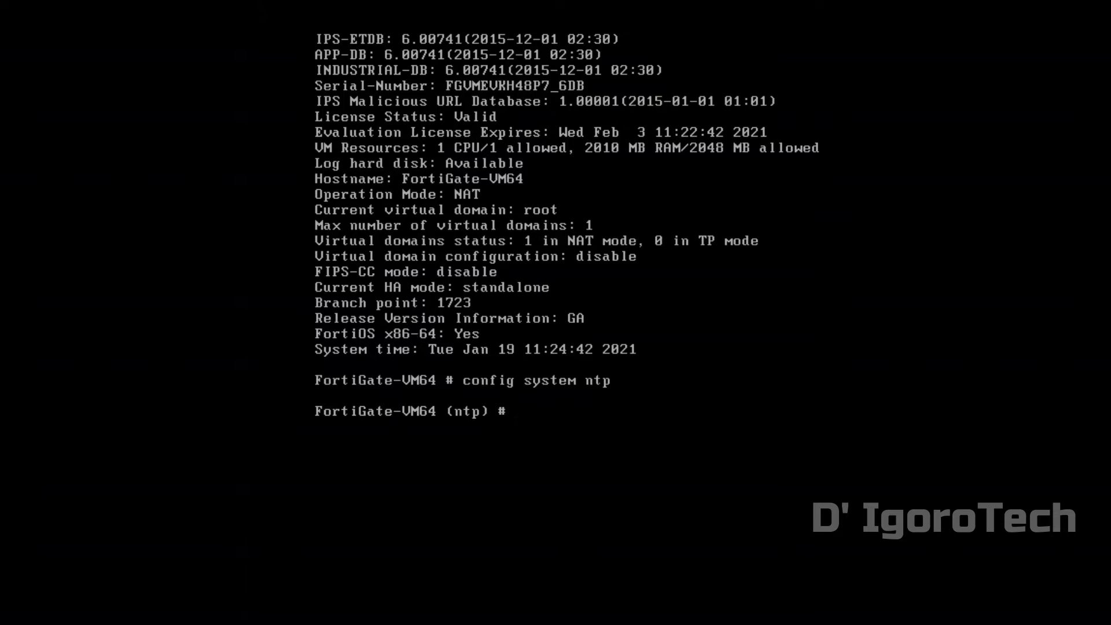
pyautogui.write('set ntp')
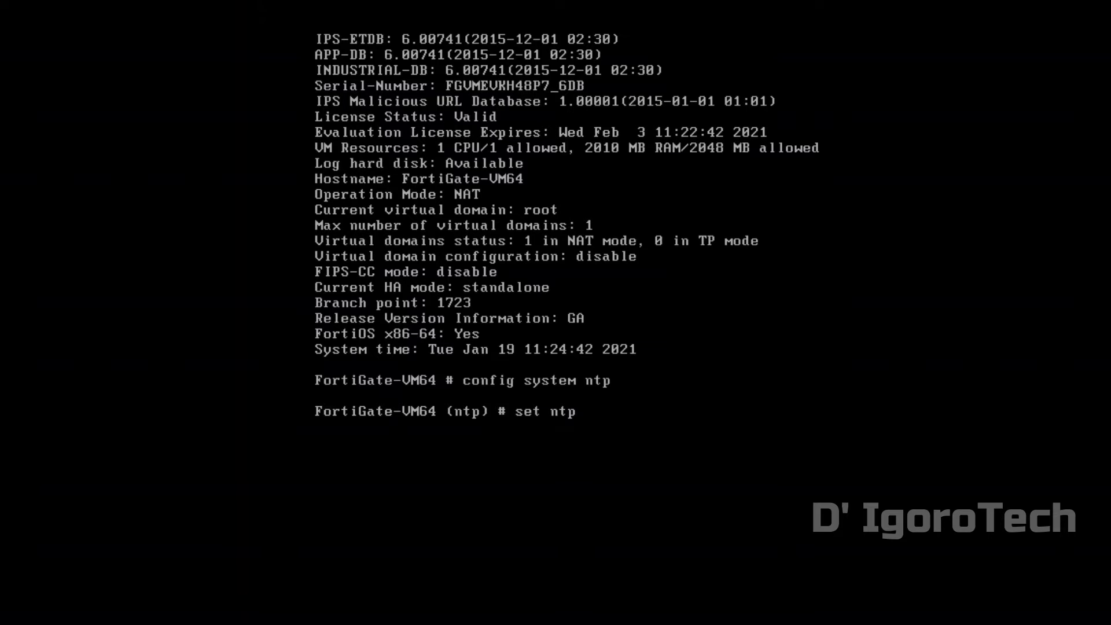
pyautogui.write('sync disable')
pyautogui.write('set t')
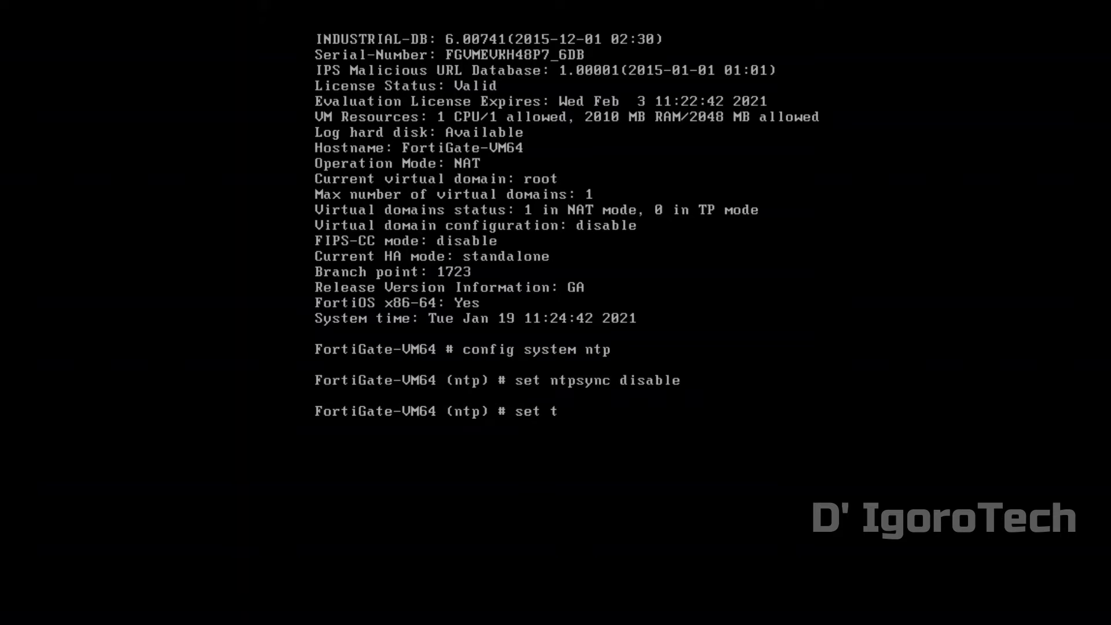
pyautogui.write('ype custom')
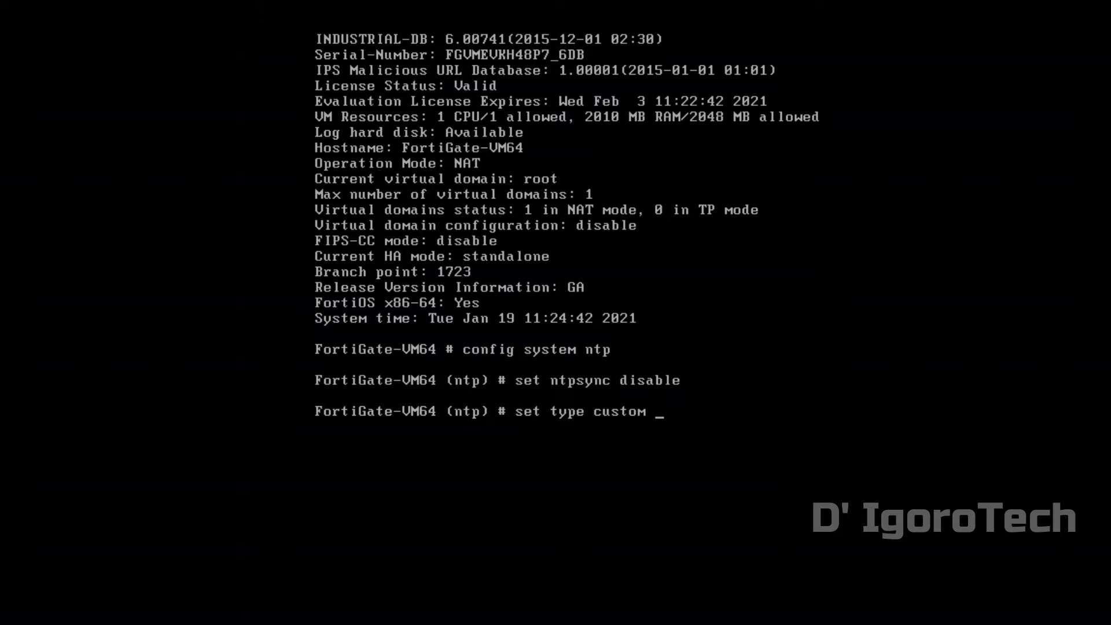
pyautogui.press('Return')
pyautogui.write('end')
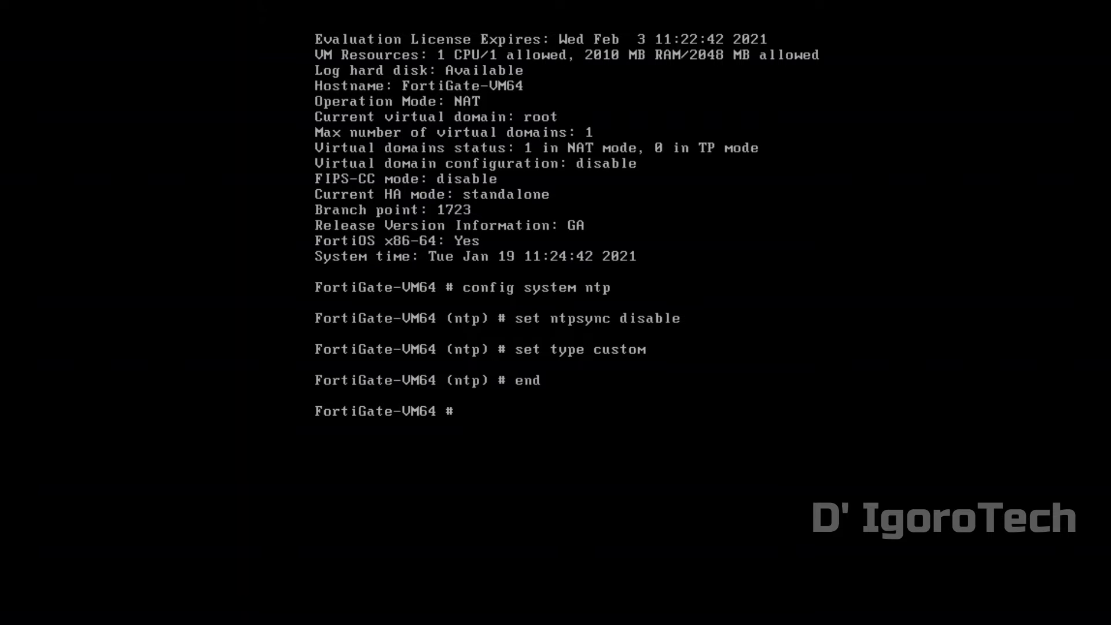
# Step: From the running VM's settings, mark the NAT and LAN segment adapters Connected and Connect at power on
pyautogui.rightClick(92, 168)
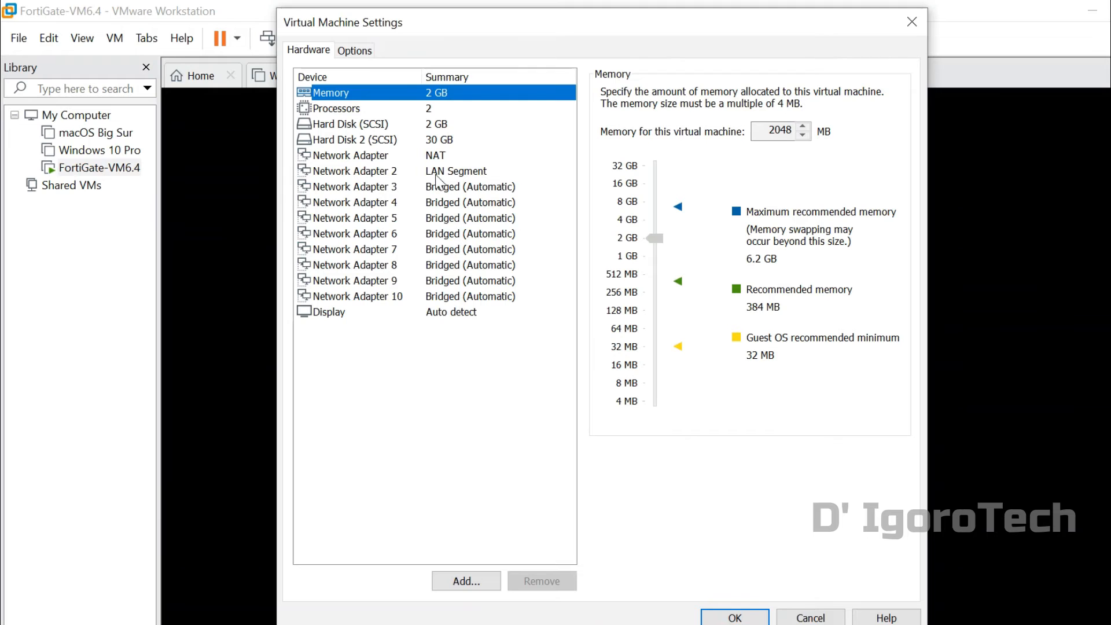
pyautogui.moveTo(434, 168)
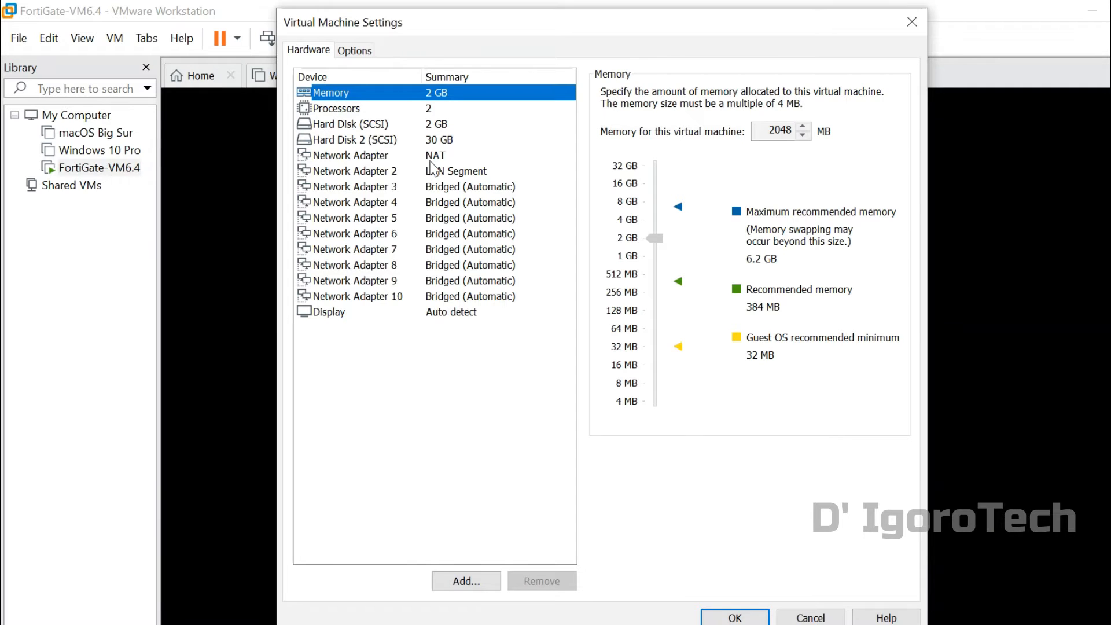
pyautogui.click(349, 155)
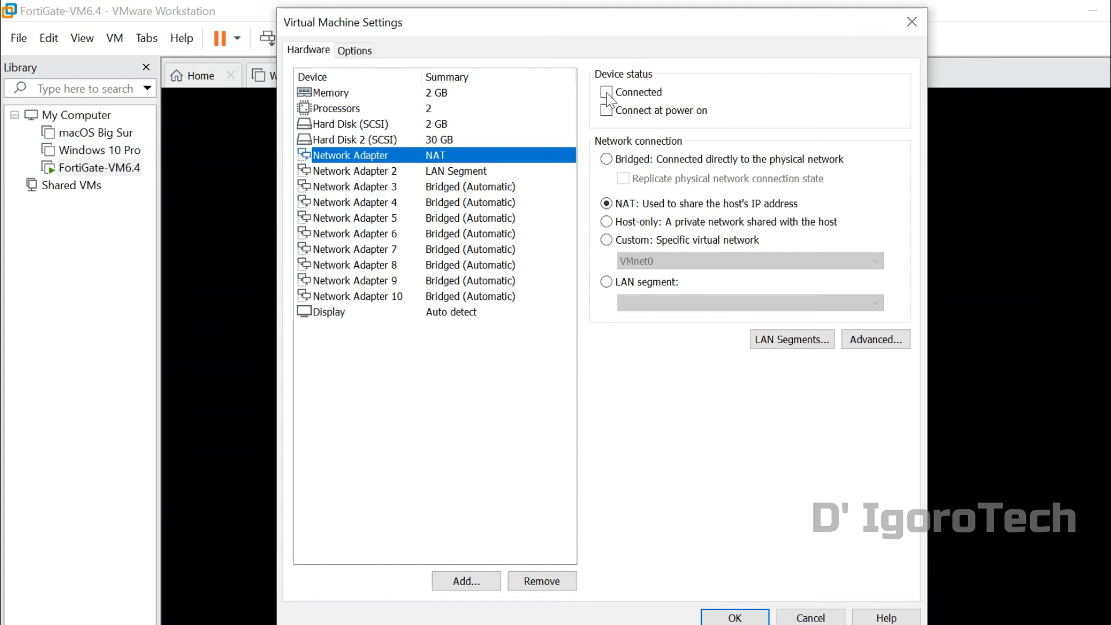
pyautogui.click(605, 91)
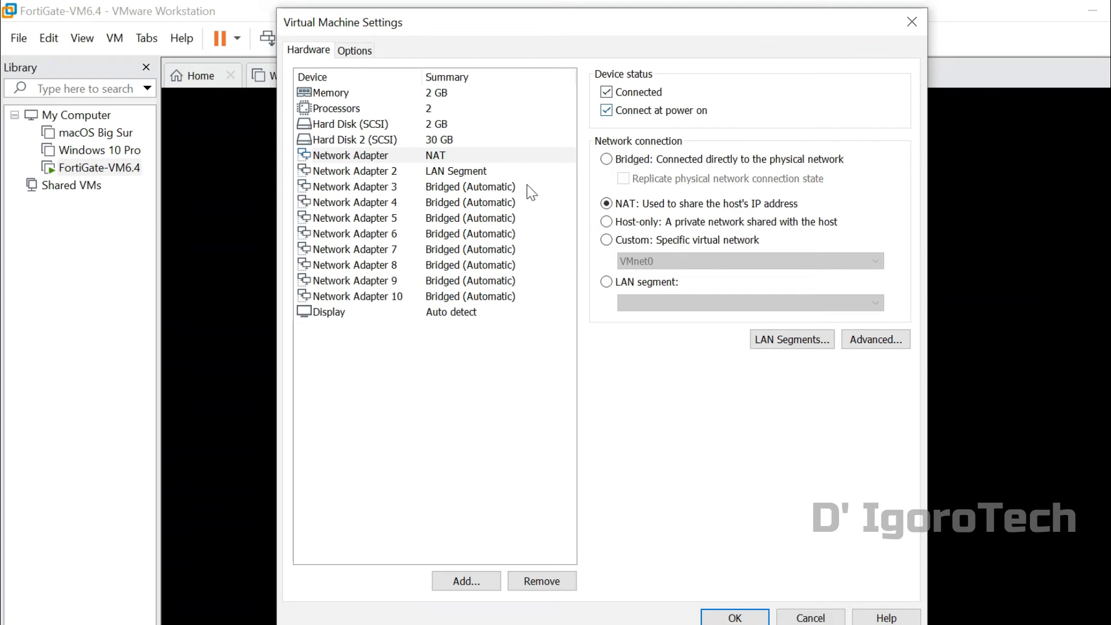
pyautogui.click(354, 171)
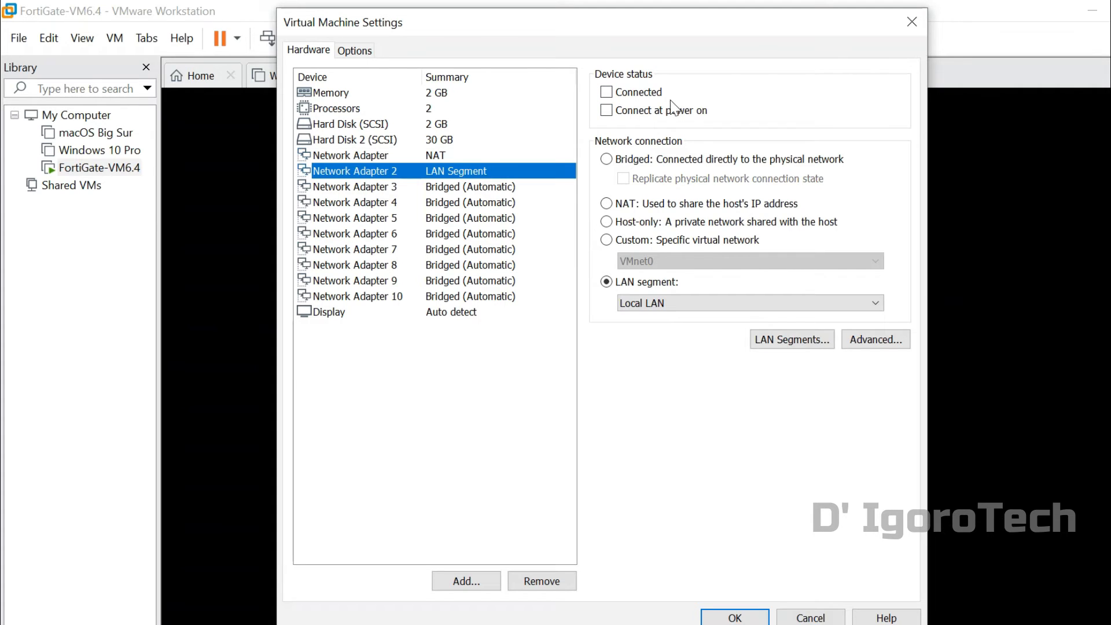
pyautogui.click(605, 110)
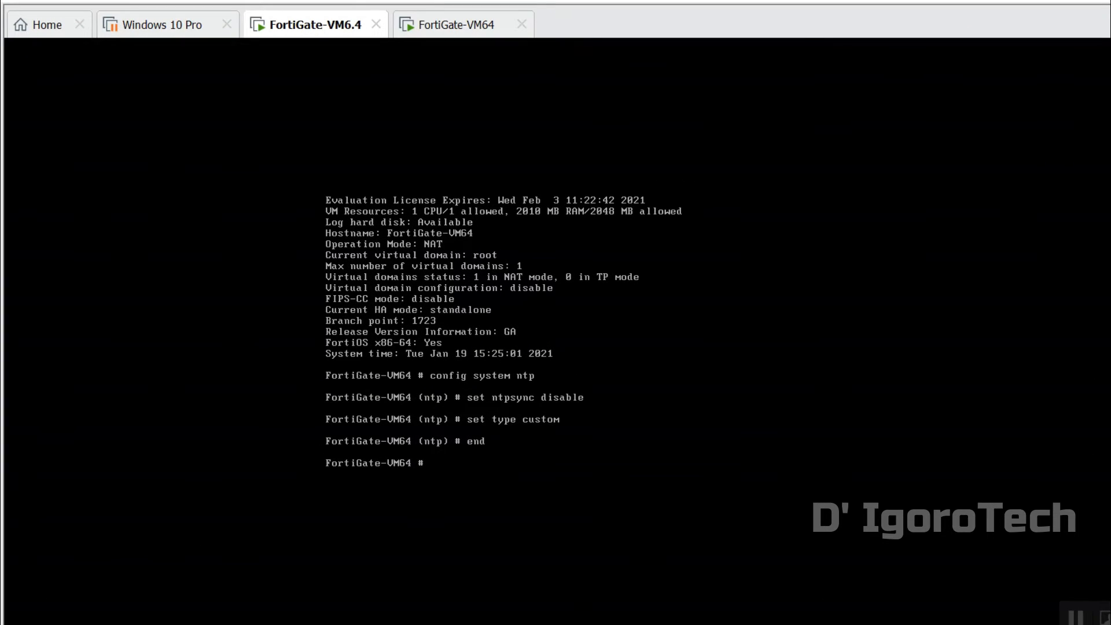
# Step: In config system interface, set port1 to mode dhcp with allowaccess ping http https telnet ssh
pyautogui.write('config sys')
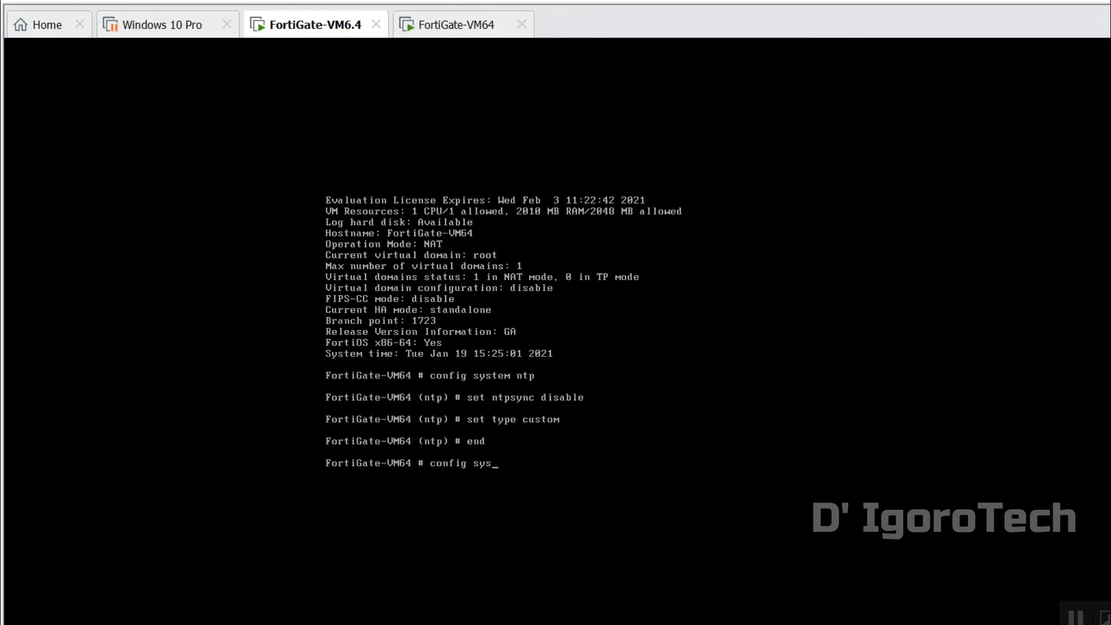
pyautogui.write('tem interface')
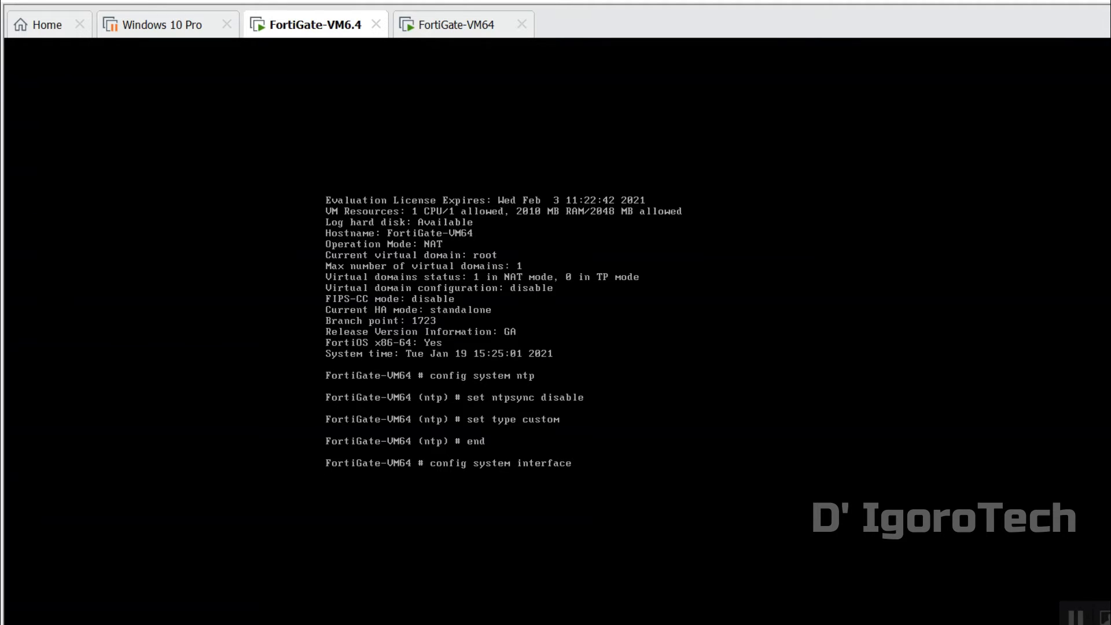
pyautogui.write('edit port1')
pyautogui.write('set')
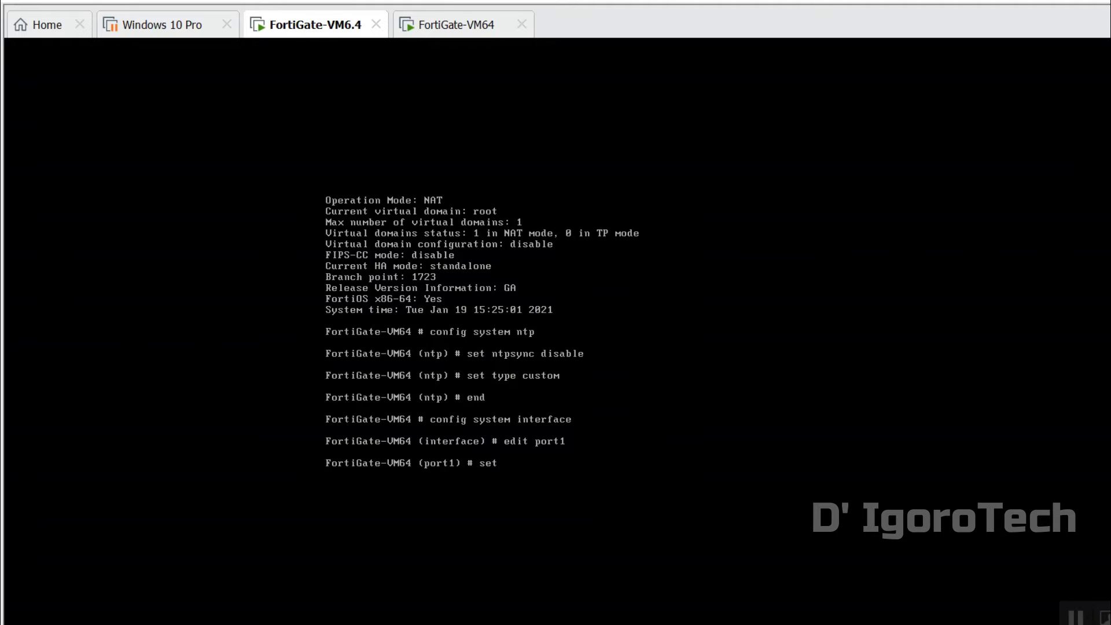
pyautogui.write('mode dhcp')
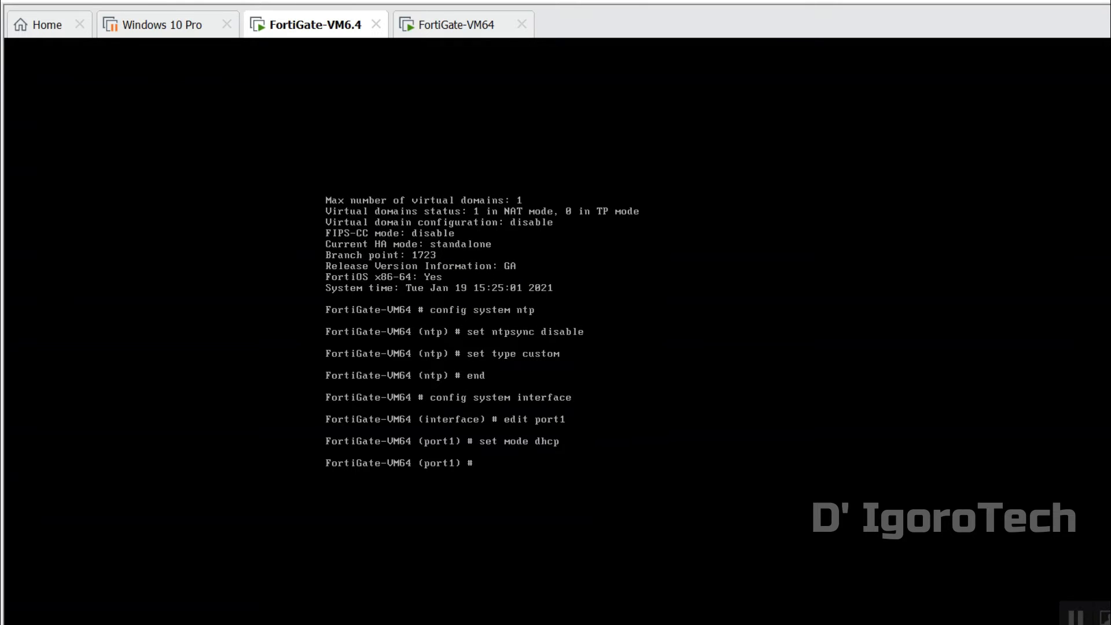
pyautogui.write('set allowaccess')
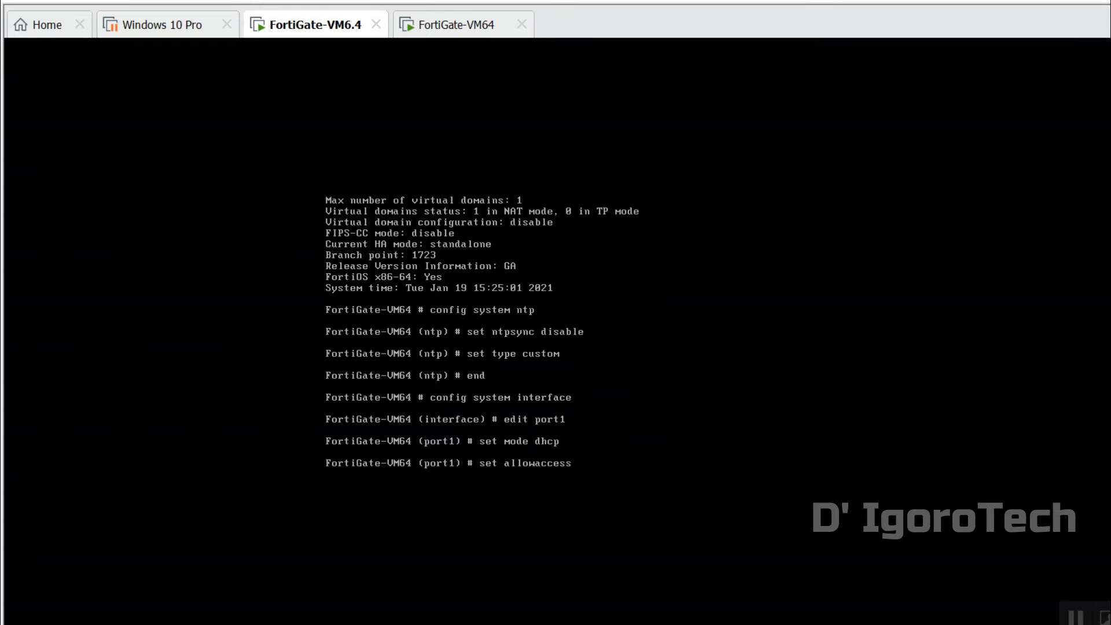
pyautogui.write('ping http https telne')
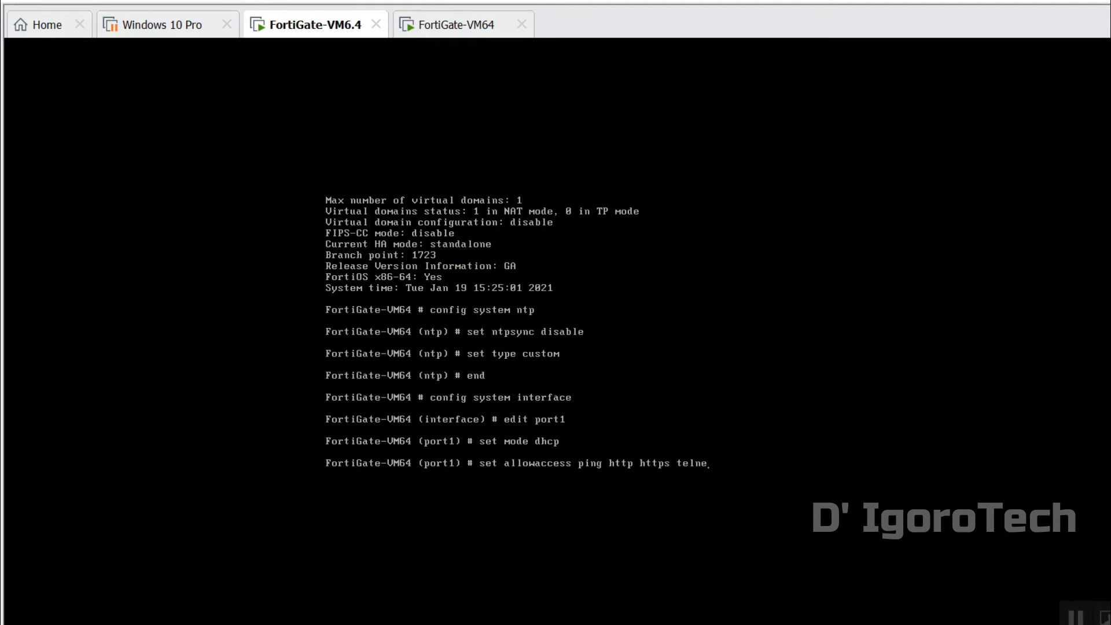
pyautogui.press('Return')
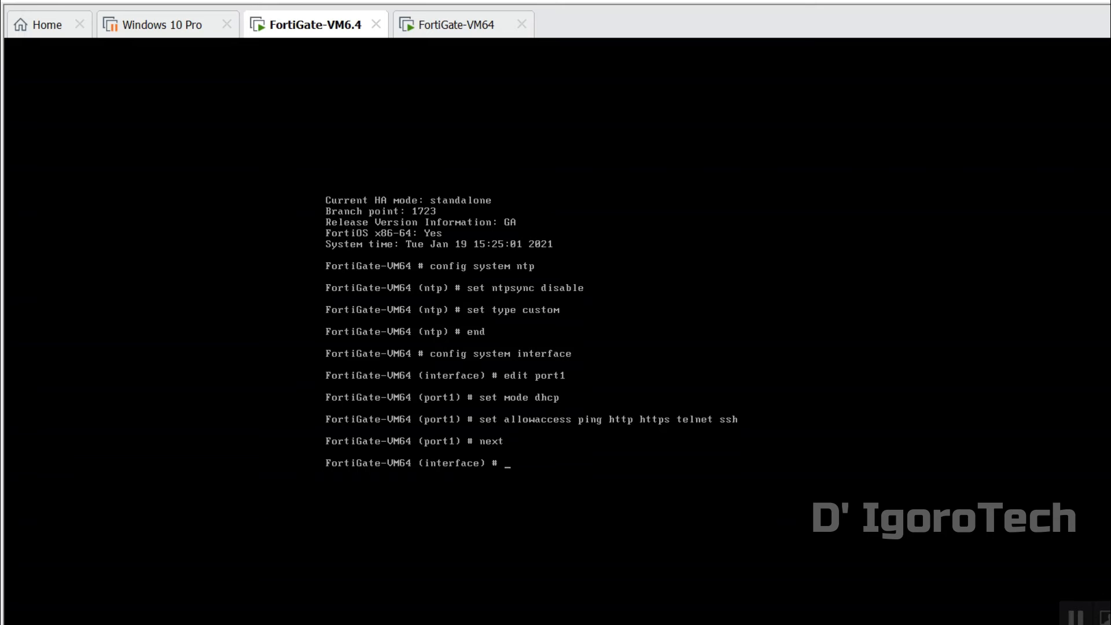
# Step: Edit port2 as mode static with IP address 10.0.0.1/24
pyautogui.write('edit port2')
pyautogui.write('set')
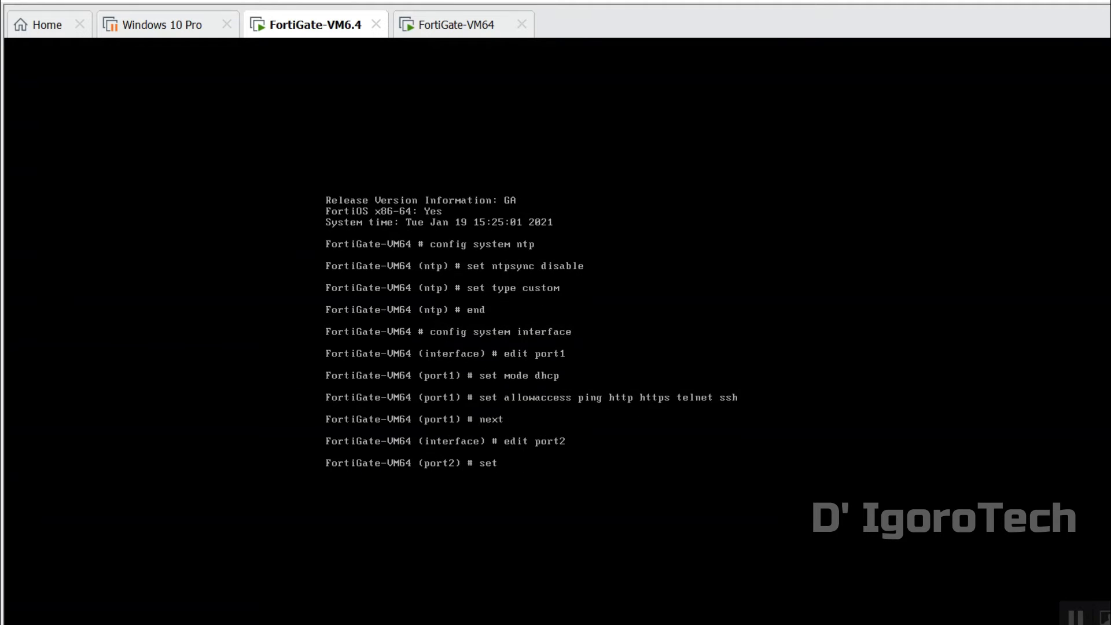
pyautogui.write('mode static')
pyautogui.write('set')
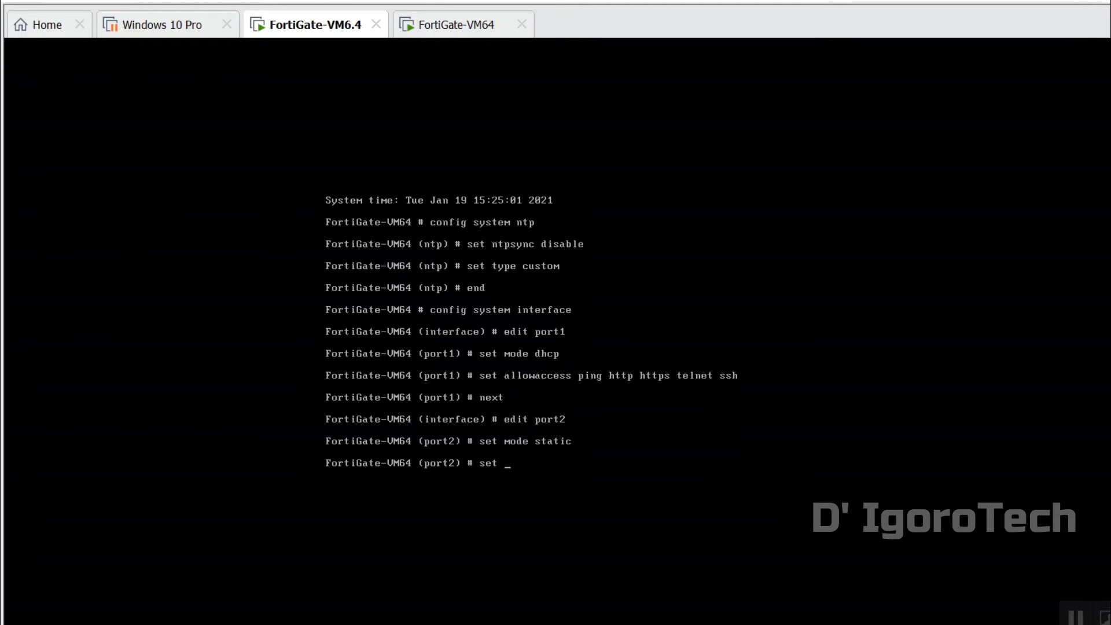
pyautogui.write('ip 10')
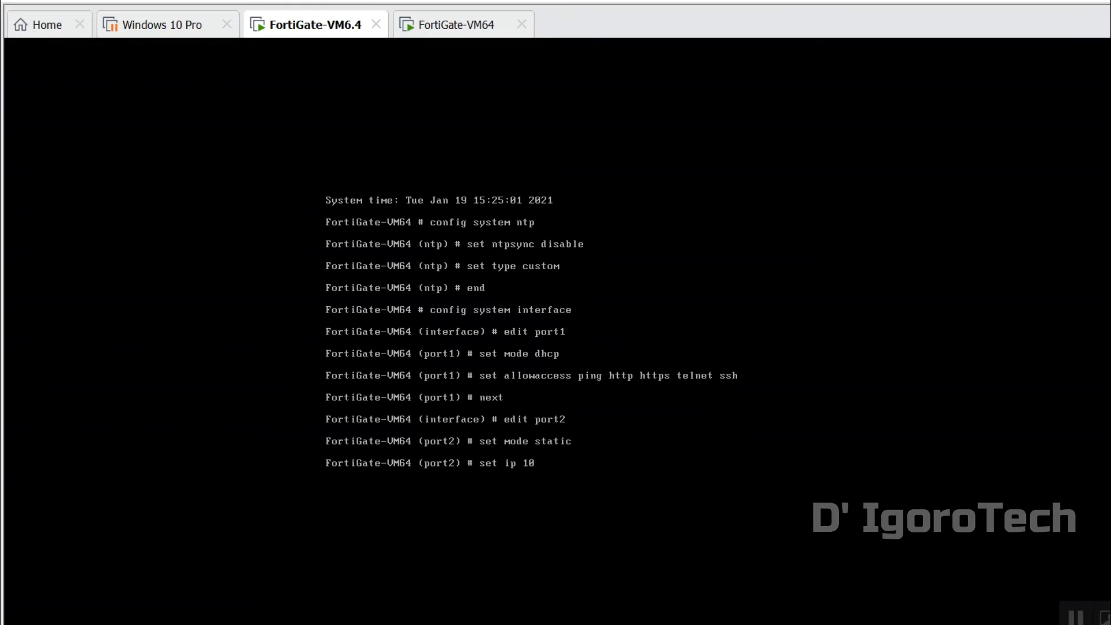
pyautogui.write('.0.0.')
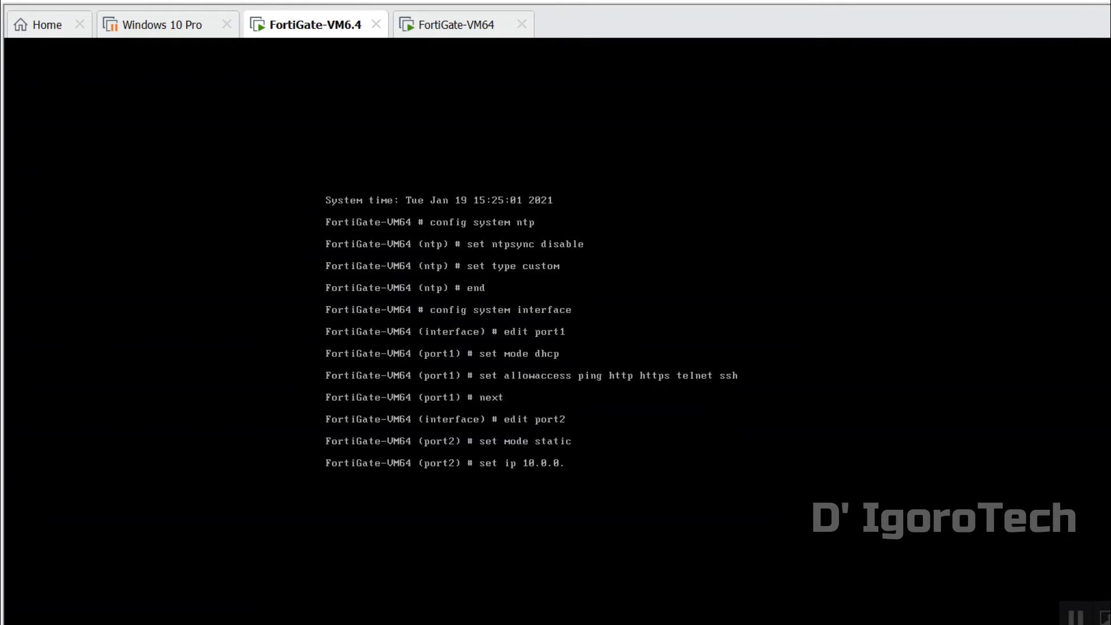
pyautogui.write('1/')
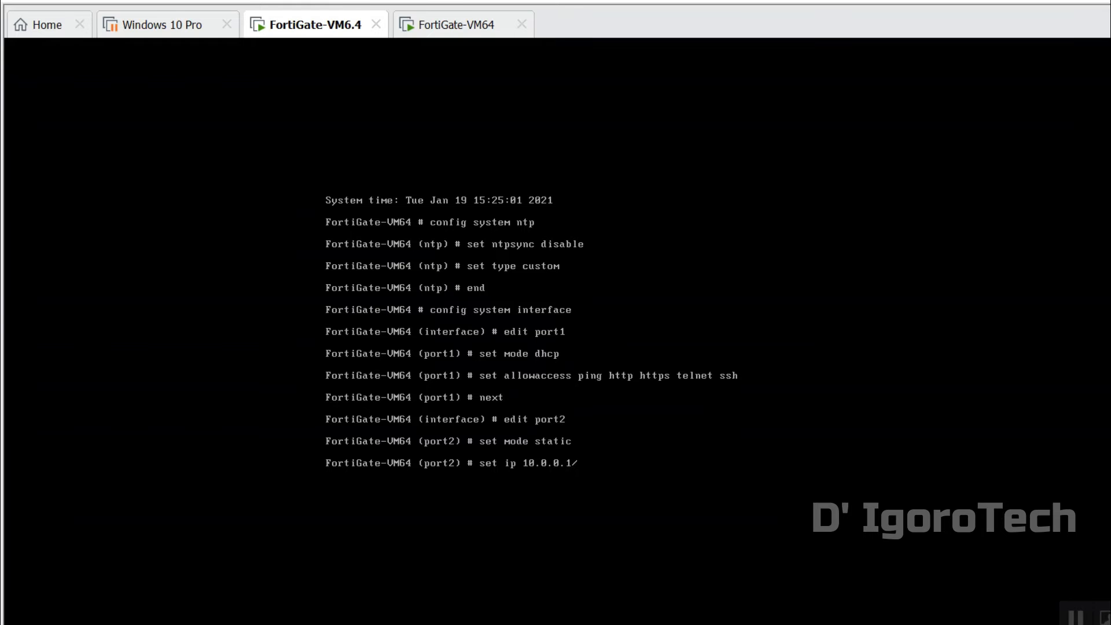
pyautogui.write('24')
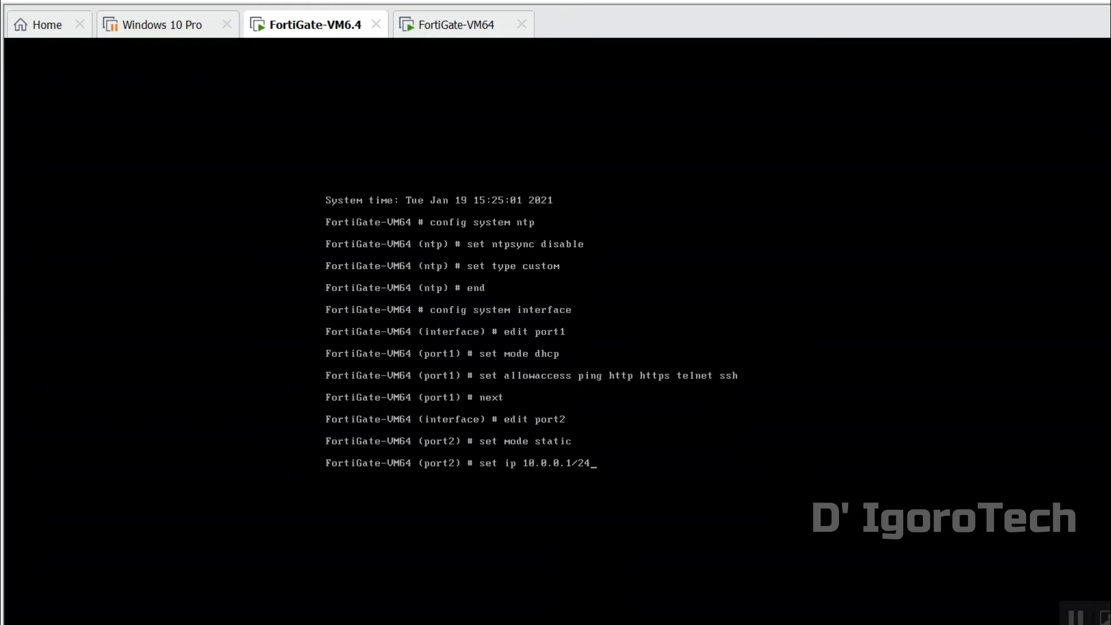
pyautogui.press('Return')
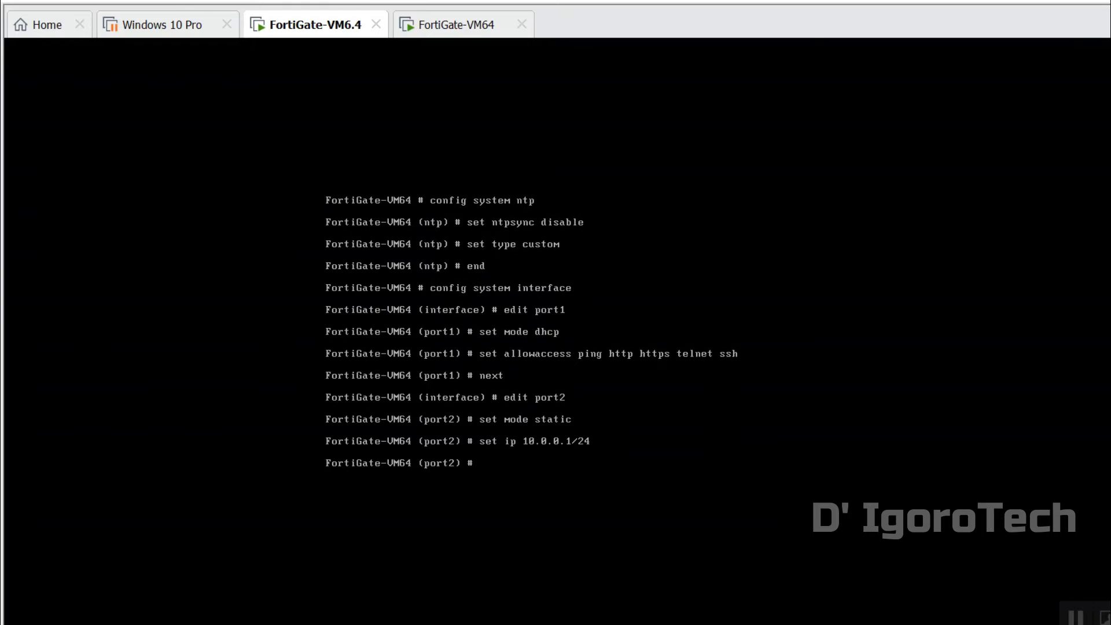
# Step: Allow ping, http, https, telnet and ssh access on port2
pyautogui.write('set allo')
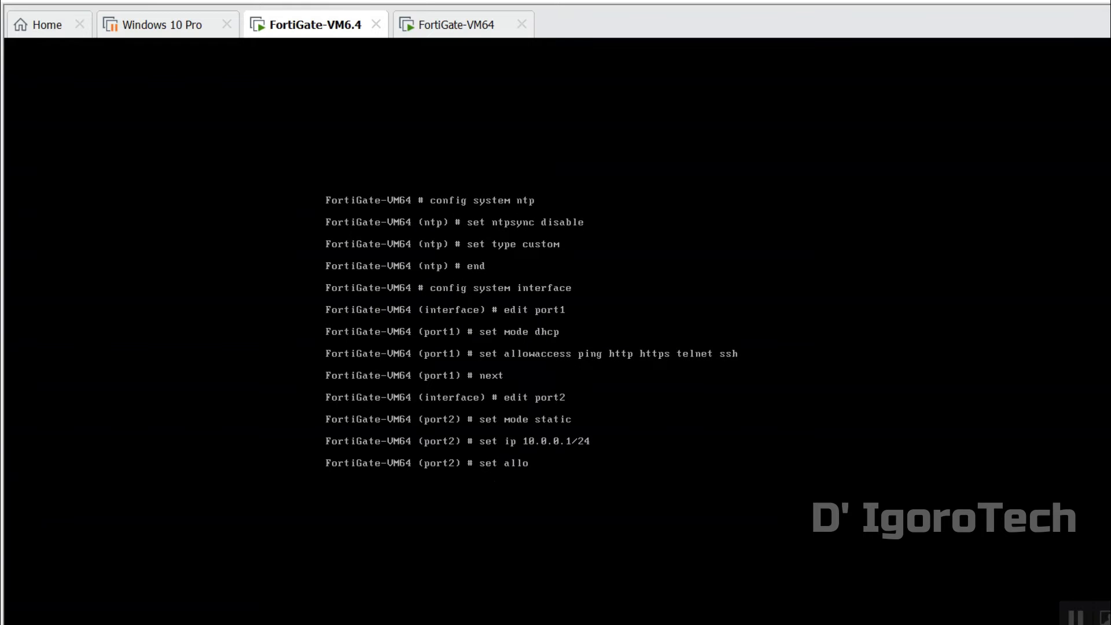
pyautogui.write('waccess p')
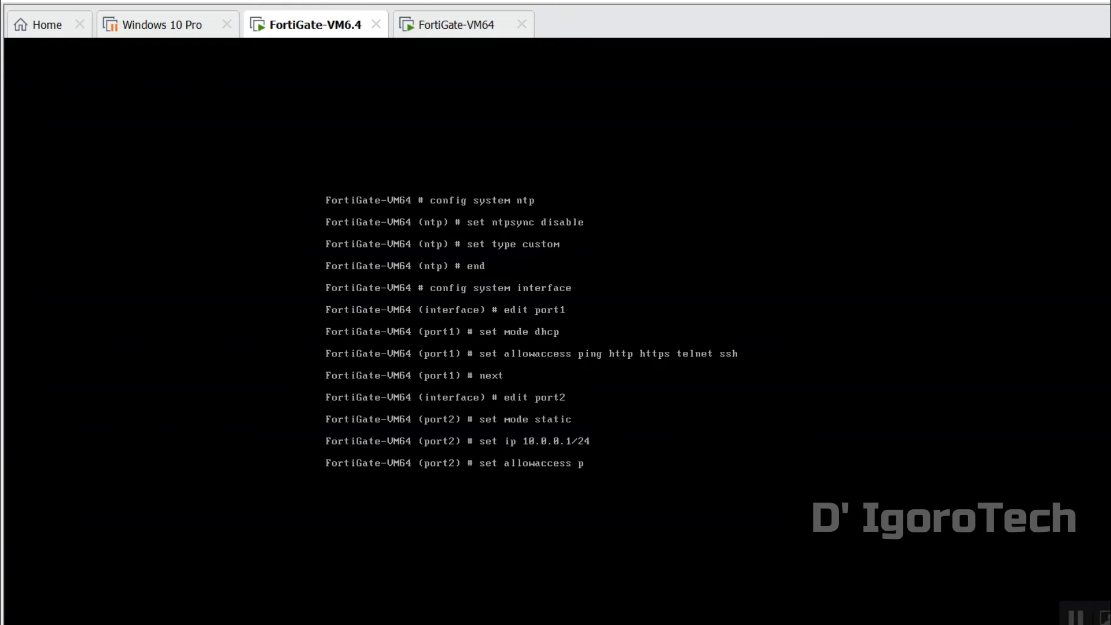
pyautogui.write('ing http https telnet s')
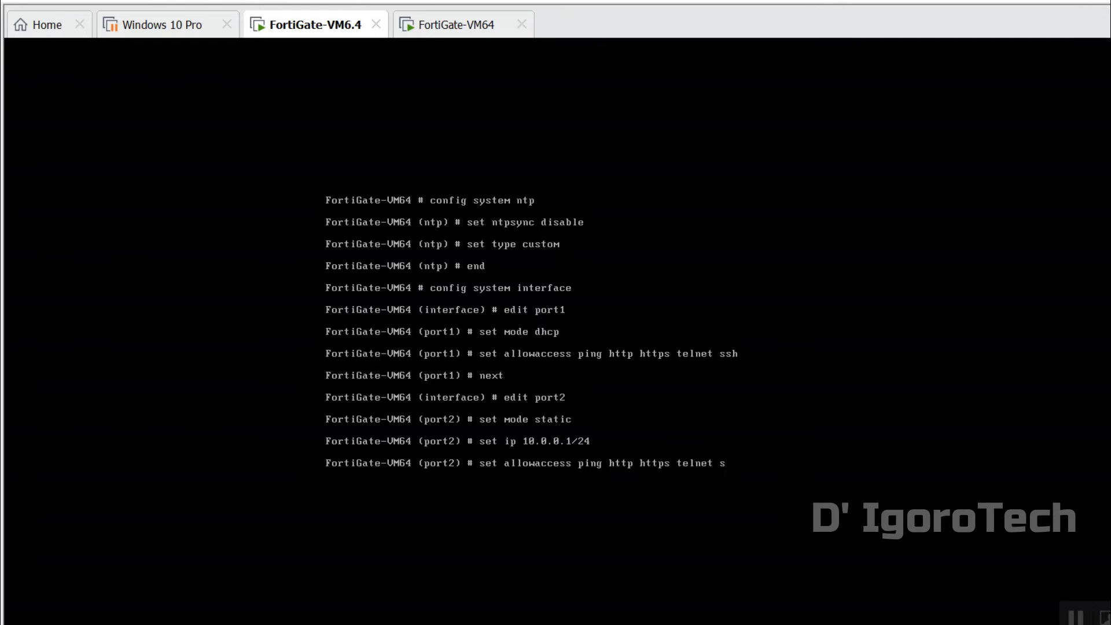
pyautogui.press('Return')
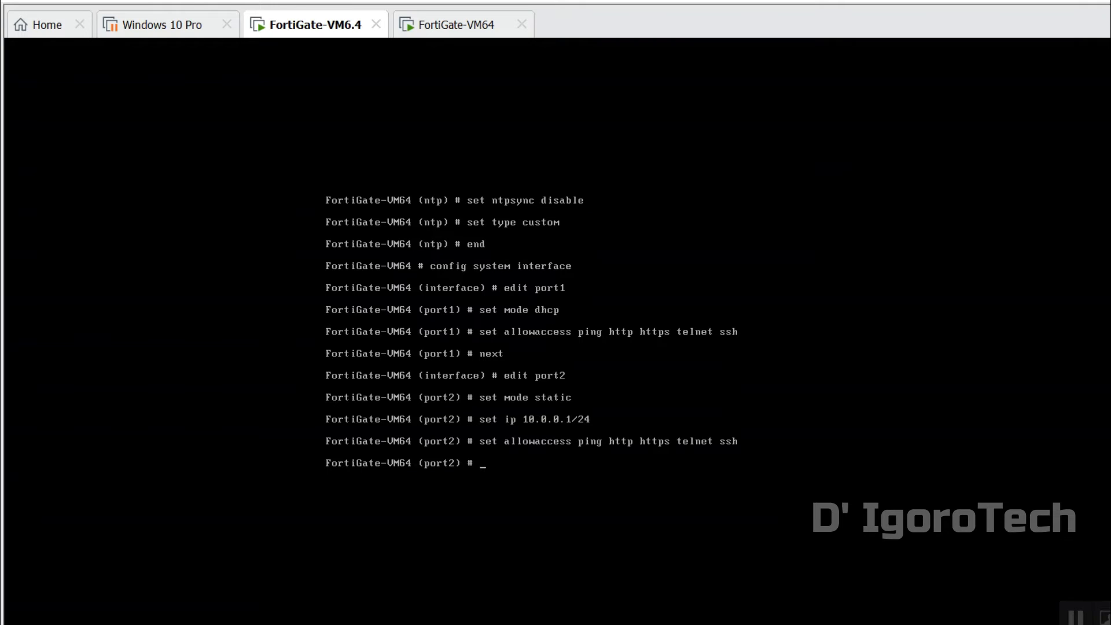
# Step: End the interface config and review the running configuration with show, then move to the Windows 10 Pro VM
pyautogui.write('end')
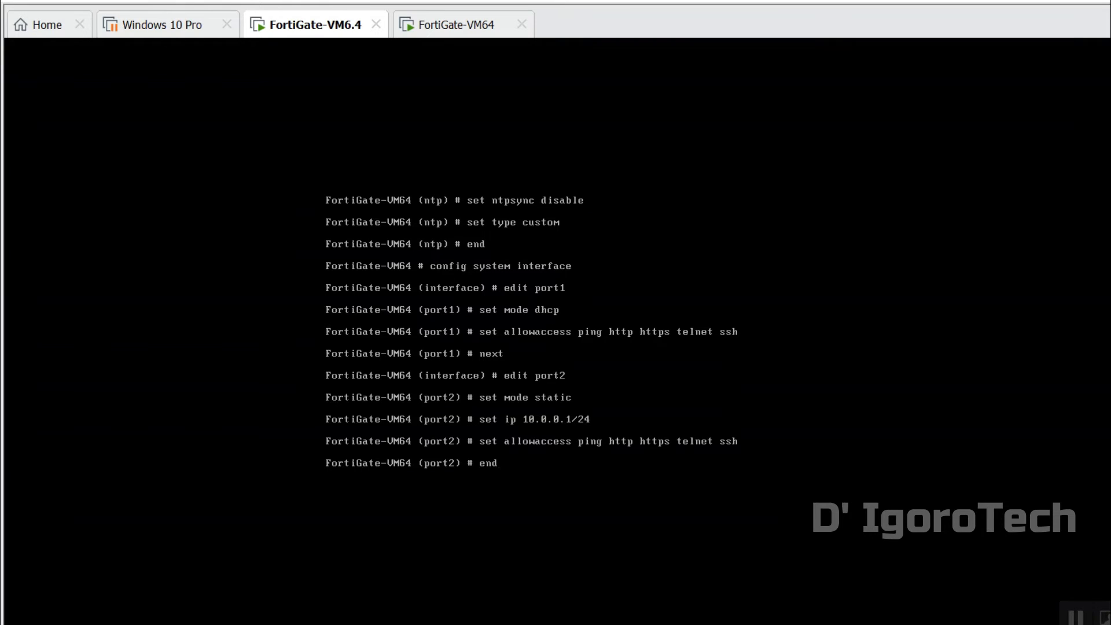
pyautogui.write('show')
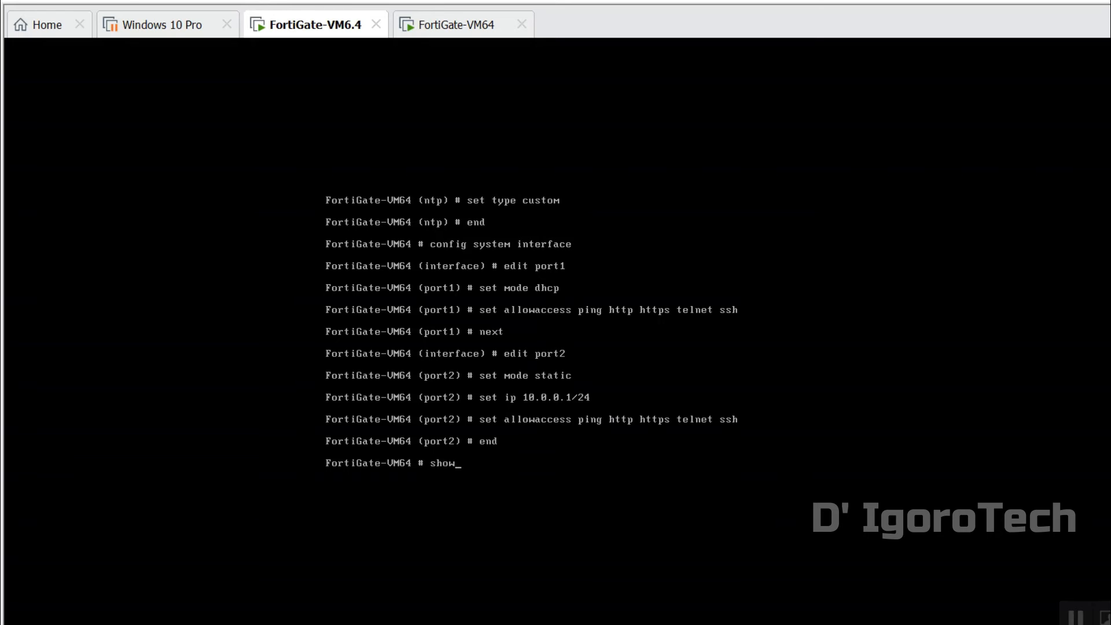
pyautogui.press('Return')
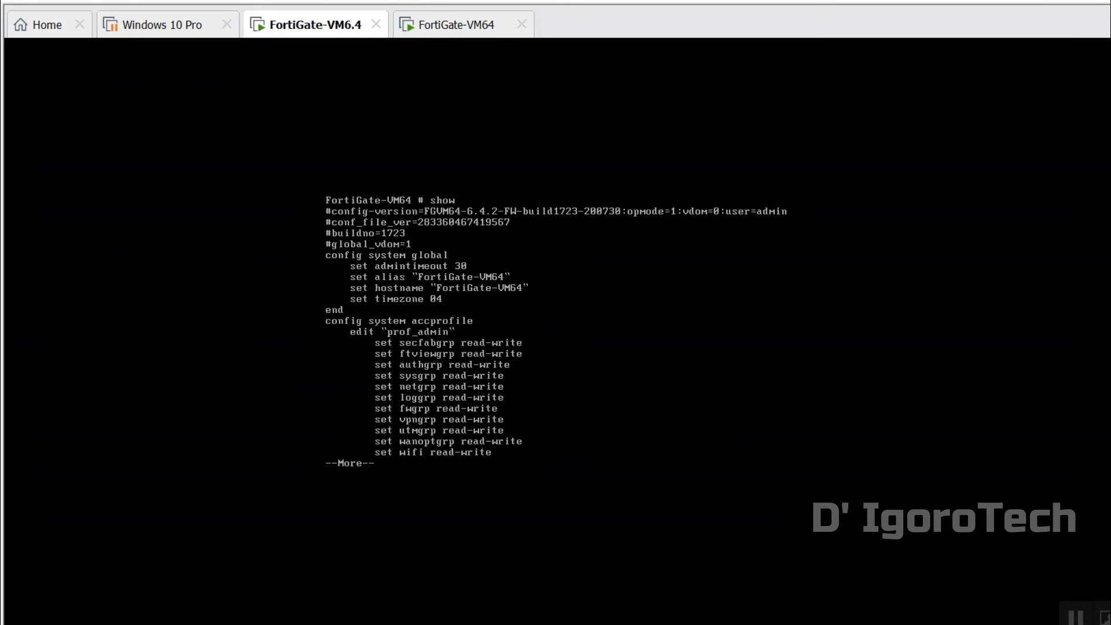
pyautogui.press('space')
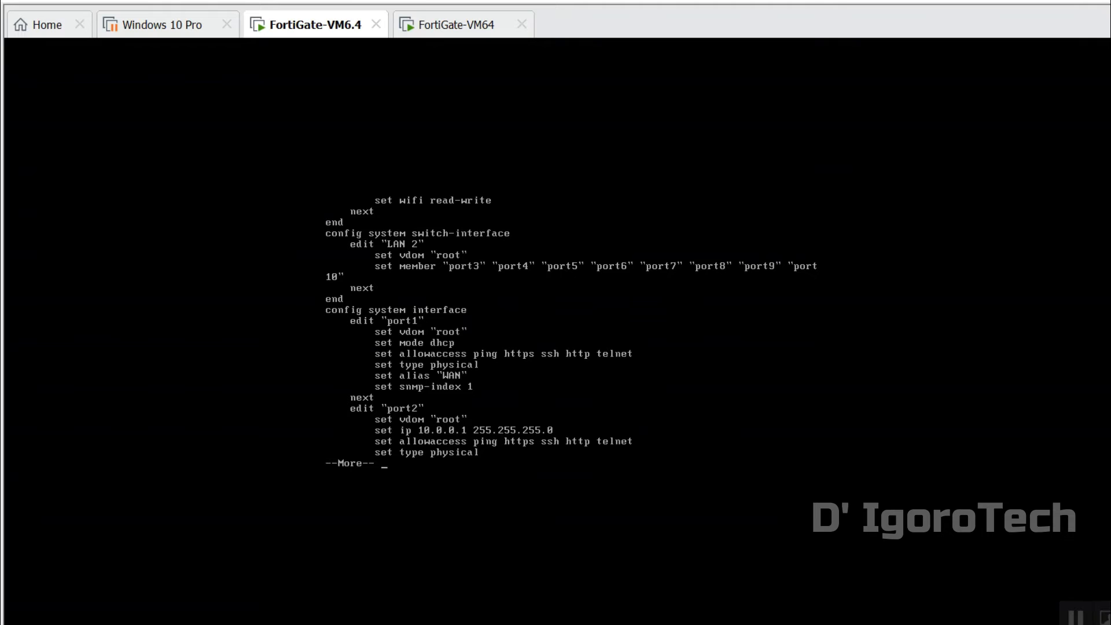
pyautogui.click(162, 24)
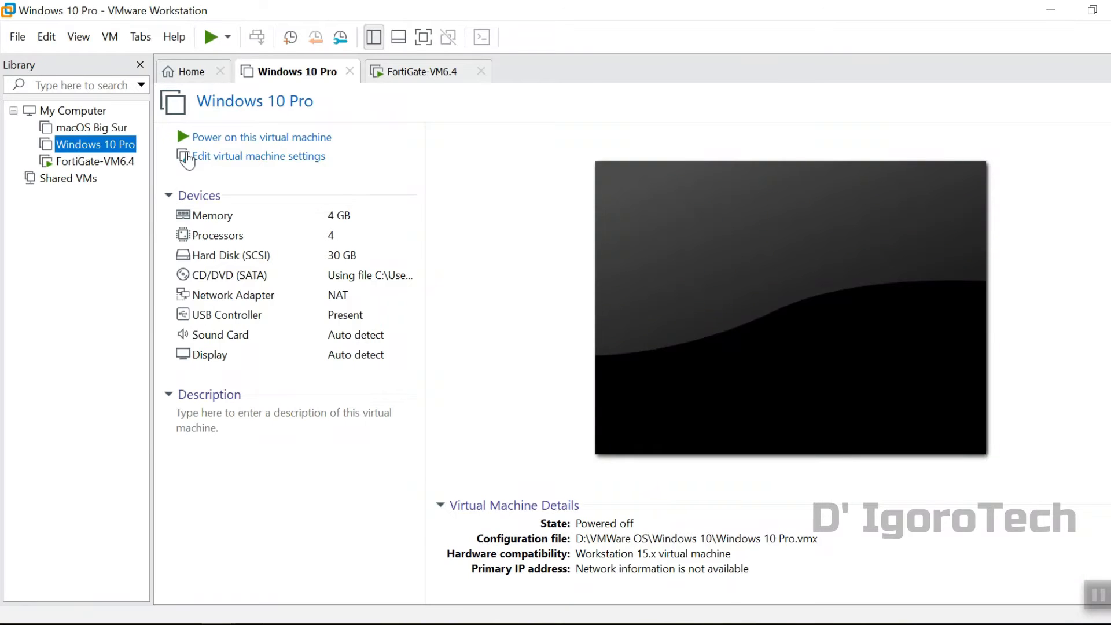
pyautogui.moveTo(254, 156)
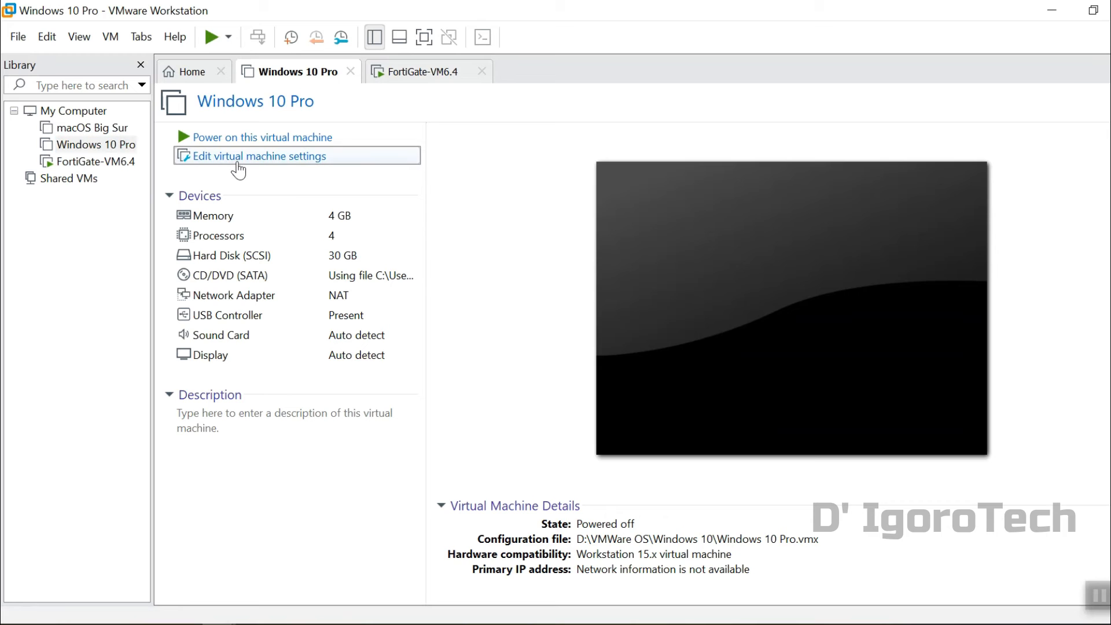
# Step: In VM Settings, attach the Windows 10 Pro network adapter to the Local LAN segment and save
pyautogui.click(260, 157)
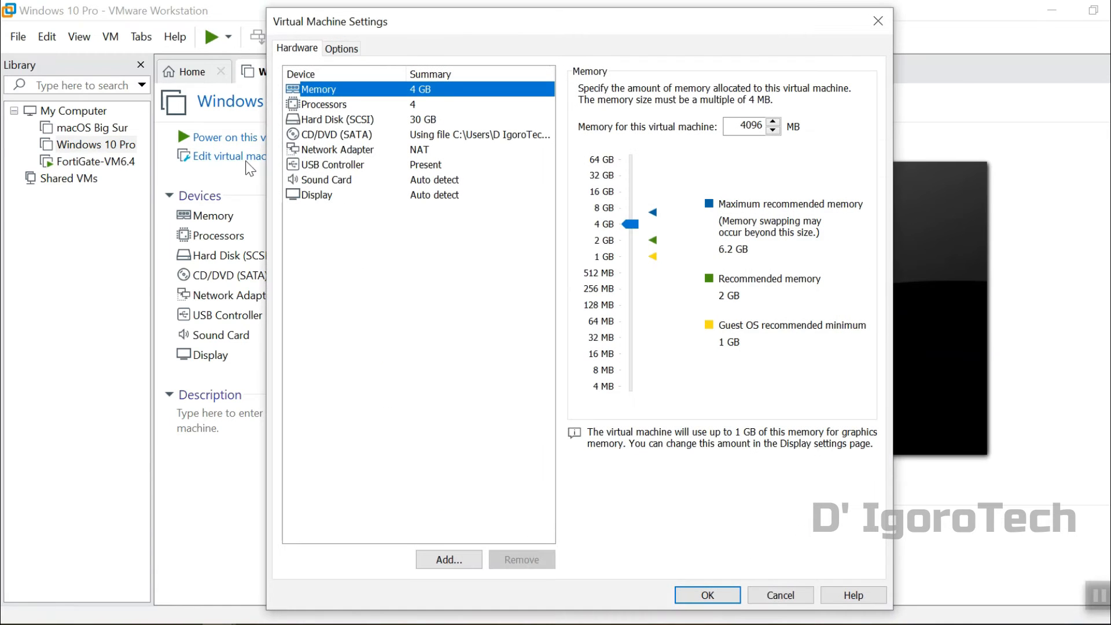
pyautogui.moveTo(426, 119)
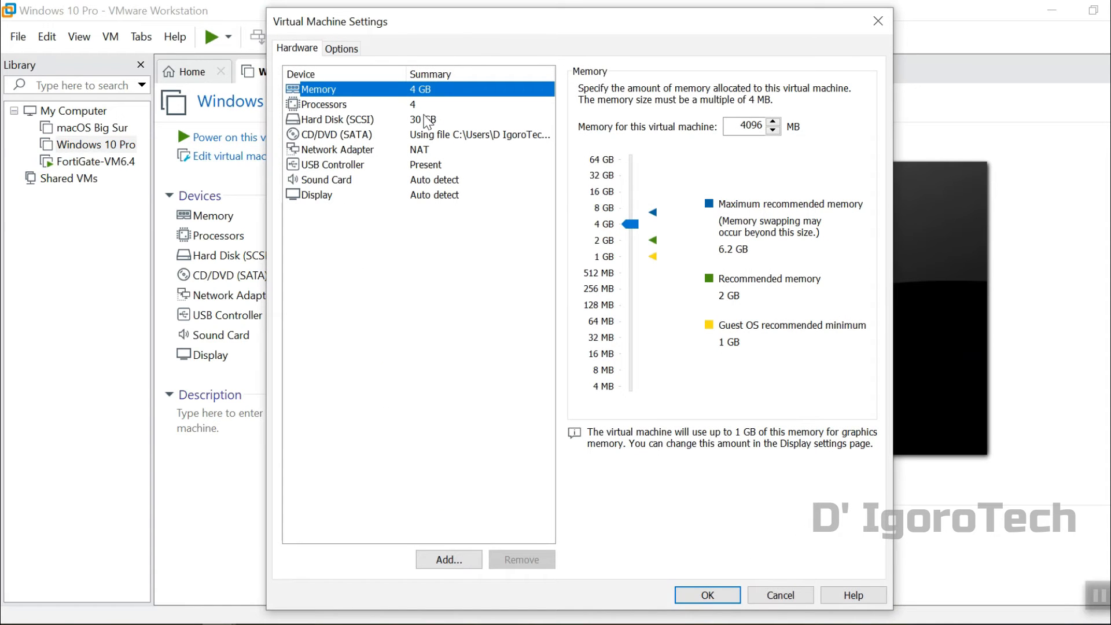
pyautogui.moveTo(422, 153)
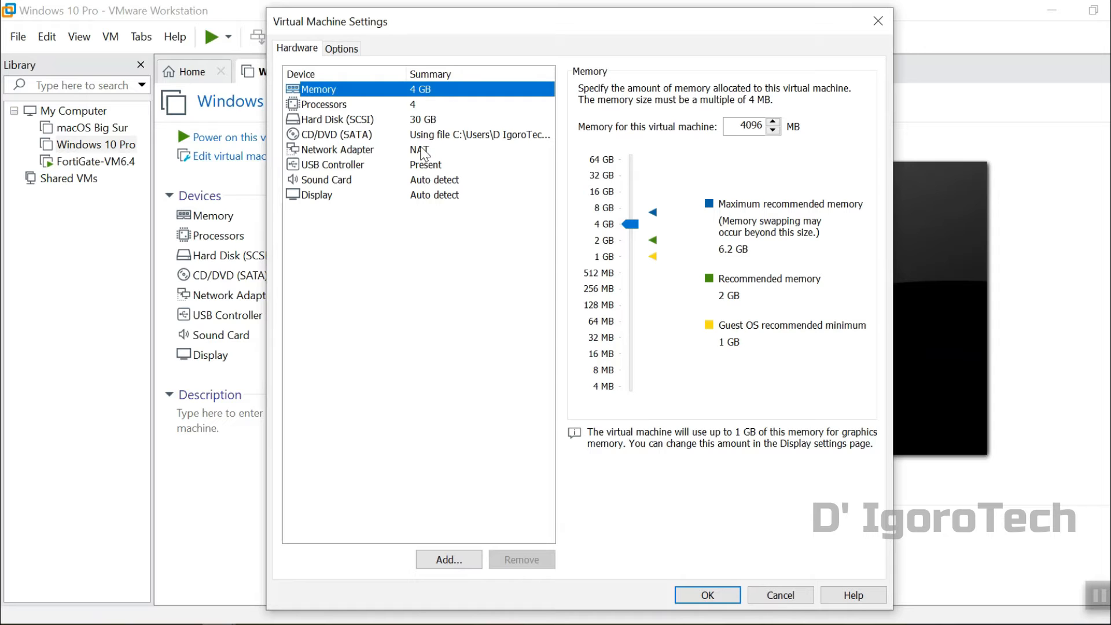
pyautogui.click(337, 150)
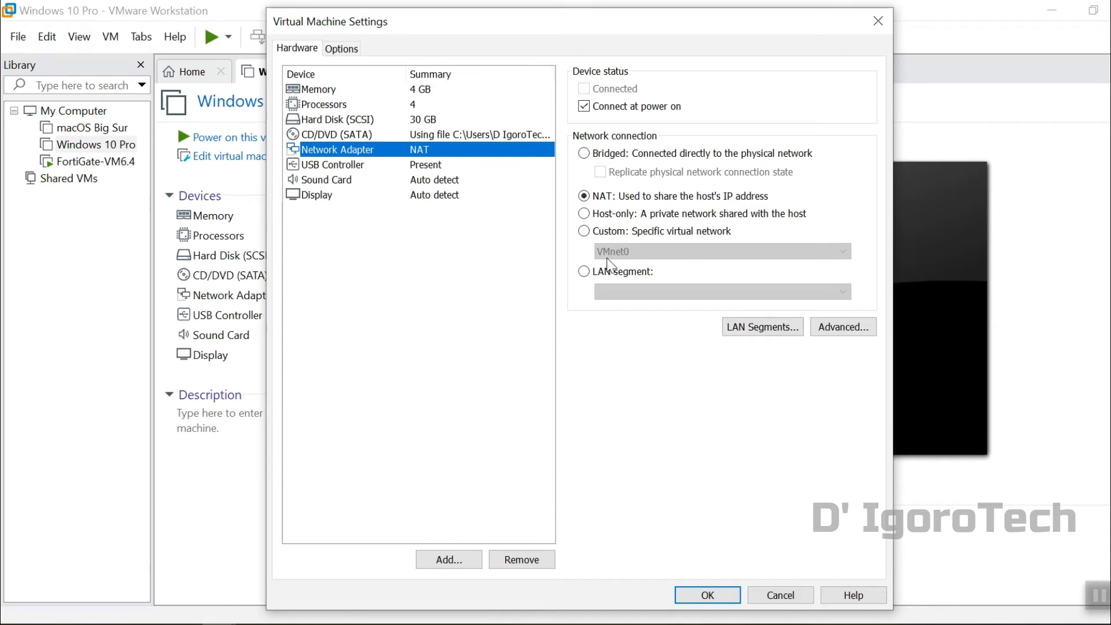
pyautogui.click(583, 271)
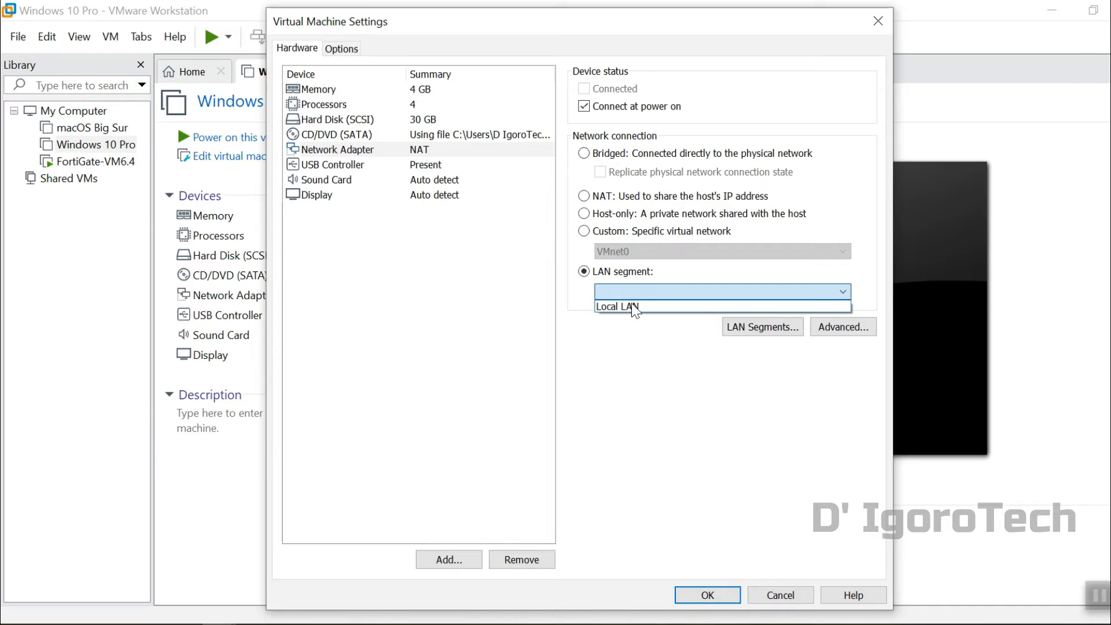
pyautogui.click(616, 306)
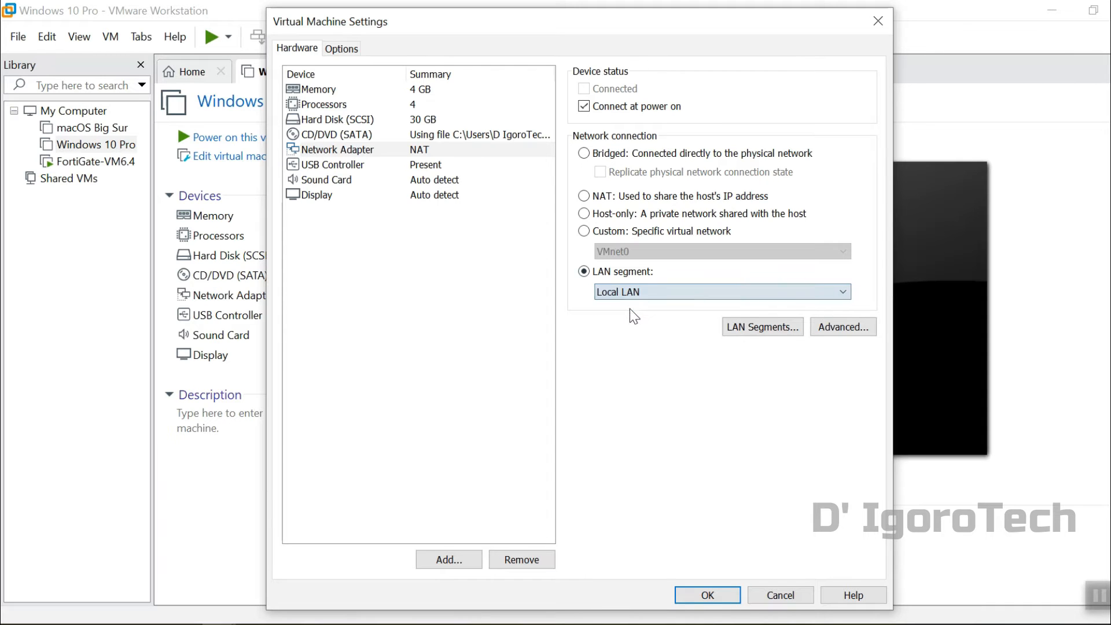
pyautogui.click(706, 595)
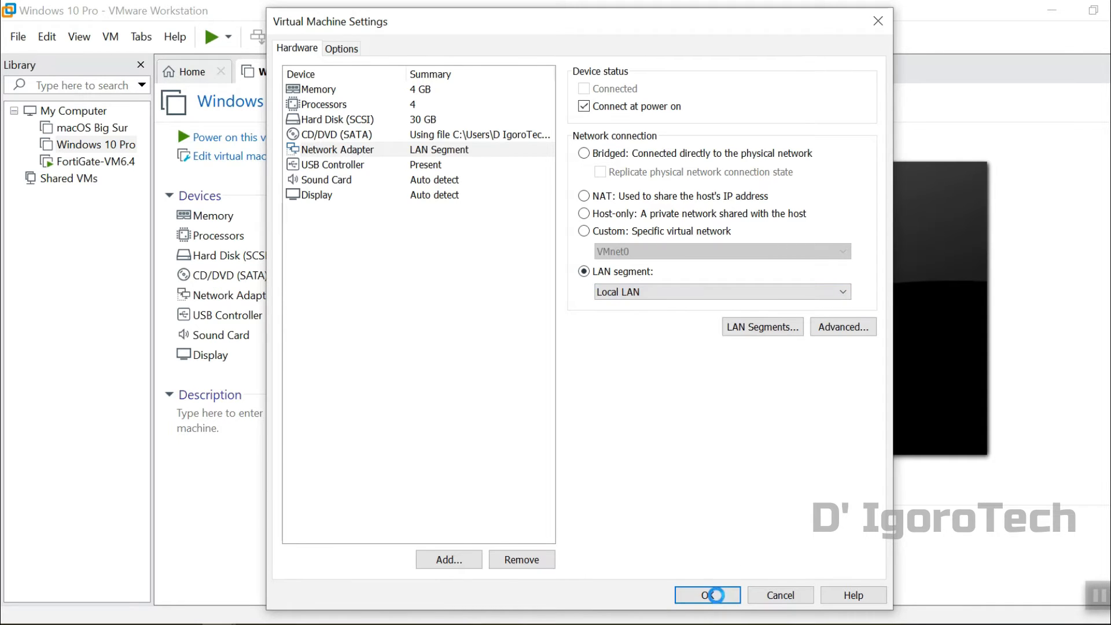
pyautogui.click(706, 595)
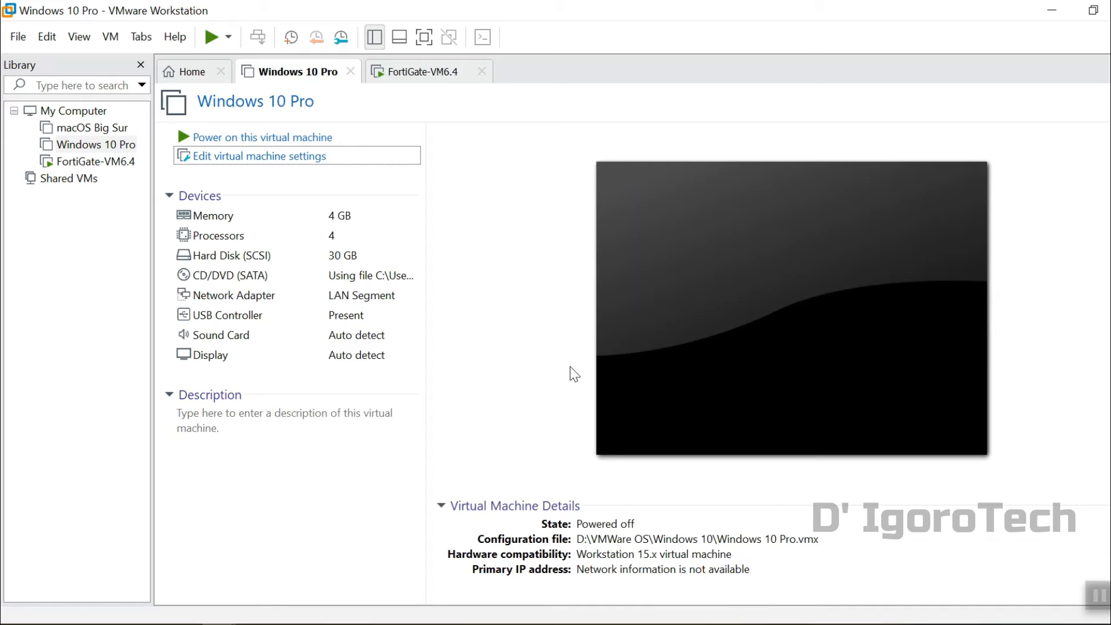
pyautogui.moveTo(312, 136)
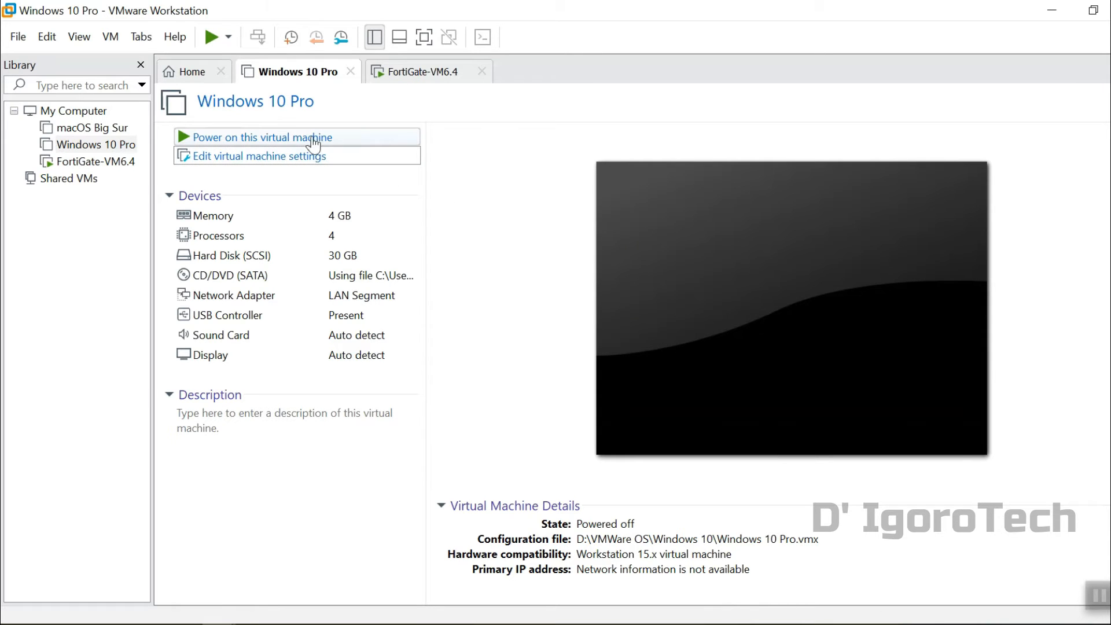
pyautogui.moveTo(293, 140)
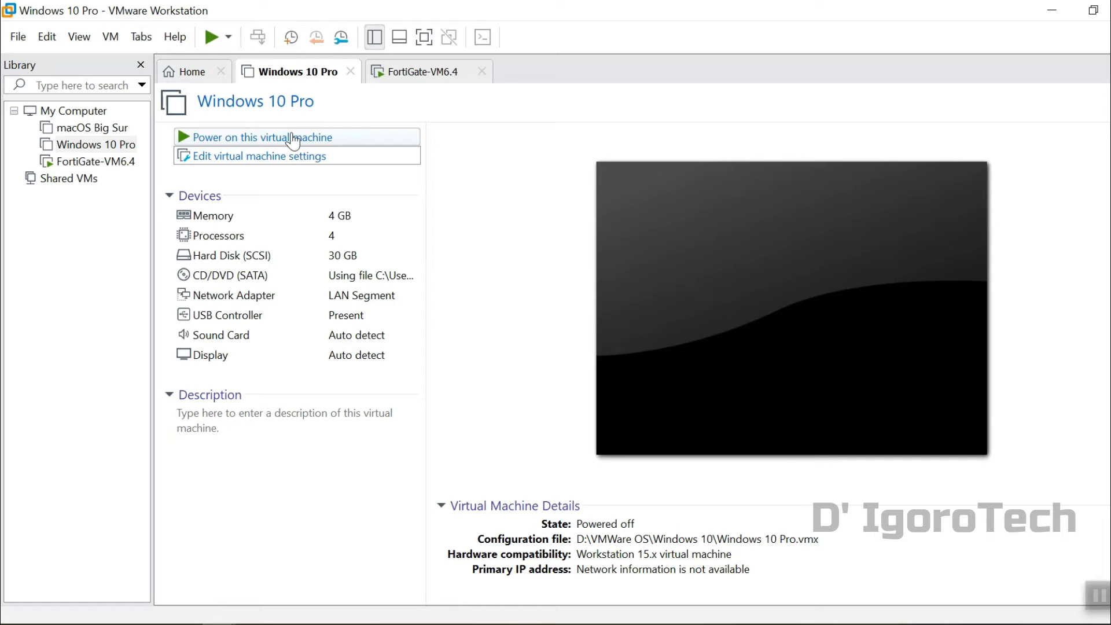
pyautogui.moveTo(357, 108)
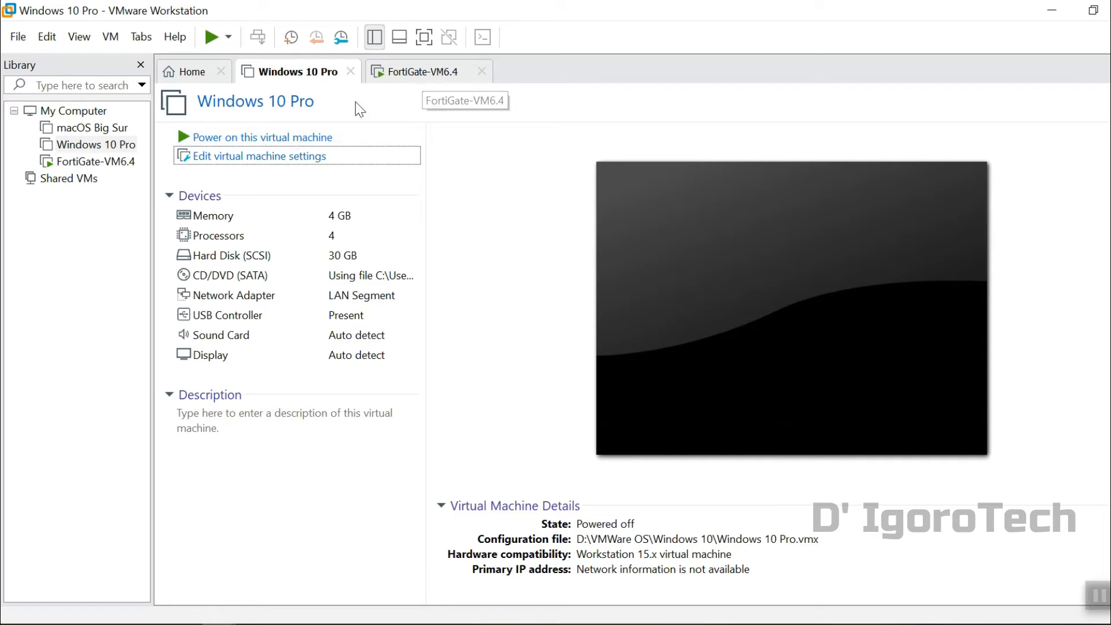
pyautogui.moveTo(292, 138)
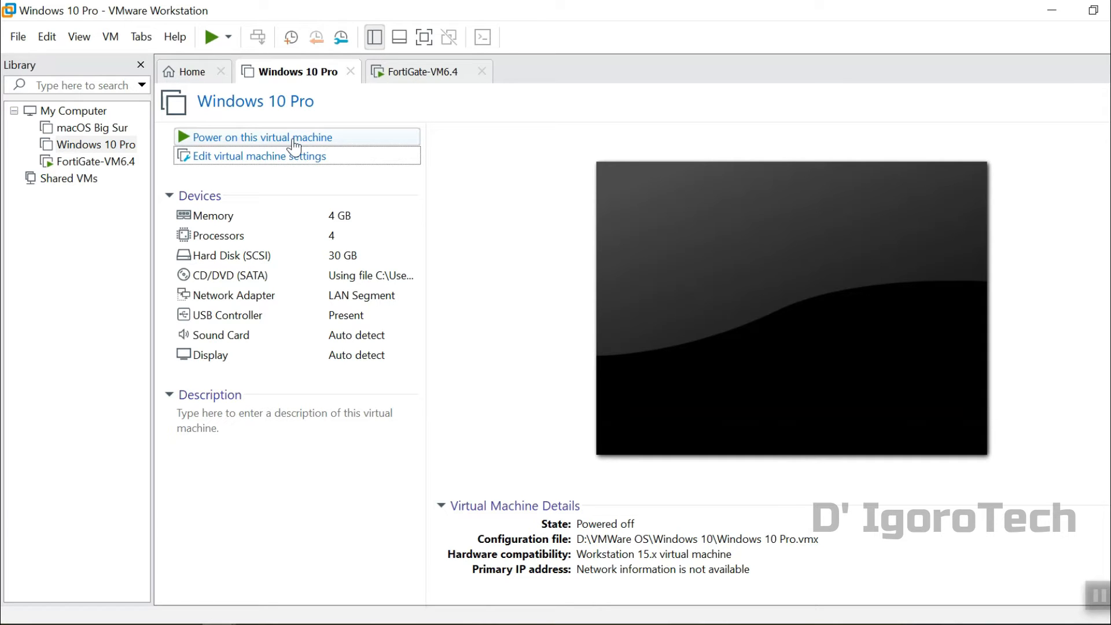
# Step: Power on the Windows 10 Pro virtual machine and let it boot to the desktop
pyautogui.click(263, 137)
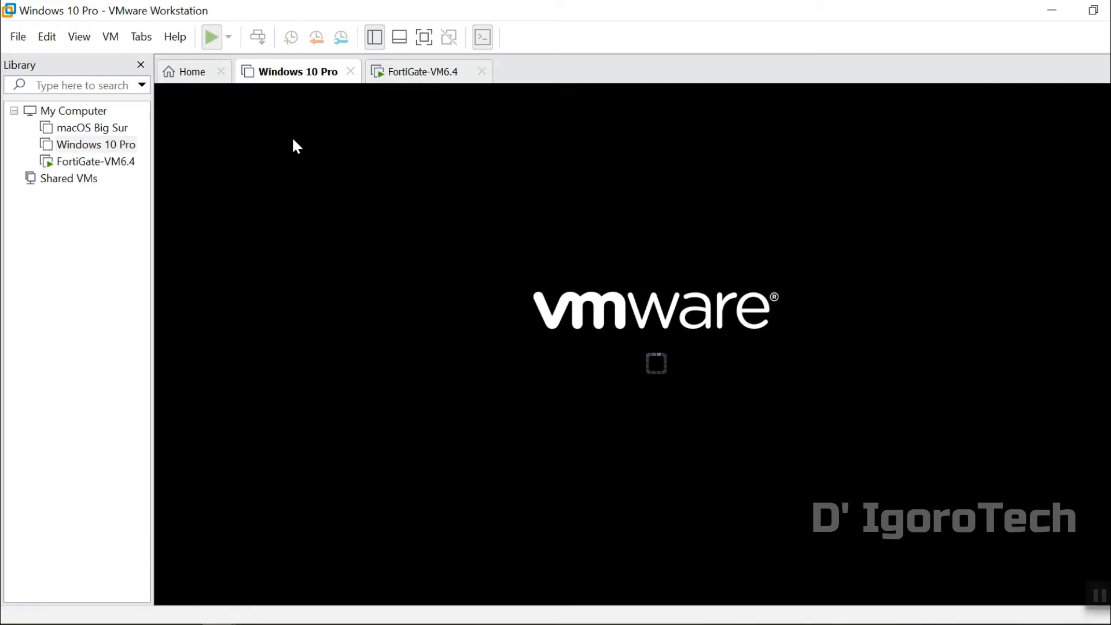
pyautogui.click(211, 37)
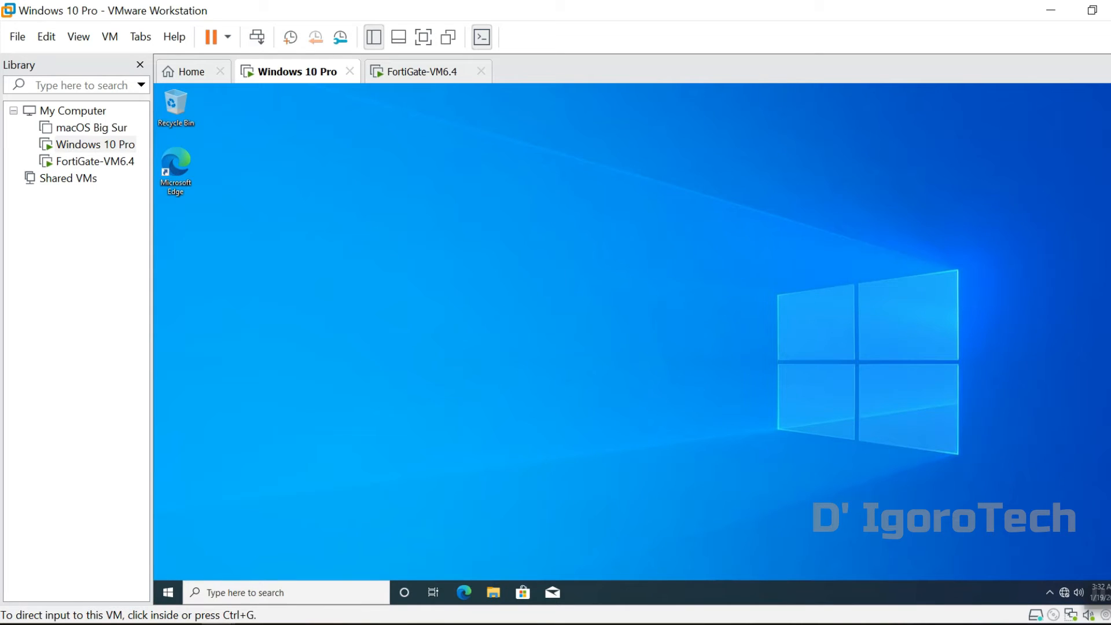
pyautogui.moveTo(474, 551)
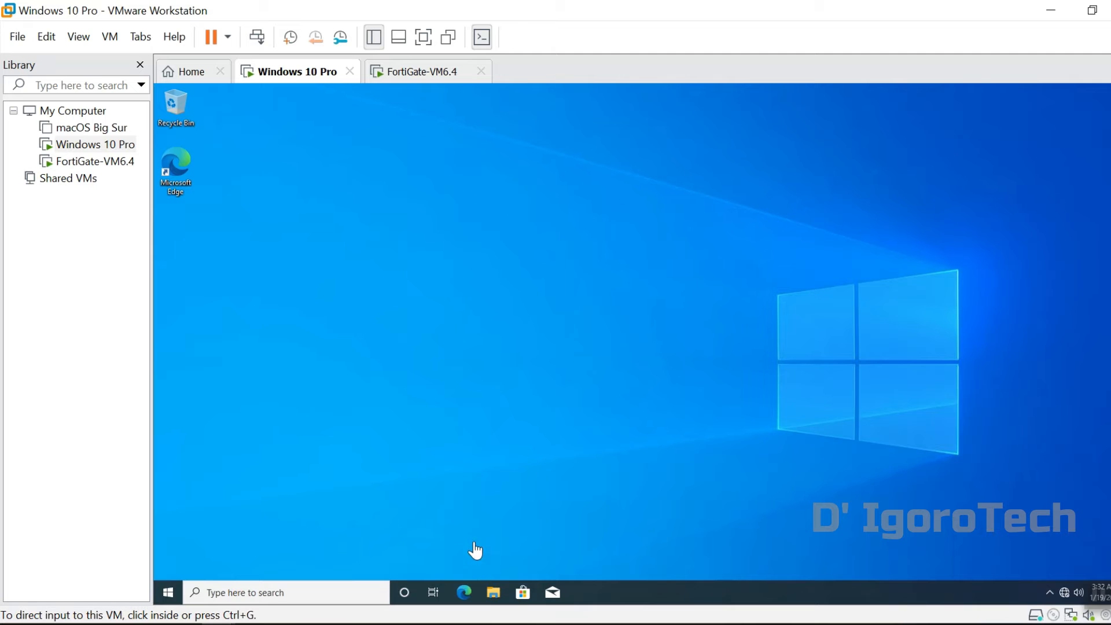
pyautogui.moveTo(1102, 608)
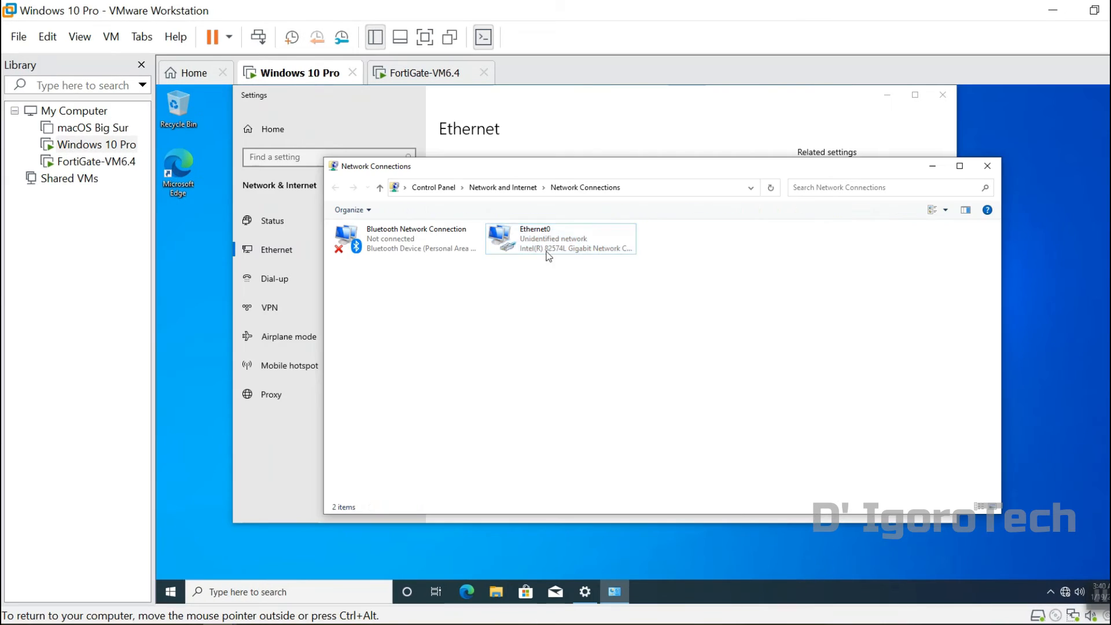
# Step: Give Ethernet0 the static IPv4 address 10.0.0.10, mask 255.255.255.0, gateway 10.0.0.1 and confirm
pyautogui.doubleClick(560, 238)
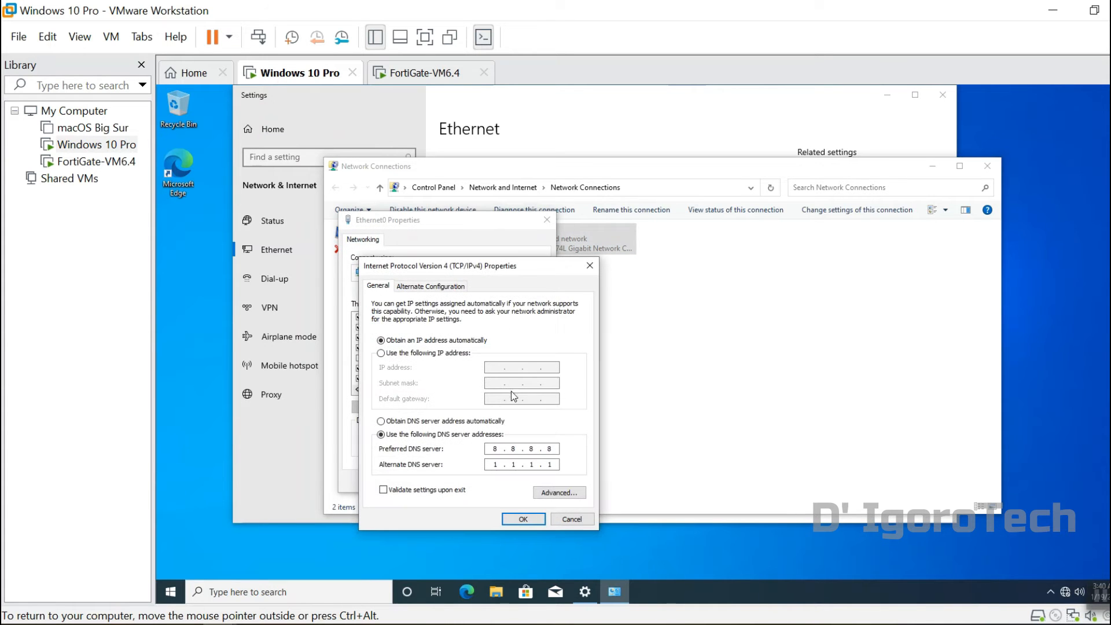
pyautogui.click(381, 353)
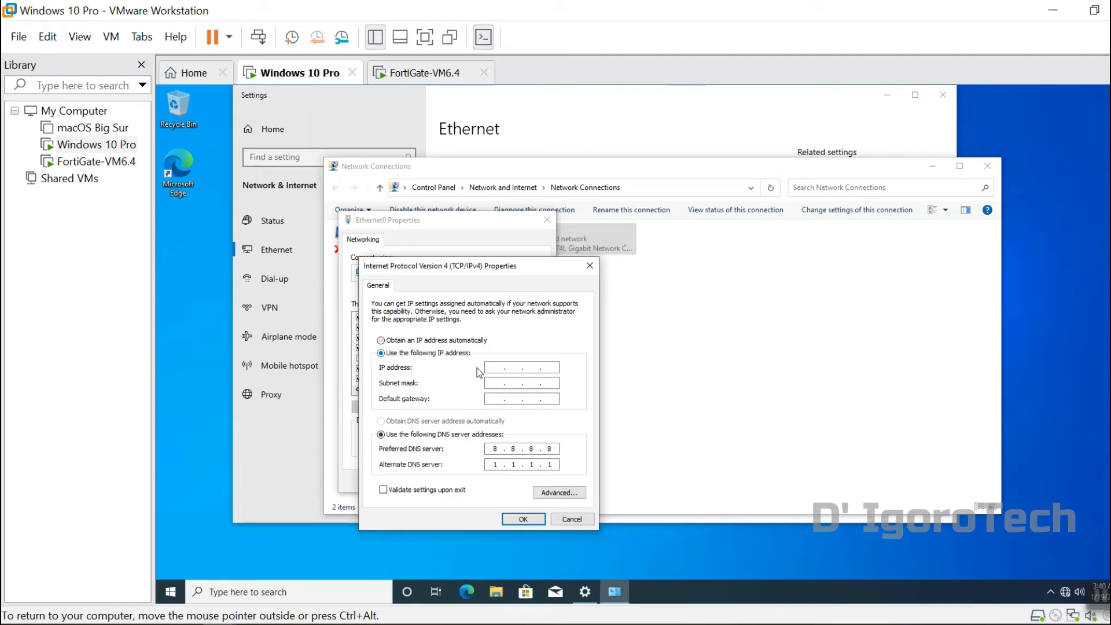
pyautogui.click(521, 367)
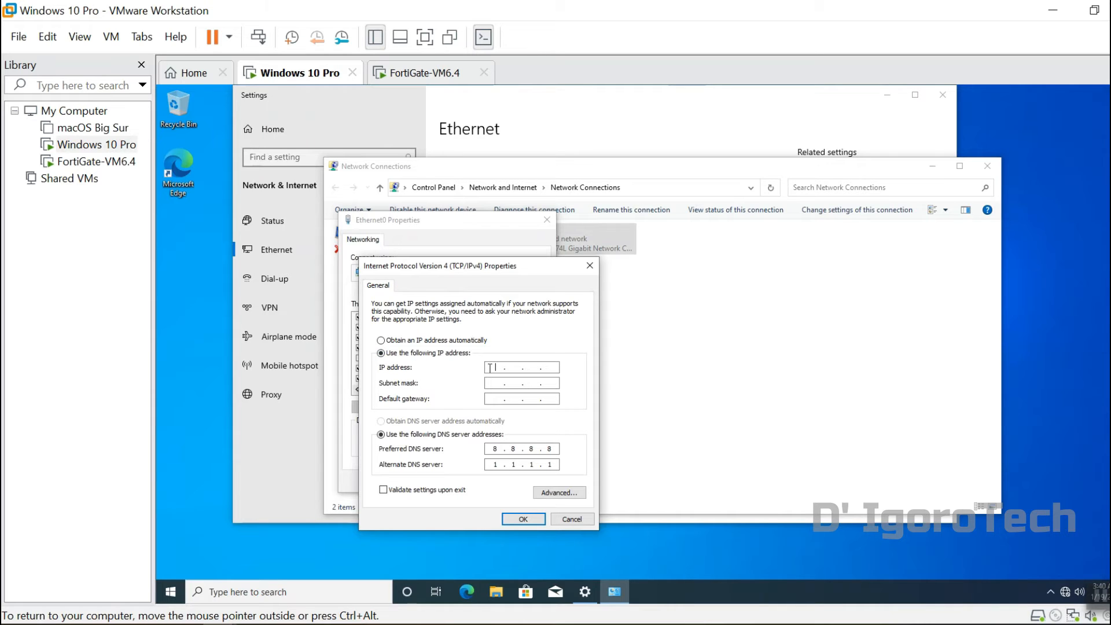
pyautogui.write('10.0.0.10')
pyautogui.click(522, 398)
pyautogui.write('10.0..')
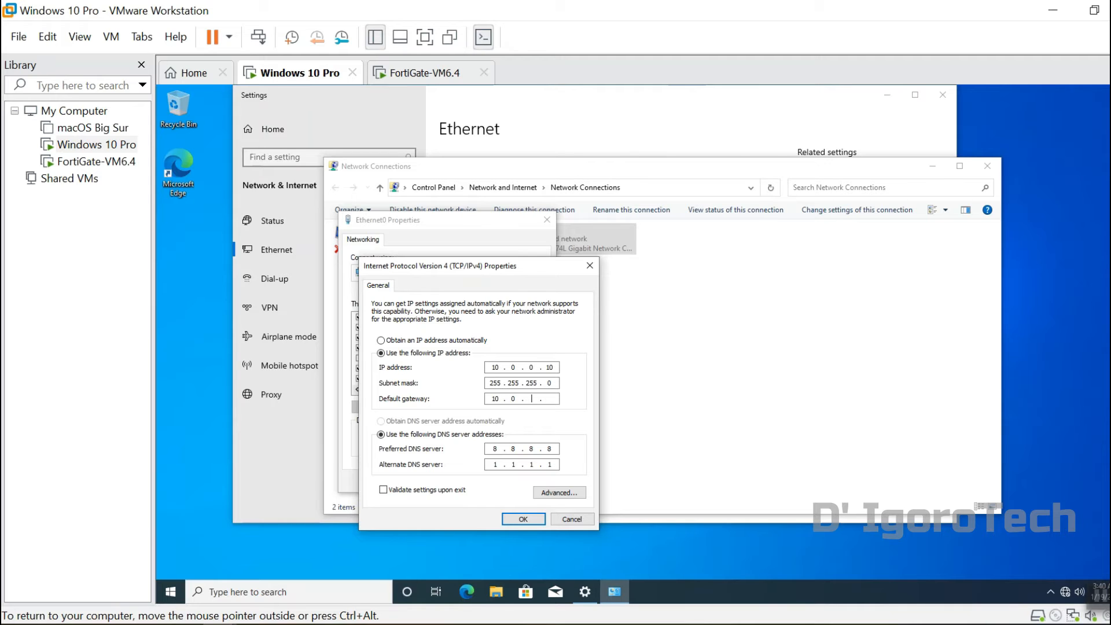
pyautogui.write('1')
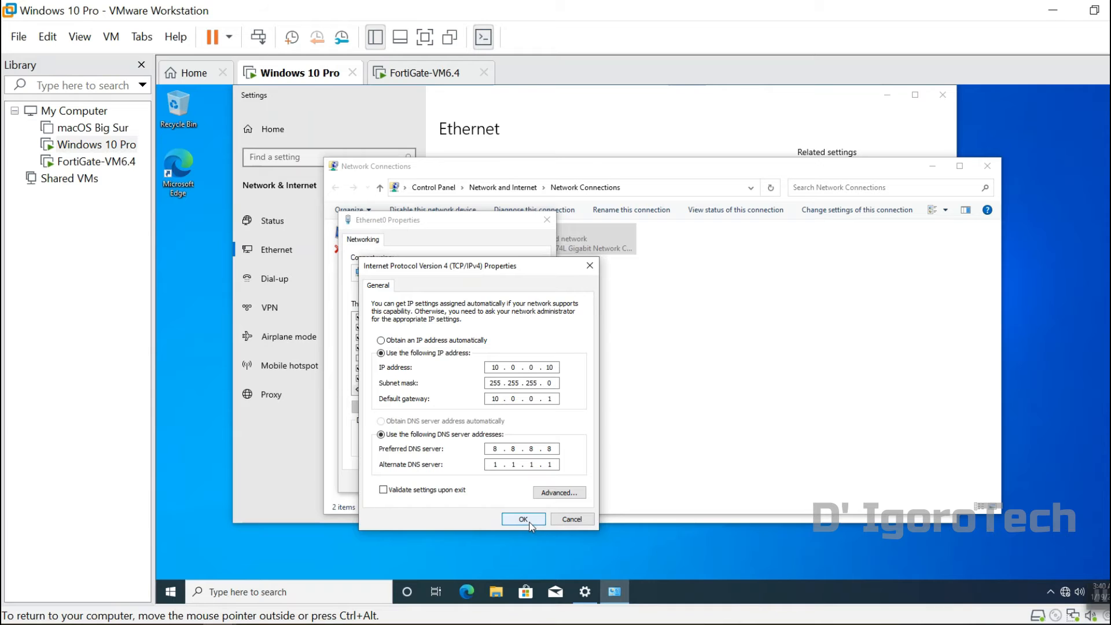
pyautogui.click(523, 518)
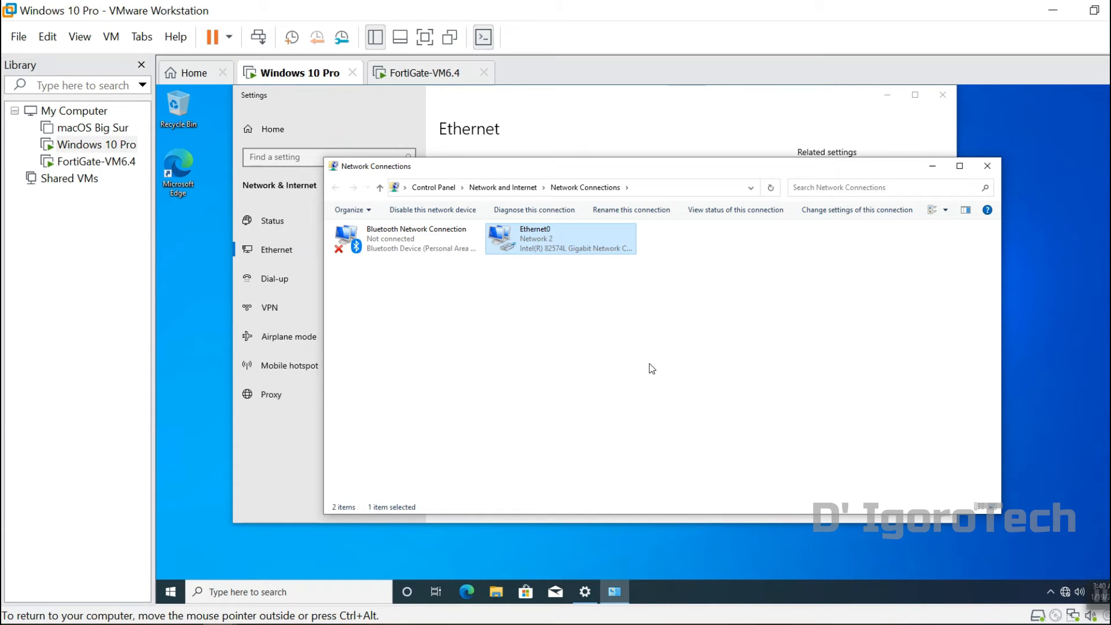
pyautogui.click(591, 443)
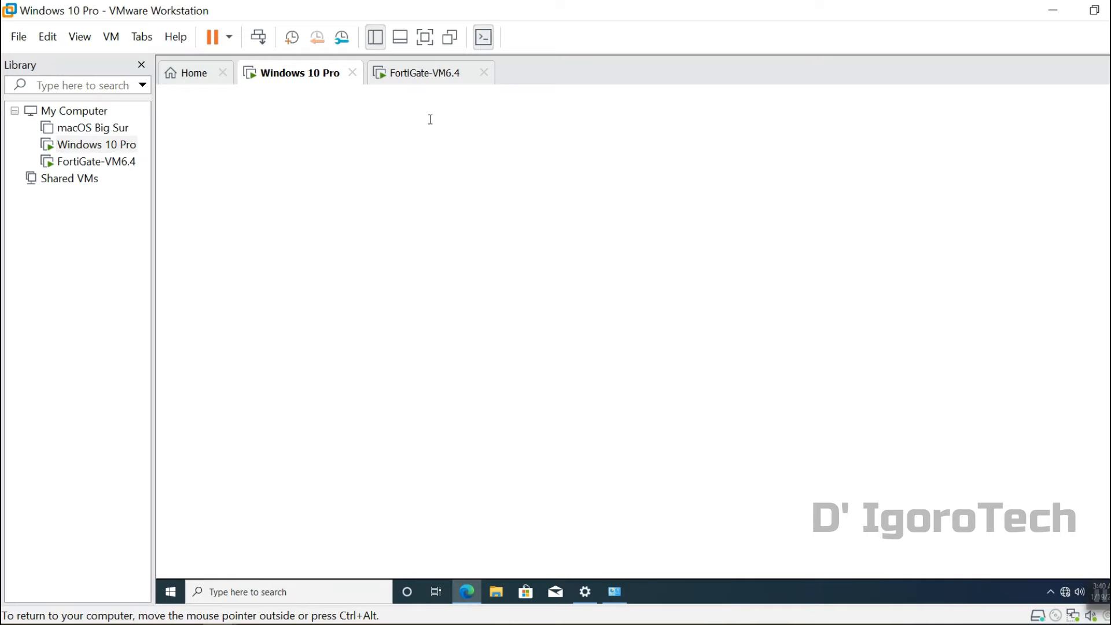
pyautogui.click(465, 597)
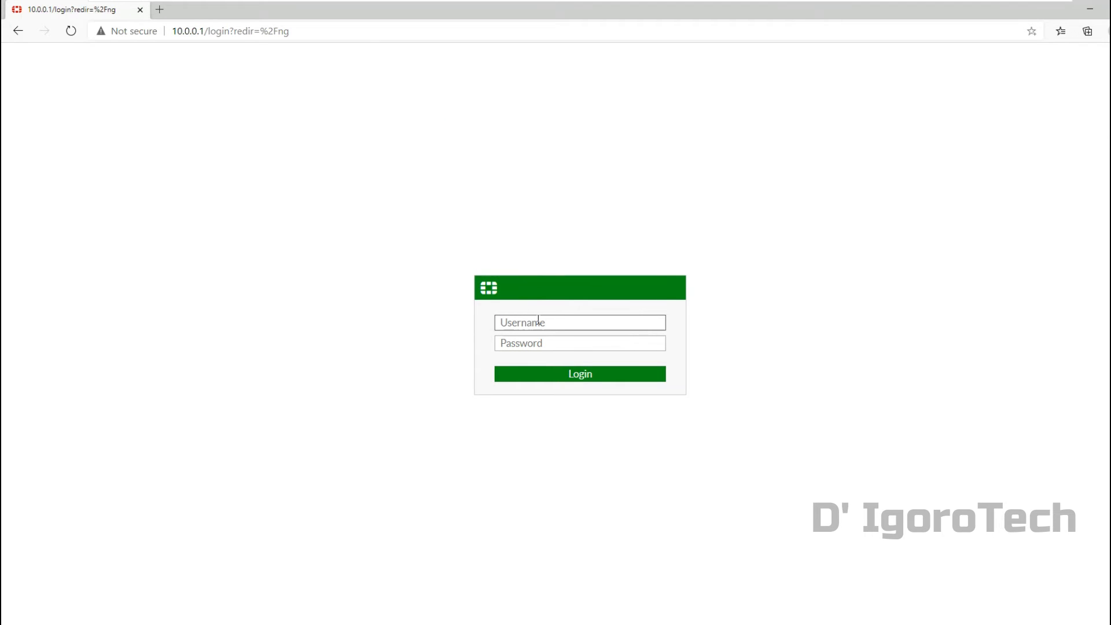
pyautogui.write('admin')
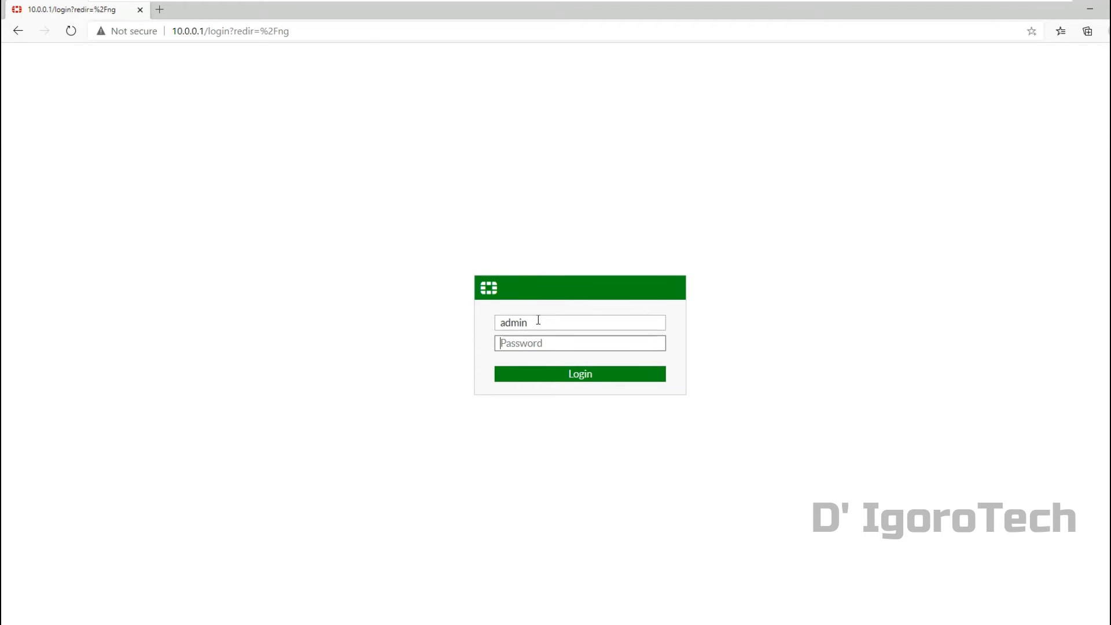
pyautogui.click(579, 374)
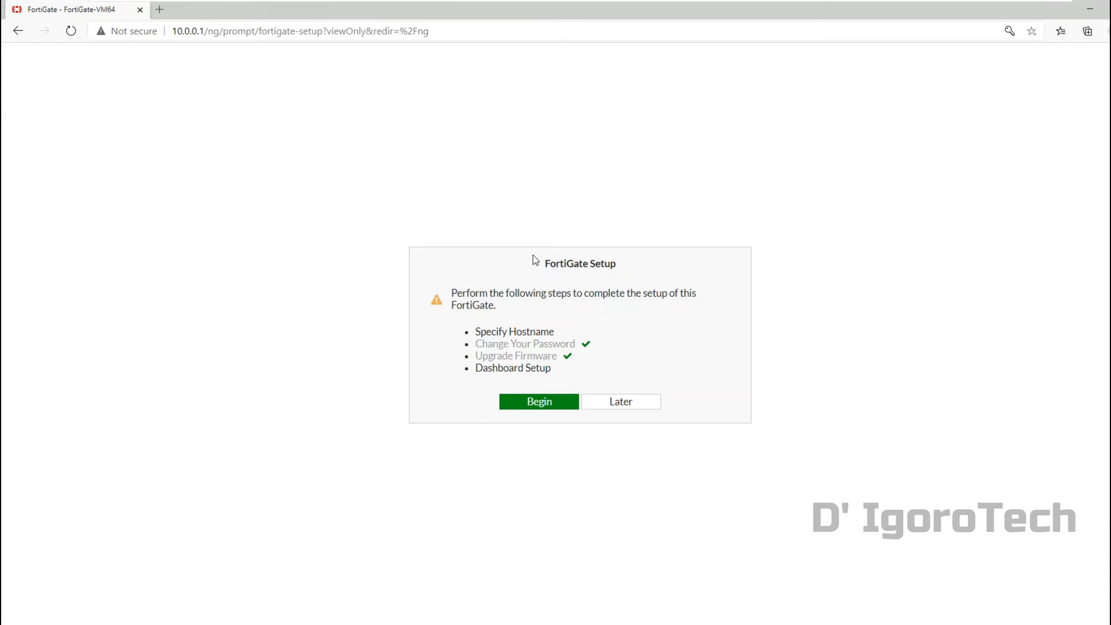
pyautogui.click(619, 401)
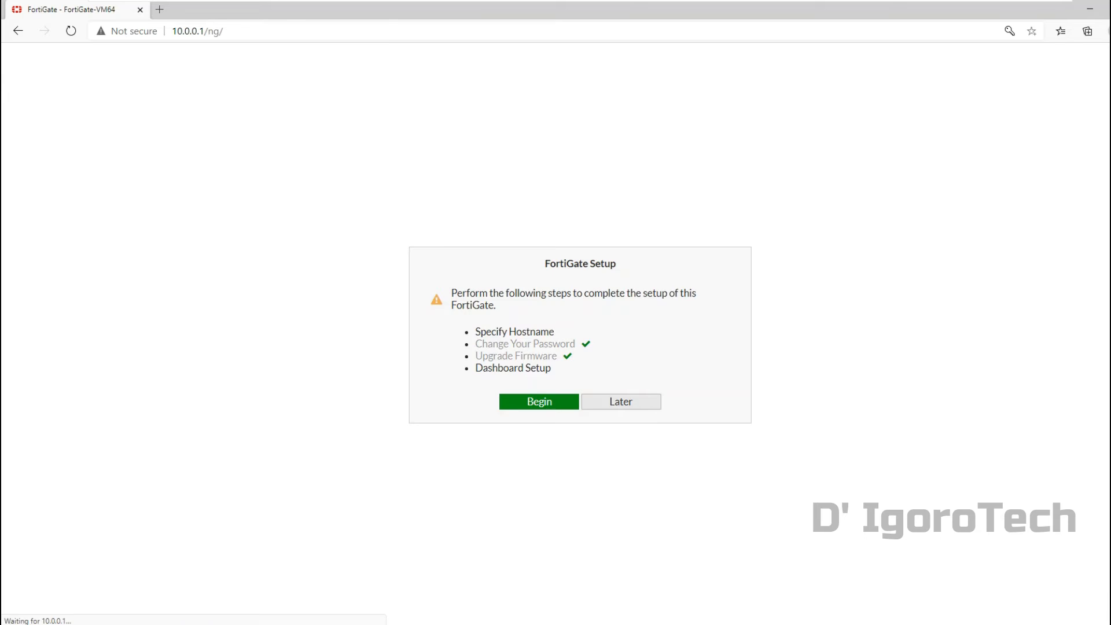
pyautogui.click(620, 402)
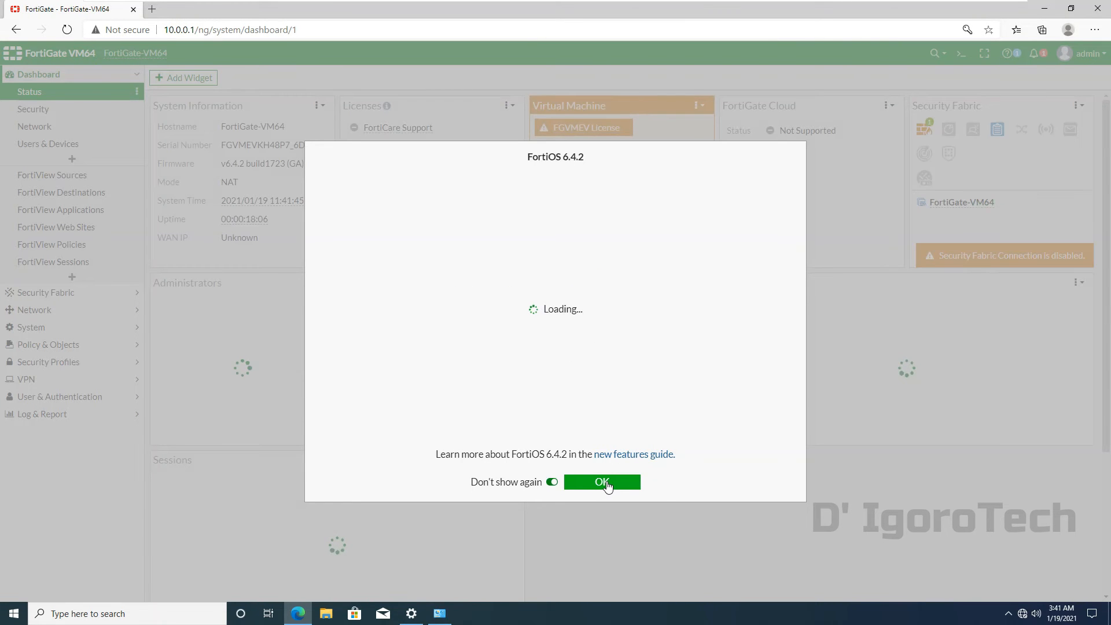
# Step: Acknowledge the FortiOS 6.4.2 release notice and collapse the Dashboard navigation section
pyautogui.click(602, 481)
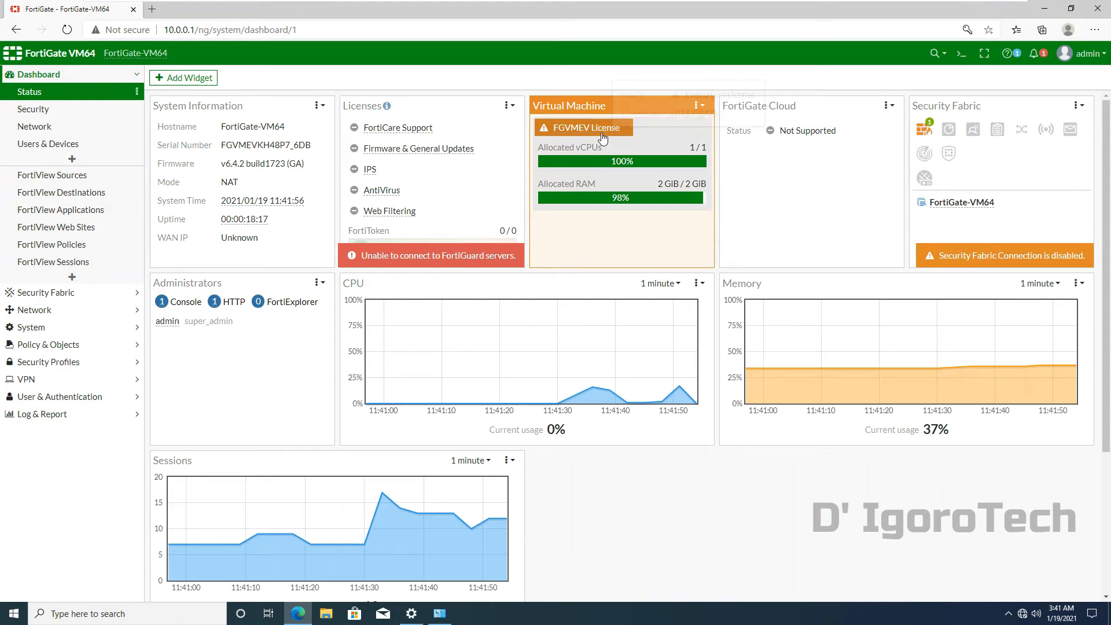
pyautogui.moveTo(601, 138)
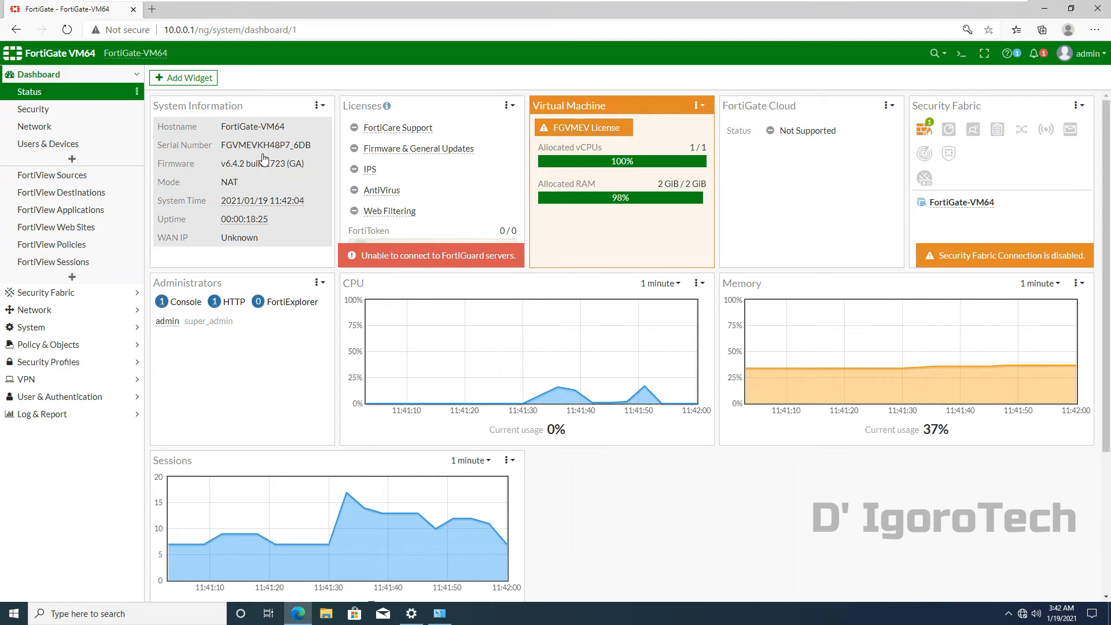
pyautogui.moveTo(263, 200)
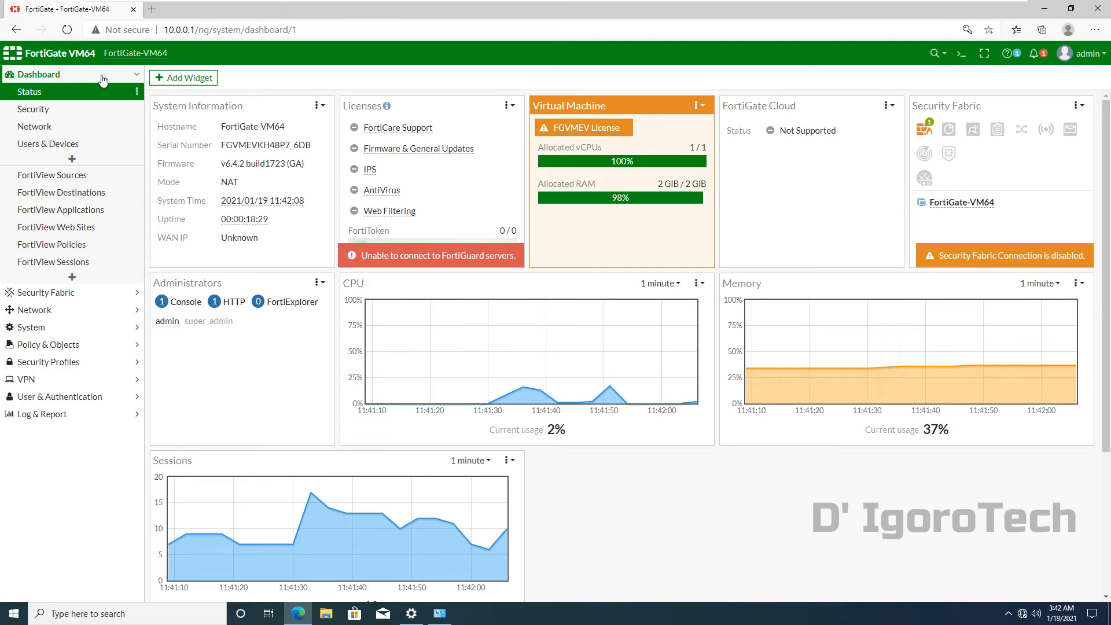
pyautogui.click(37, 74)
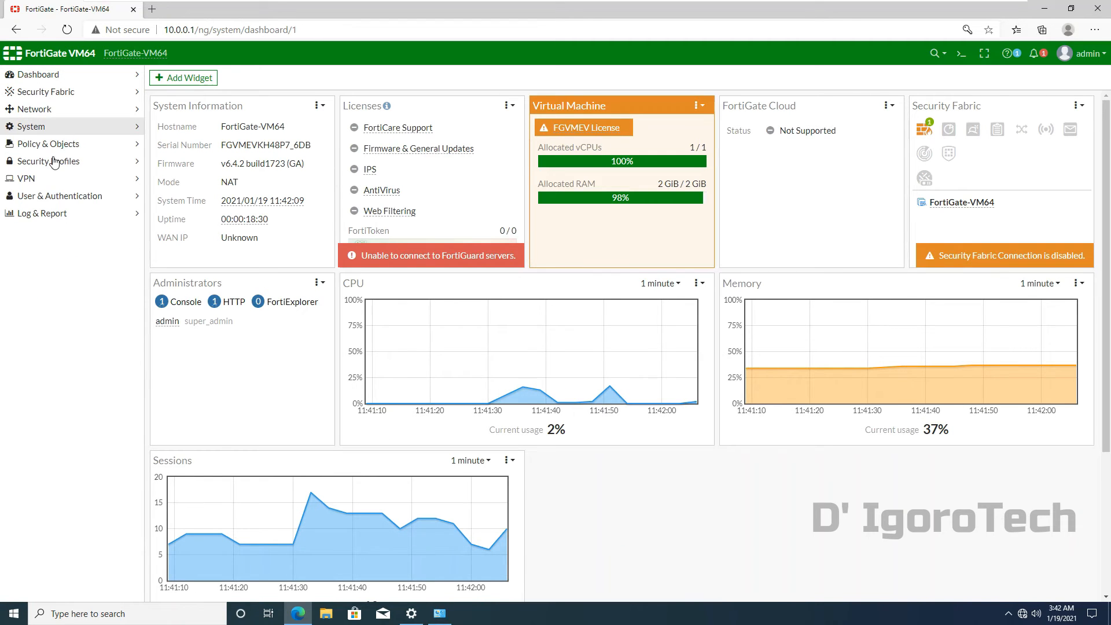
# Step: In System > Settings, browse the time zone list and scroll down to the administration settings
pyautogui.click(32, 126)
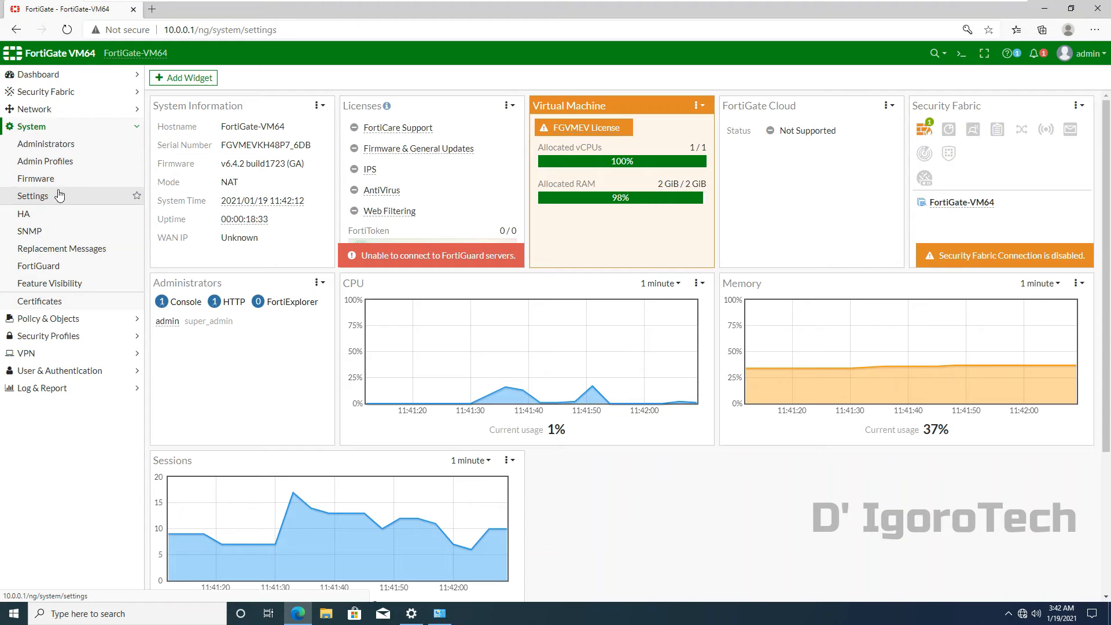
pyautogui.click(33, 196)
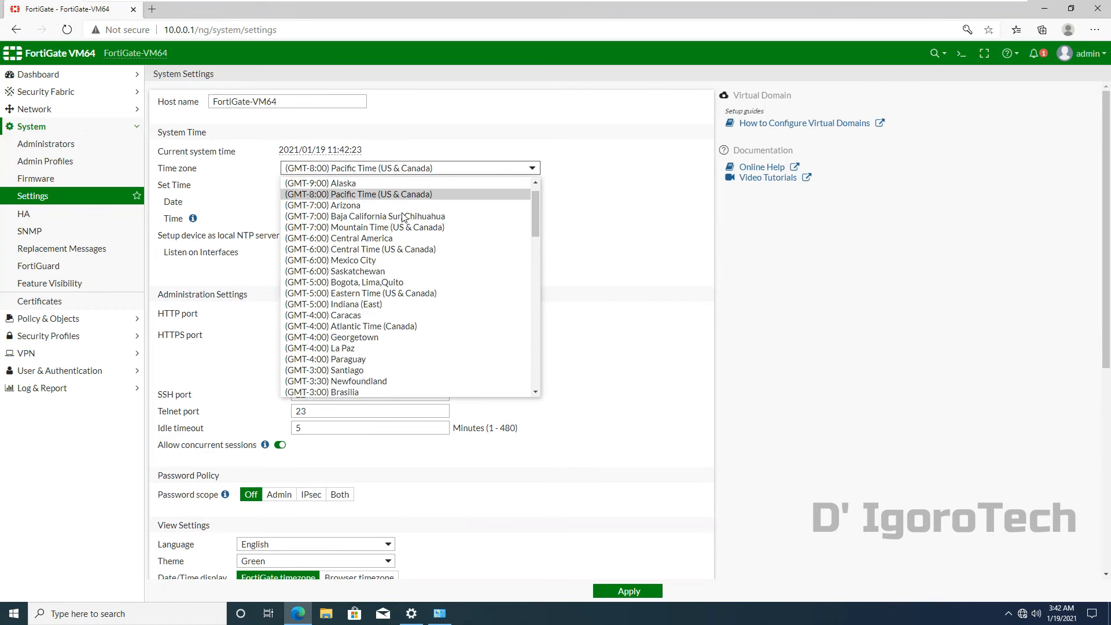
pyautogui.scroll(-3)
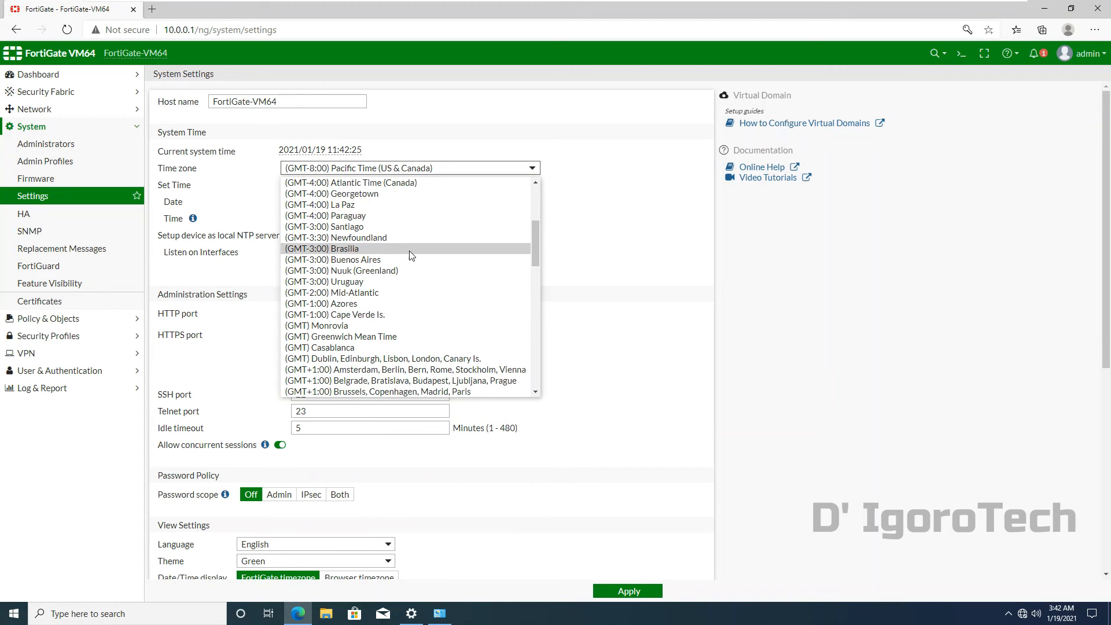
pyautogui.scroll(-3)
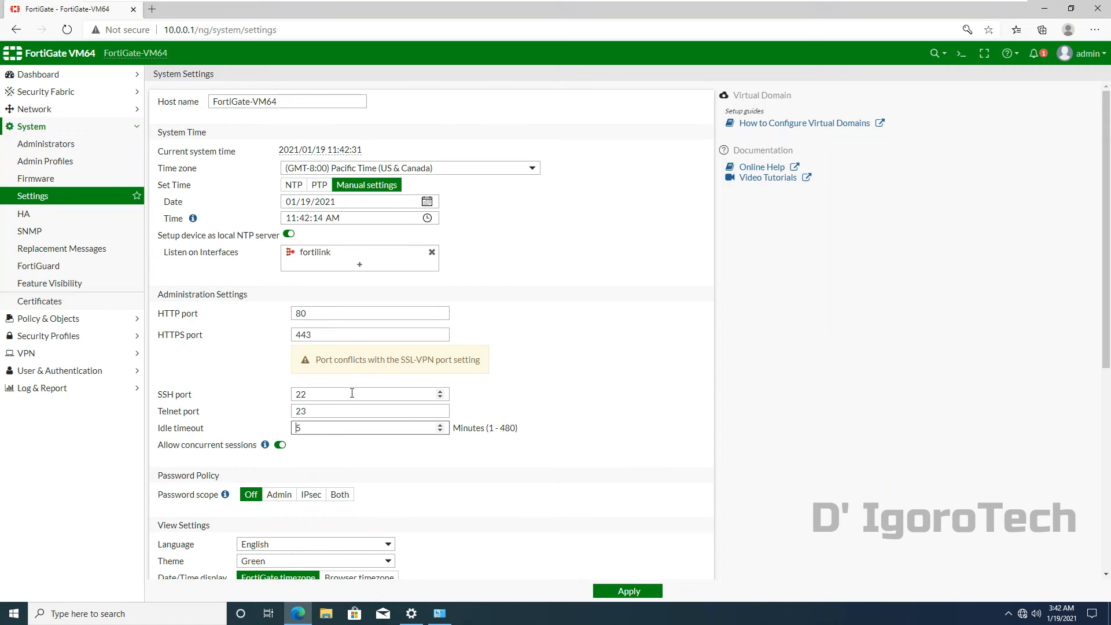
pyautogui.scroll(-3)
pyautogui.write('30')
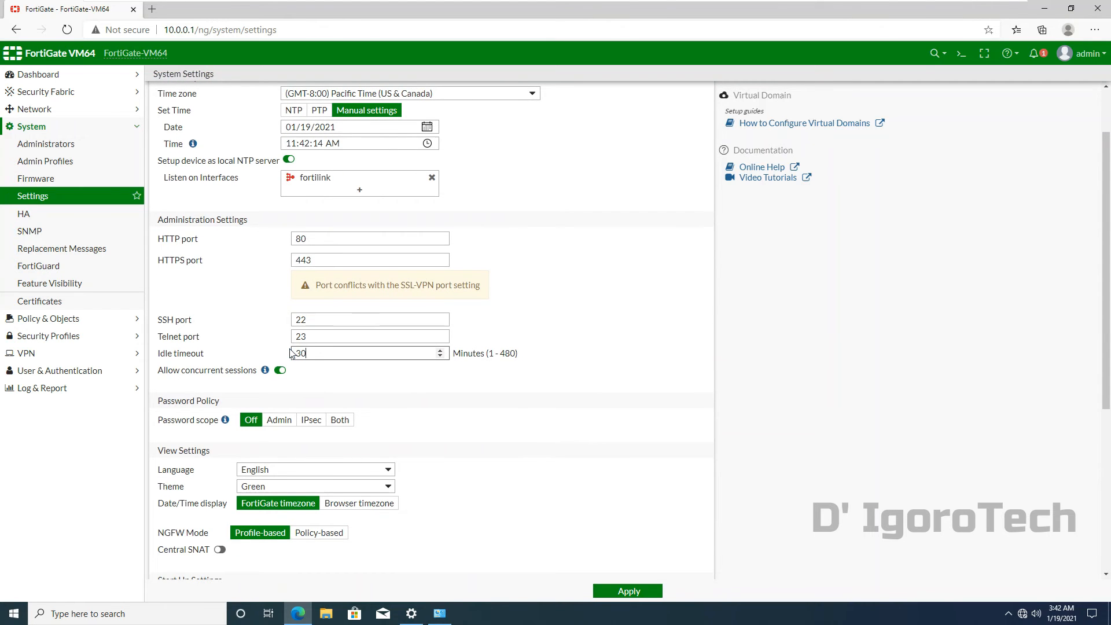
pyautogui.scroll(-3)
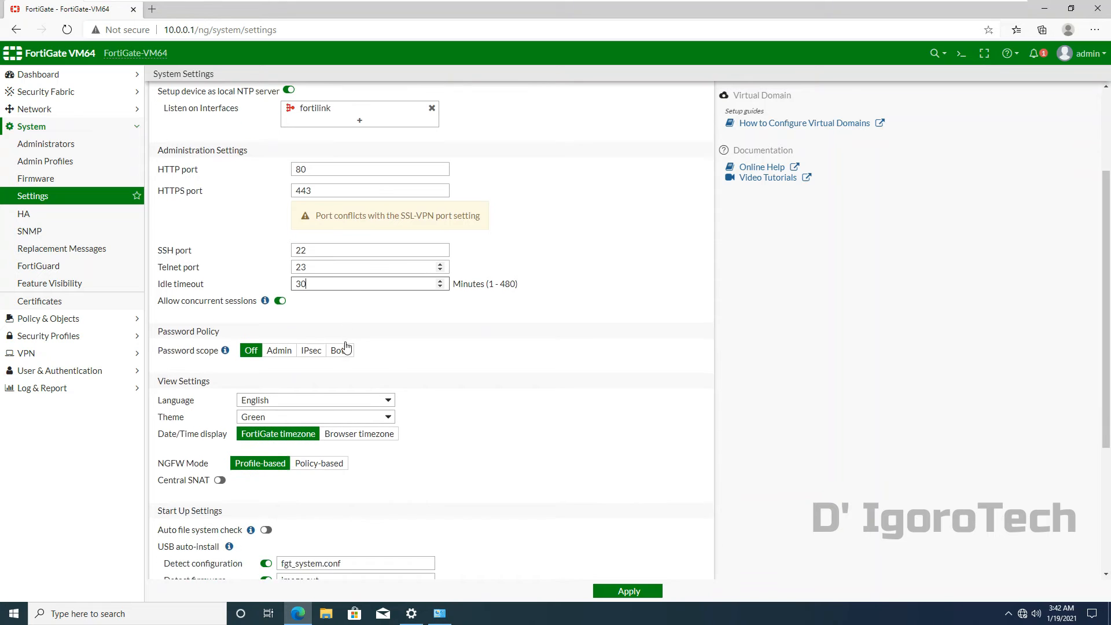
pyautogui.scroll(-3)
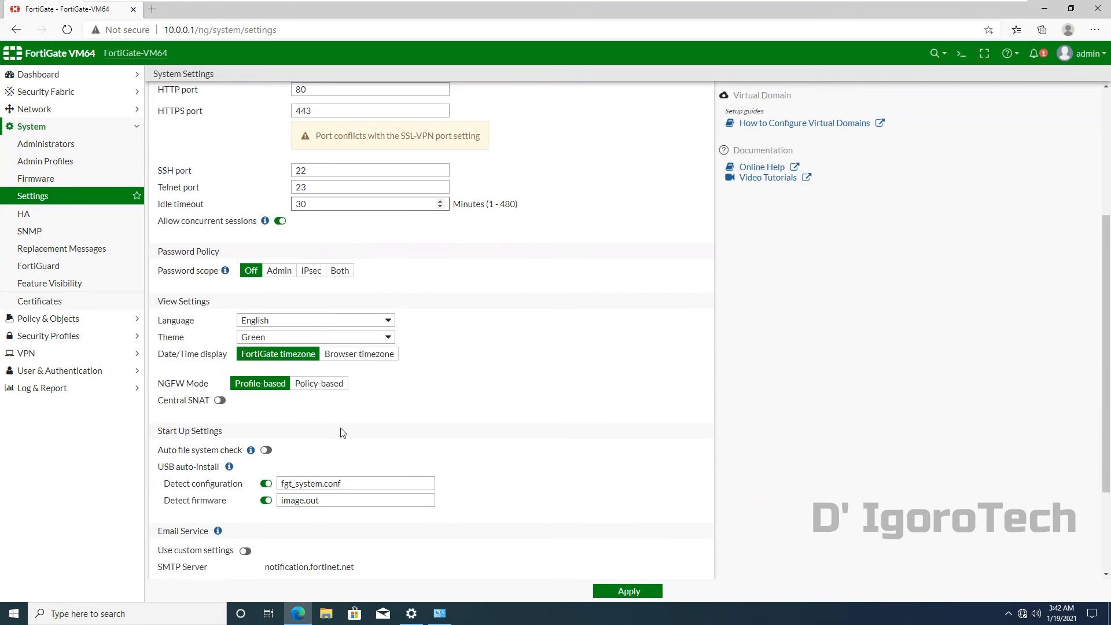
# Step: Preview the Neutrino and another theme, return to Green and apply the system settings
pyautogui.click(315, 337)
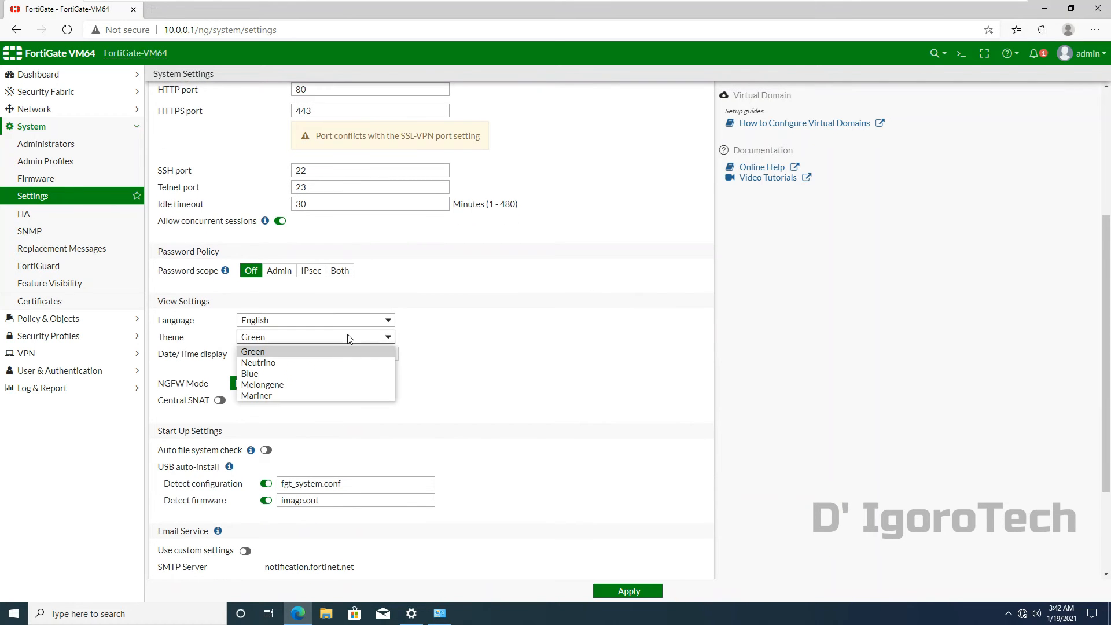
pyautogui.click(259, 363)
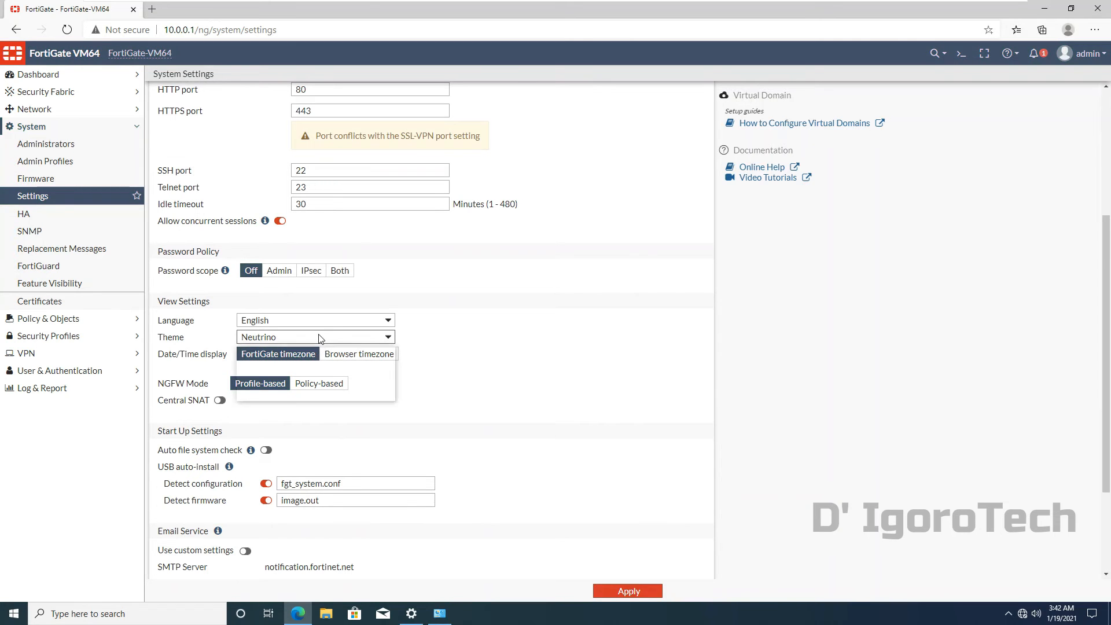
pyautogui.click(315, 337)
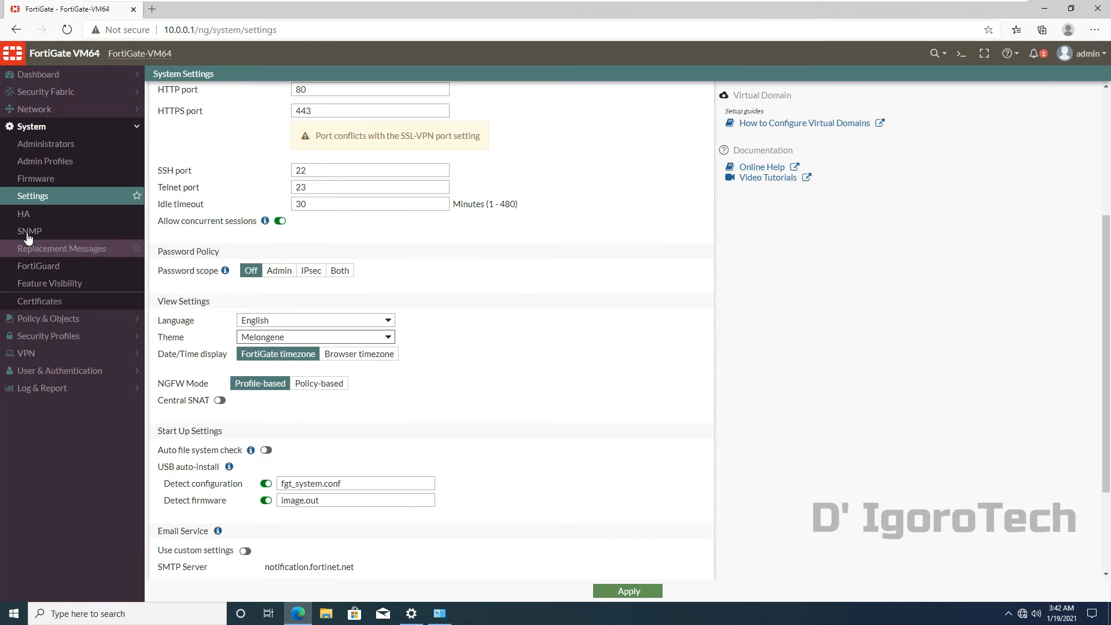
pyautogui.moveTo(334, 345)
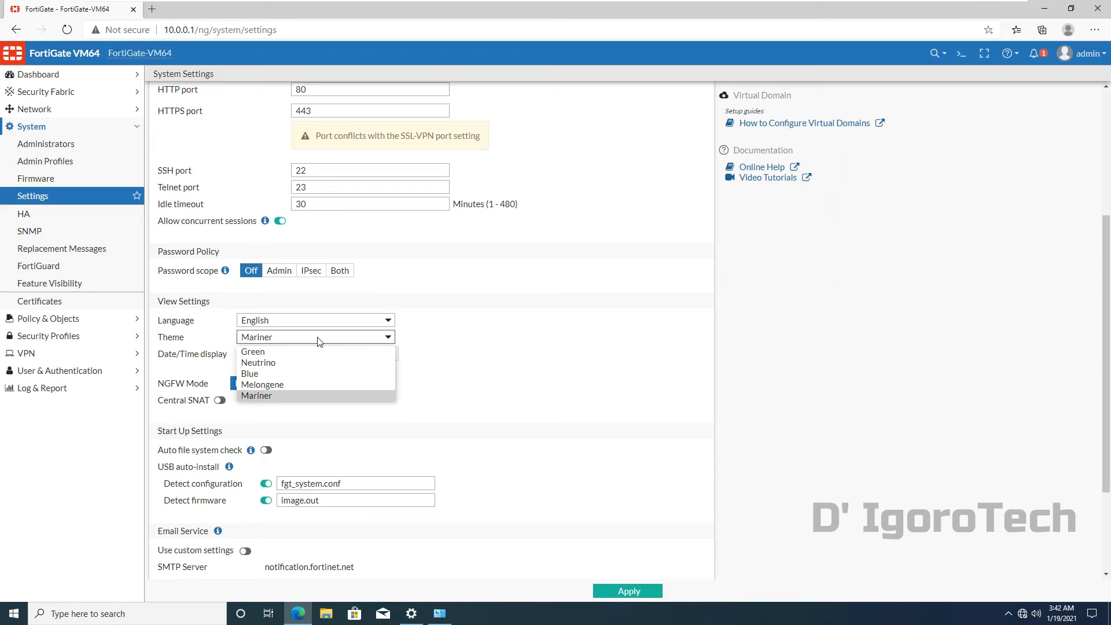
pyautogui.click(253, 352)
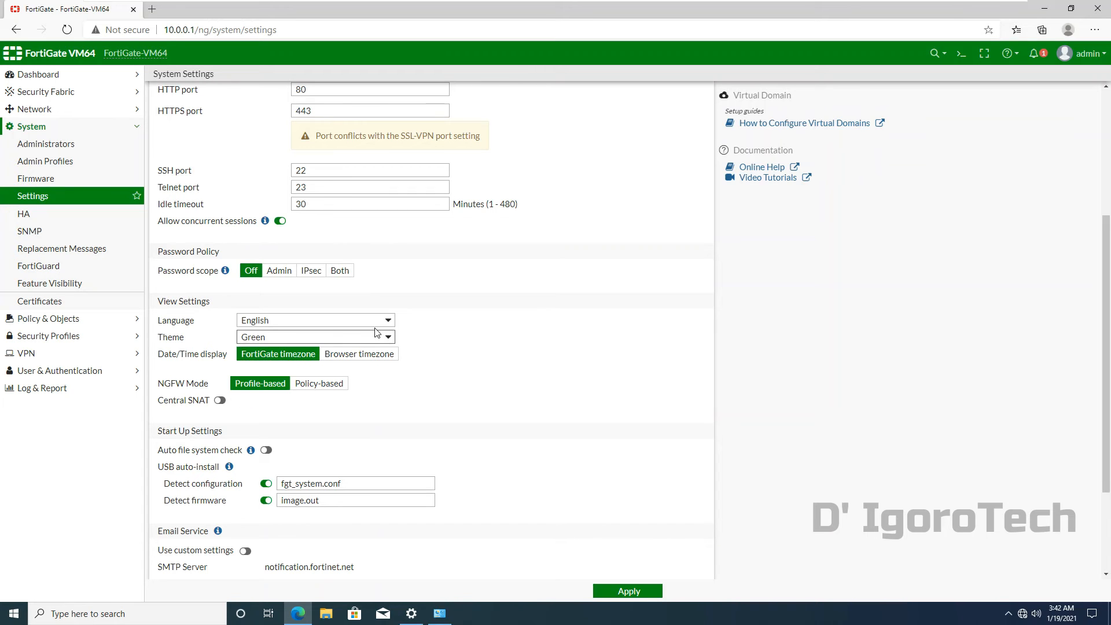
pyautogui.moveTo(474, 412)
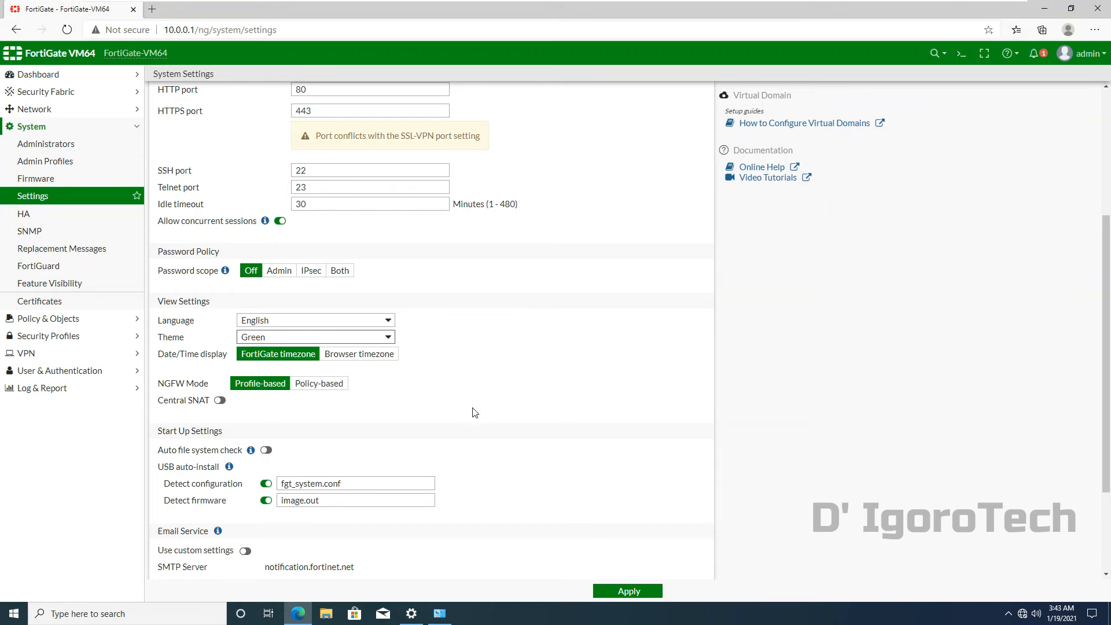
pyautogui.click(626, 590)
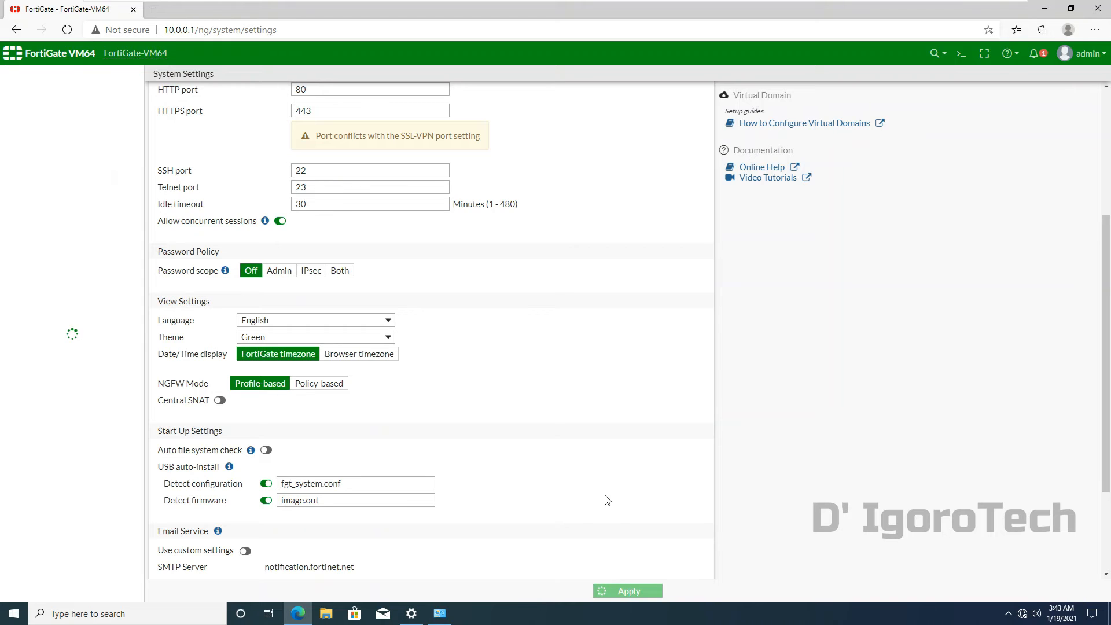
pyautogui.click(626, 590)
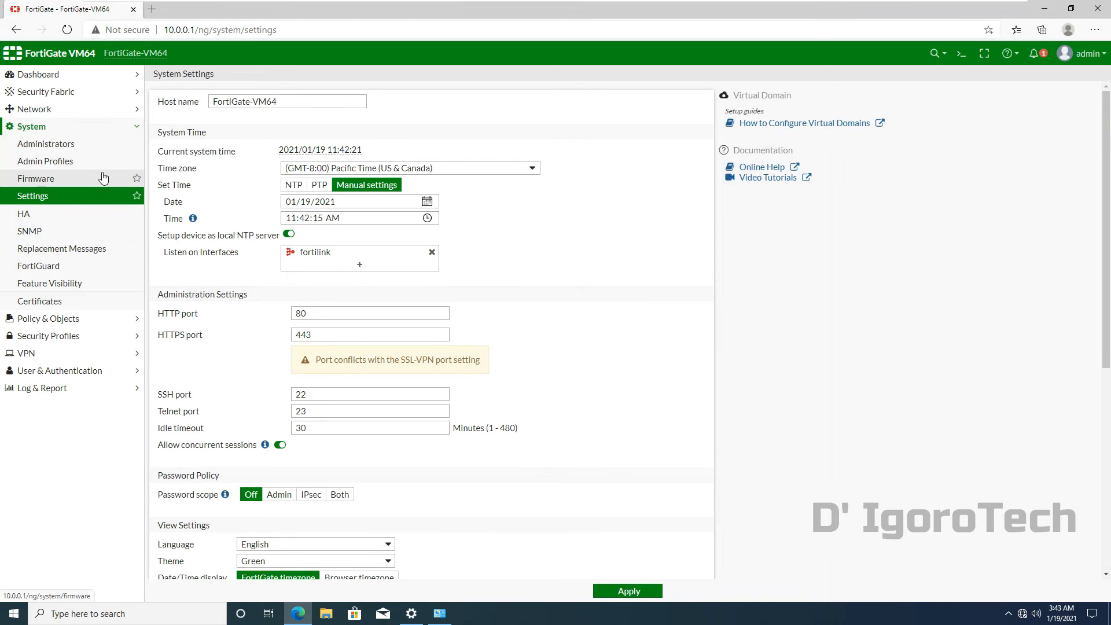
pyautogui.moveTo(45, 143)
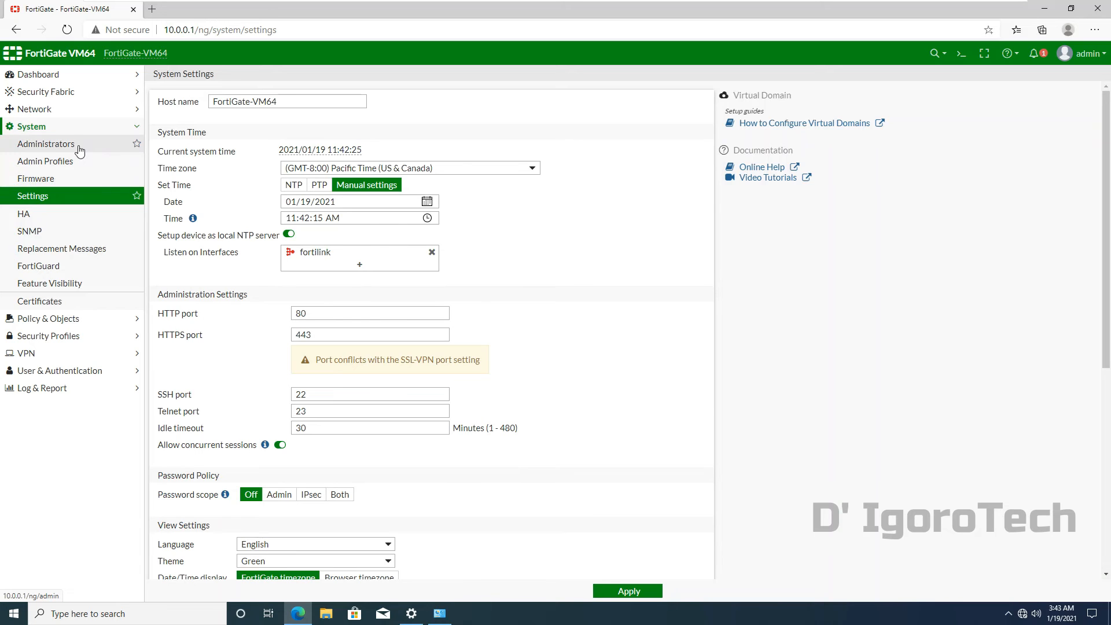
# Step: Go to Network > Interfaces and open port1 for editing
pyautogui.click(31, 126)
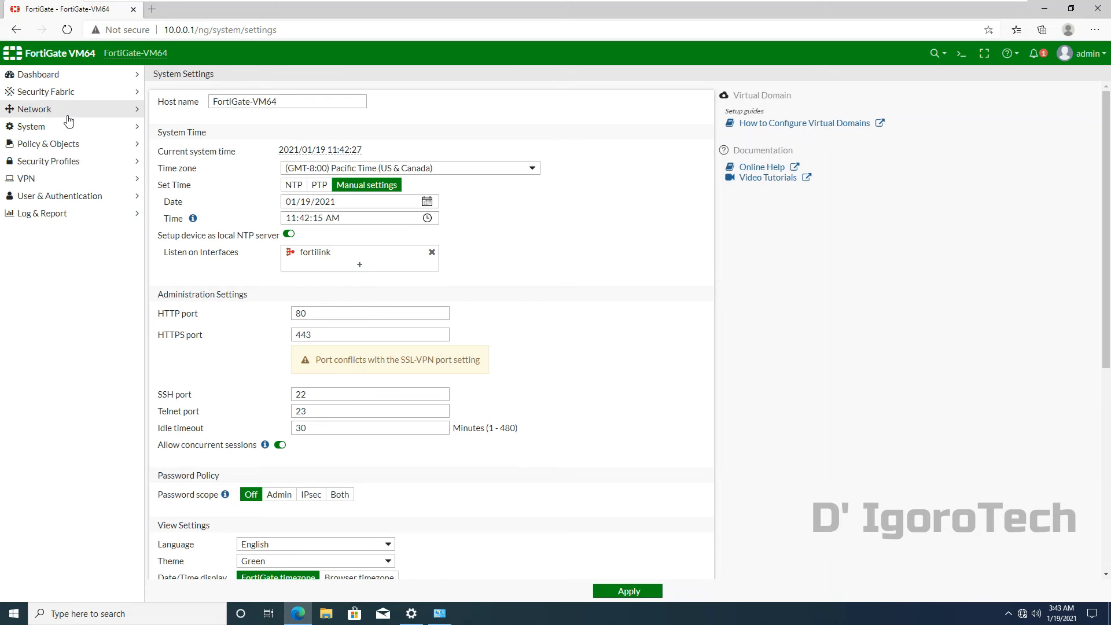
pyautogui.click(34, 109)
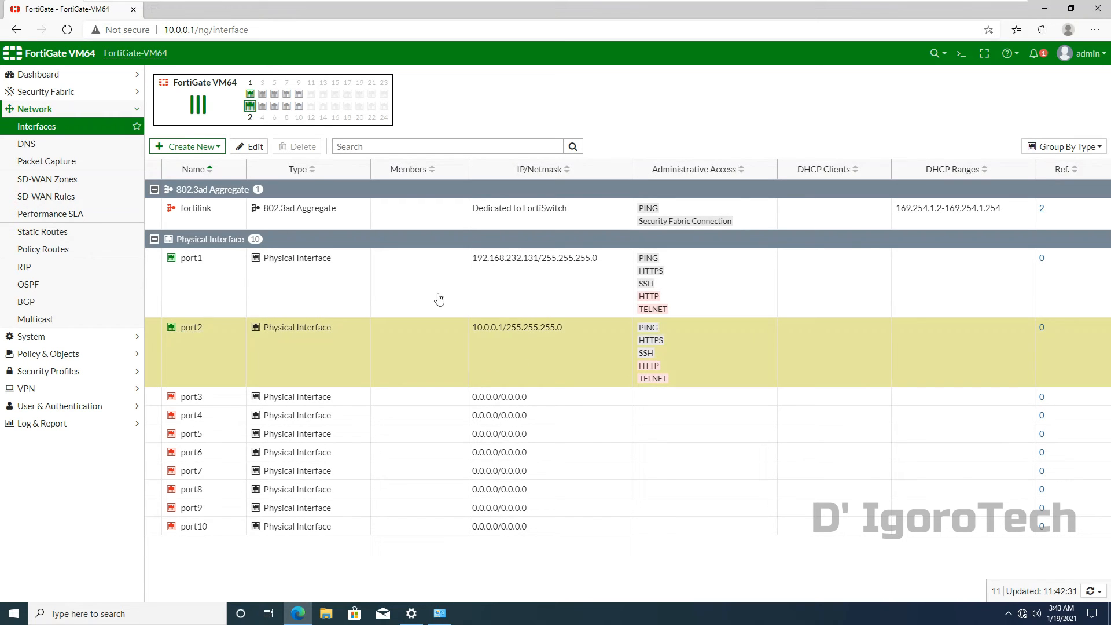
pyautogui.click(191, 257)
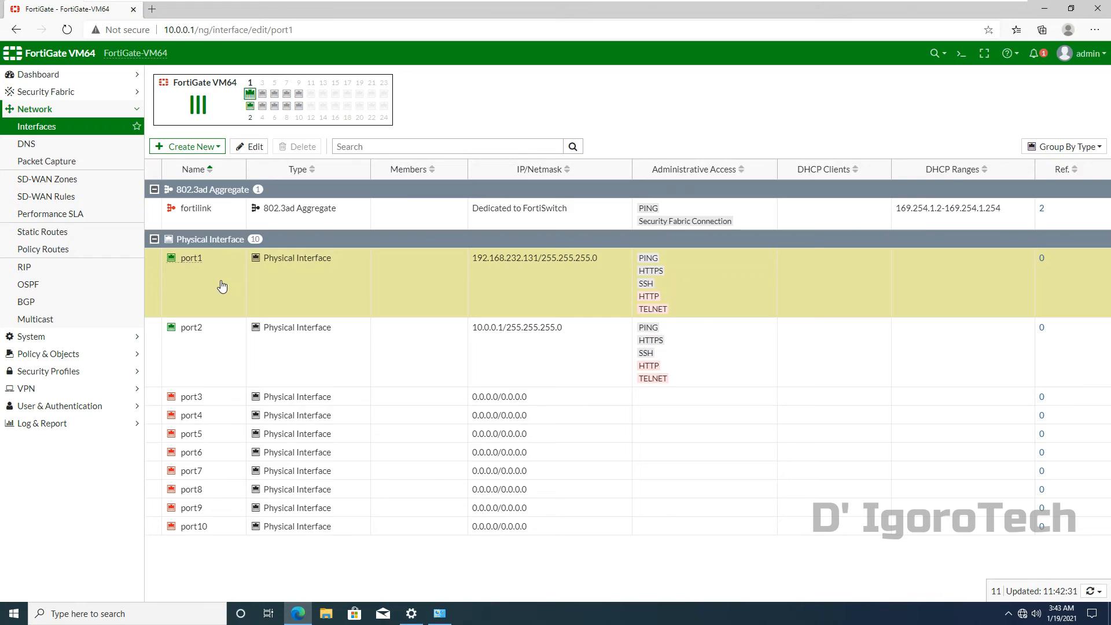
pyautogui.doubleClick(191, 257)
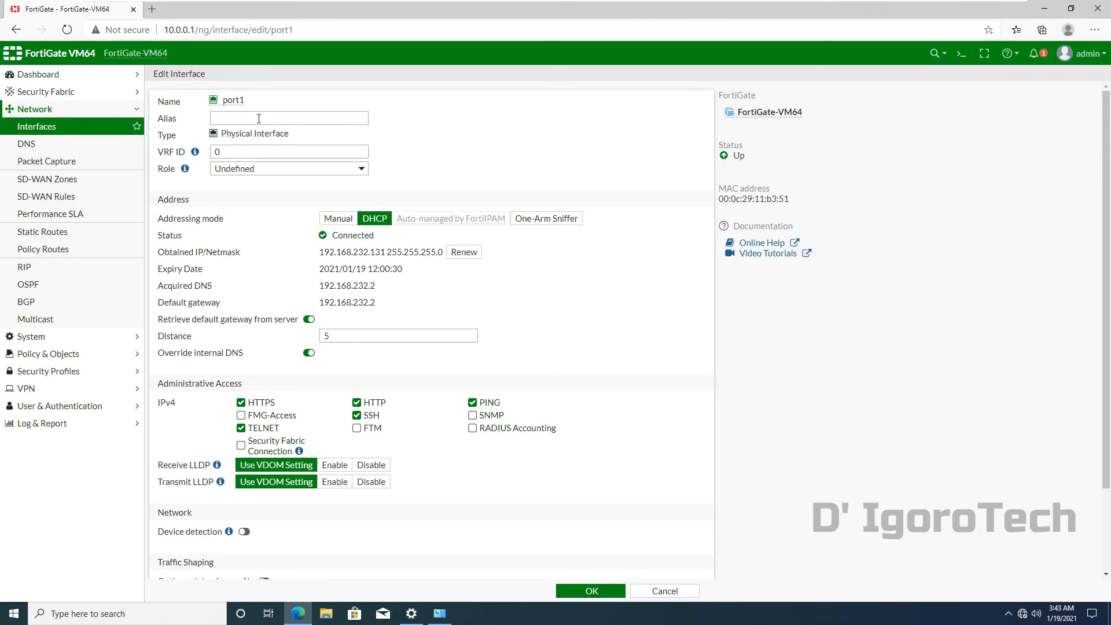
# Step: Give port1 the alias WAN and save the interface
pyautogui.click(288, 118)
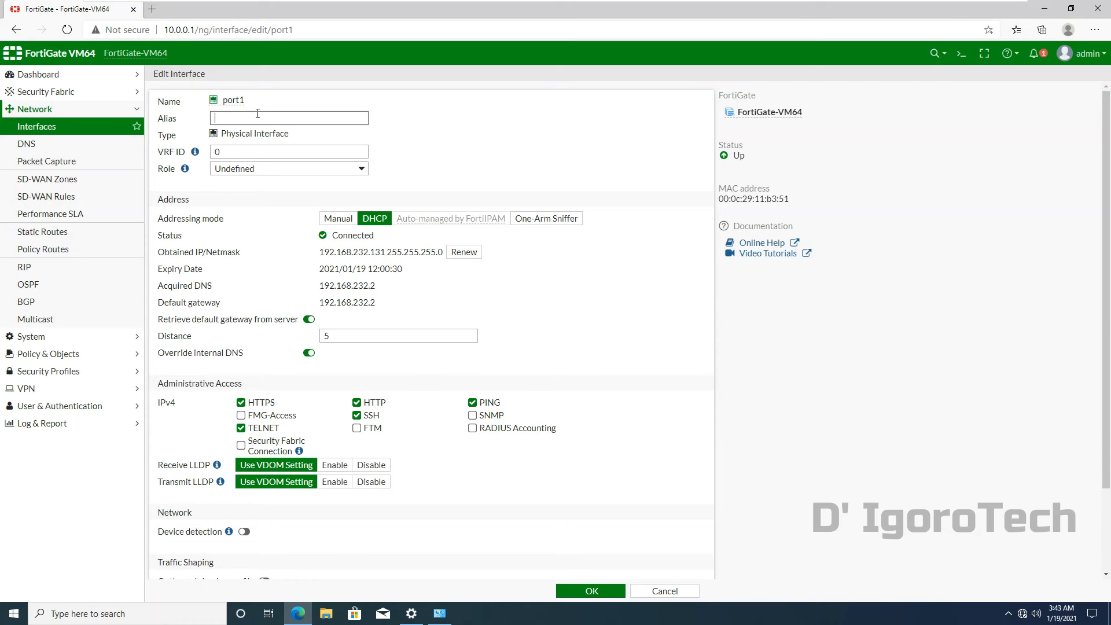
pyautogui.write('WAN')
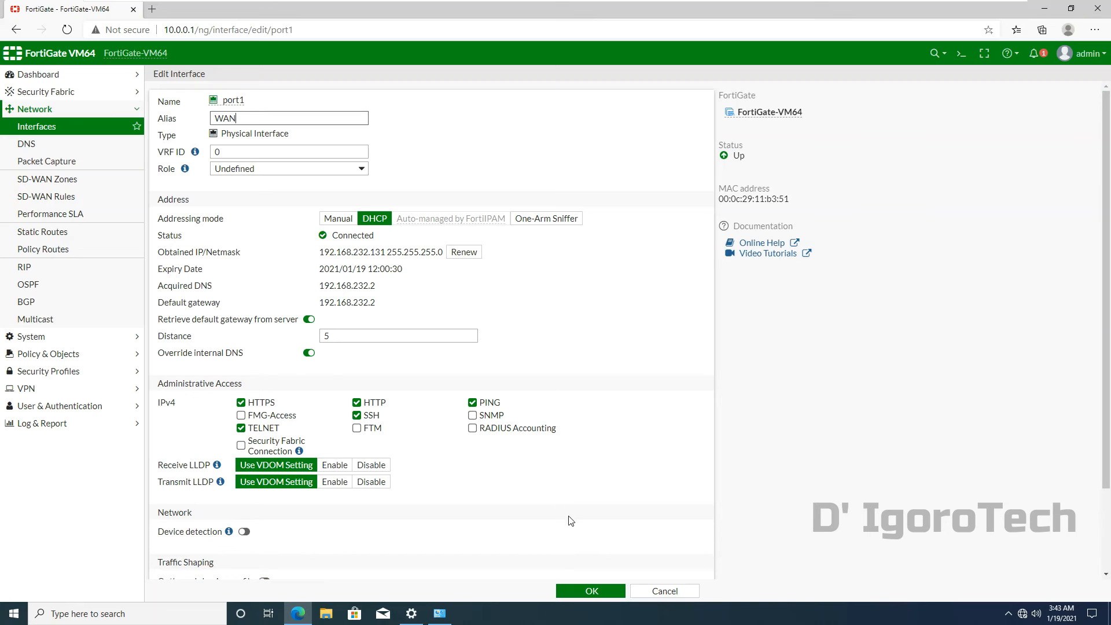
pyautogui.click(591, 590)
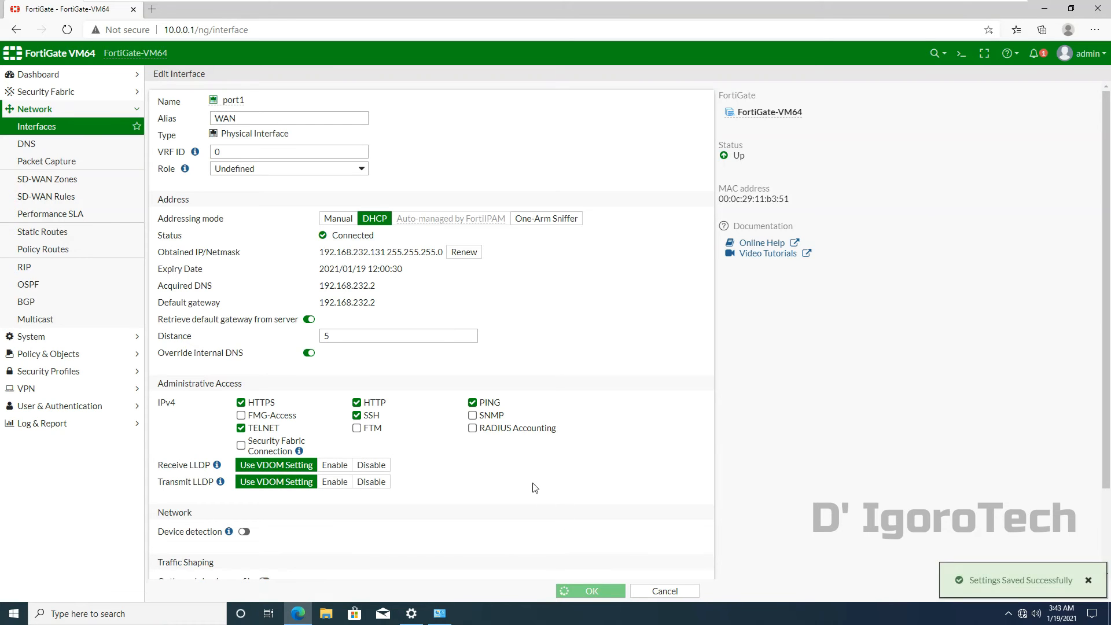
pyautogui.click(591, 591)
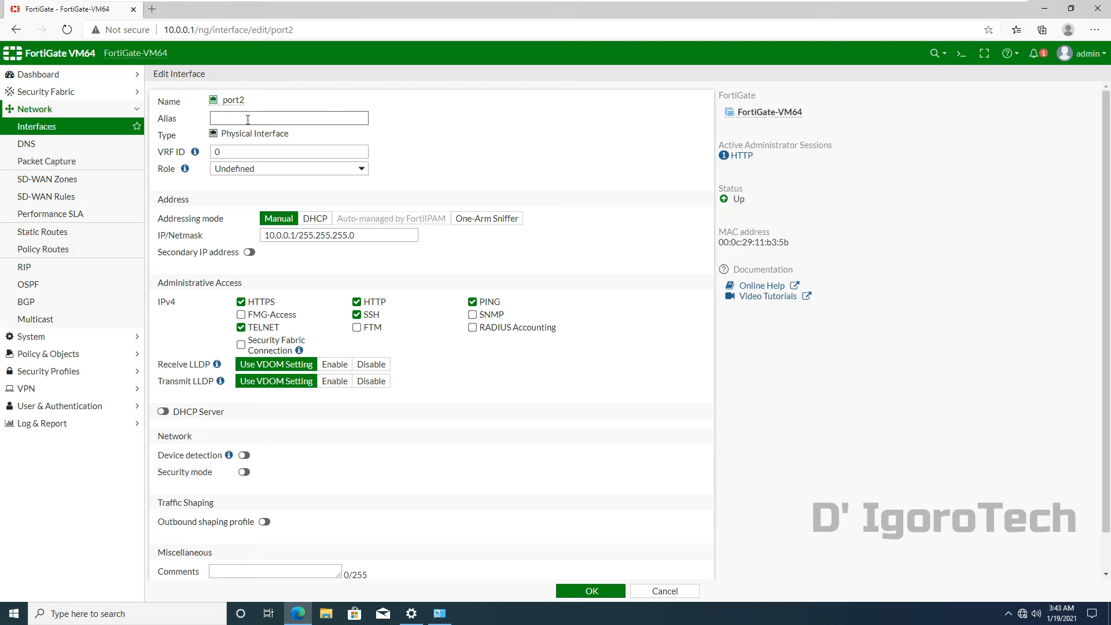
# Step: Alias port2 as LAN and enable its DHCP server for the 10.0.0.10-10.0.0.254 range
pyautogui.write('K')
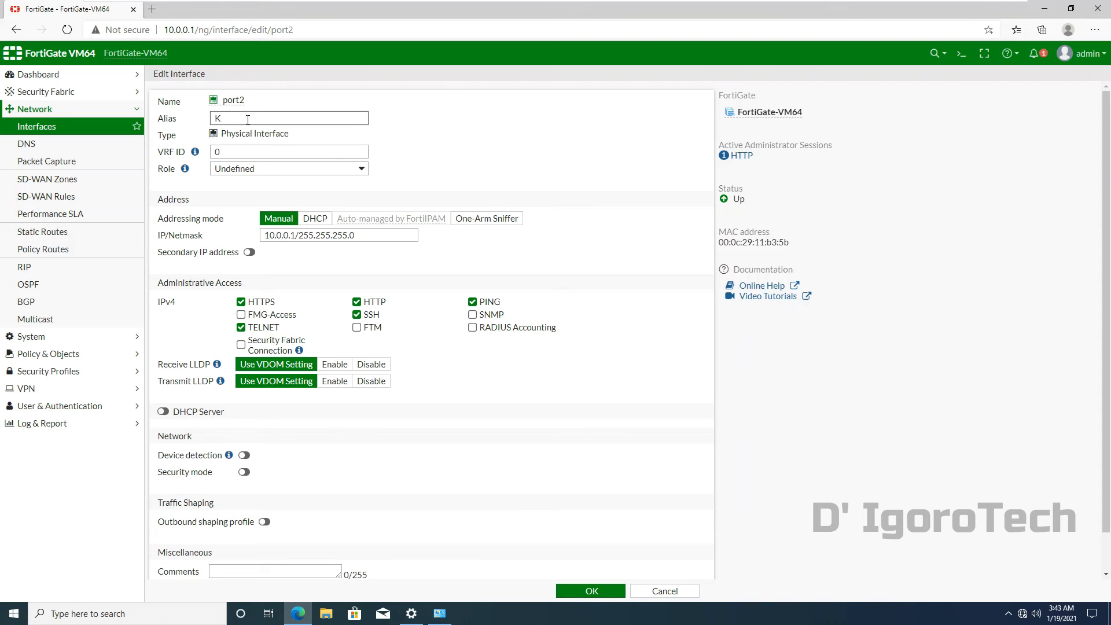
pyautogui.write('AN')
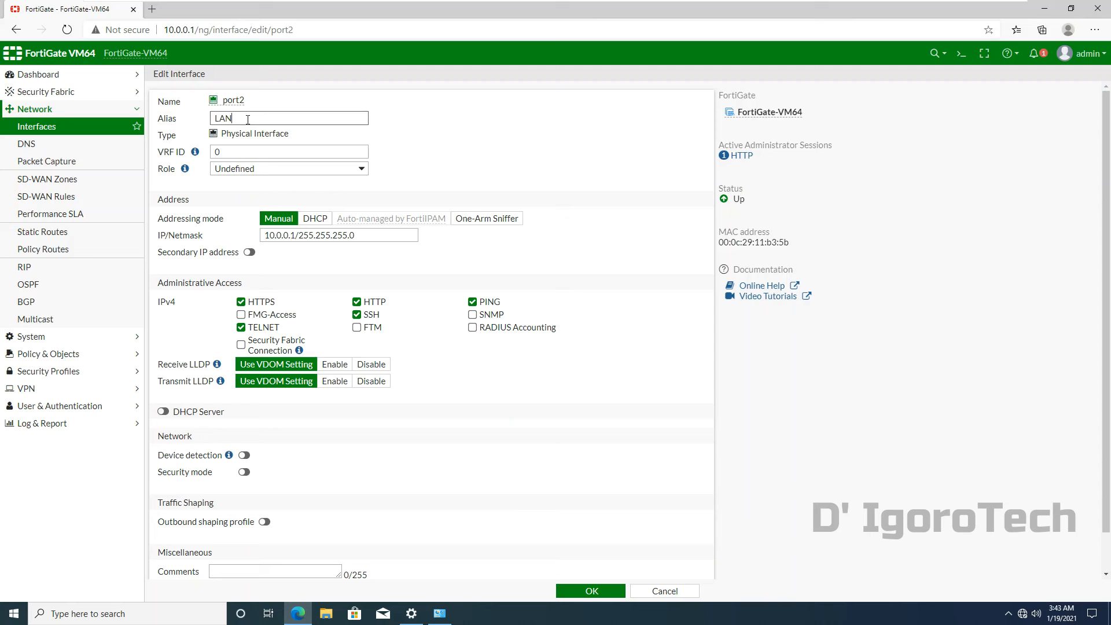
pyautogui.scroll(-3)
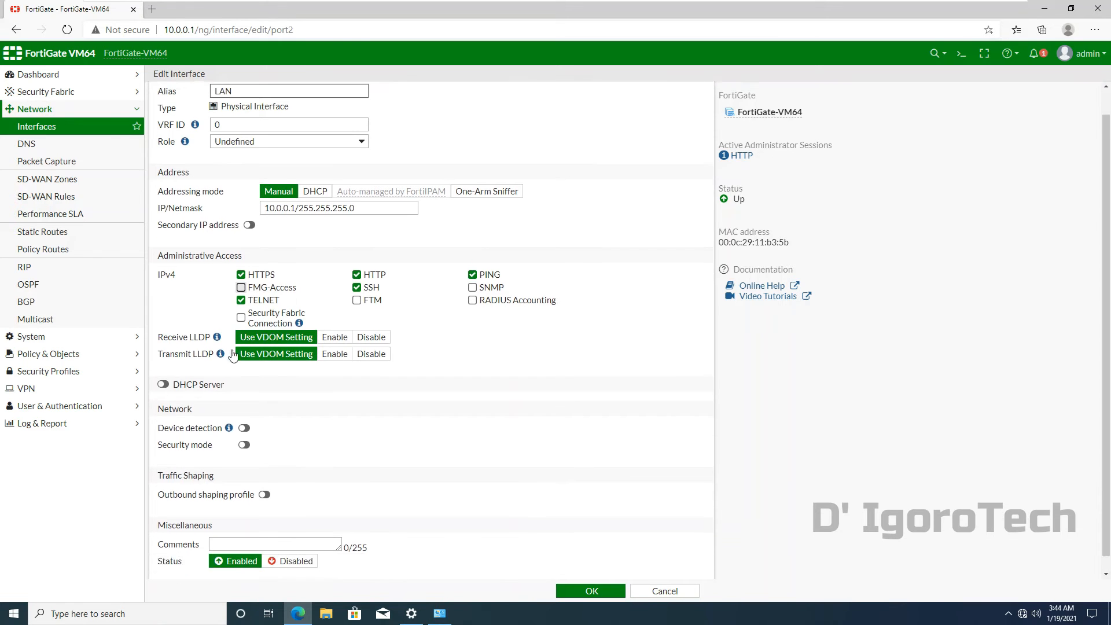
pyautogui.click(163, 384)
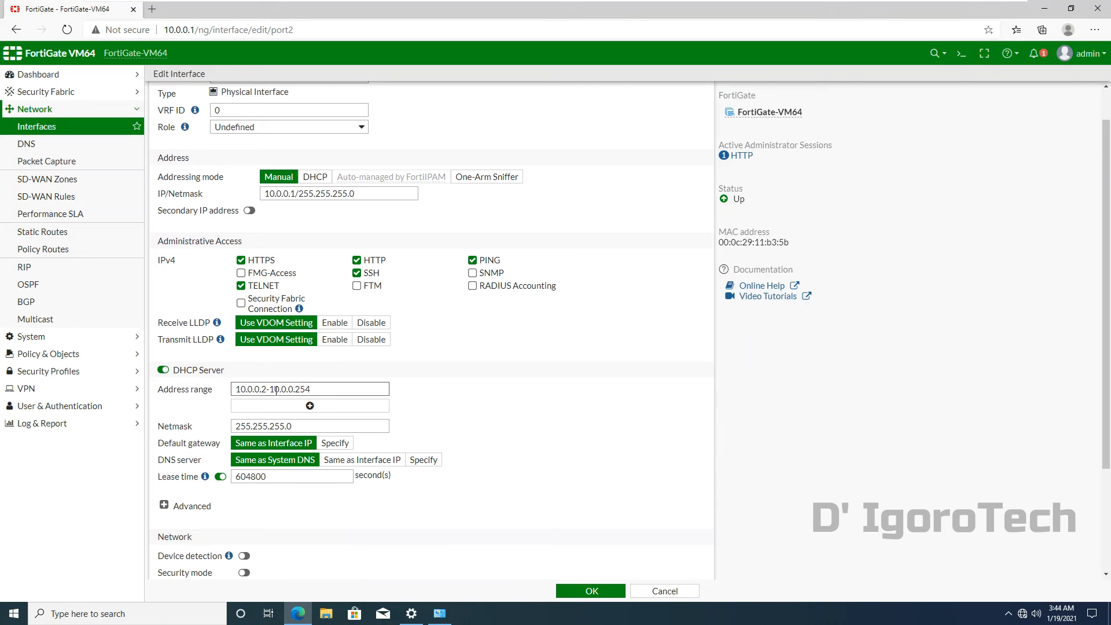
pyautogui.write('0')
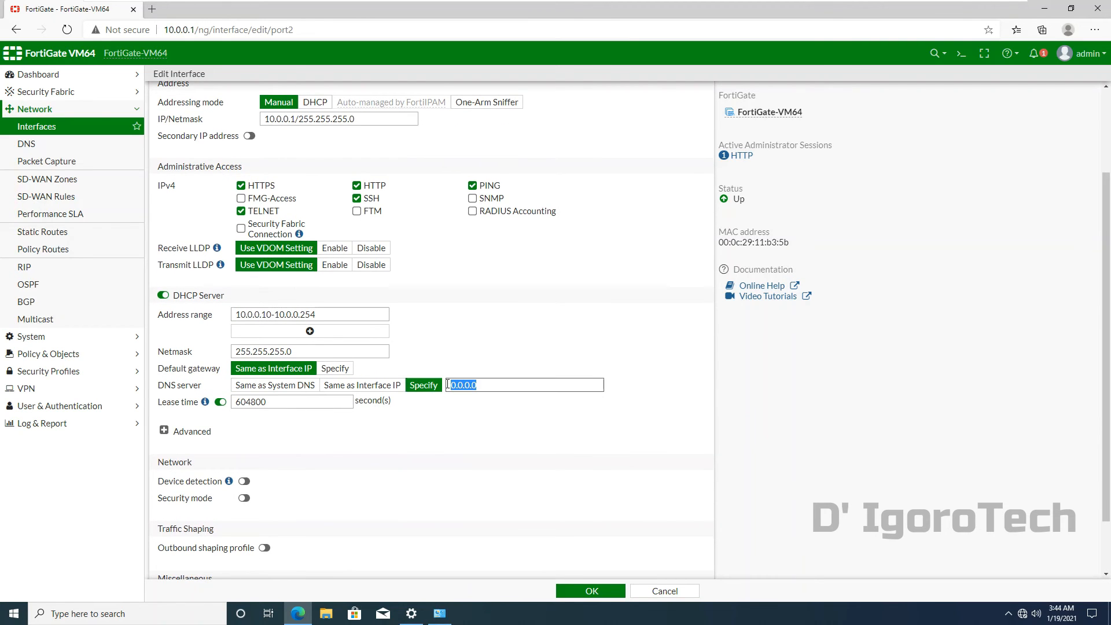
# Step: Specify DNS servers 8.8.8.8,1.1.1.1, turn on device detection, and save with confirmation
pyautogui.write('8')
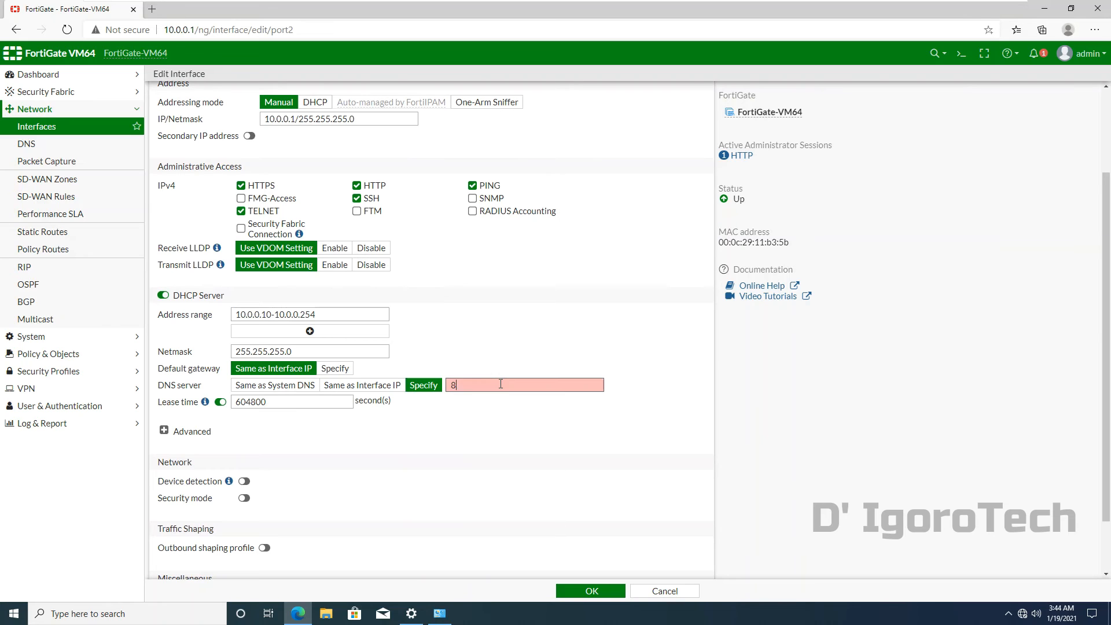
pyautogui.write('.8.8.8')
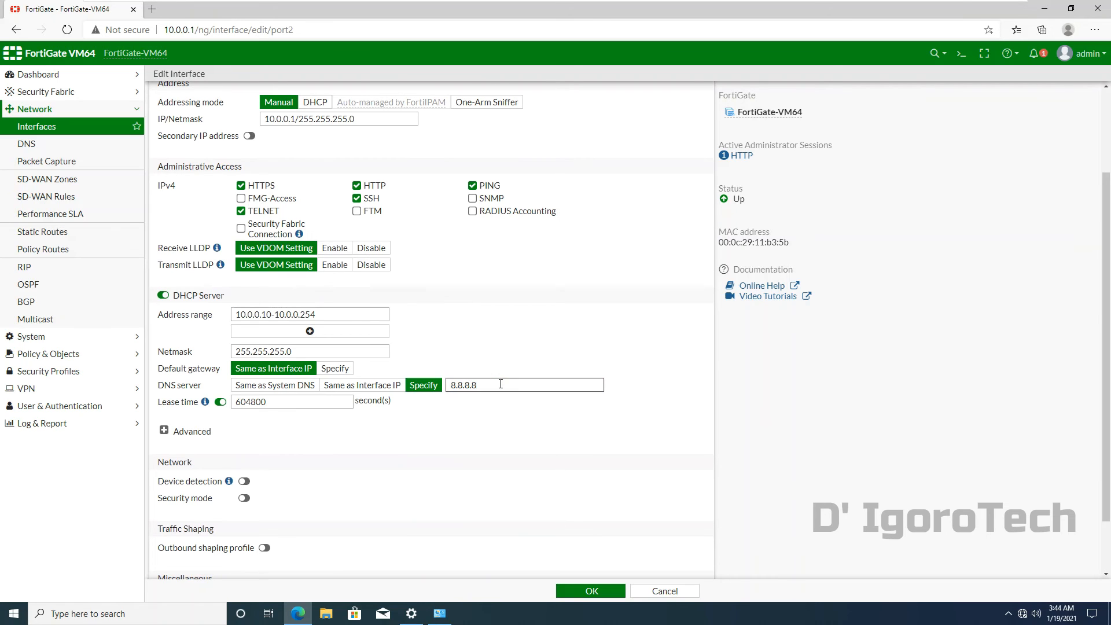
pyautogui.write(',1')
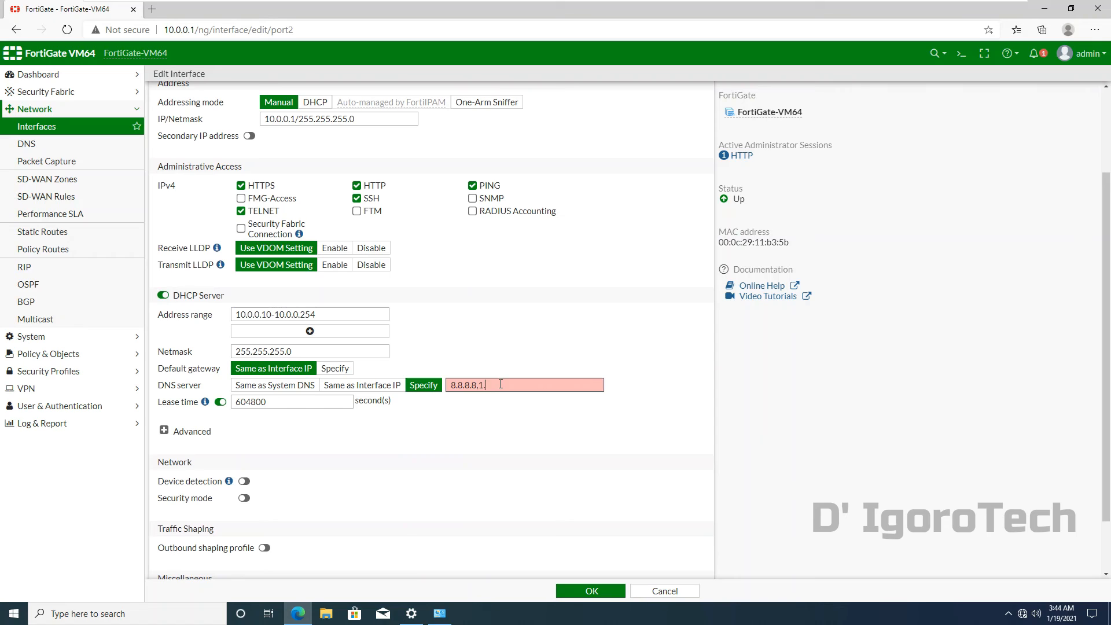
pyautogui.write('1.1.1.1')
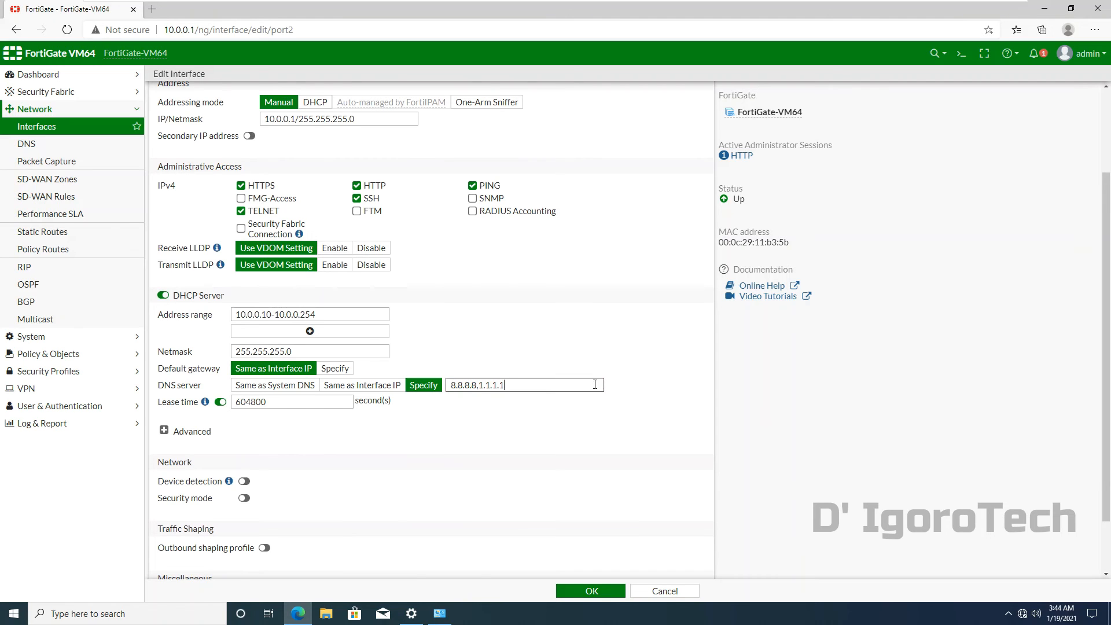
pyautogui.click(244, 480)
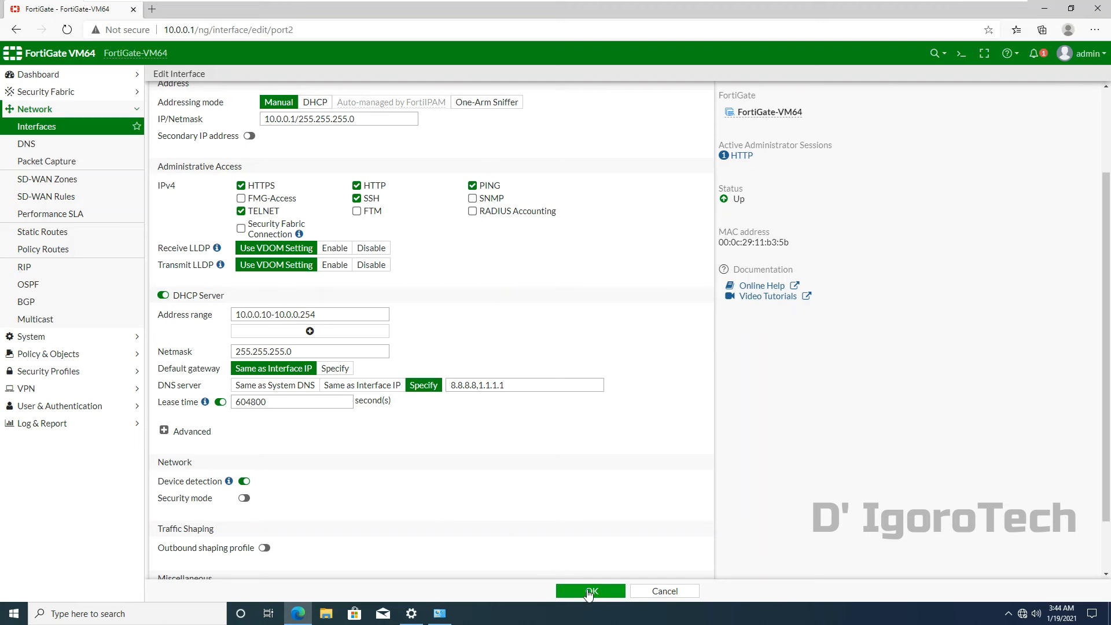
pyautogui.click(590, 590)
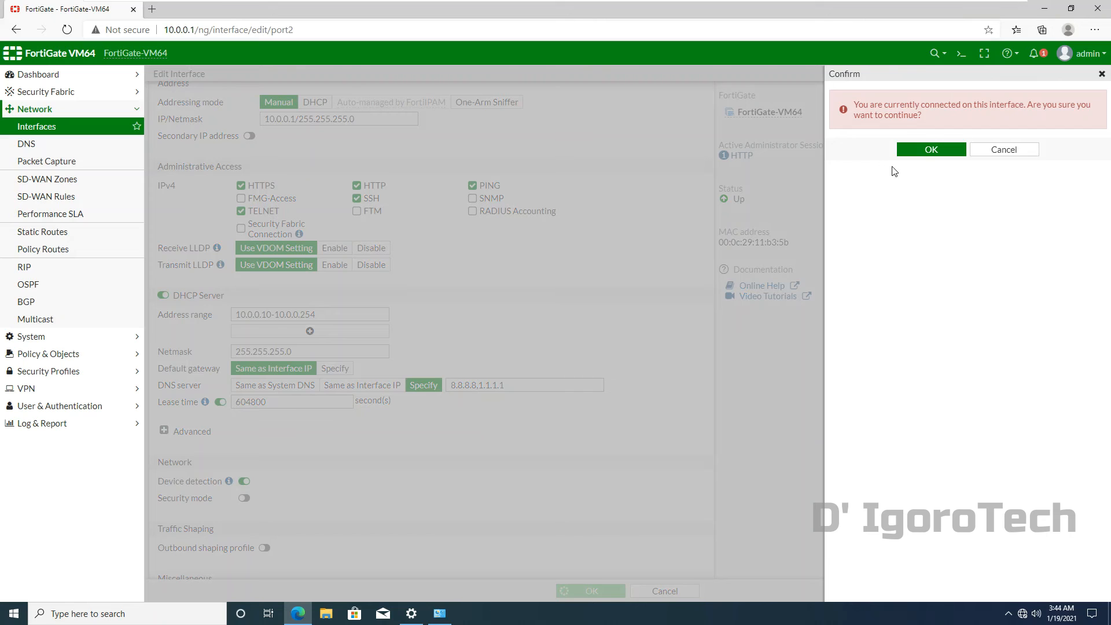
pyautogui.moveTo(925, 143)
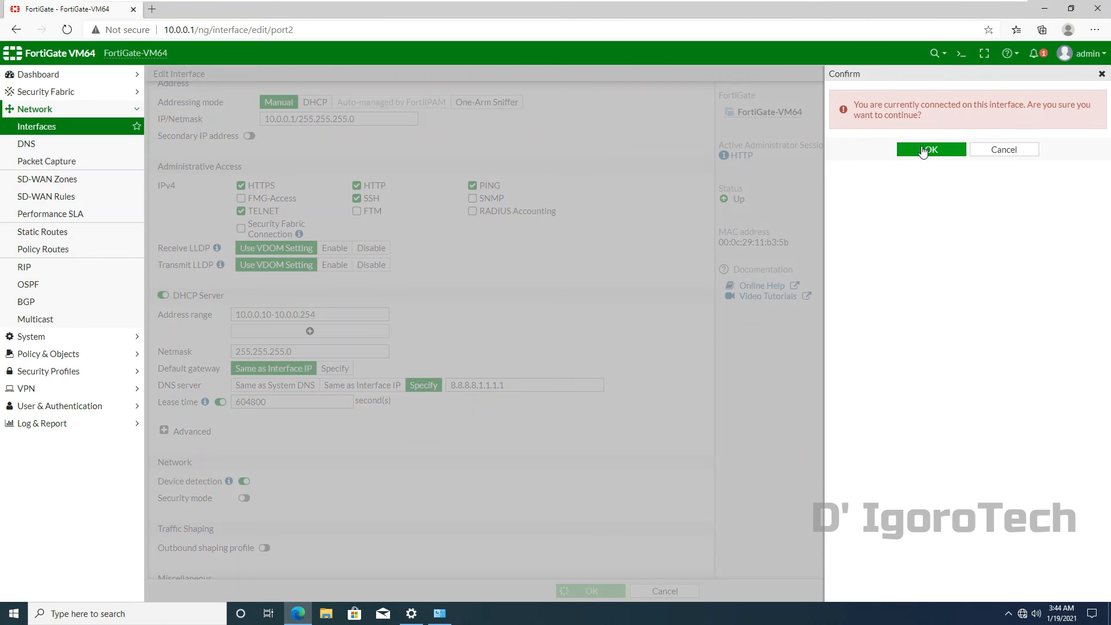
pyautogui.click(931, 150)
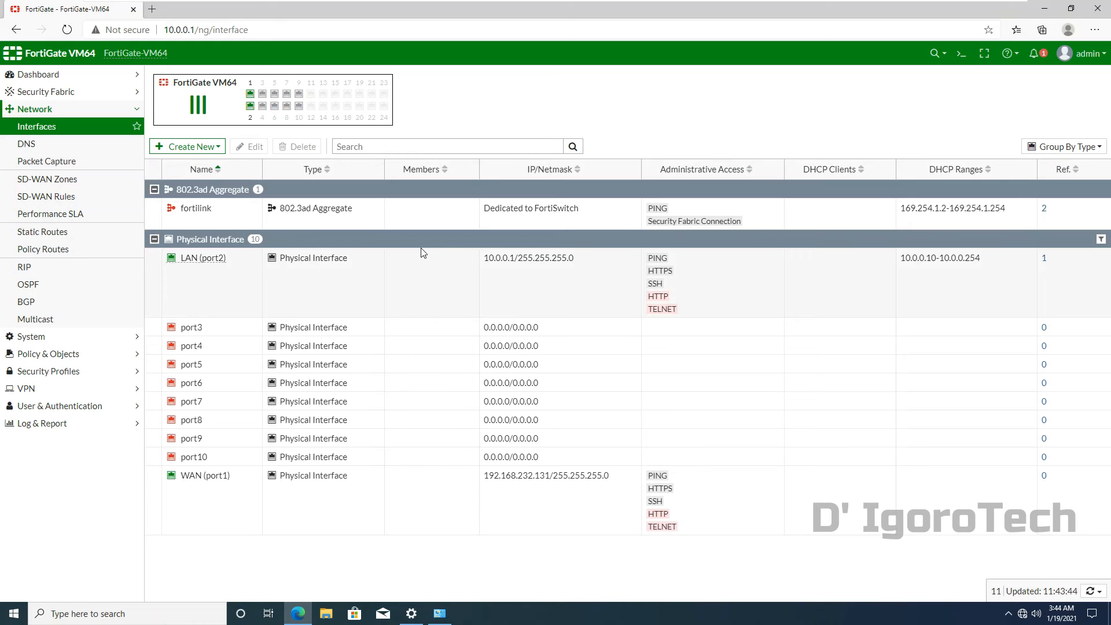
pyautogui.moveTo(25, 301)
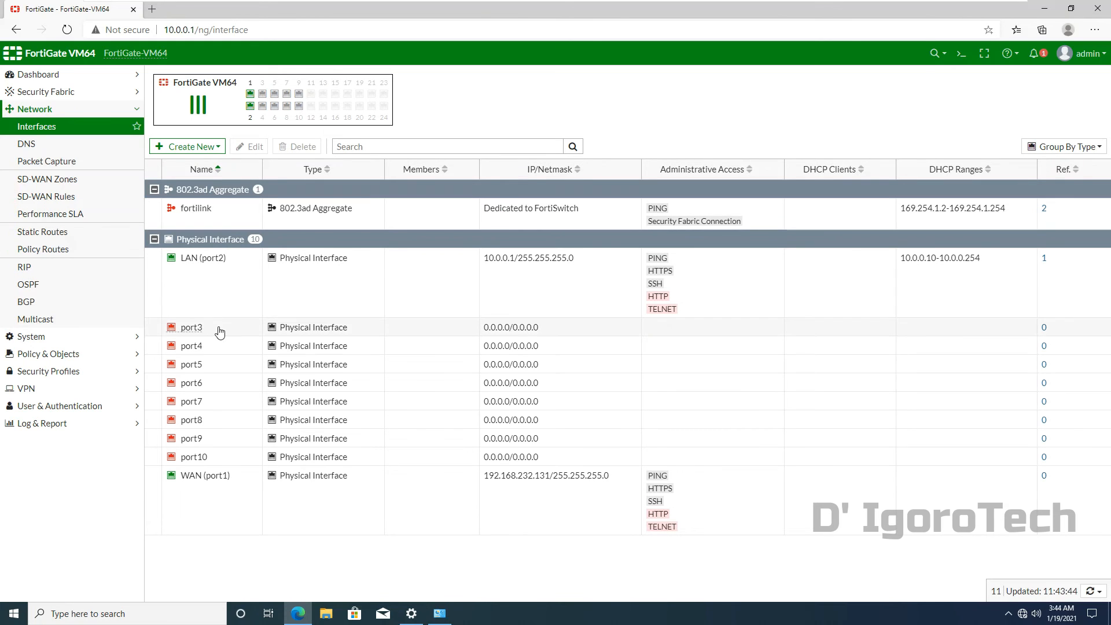
# Step: Start a new interface named LAN 2 of type Software Switch from the Interfaces page
pyautogui.click(191, 383)
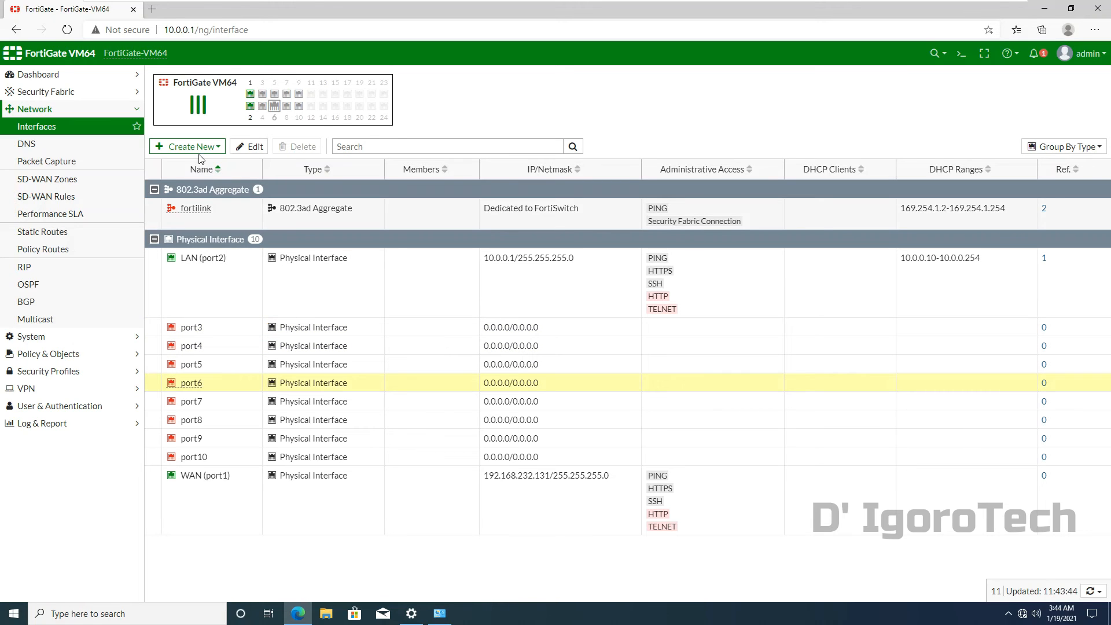
pyautogui.click(186, 145)
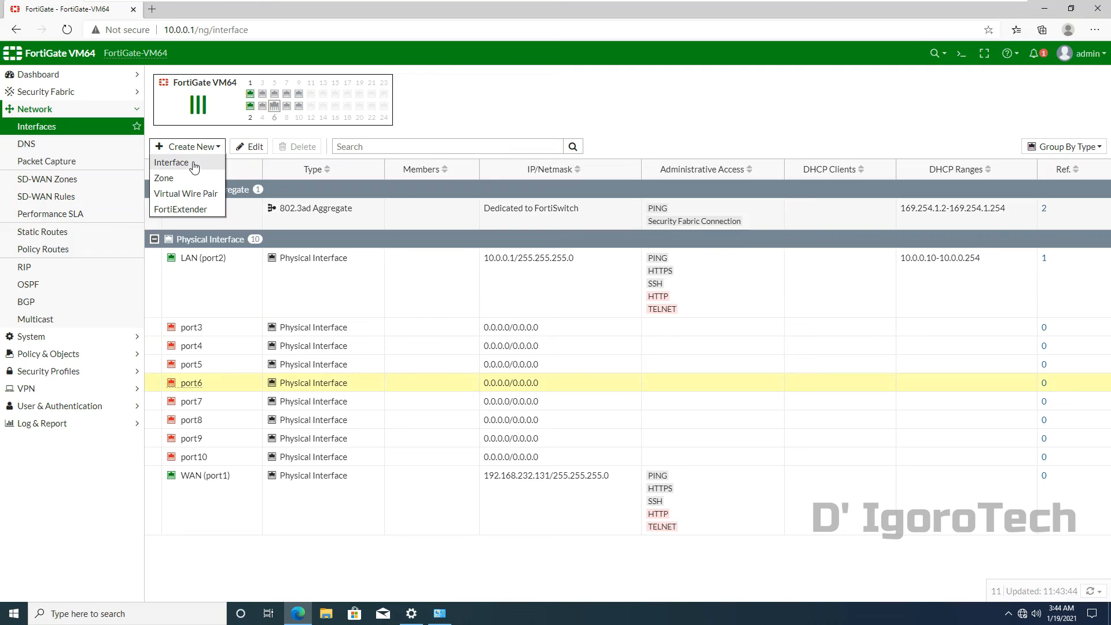
pyautogui.click(172, 162)
pyautogui.write('LAN 2')
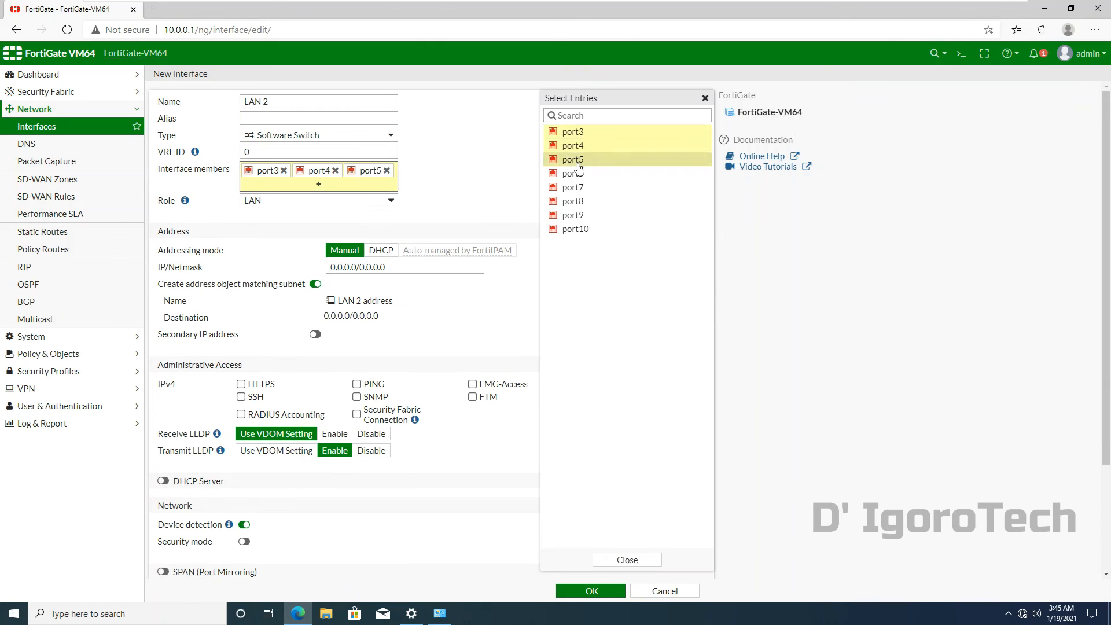
# Step: Add ports 3–10, address 10.2.2.1/24 with HTTPS/PING/SSH and DHCP server, and save LAN 2
pyautogui.click(626, 559)
pyautogui.write('10.2.2.1/24')
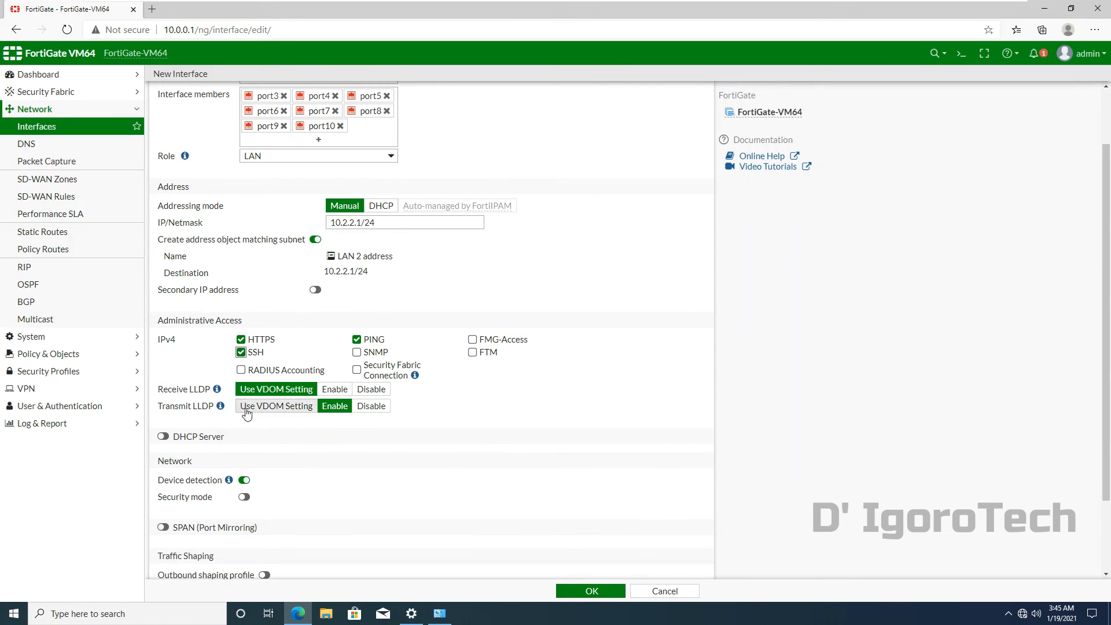
pyautogui.click(163, 436)
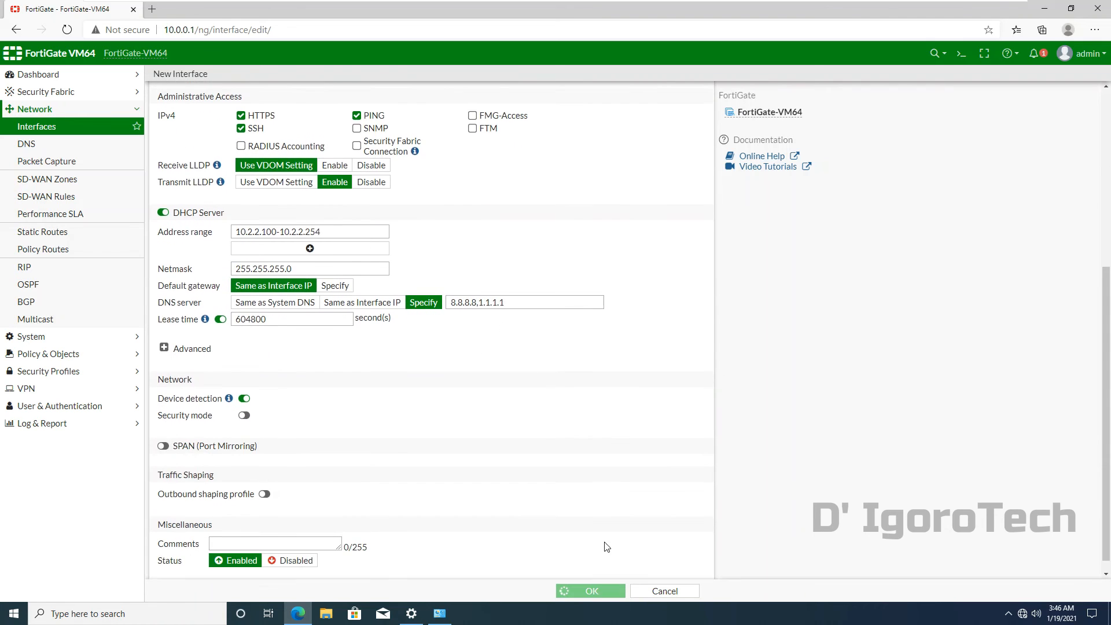
pyautogui.click(590, 592)
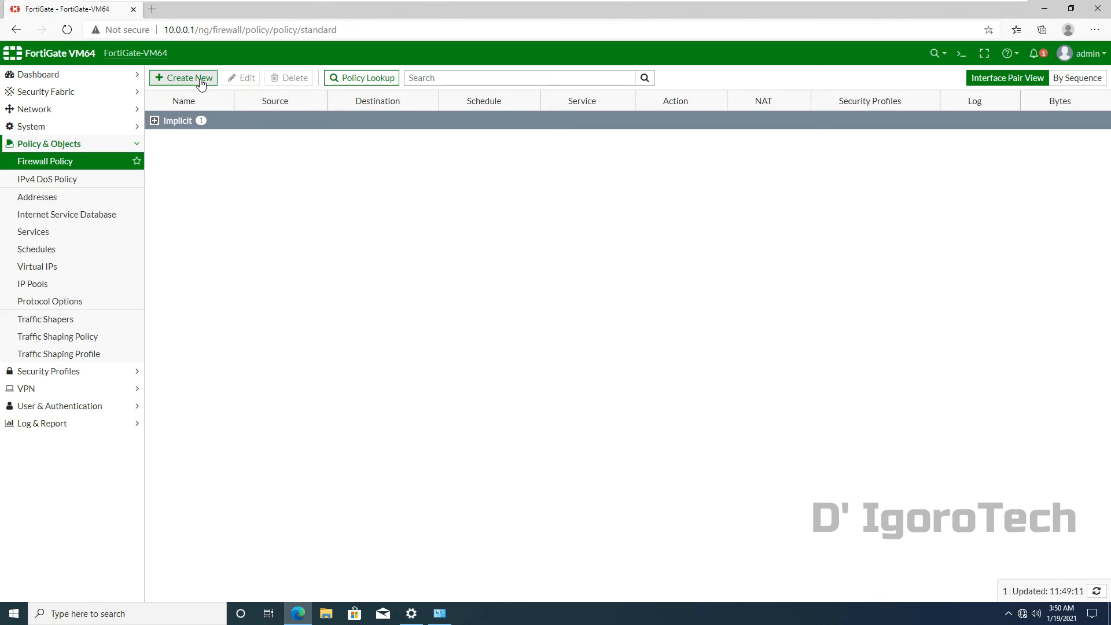
# Step: Begin a new firewall policy and name it LAN-ALL
pyautogui.click(183, 77)
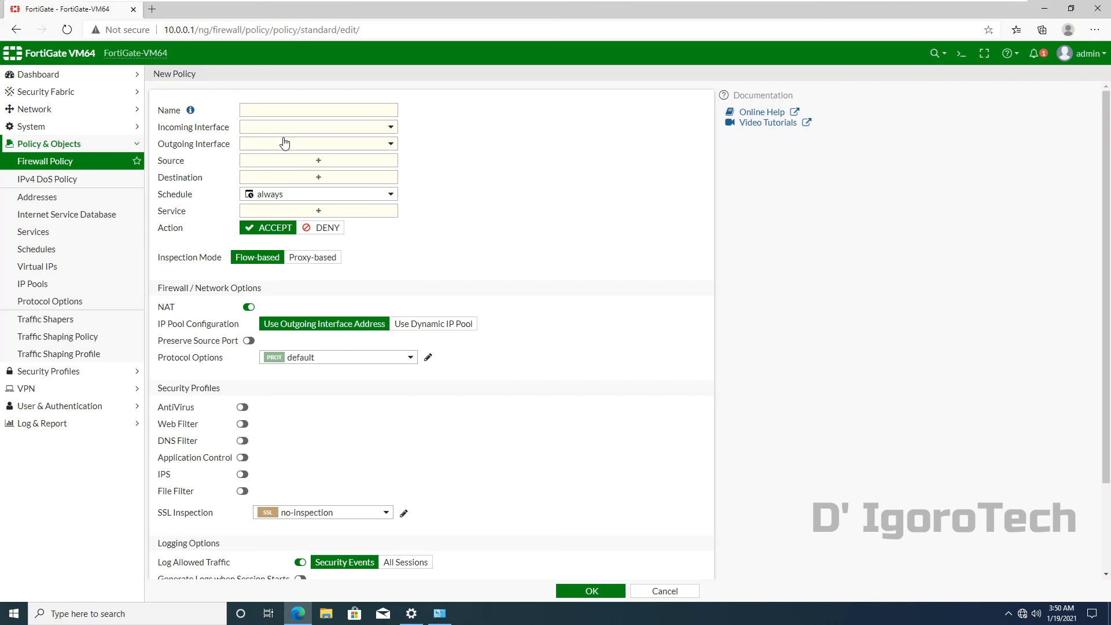
pyautogui.click(317, 127)
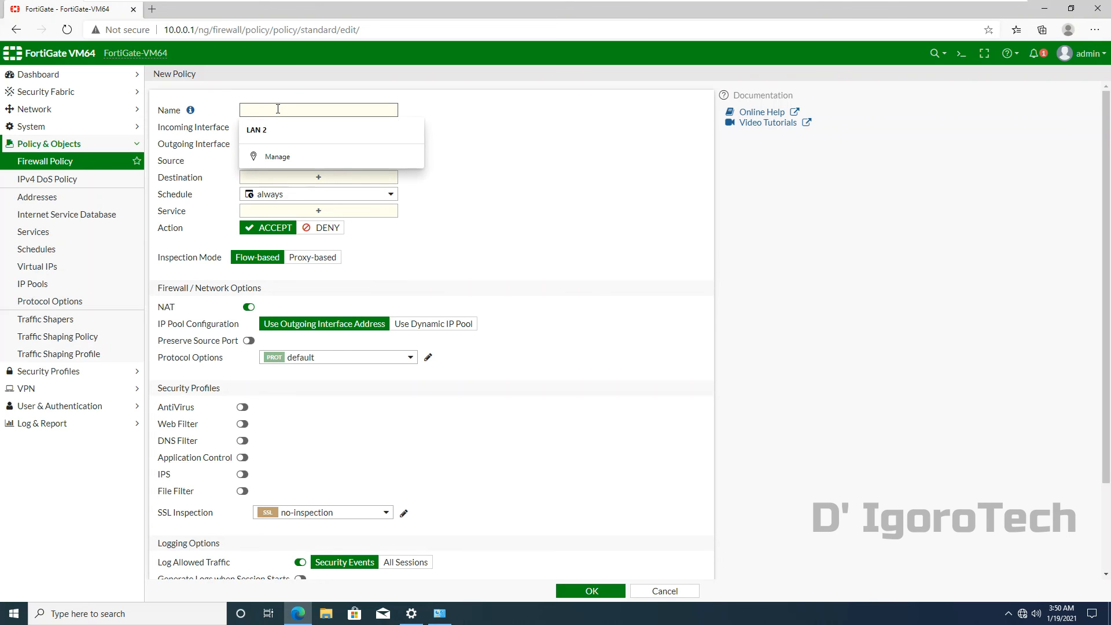
pyautogui.write('LAN')
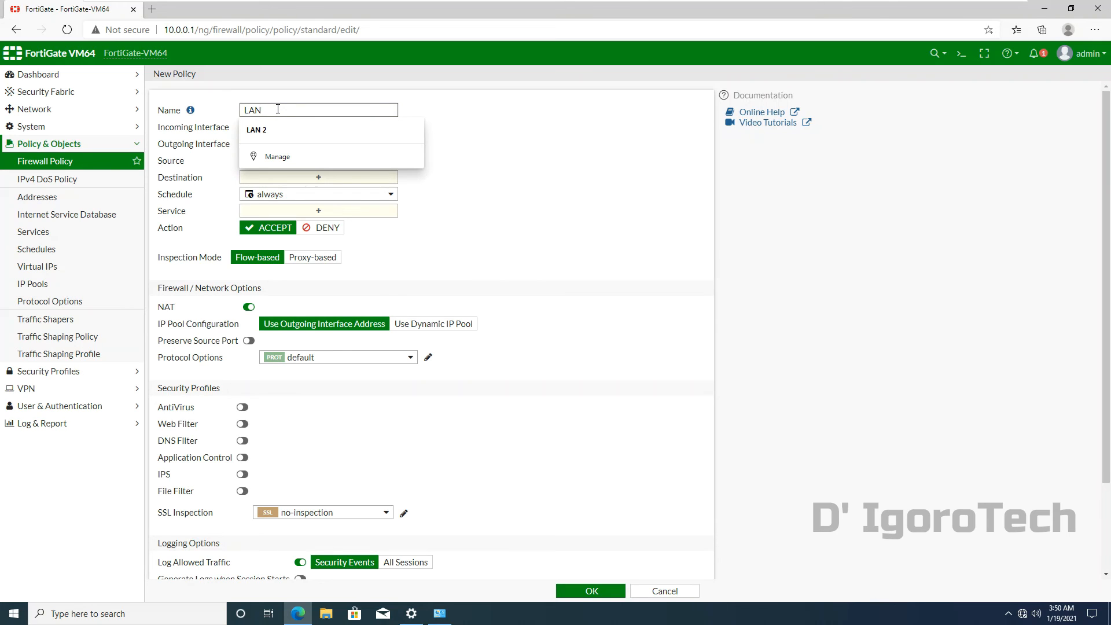
pyautogui.write('-ALL')
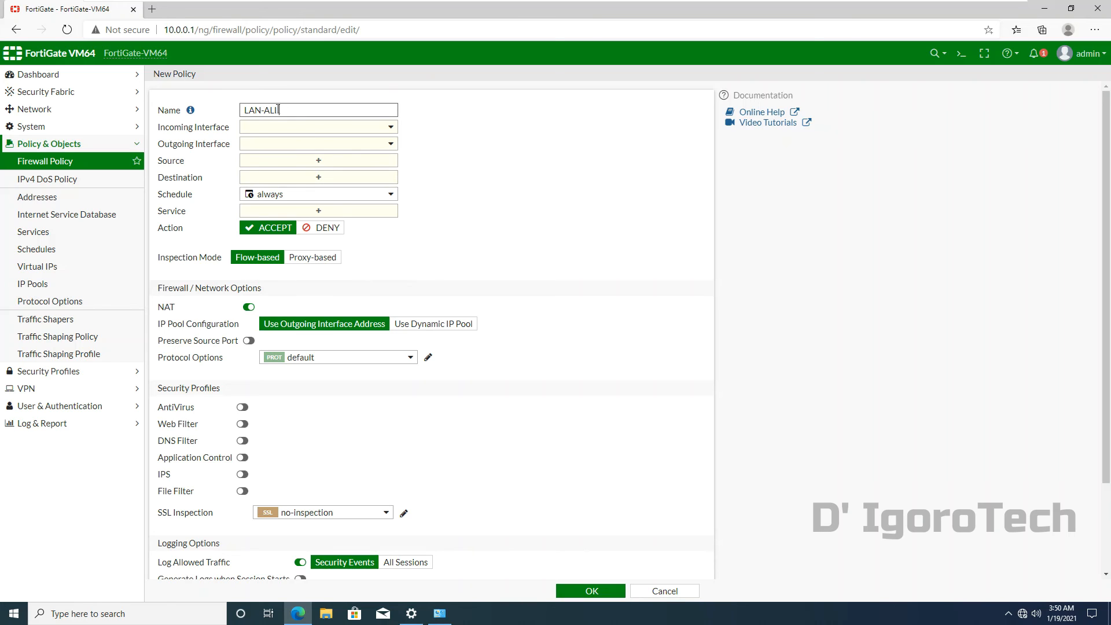
pyautogui.write('L')
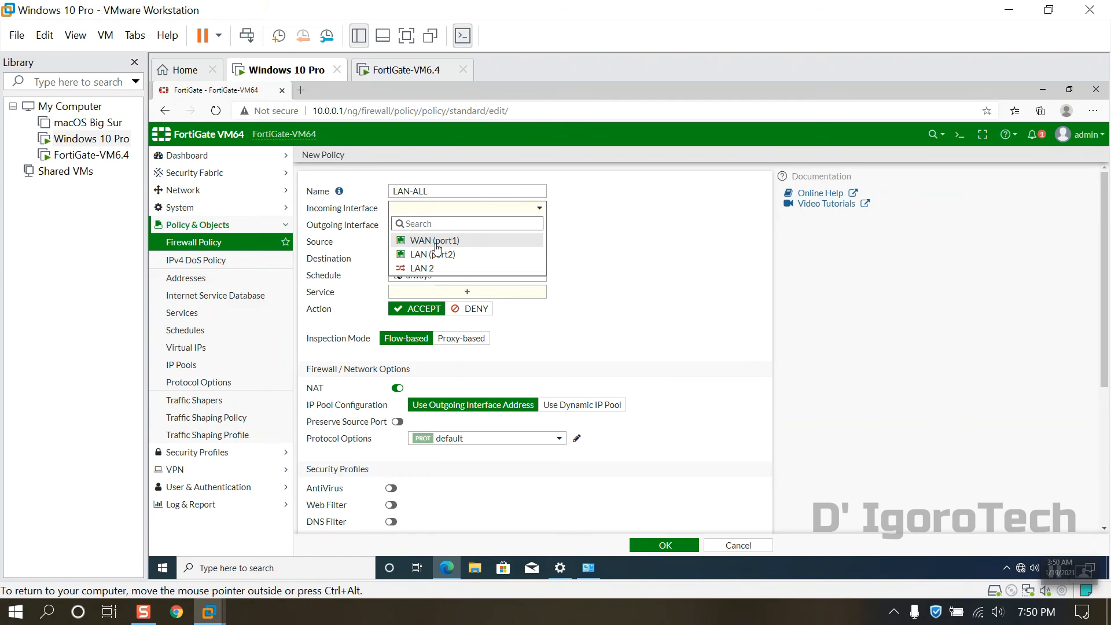
pyautogui.moveTo(432, 255)
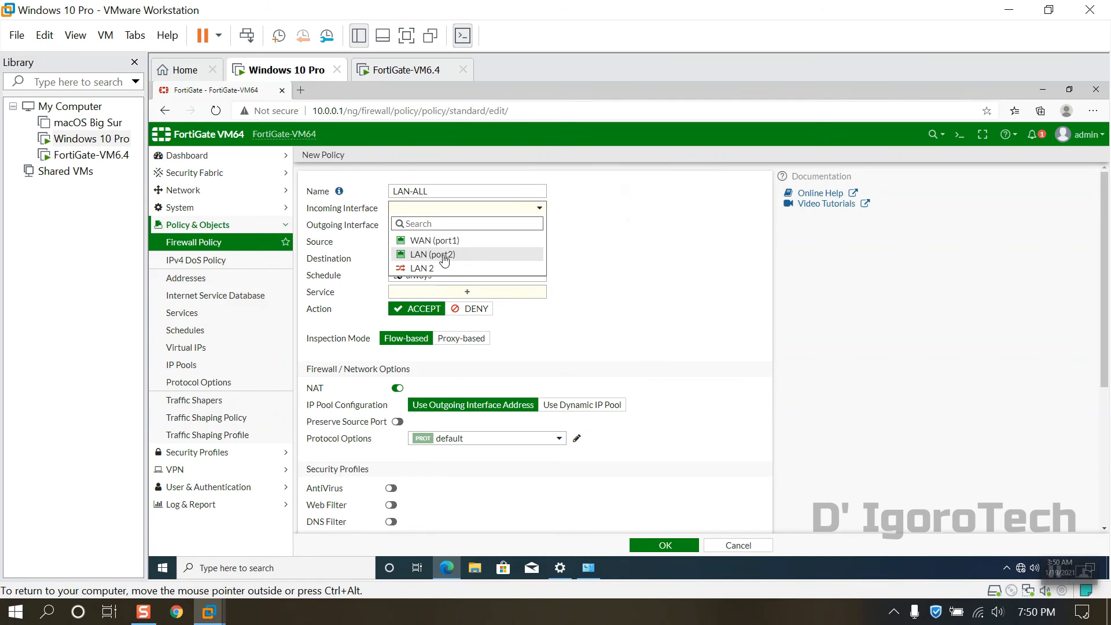
# Step: Set incoming interface LAN (port2) and move on to choosing the source address
pyautogui.click(432, 254)
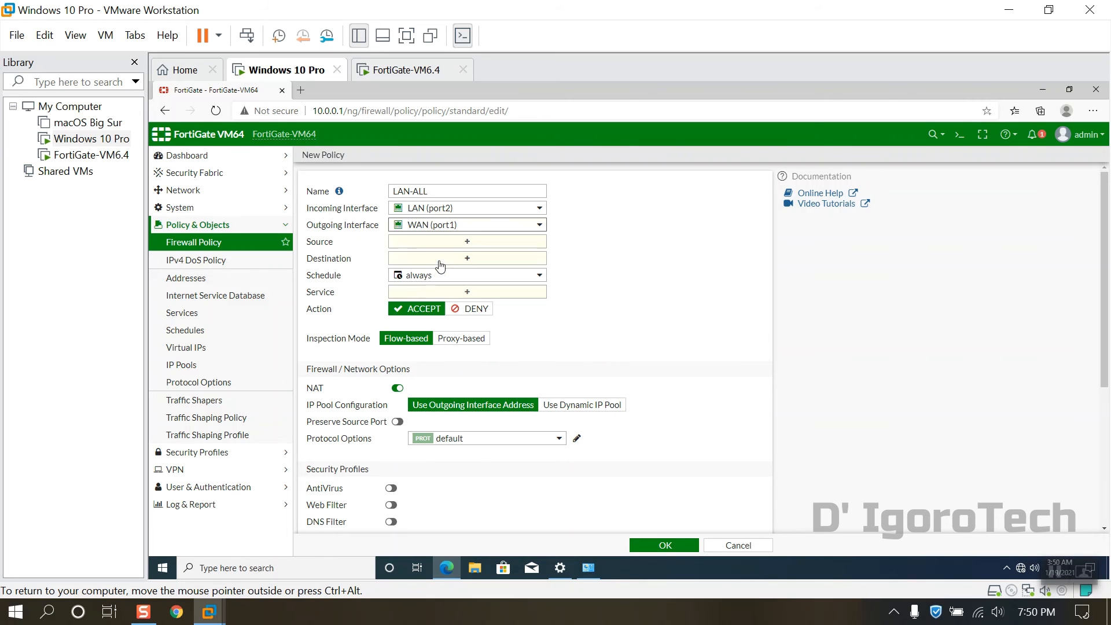
pyautogui.click(466, 242)
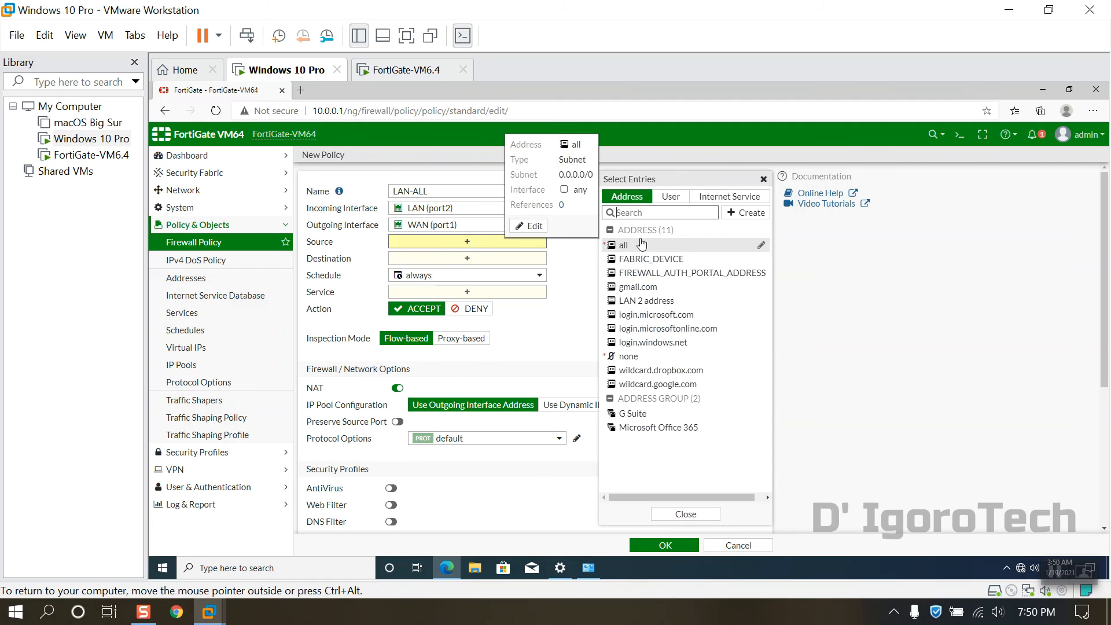
pyautogui.moveTo(740, 221)
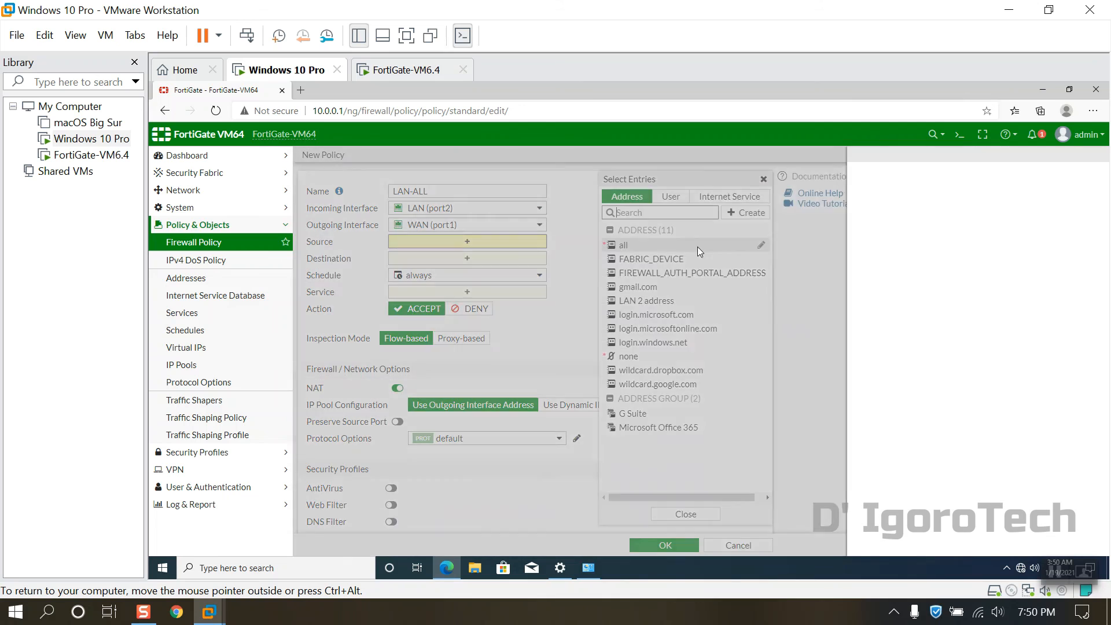
# Step: Create a subnet address object Local LAN with IP/Netmask 10.0.0.0/24
pyautogui.click(744, 213)
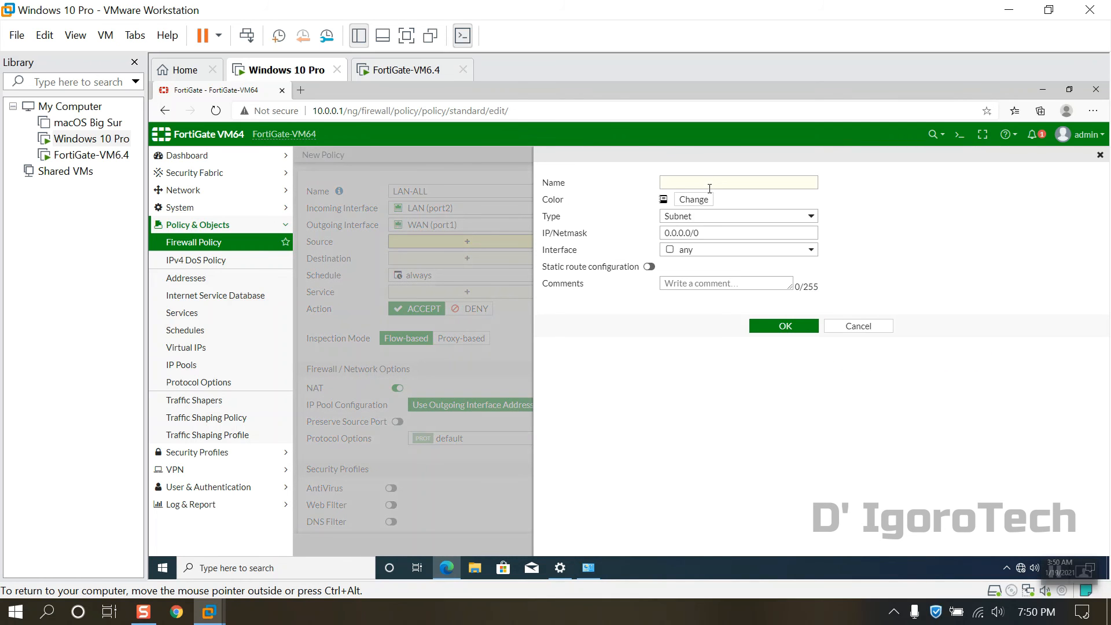
pyautogui.write('L')
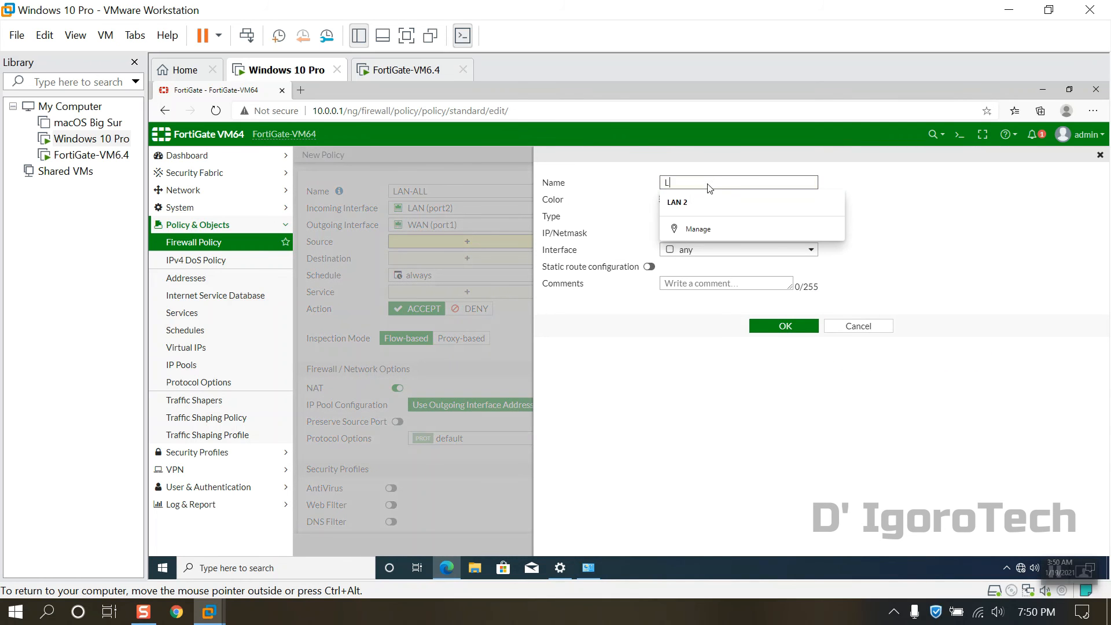
pyautogui.write('ocal LAN')
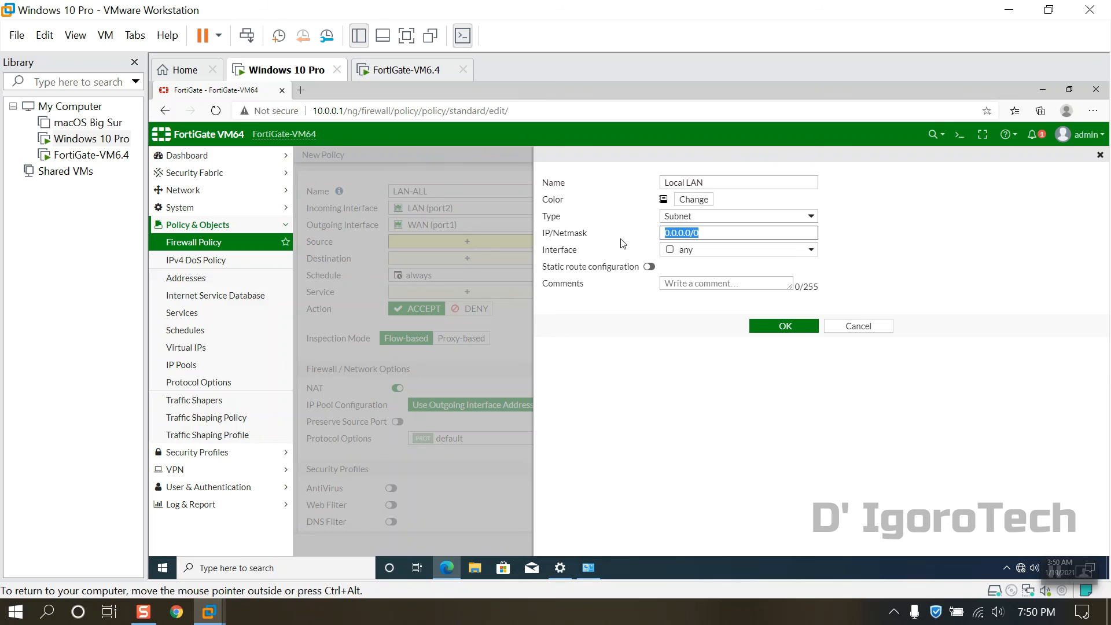
pyautogui.write('10')
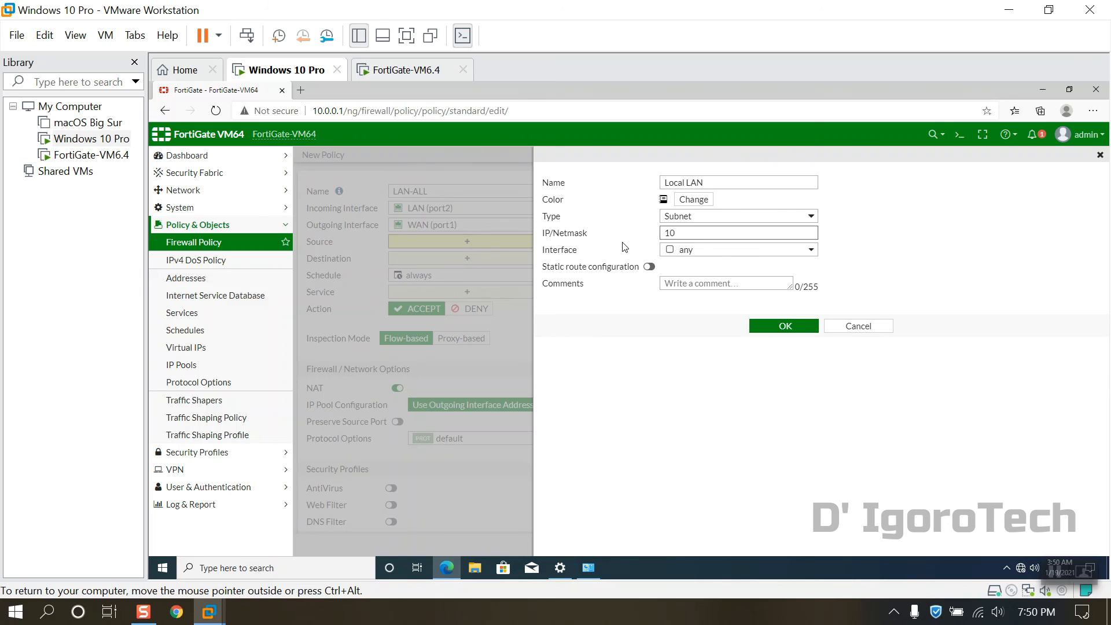
pyautogui.write('.0.0.')
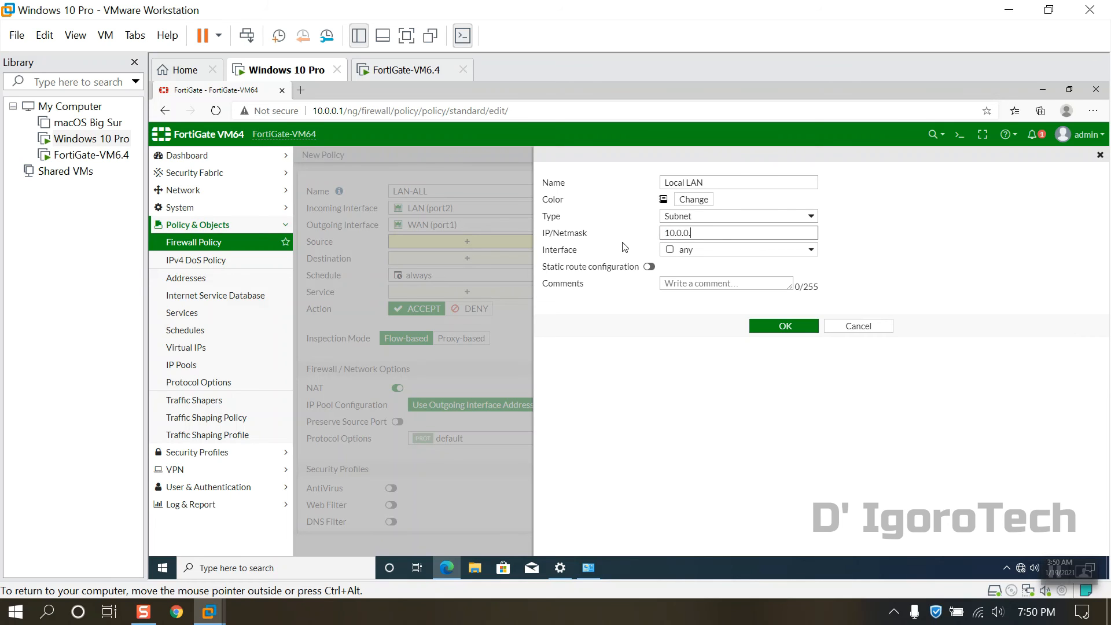
pyautogui.write('0/2')
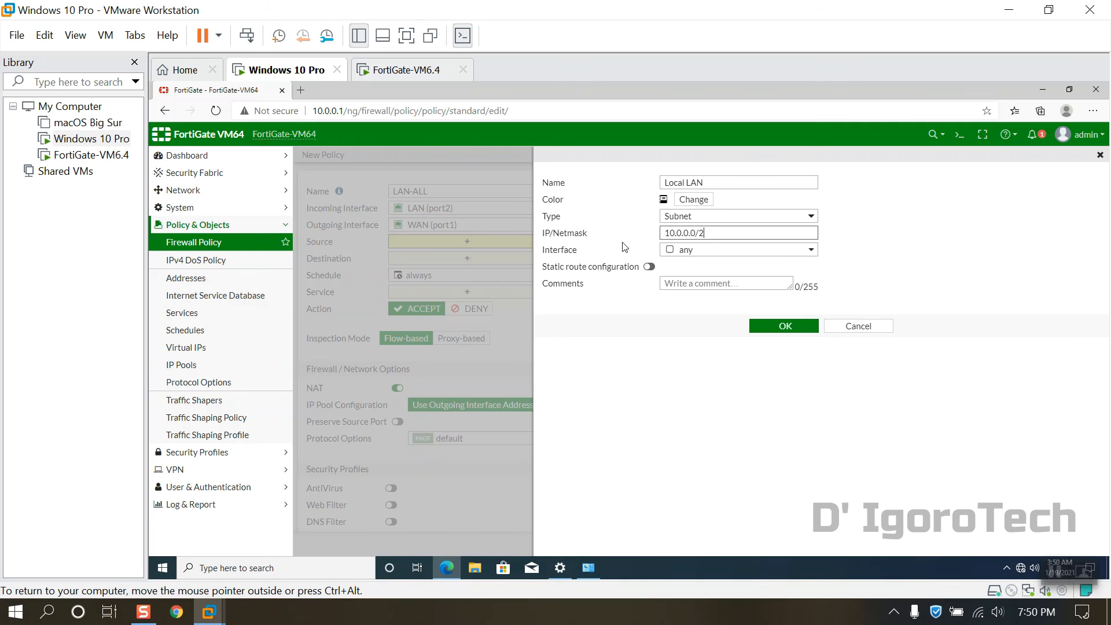
pyautogui.write('4')
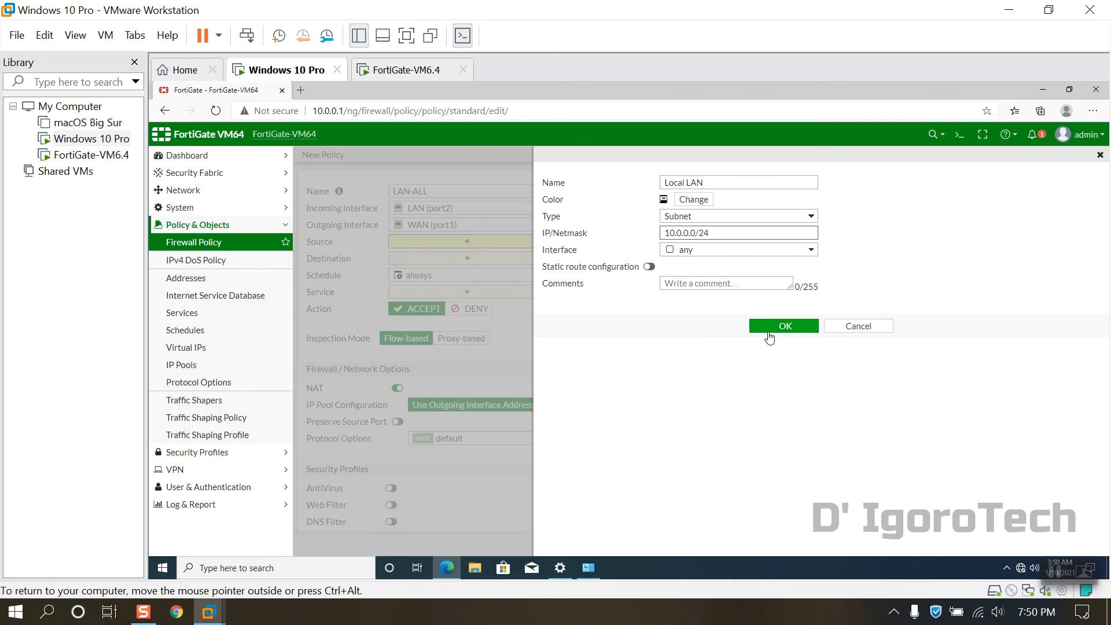
pyautogui.click(784, 327)
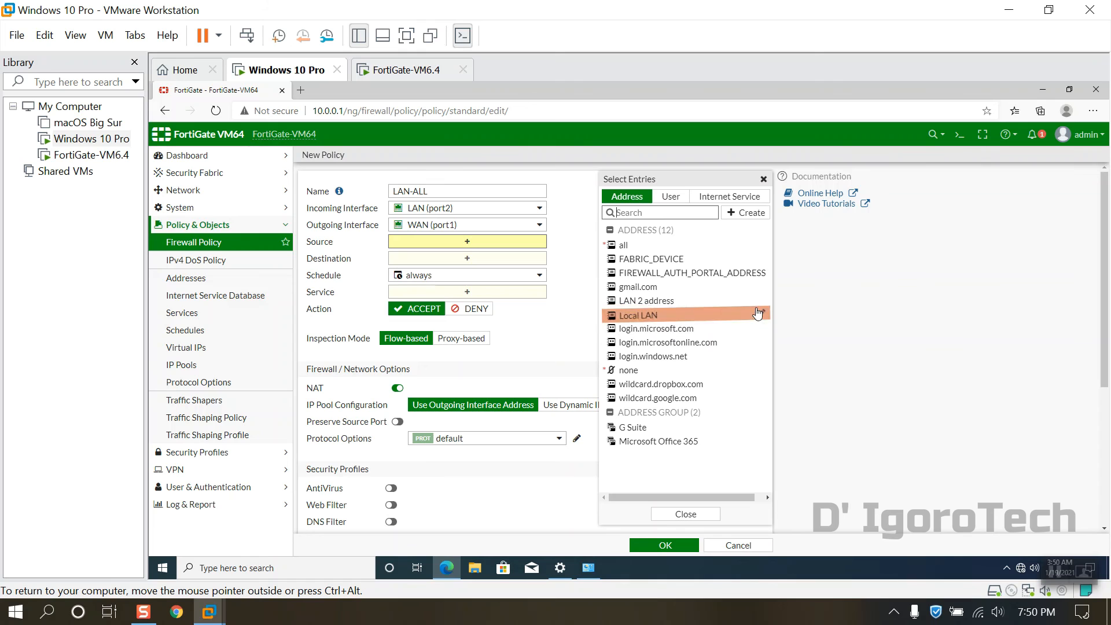
# Step: Set source Local LAN, destination all, service ALL, and save the LAN-ALL policy
pyautogui.click(637, 315)
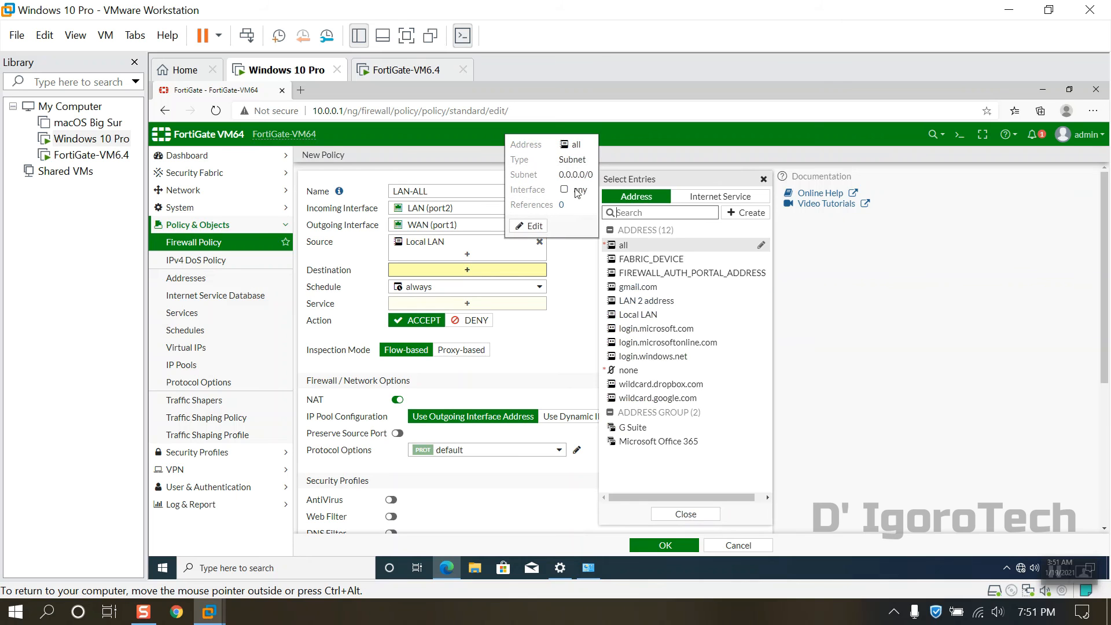
pyautogui.click(623, 244)
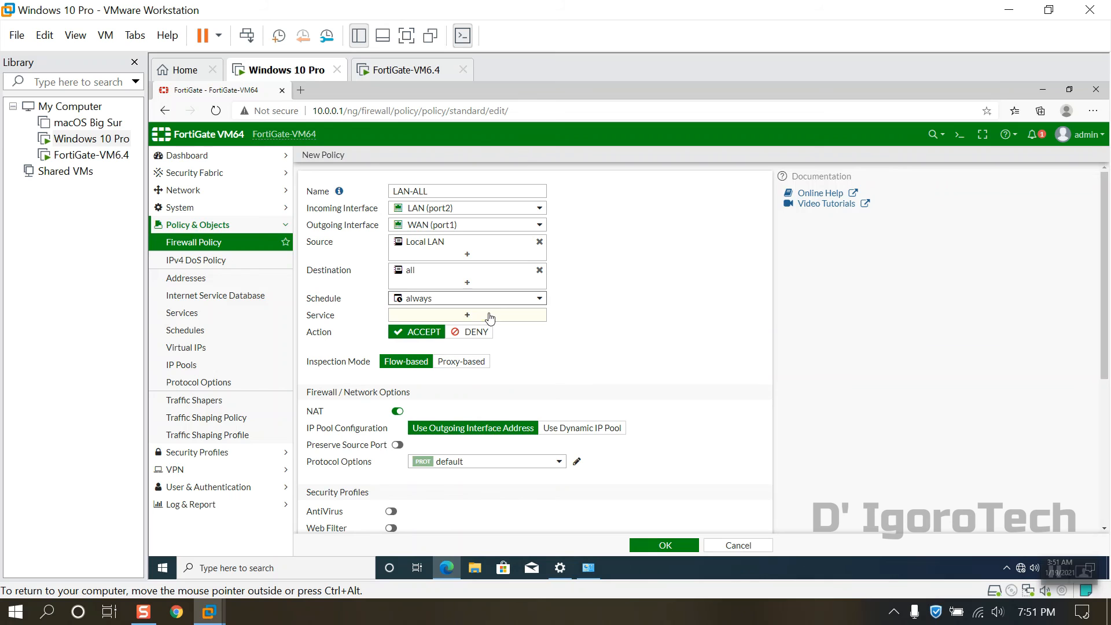
pyautogui.click(466, 315)
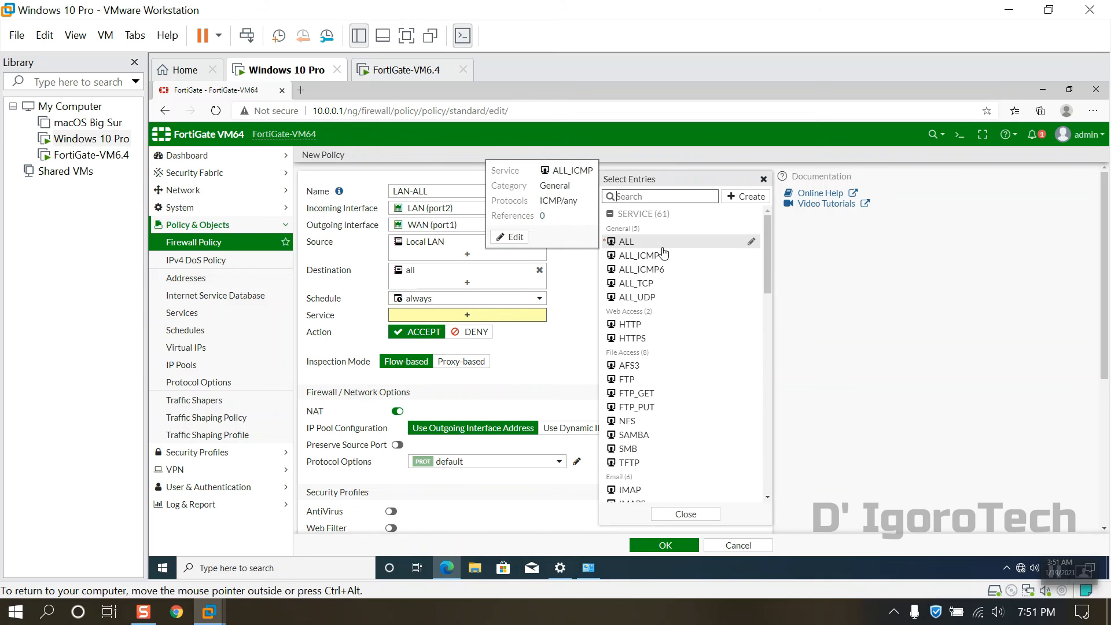
pyautogui.click(627, 241)
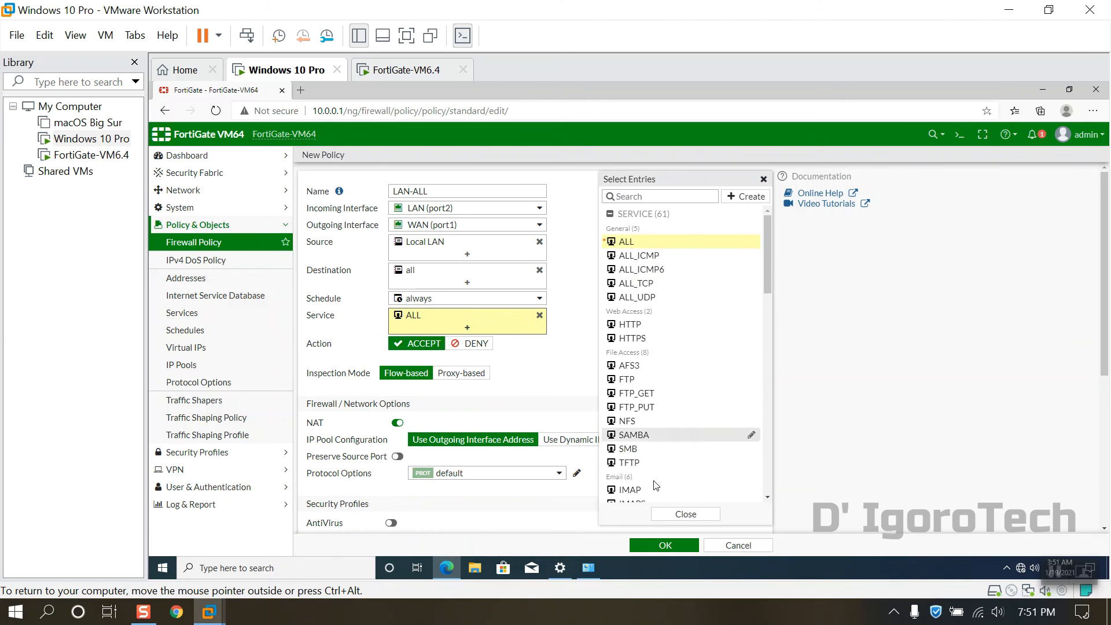
pyautogui.scroll(-3)
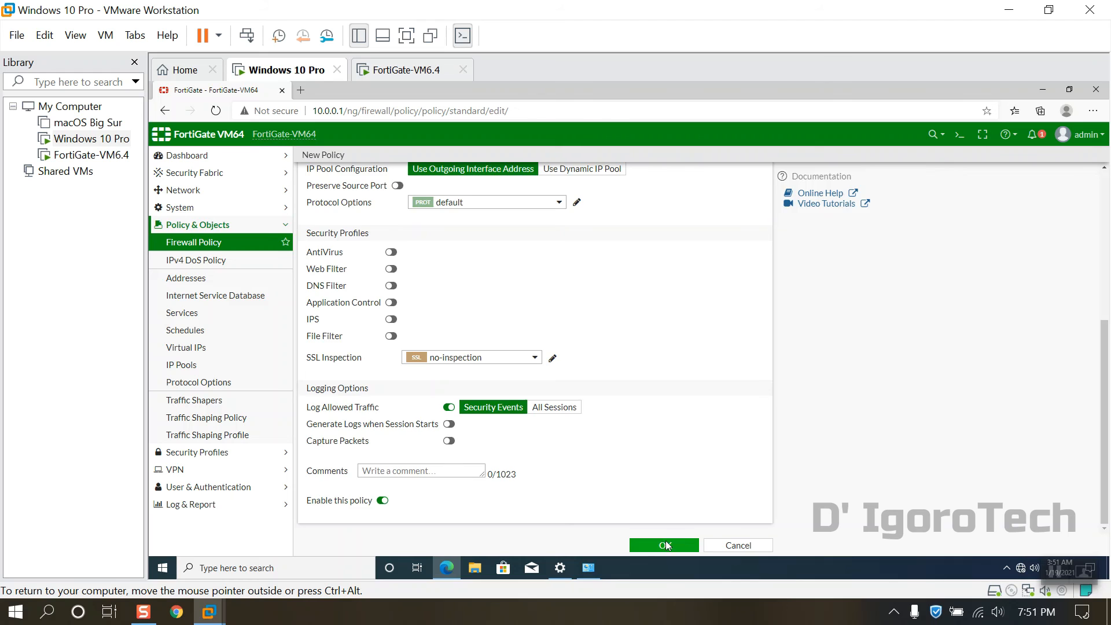
pyautogui.click(663, 545)
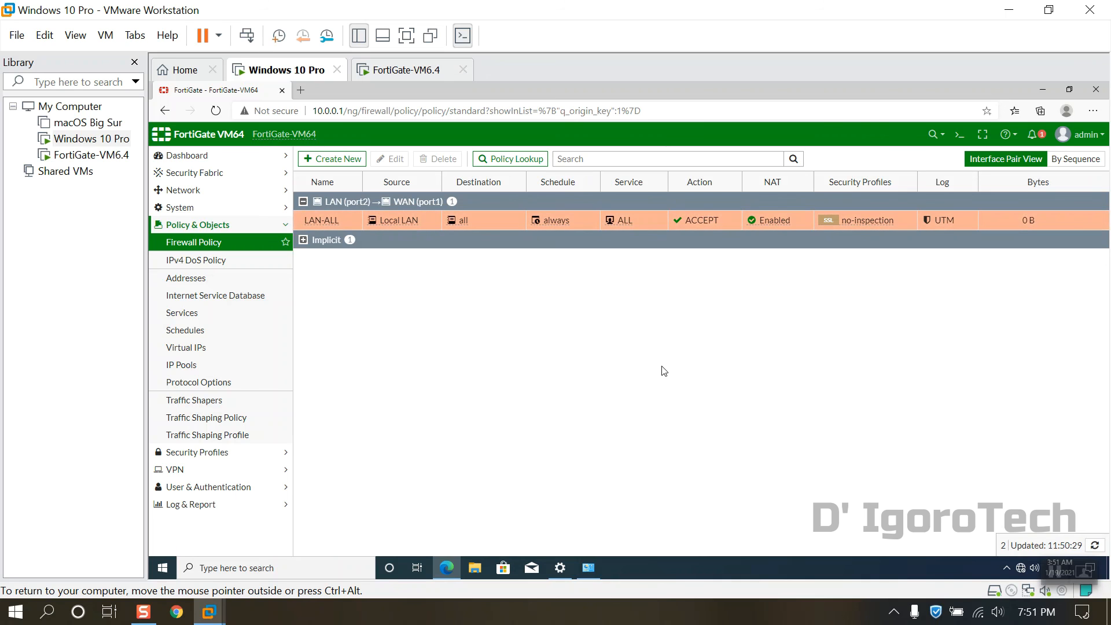
pyautogui.moveTo(479, 102)
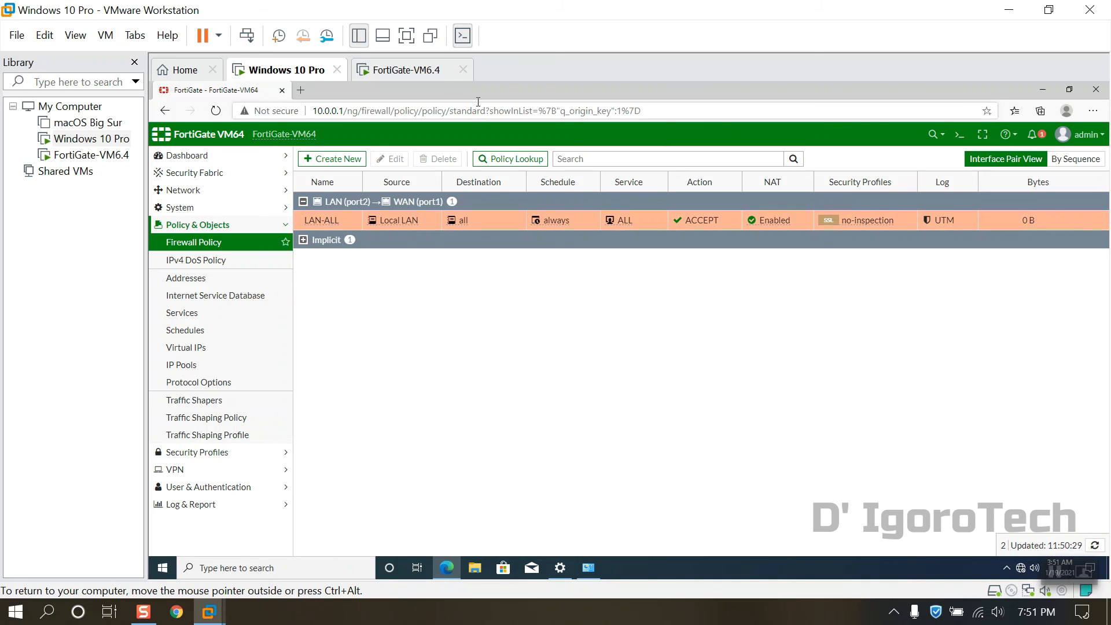
pyautogui.moveTo(428, 102)
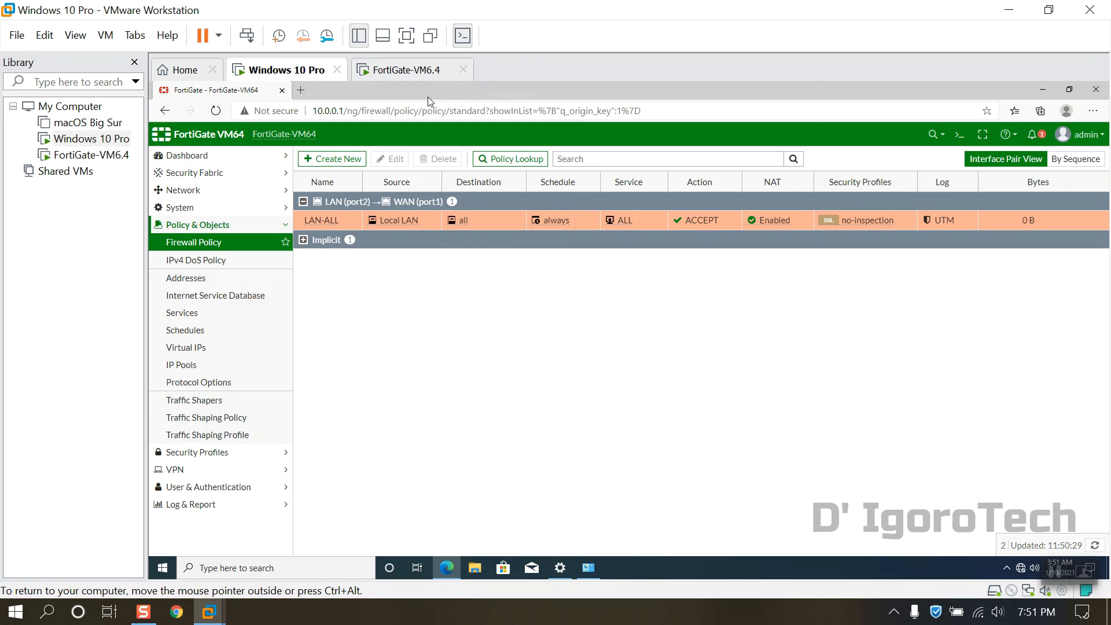
pyautogui.click(301, 90)
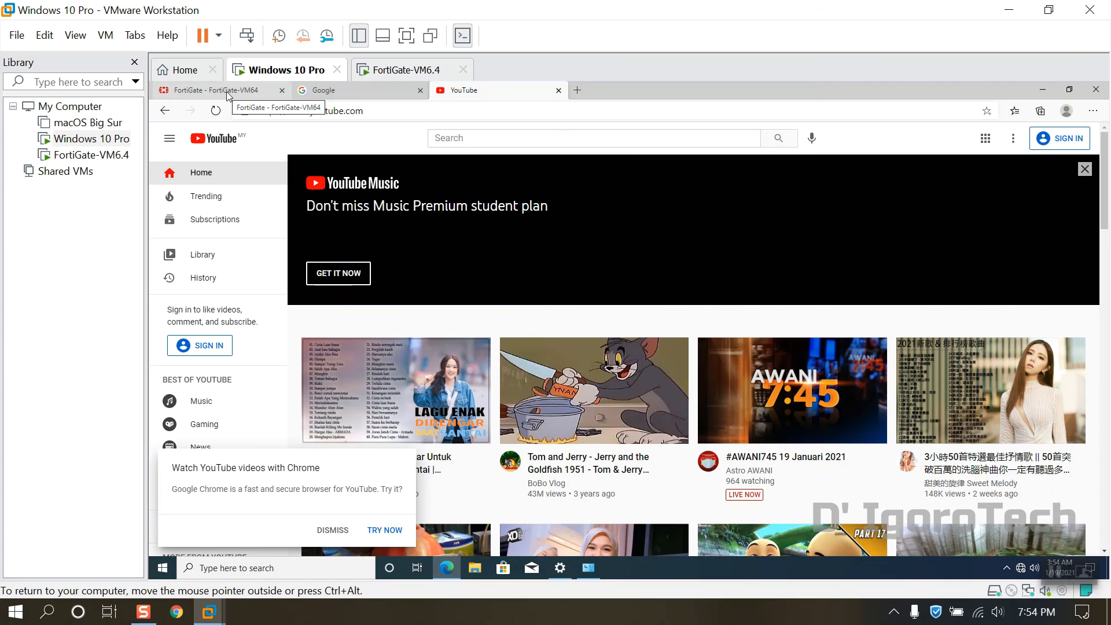
pyautogui.moveTo(580, 368)
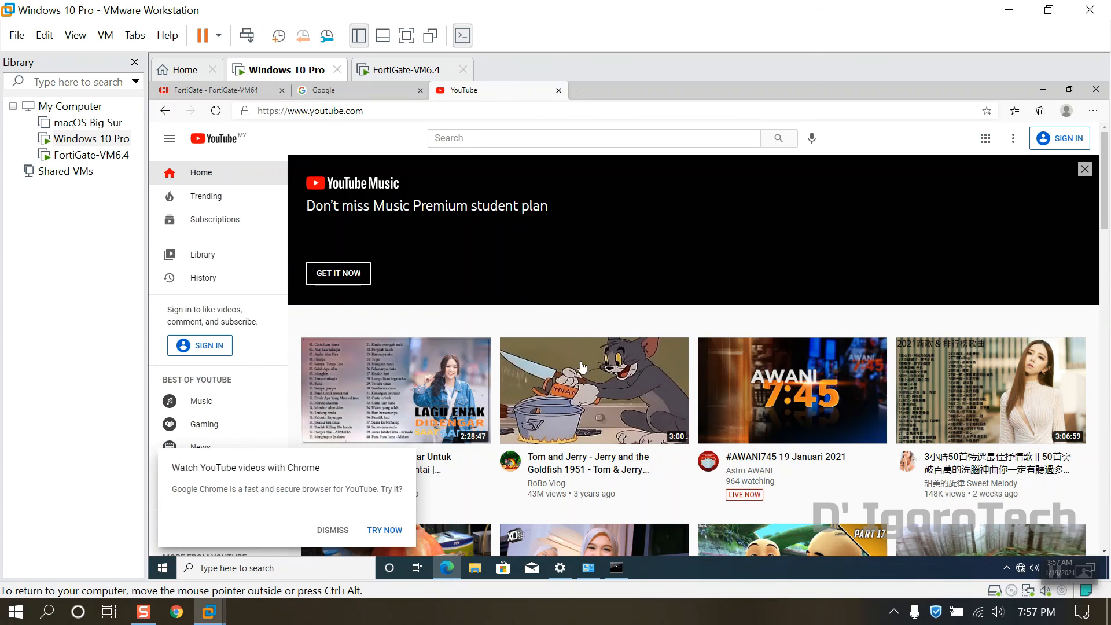
# Step: Play the Tom and Jerry goldfish video for traffic, then return to the FortiGate page
pyautogui.click(594, 390)
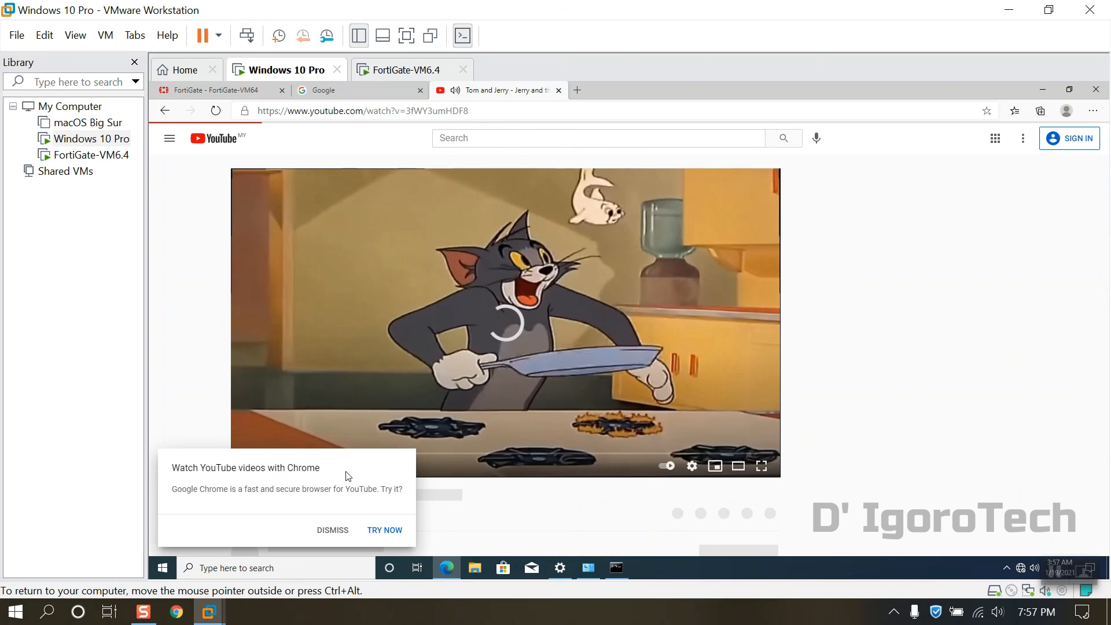
pyautogui.click(332, 529)
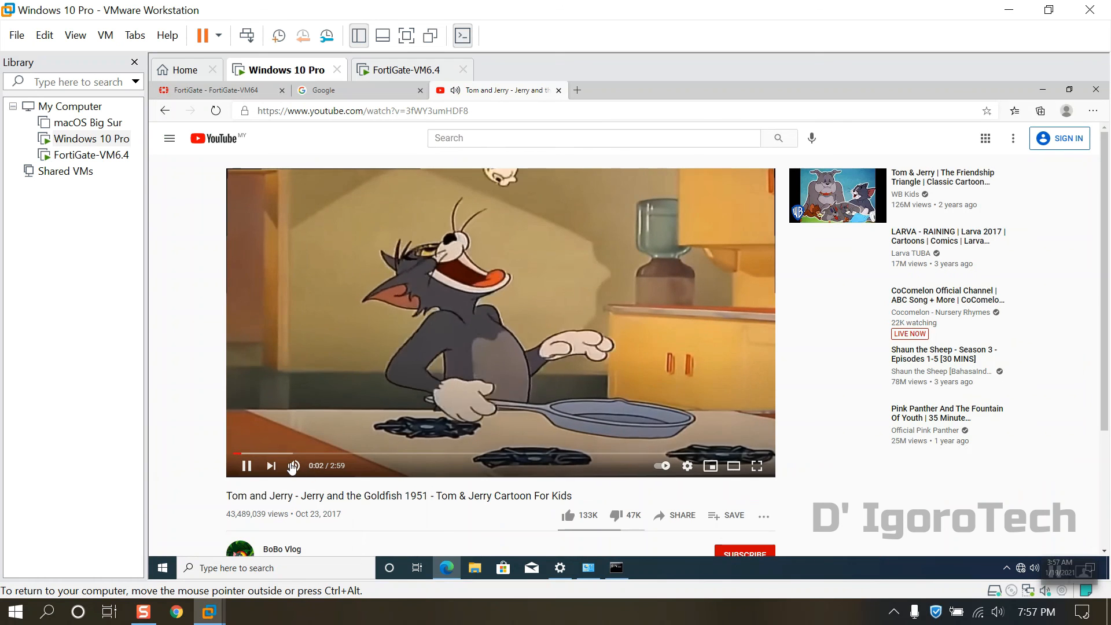
pyautogui.click(216, 90)
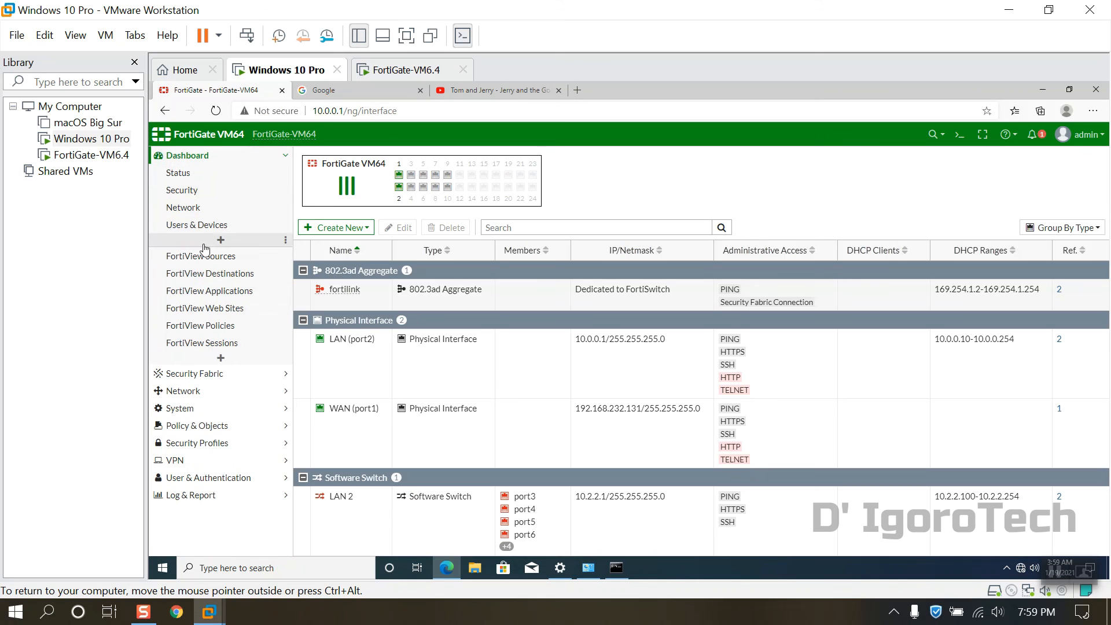
# Step: In FortiView Sources drill into 10.0.0.10 and review its Destinations and Sessions
pyautogui.click(200, 255)
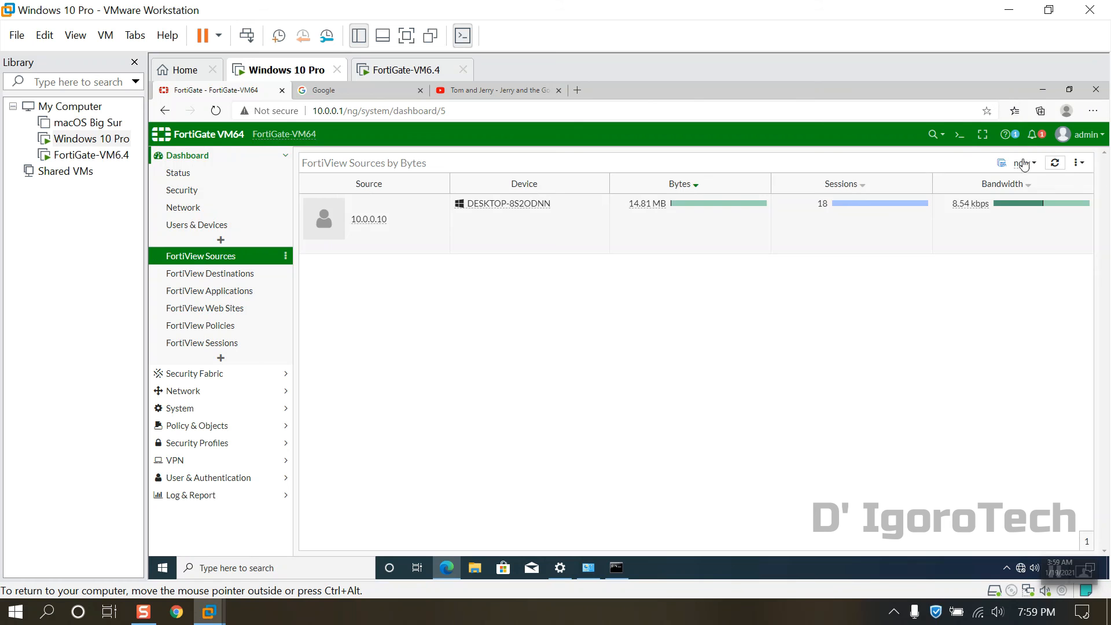
pyautogui.click(368, 218)
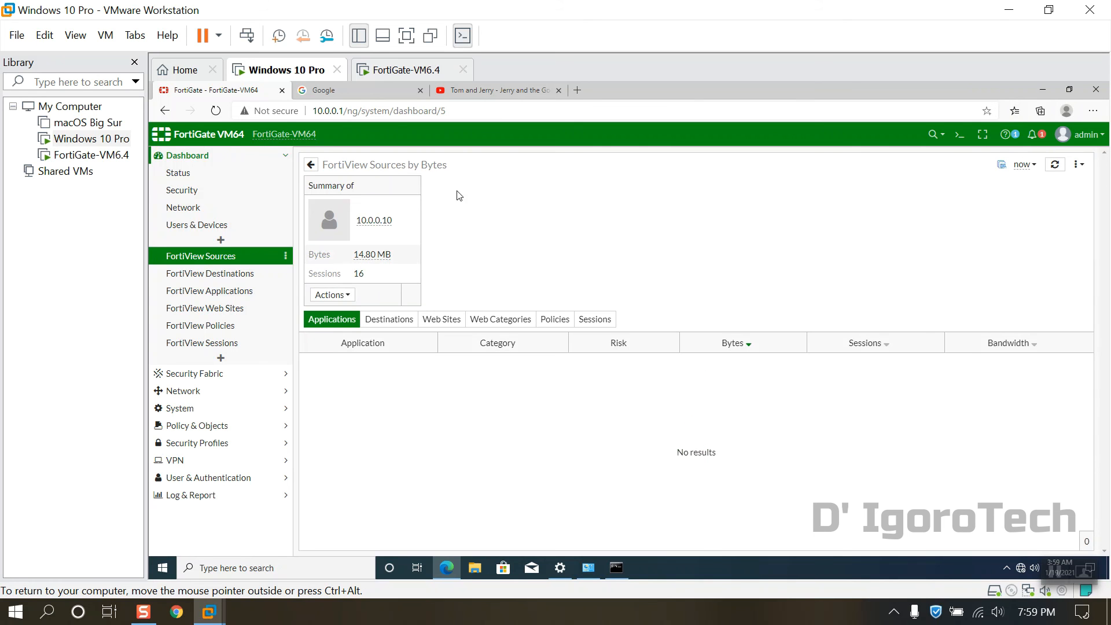
pyautogui.moveTo(441, 320)
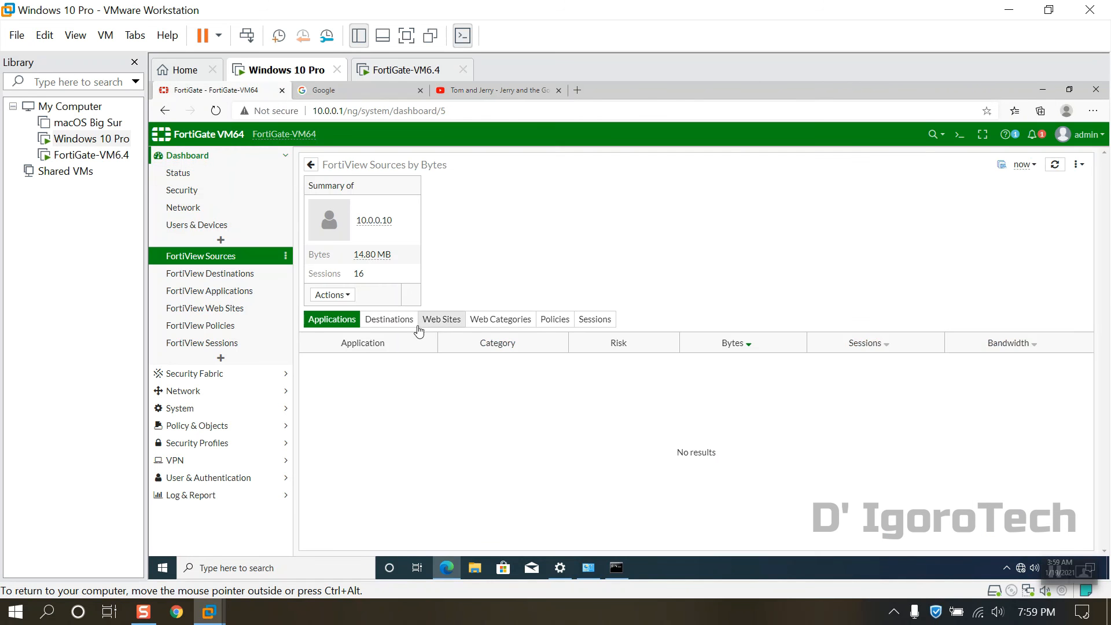
pyautogui.click(389, 320)
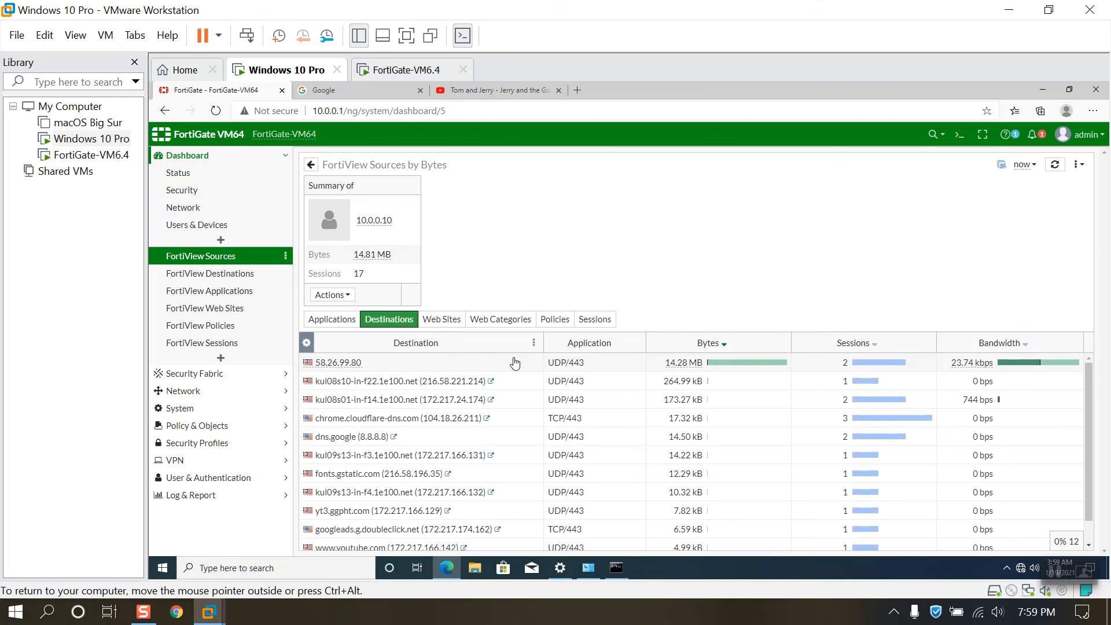
pyautogui.click(594, 319)
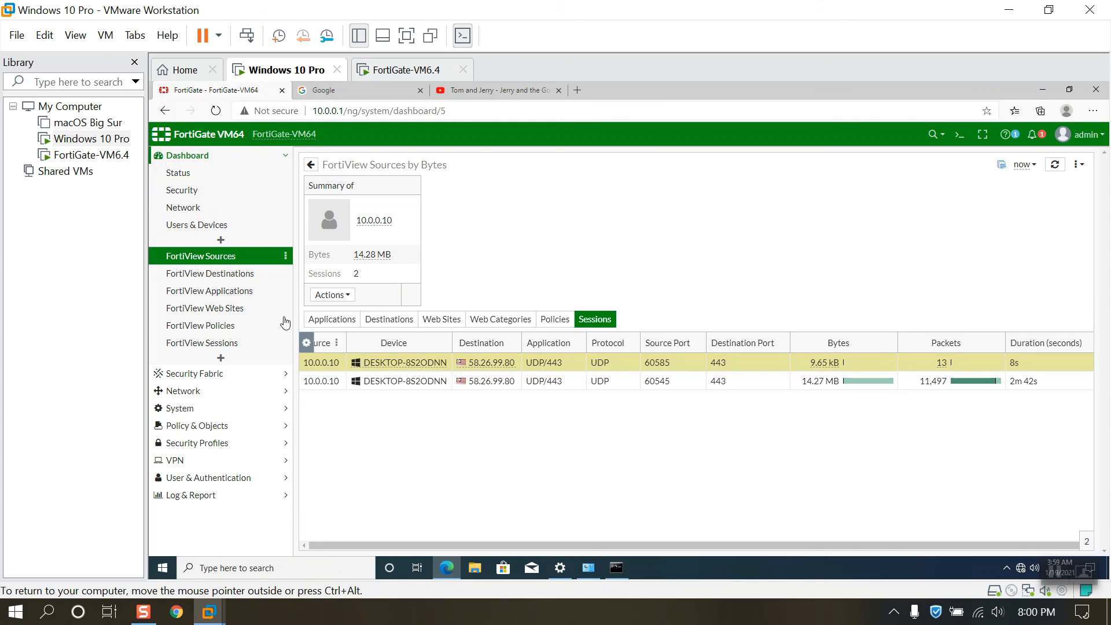
pyautogui.click(186, 155)
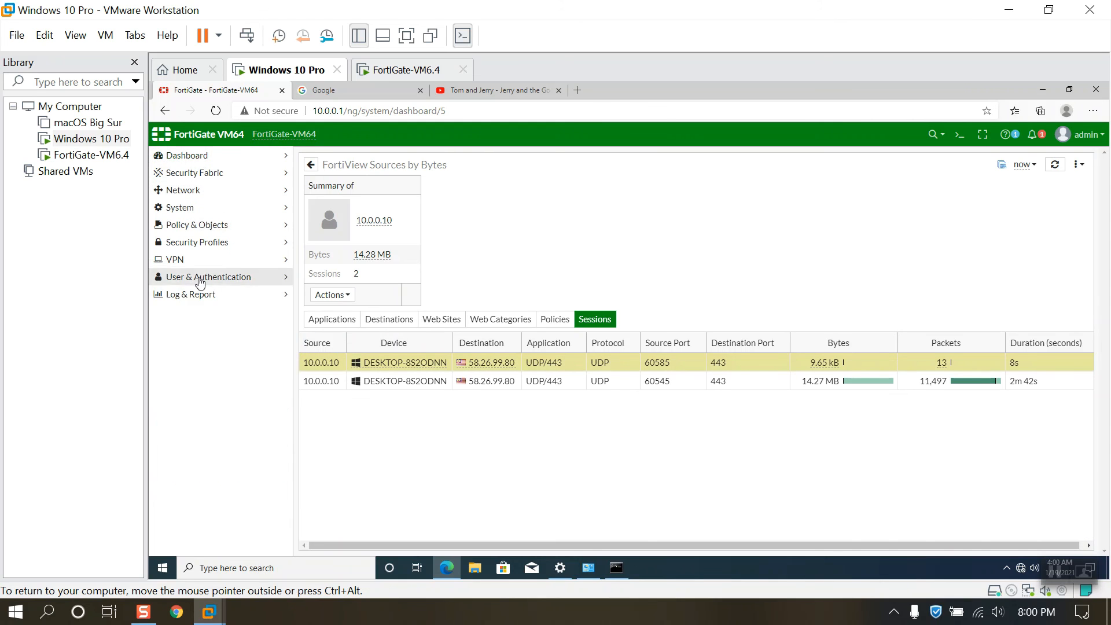
pyautogui.moveTo(198, 294)
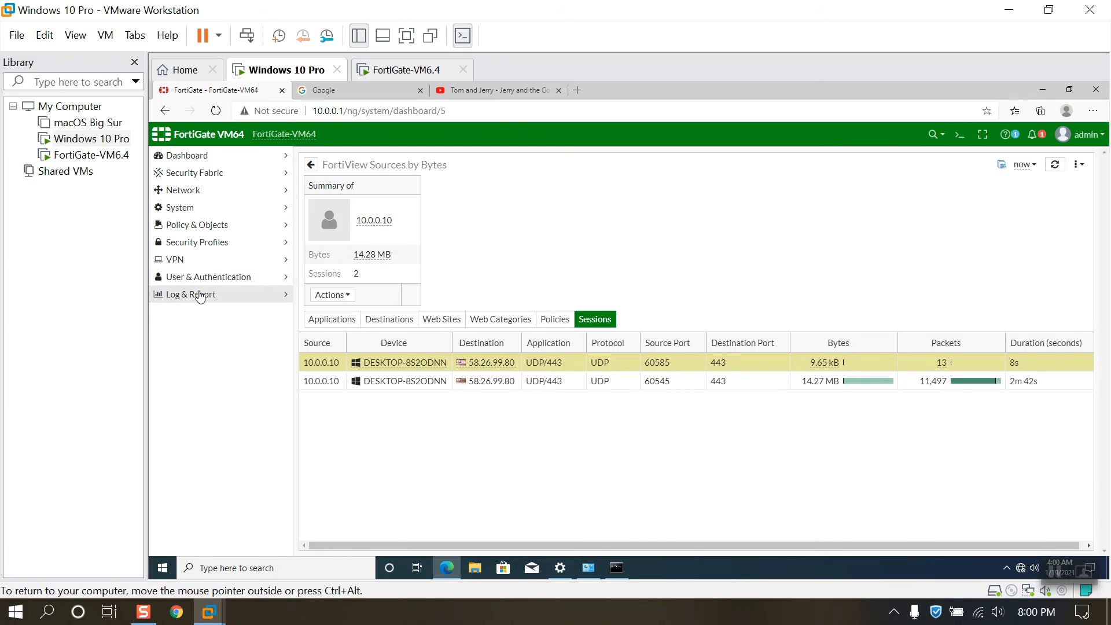
# Step: Show the Forward Traffic log with the details pane closed and entries refreshed
pyautogui.click(191, 294)
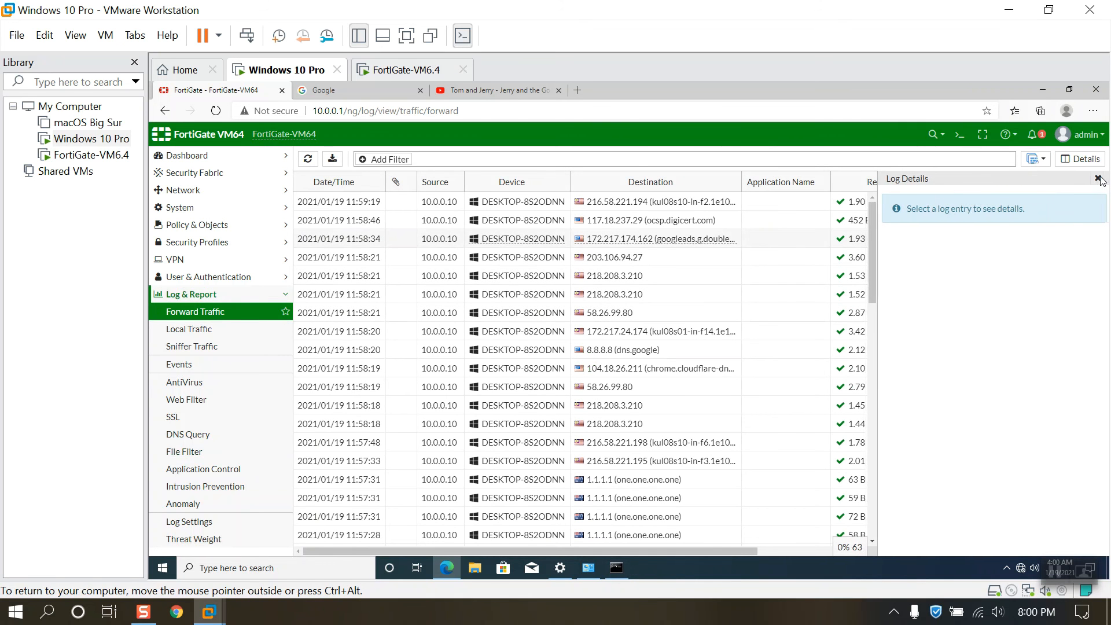
pyautogui.click(1101, 179)
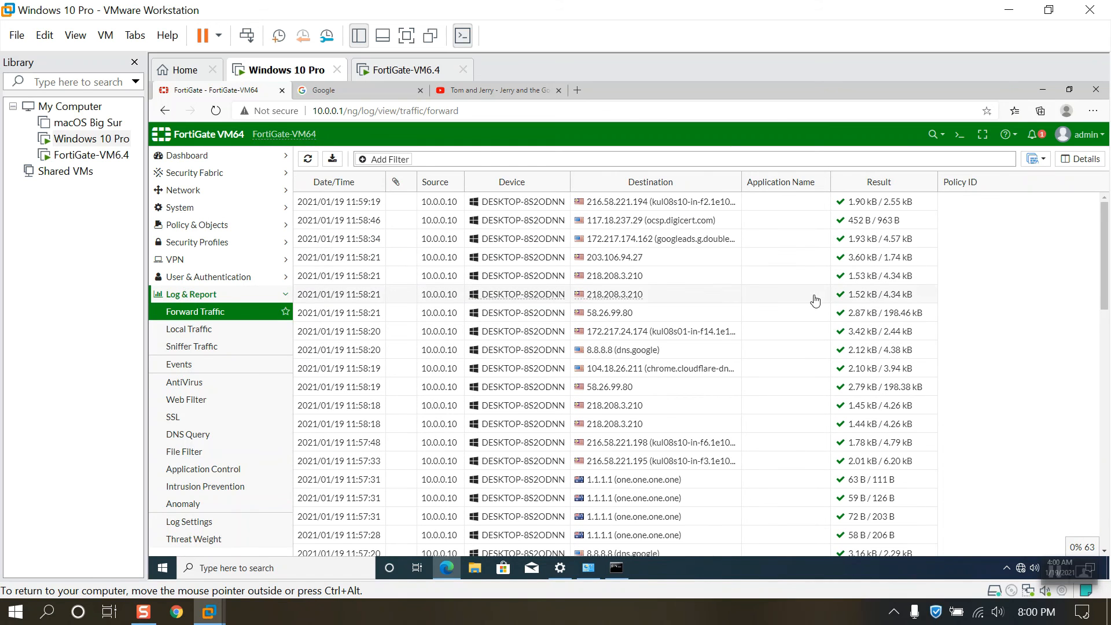
pyautogui.moveTo(447, 313)
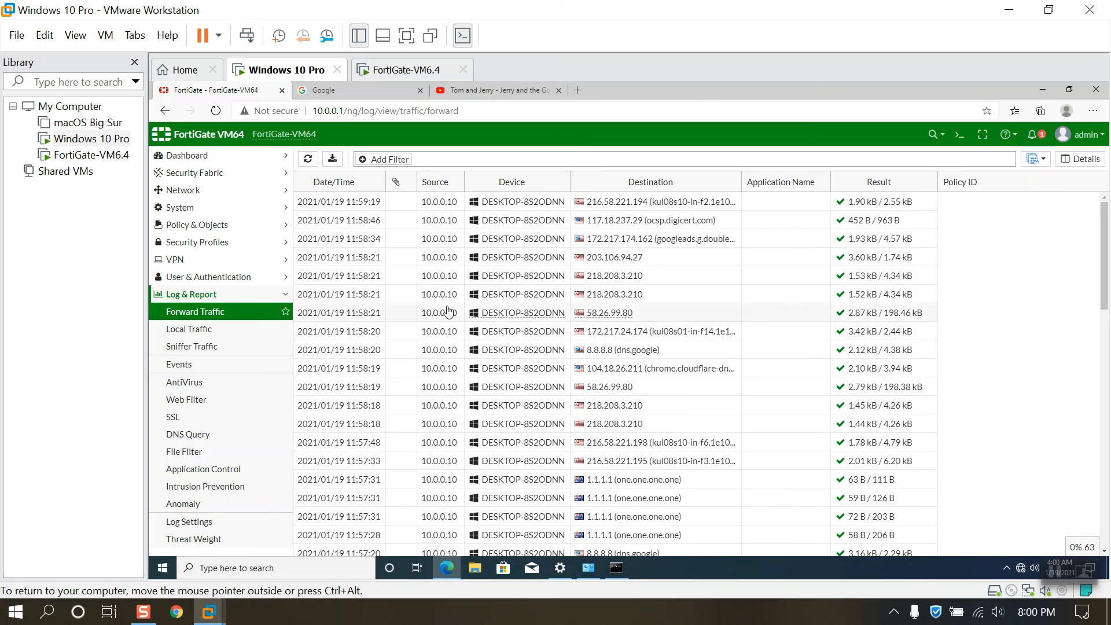
pyautogui.click(308, 158)
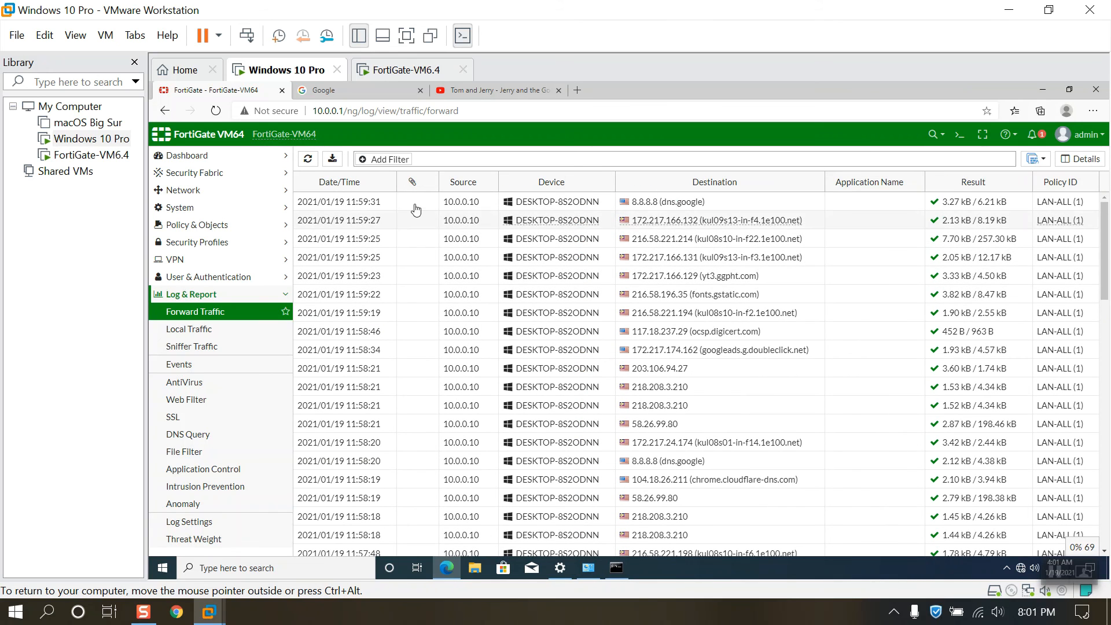
# Step: Replace the device filter with a Source filter for 10.0.0.10
pyautogui.click(390, 159)
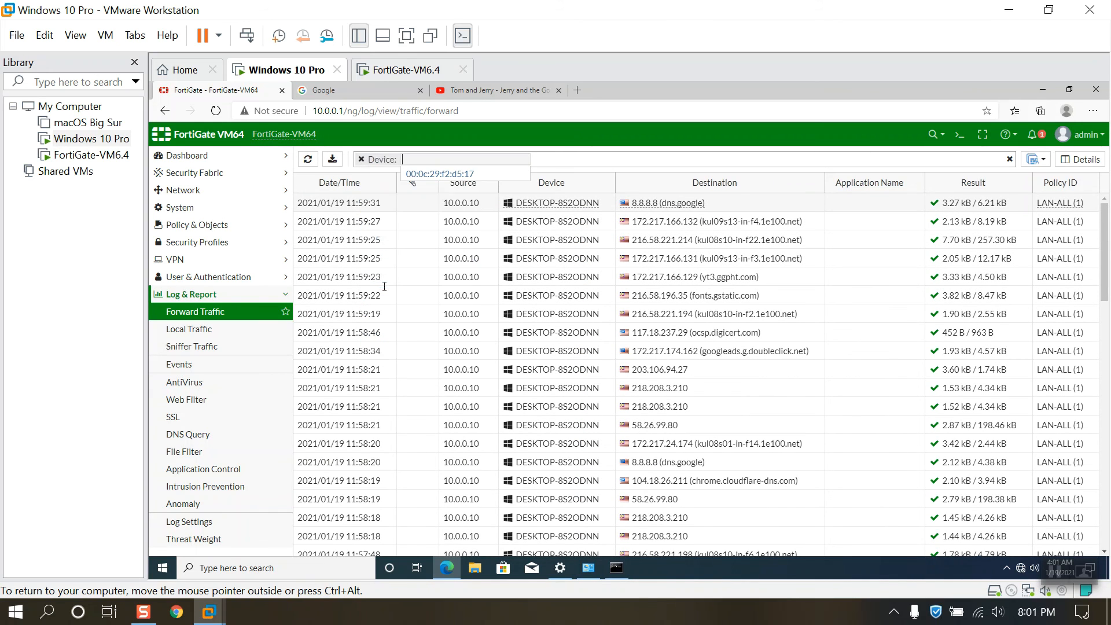
pyautogui.click(440, 173)
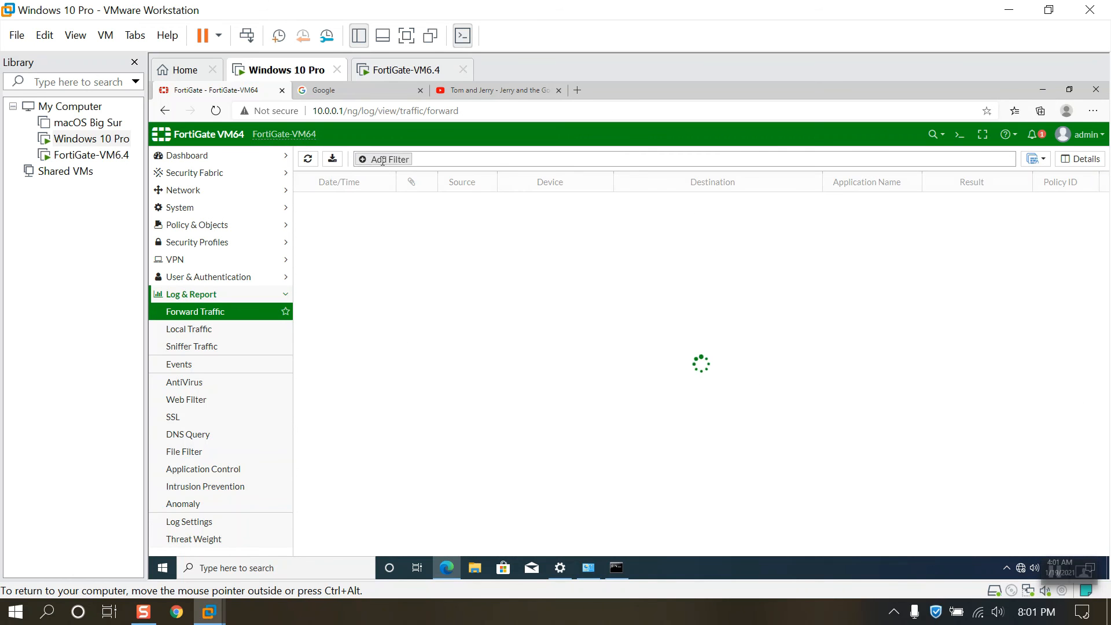
pyautogui.click(389, 159)
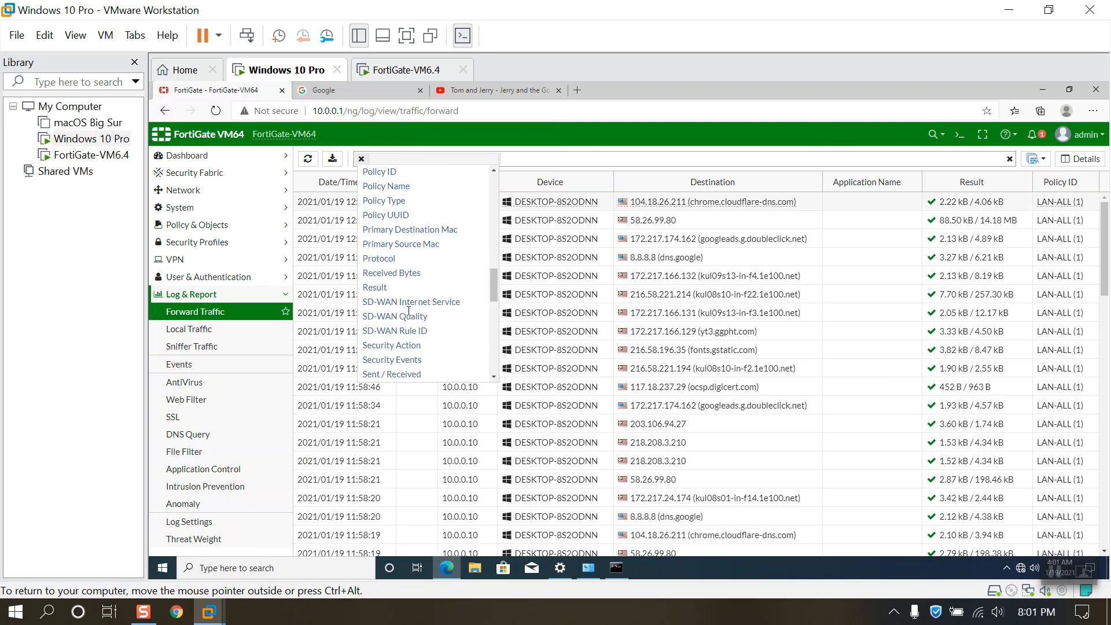
pyautogui.scroll(-3)
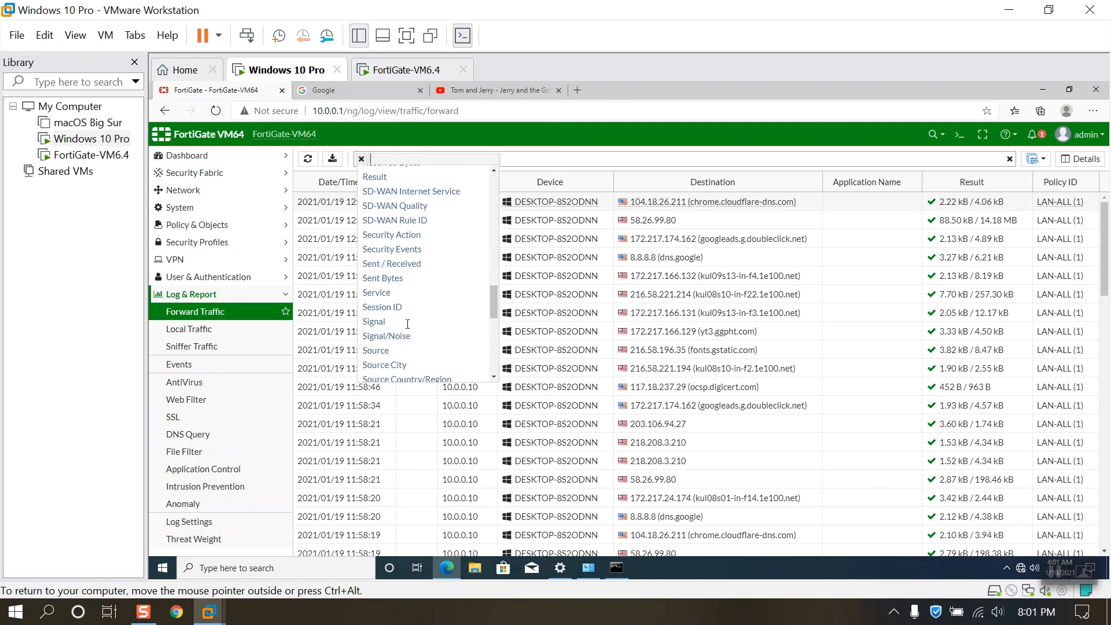
pyautogui.click(375, 350)
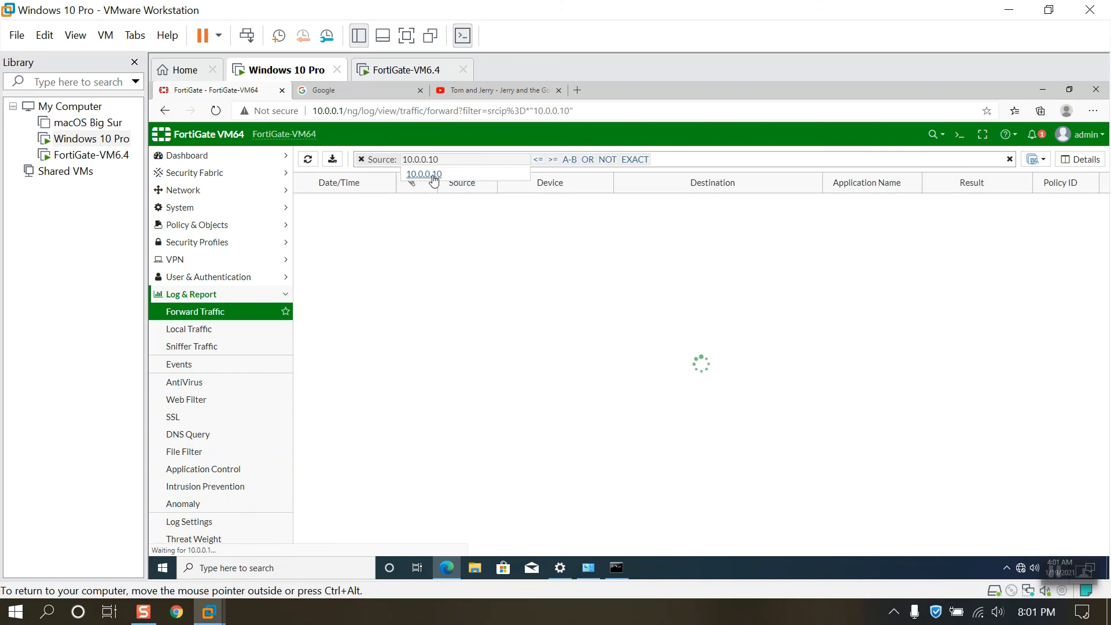